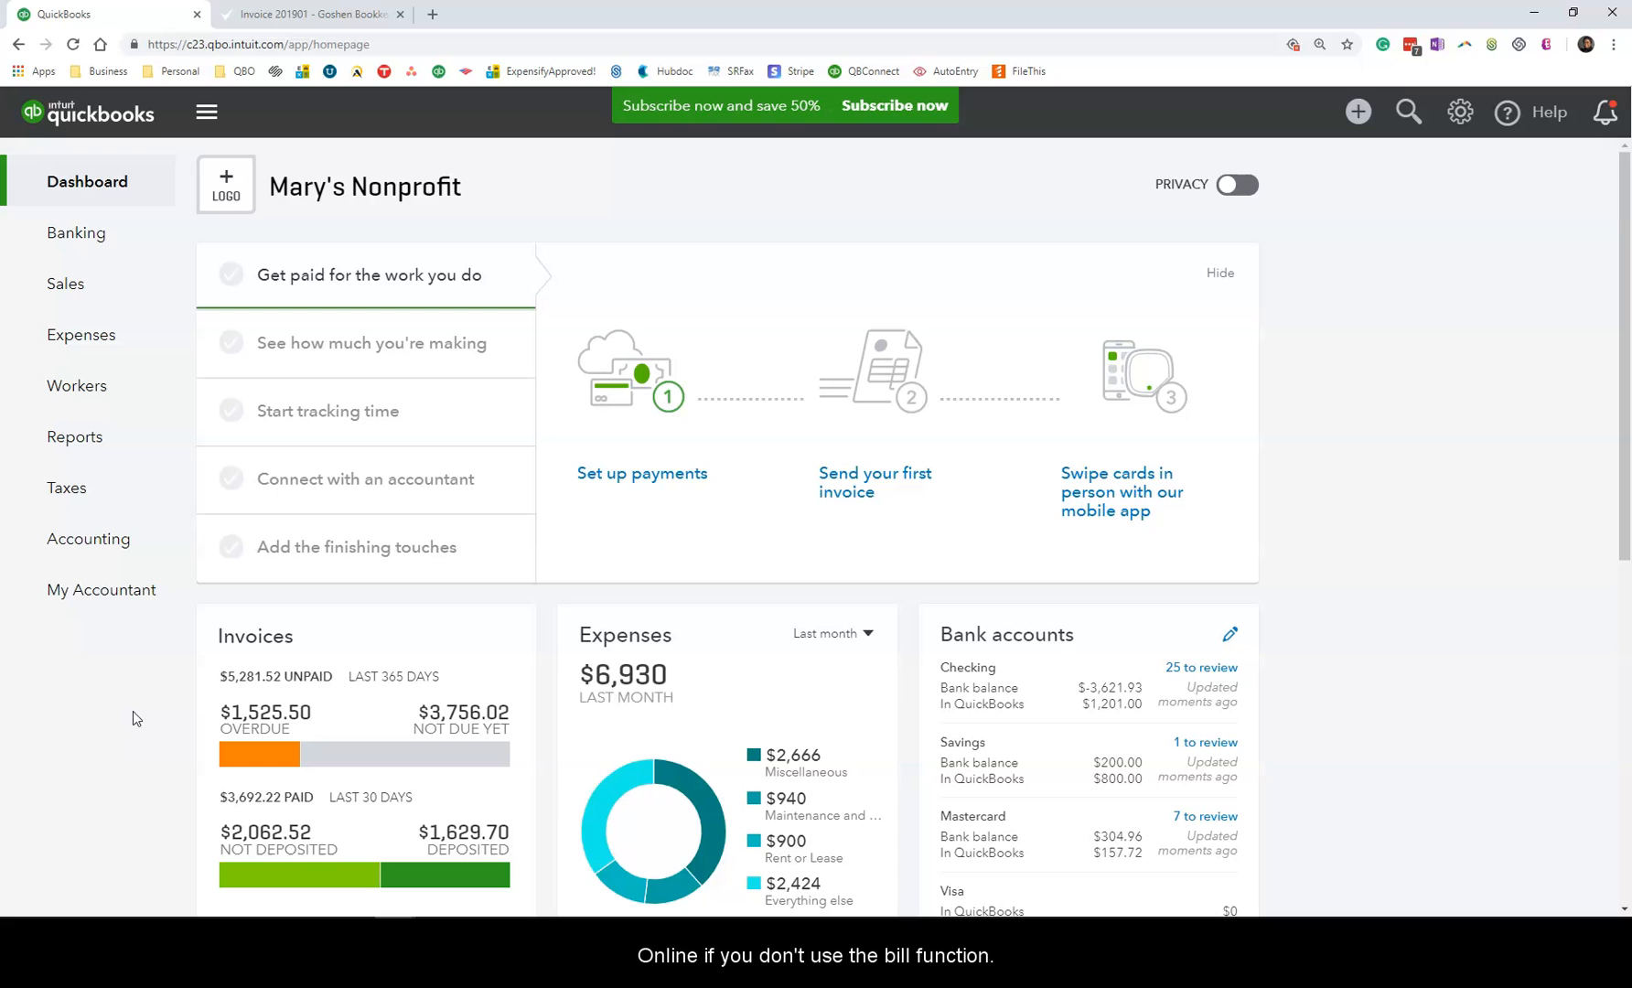
# Go to the Expense Transactions list and view the New transaction options (Expense, Check).
pyautogui.click(1357, 112)
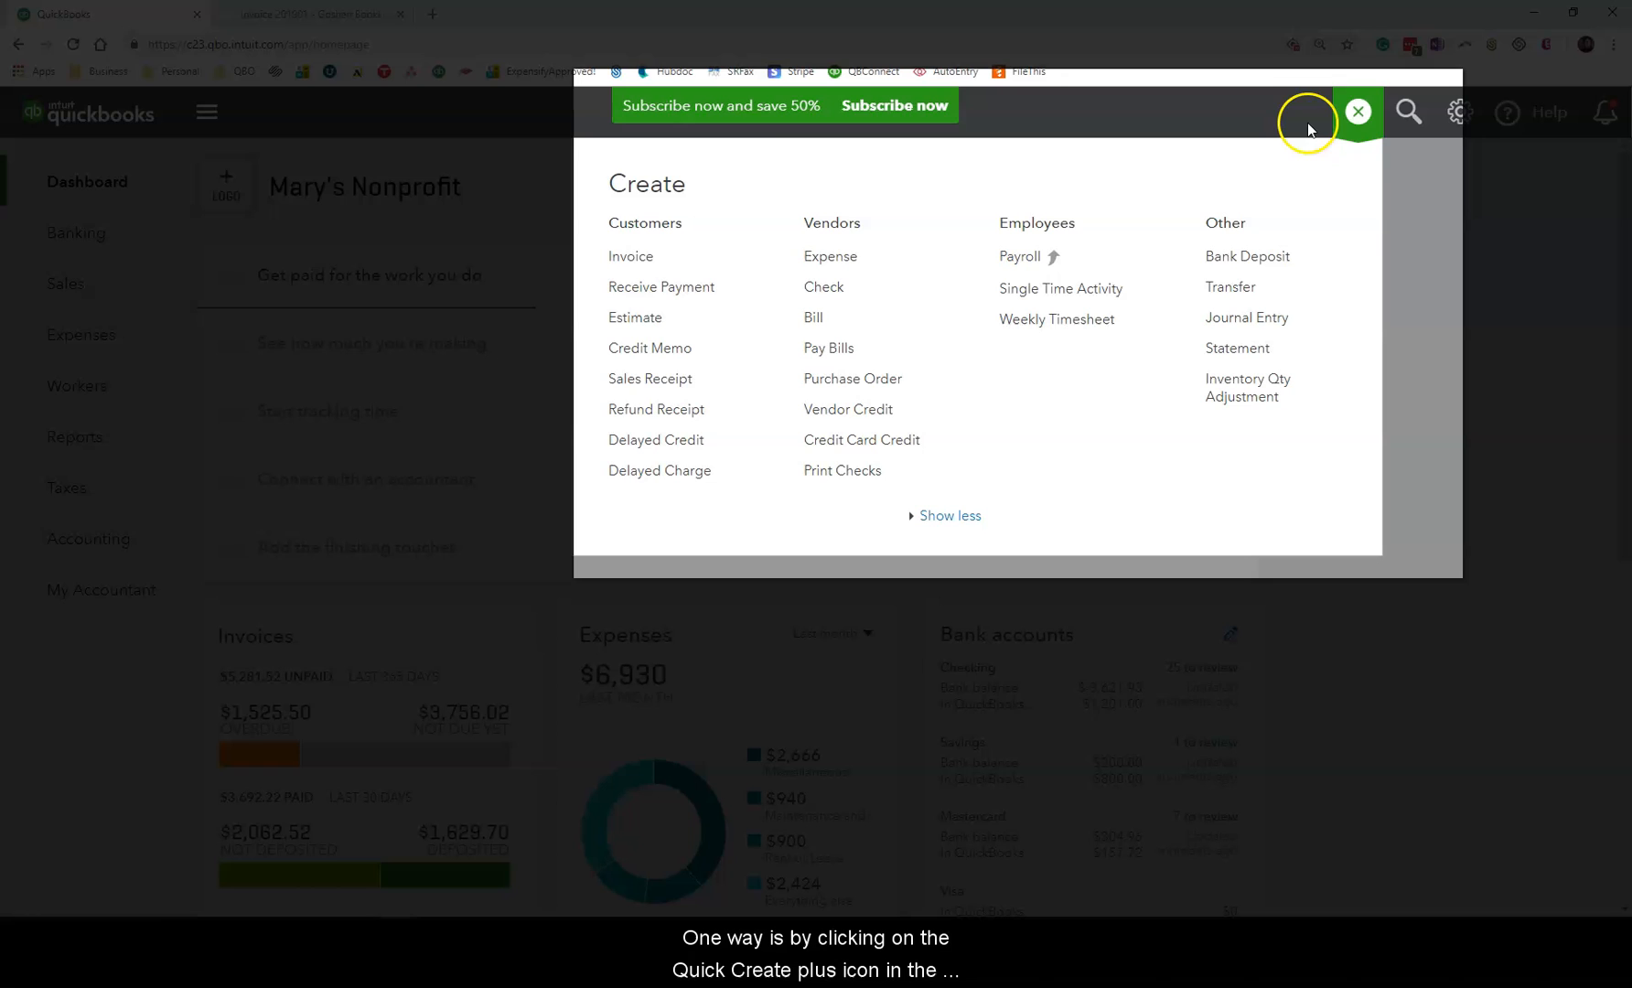
pyautogui.moveTo(1215, 147)
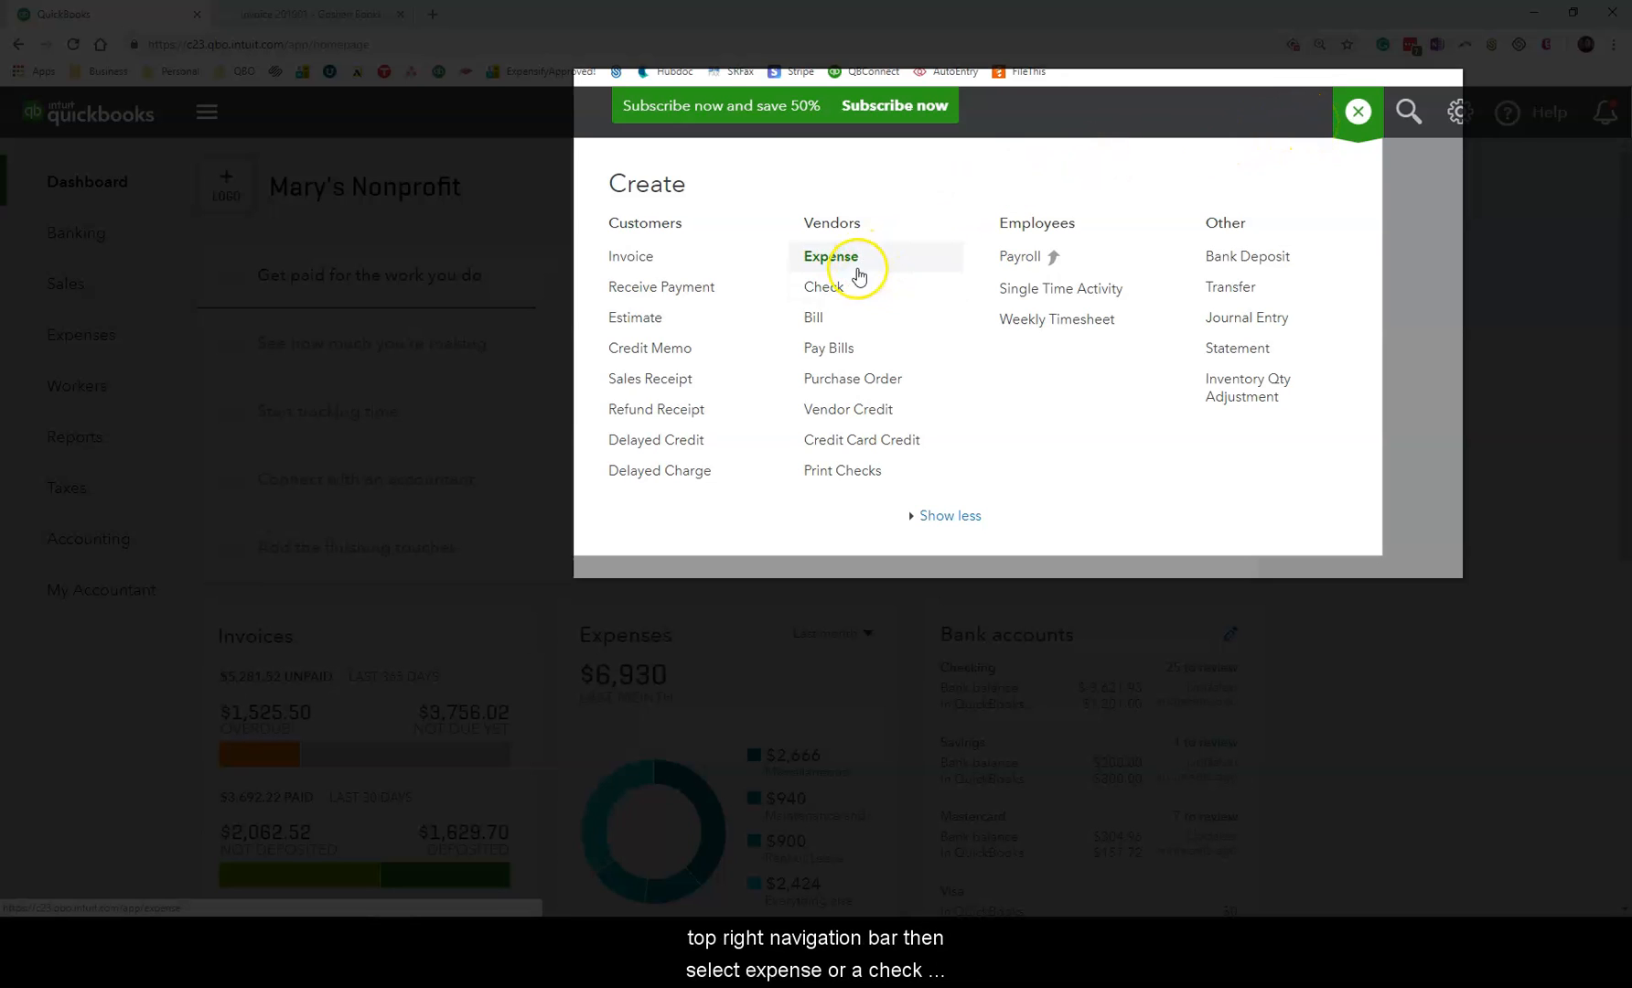
pyautogui.moveTo(843, 292)
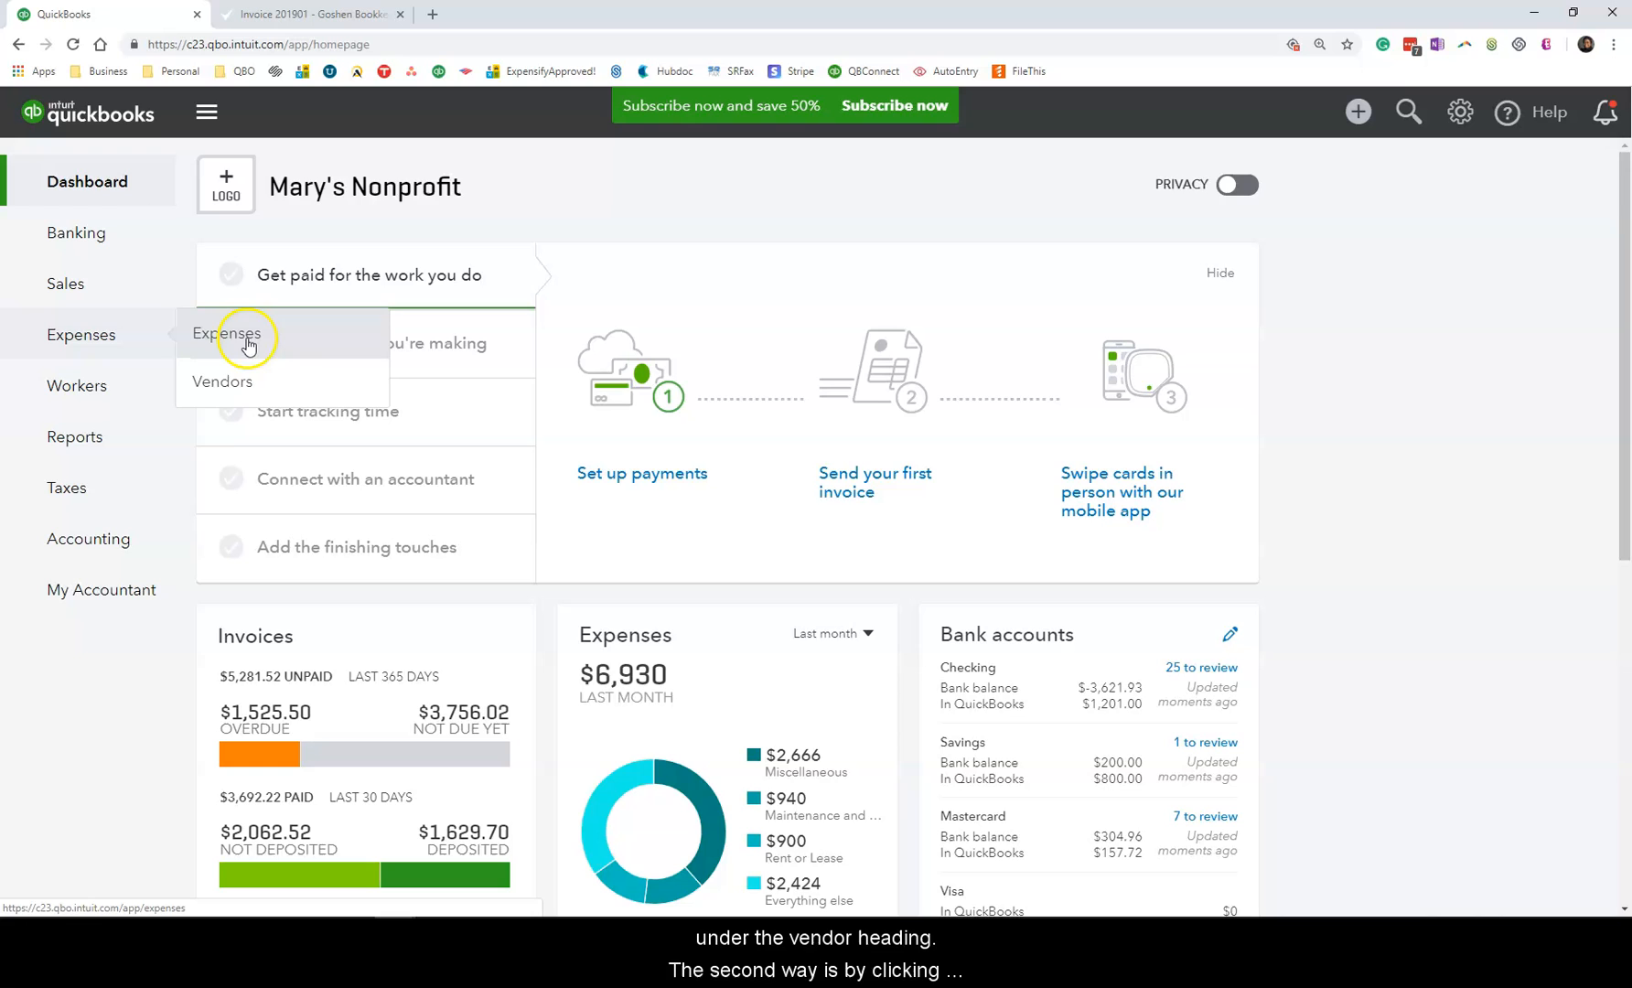
pyautogui.click(225, 333)
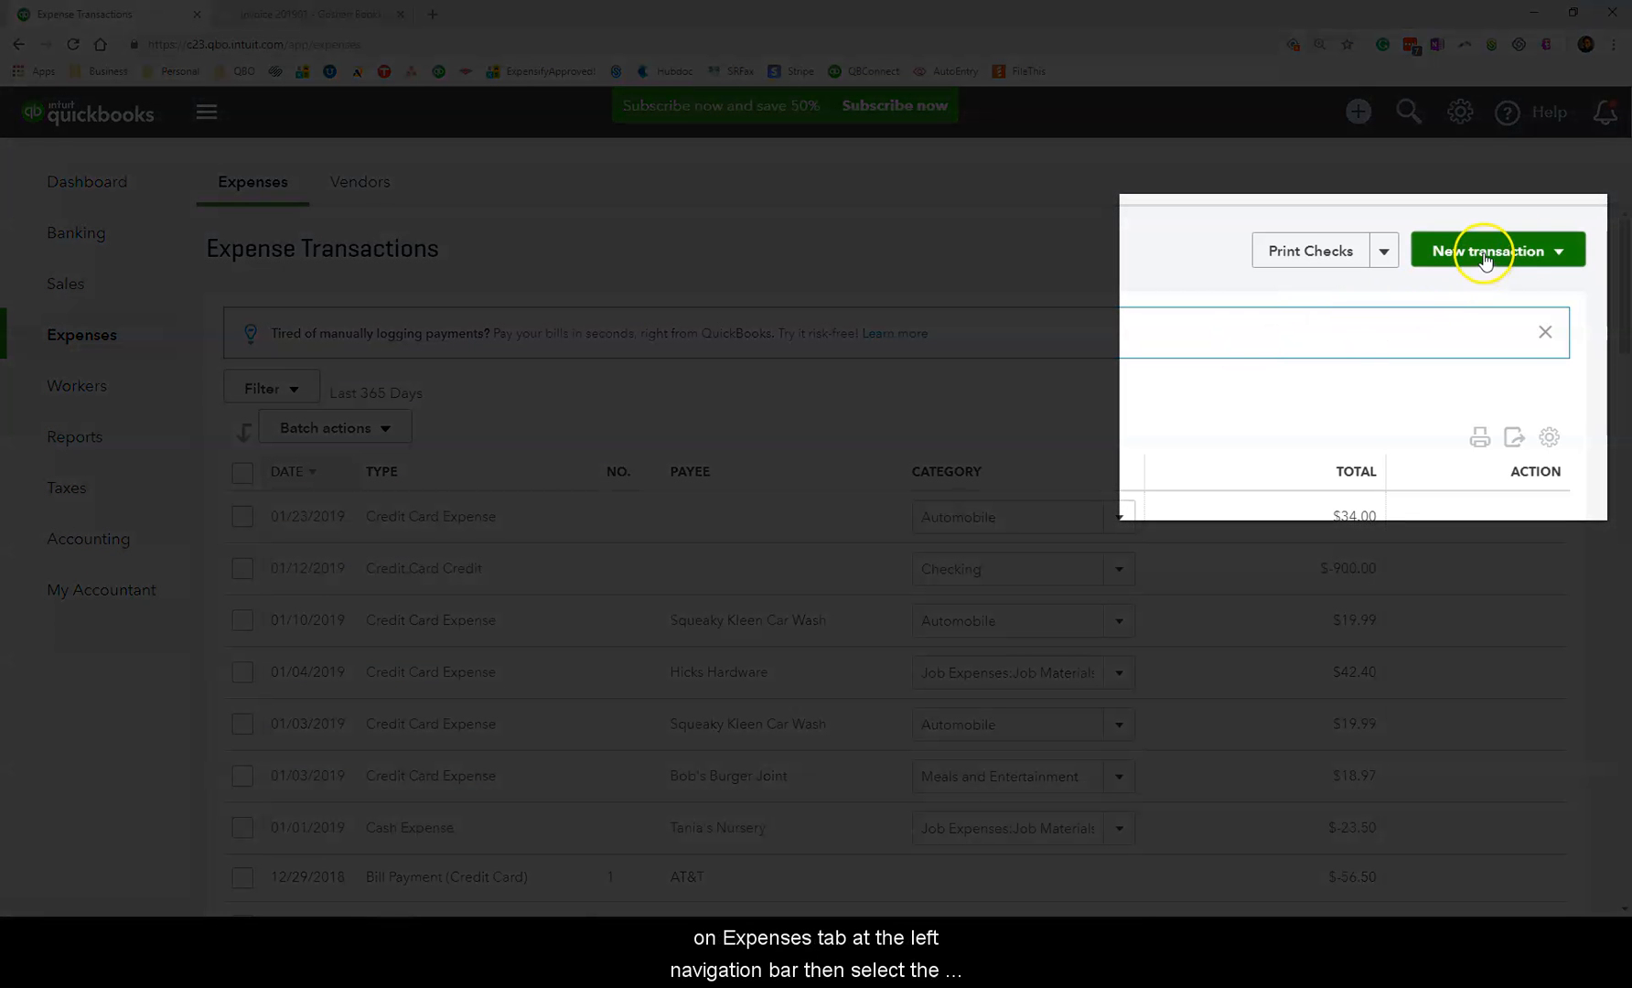
pyautogui.click(1558, 250)
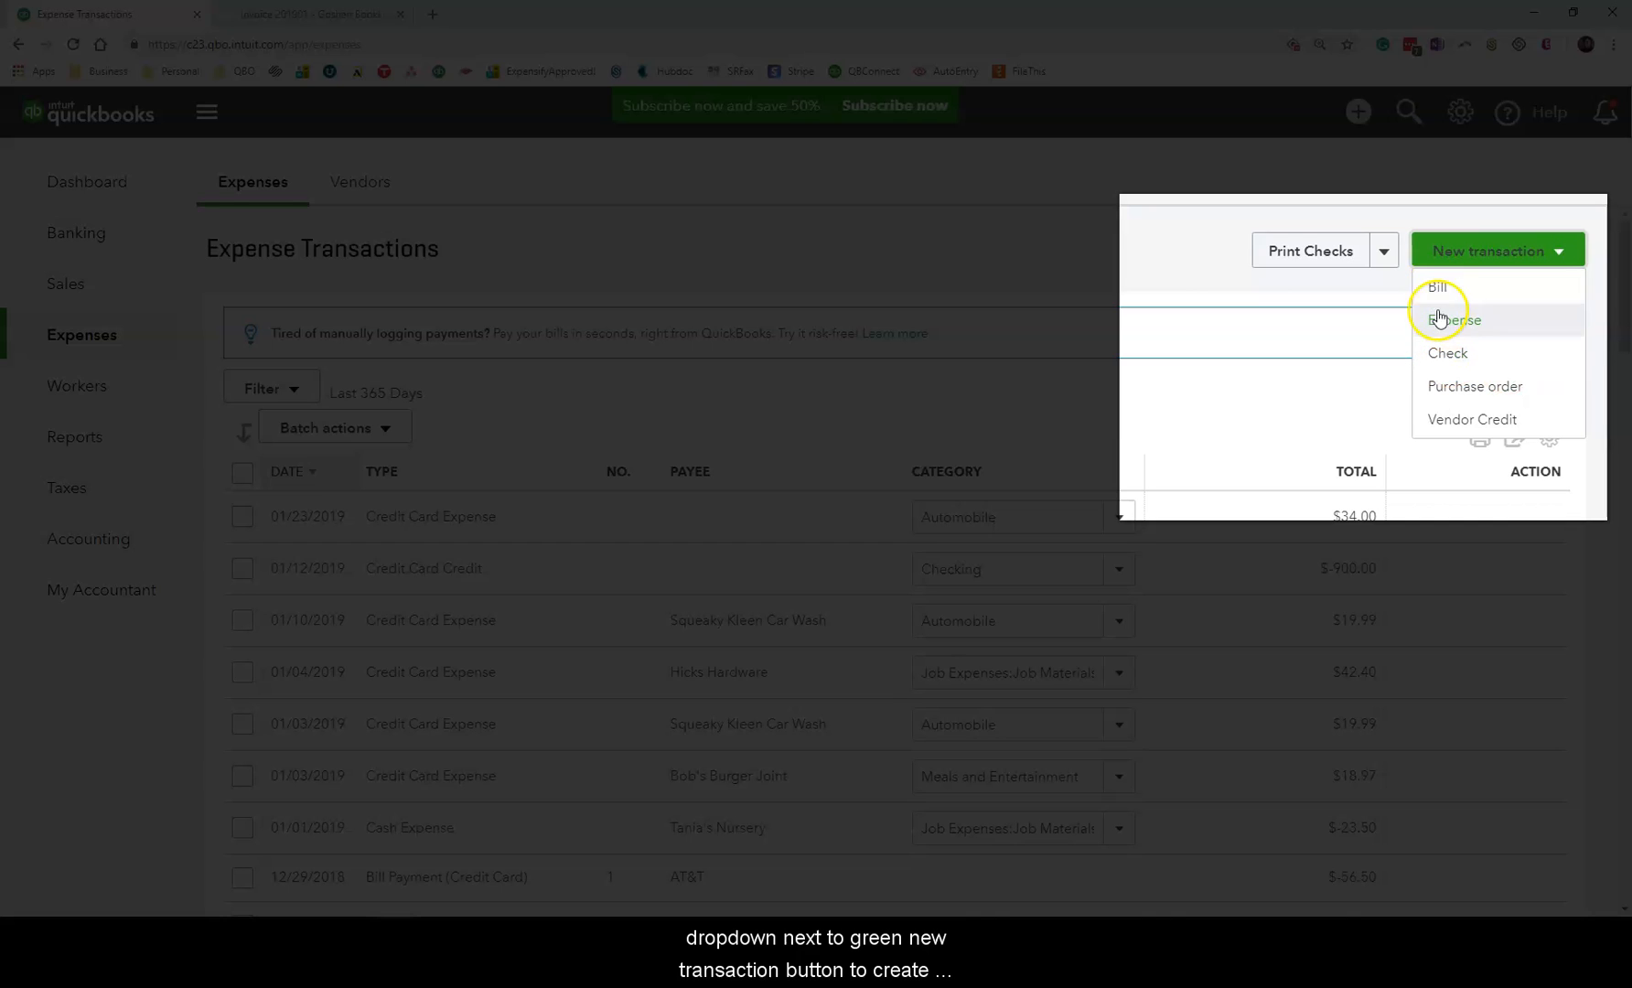
pyautogui.moveTo(1437, 286)
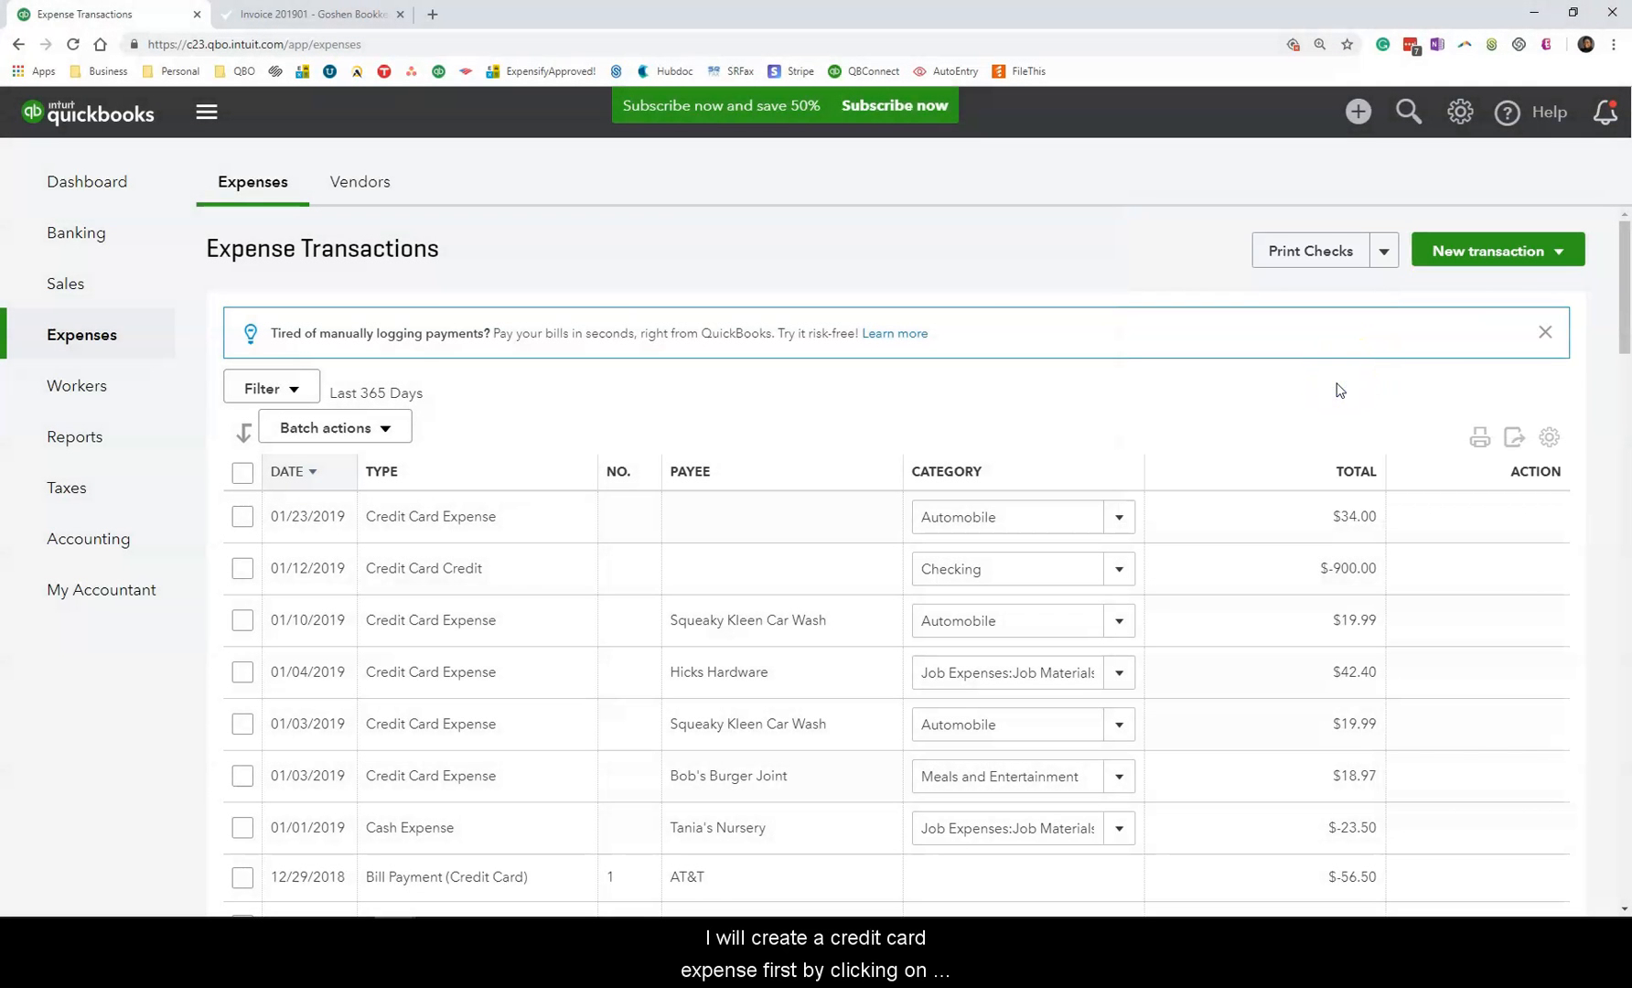
pyautogui.moveTo(1244, 364)
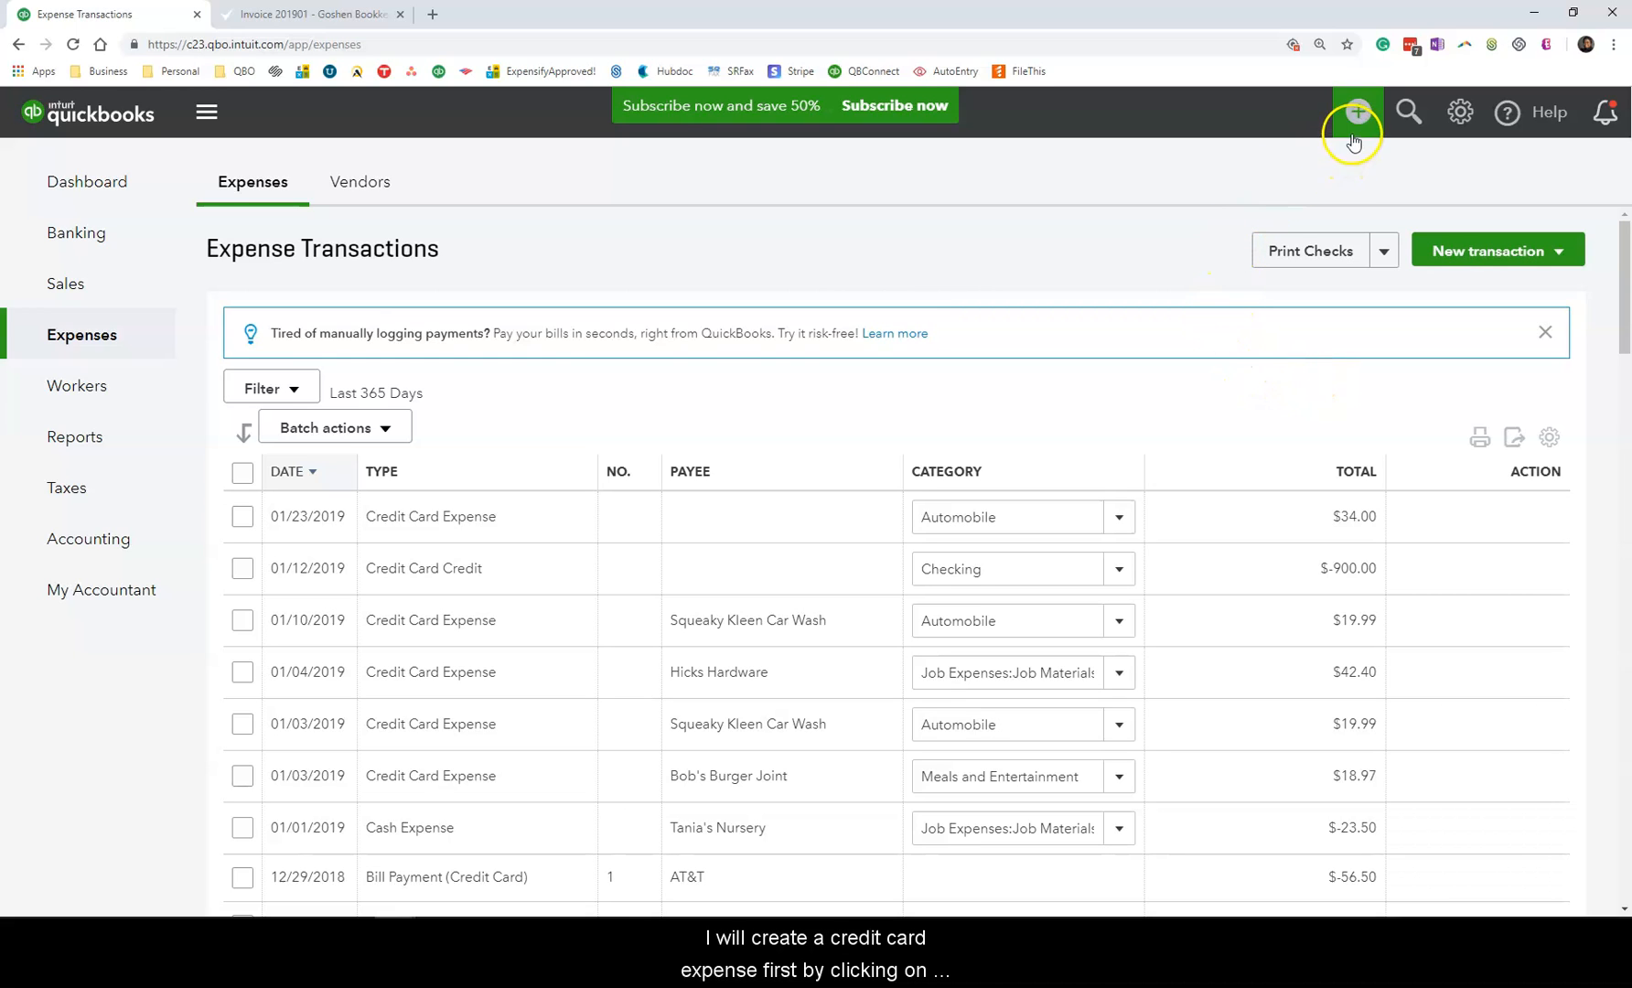
# Start a new Expense from the Quick Create menu under Vendors.
pyautogui.click(1355, 112)
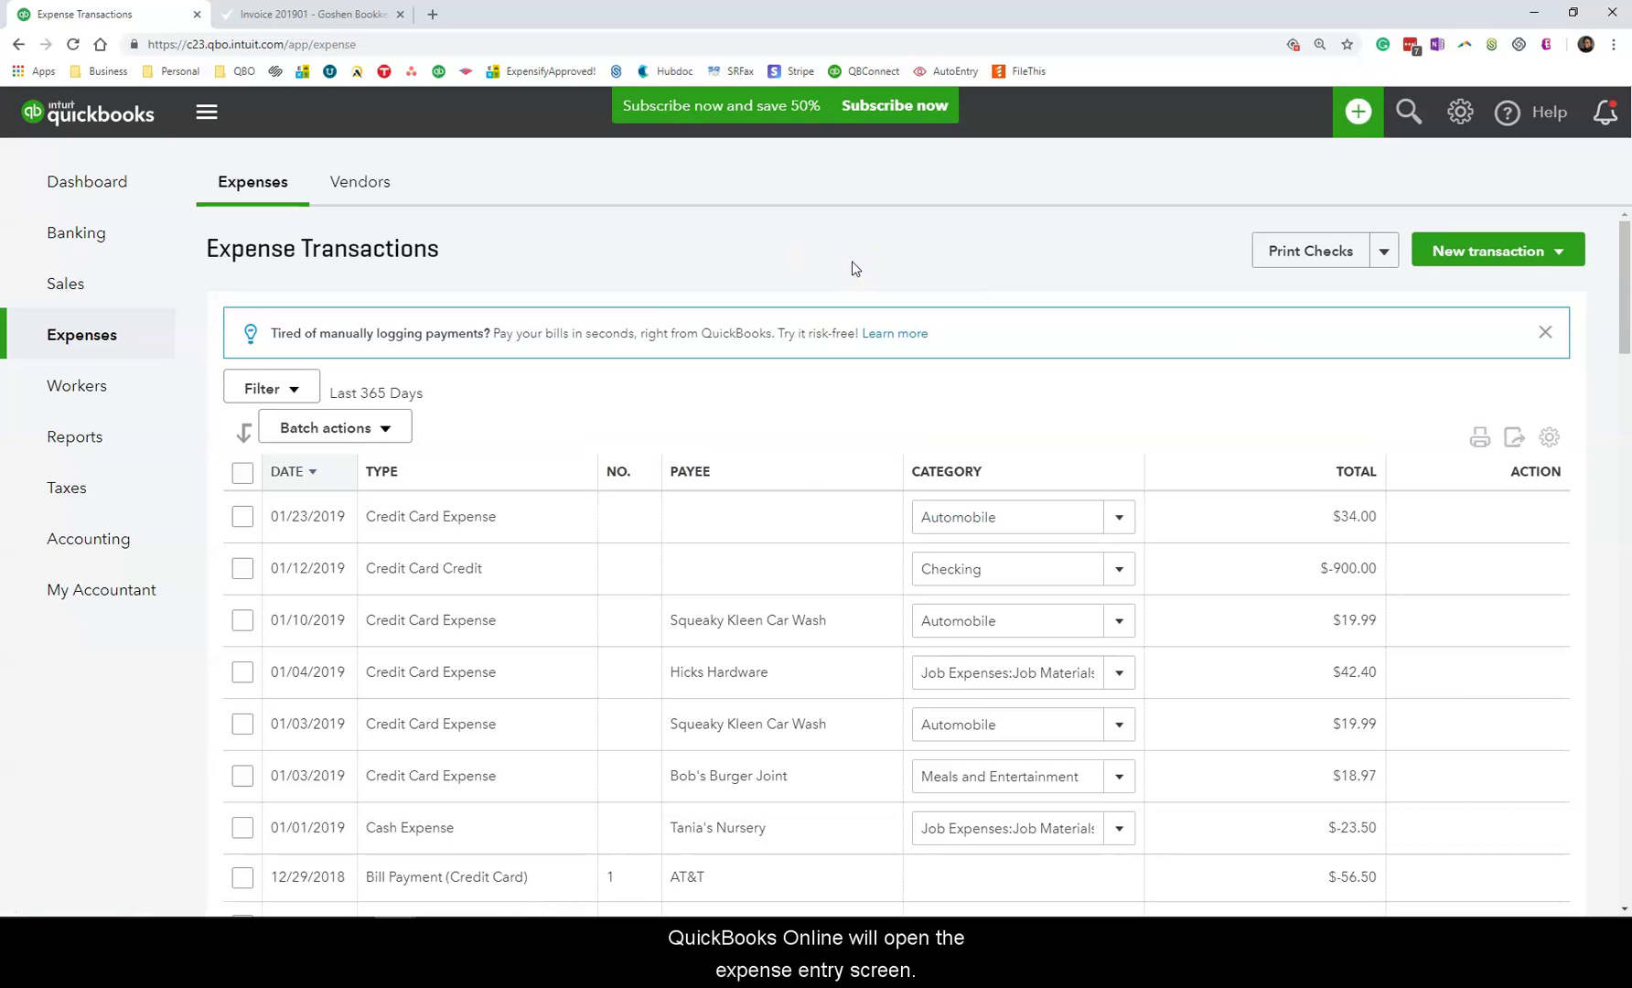
pyautogui.click(1487, 251)
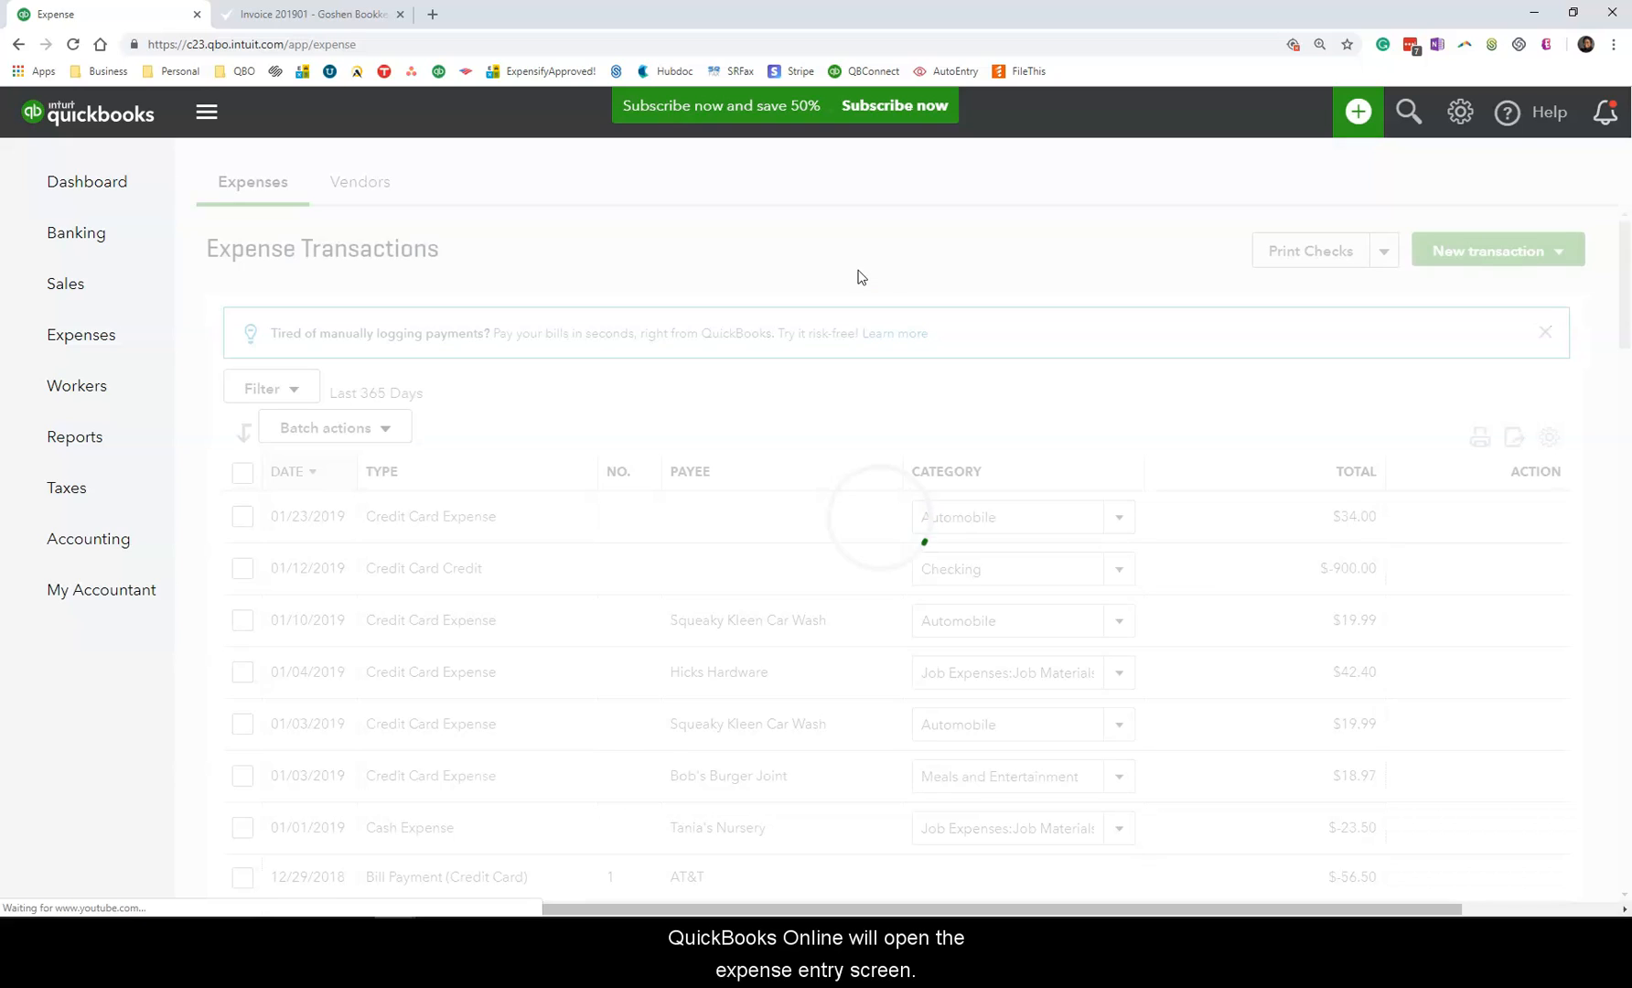
pyautogui.moveTo(844, 278)
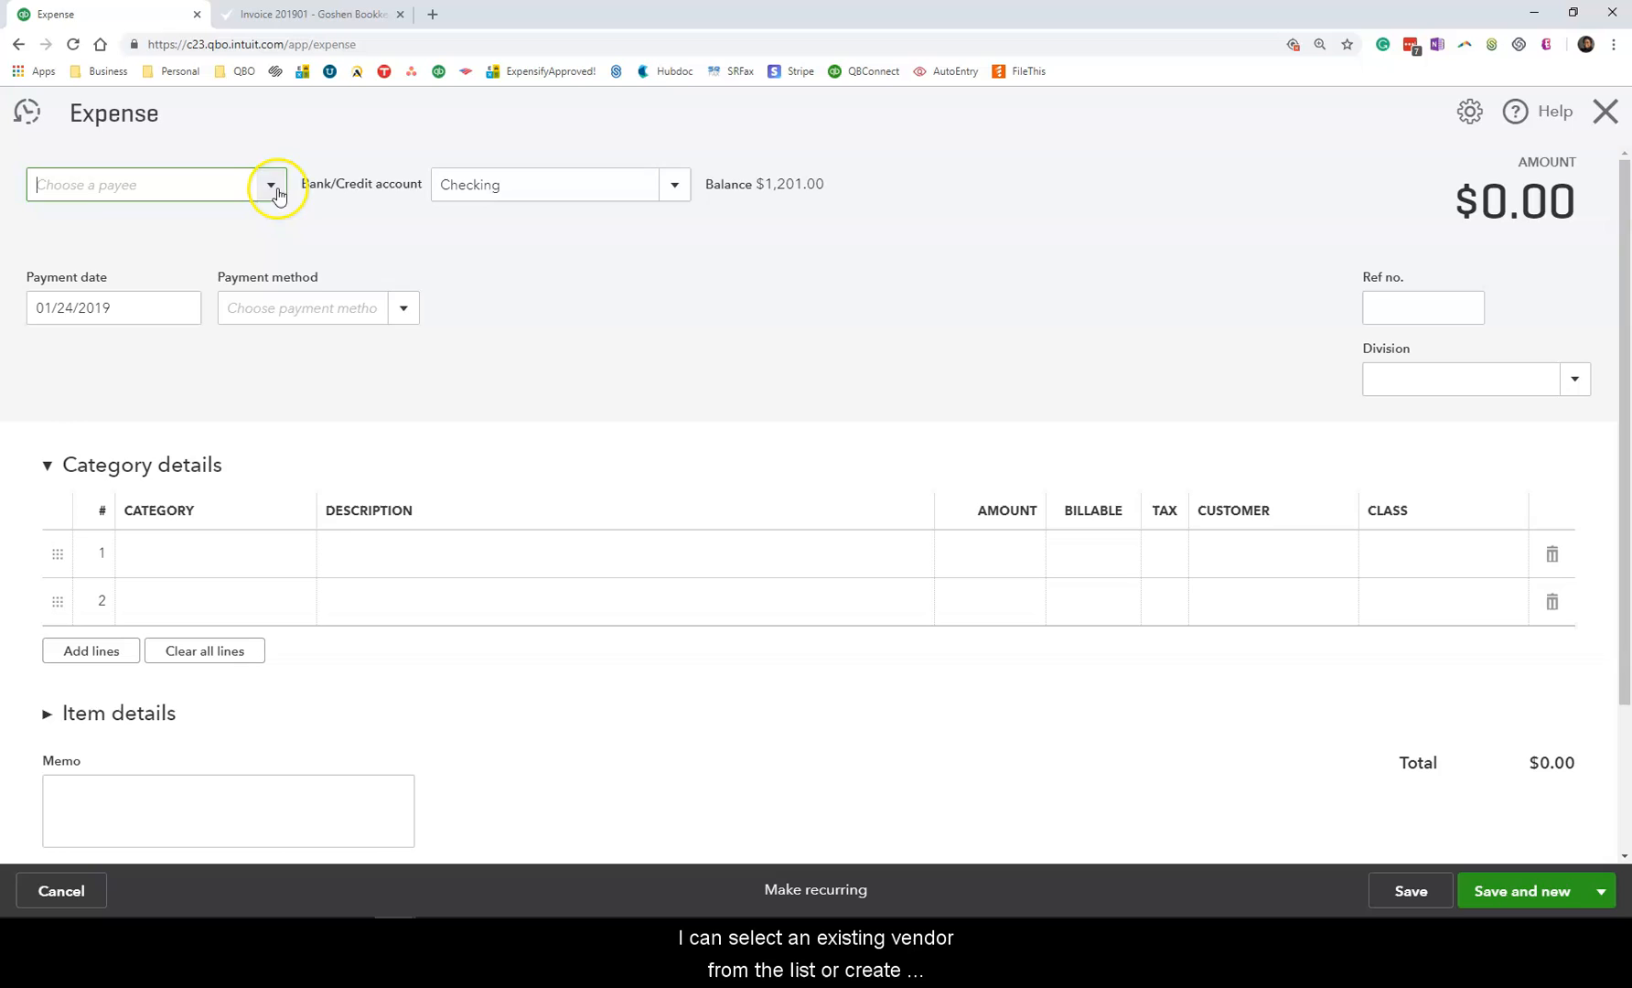
# Set the payee to AT&T and the paying account to Mastercard.
pyautogui.click(269, 185)
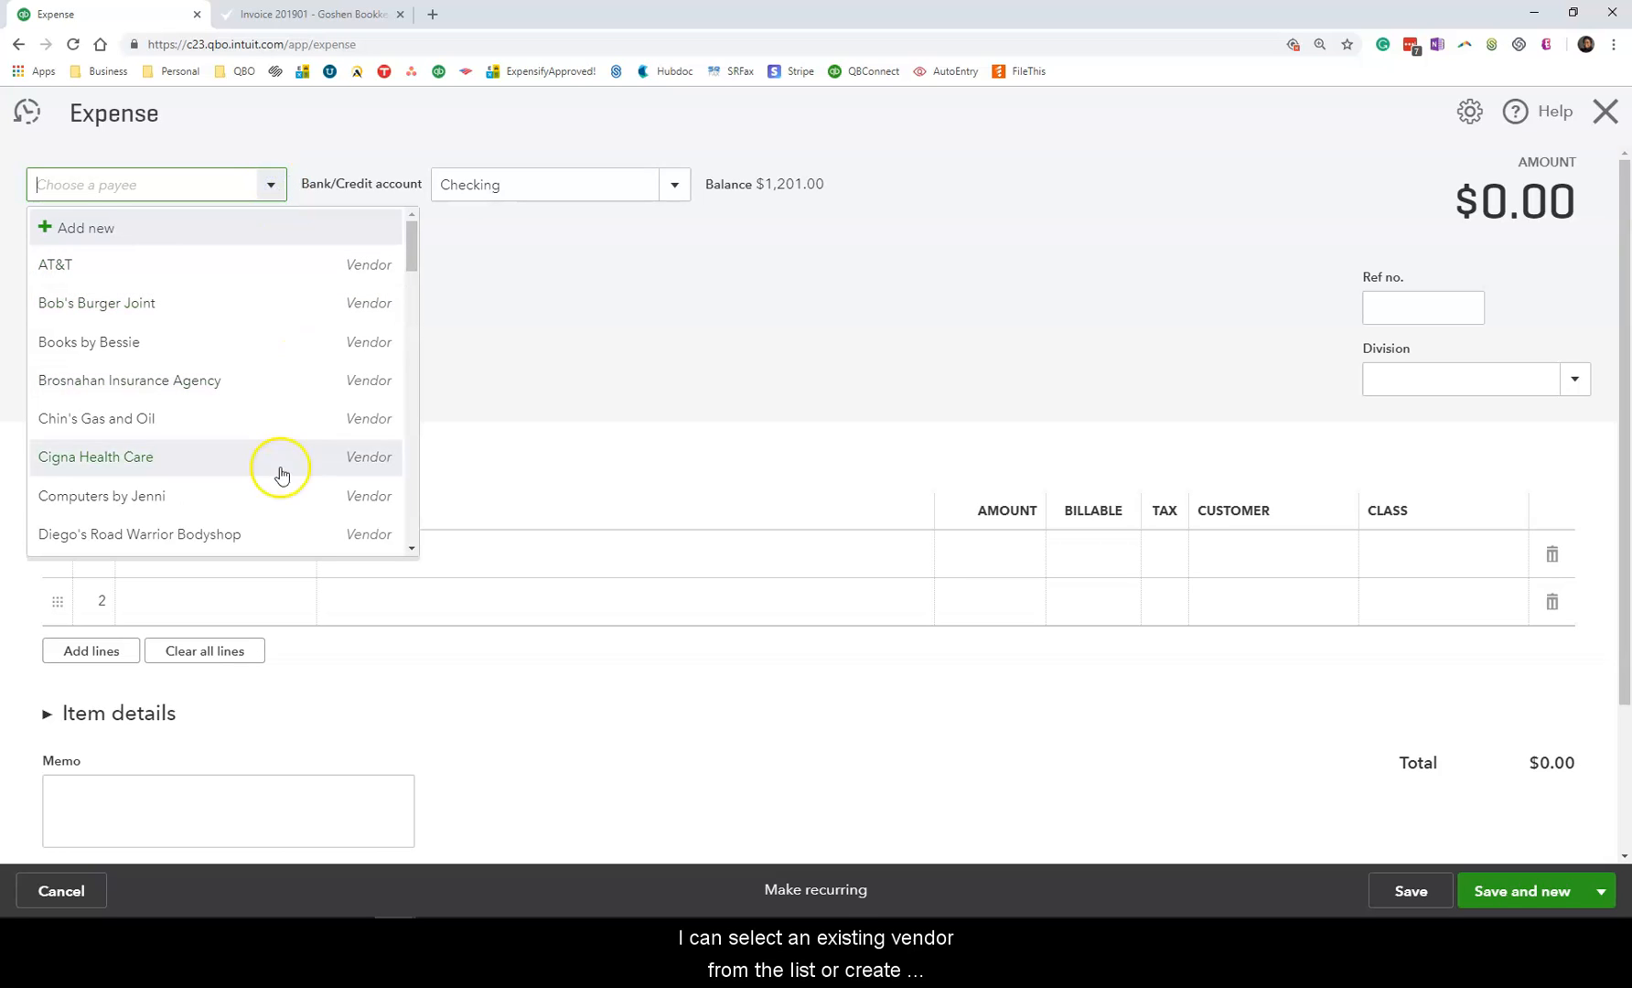
pyautogui.moveTo(237, 265)
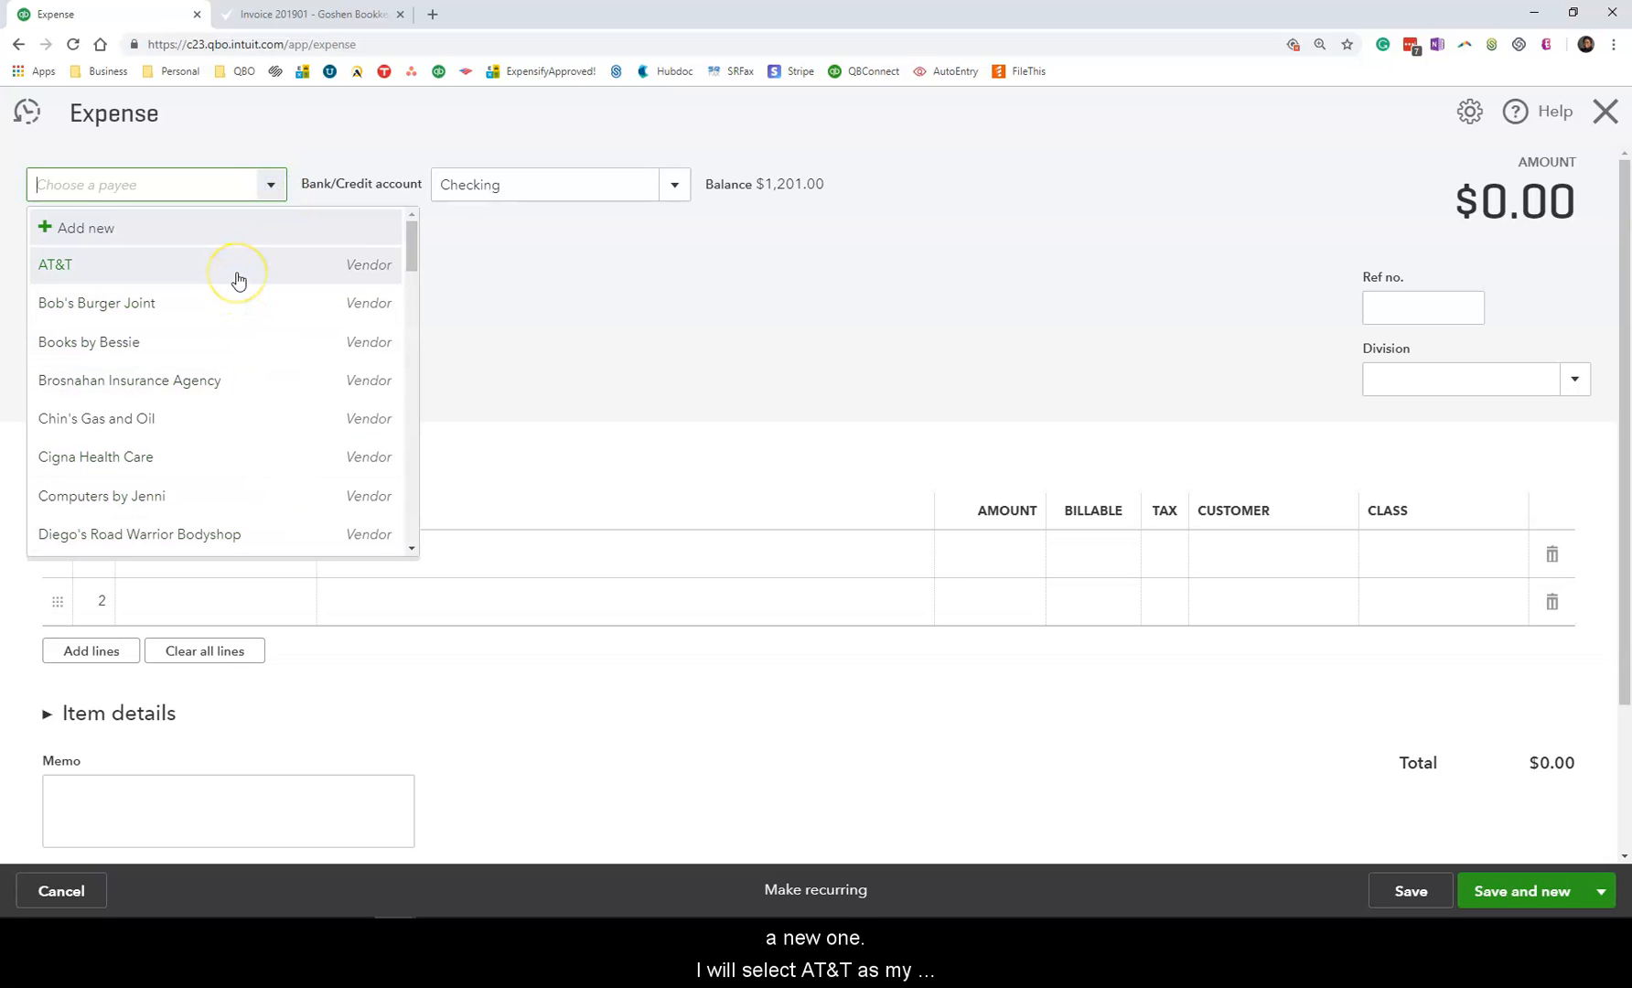
pyautogui.click(55, 265)
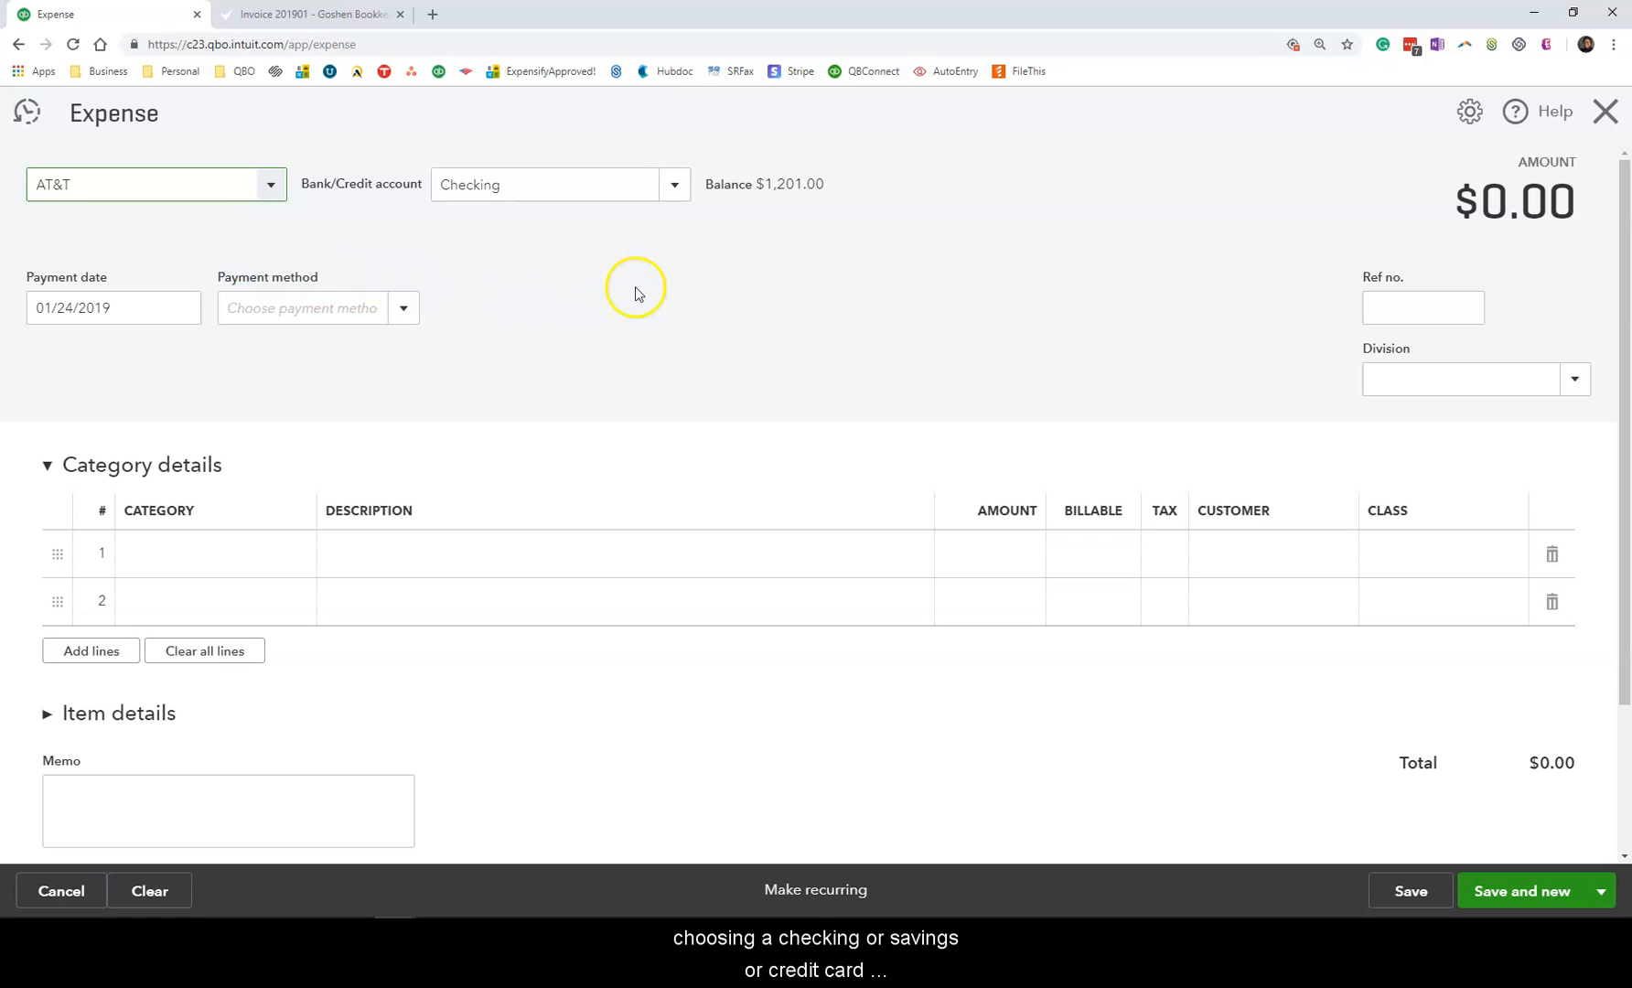
pyautogui.click(673, 185)
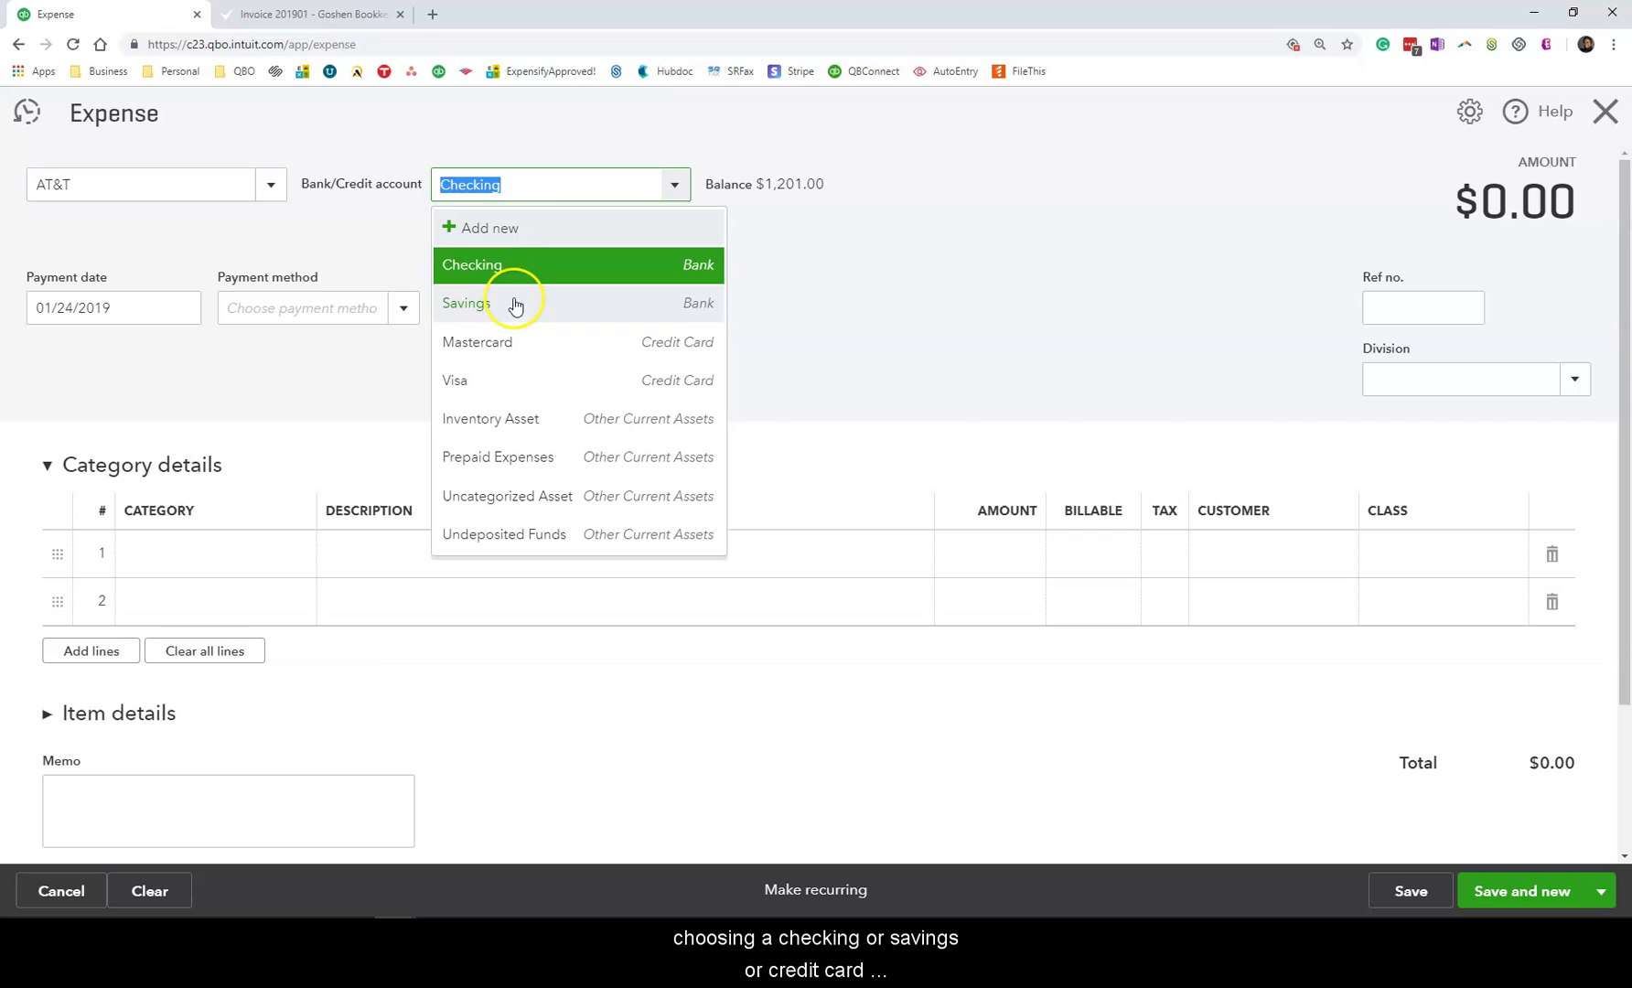
pyautogui.moveTo(503, 350)
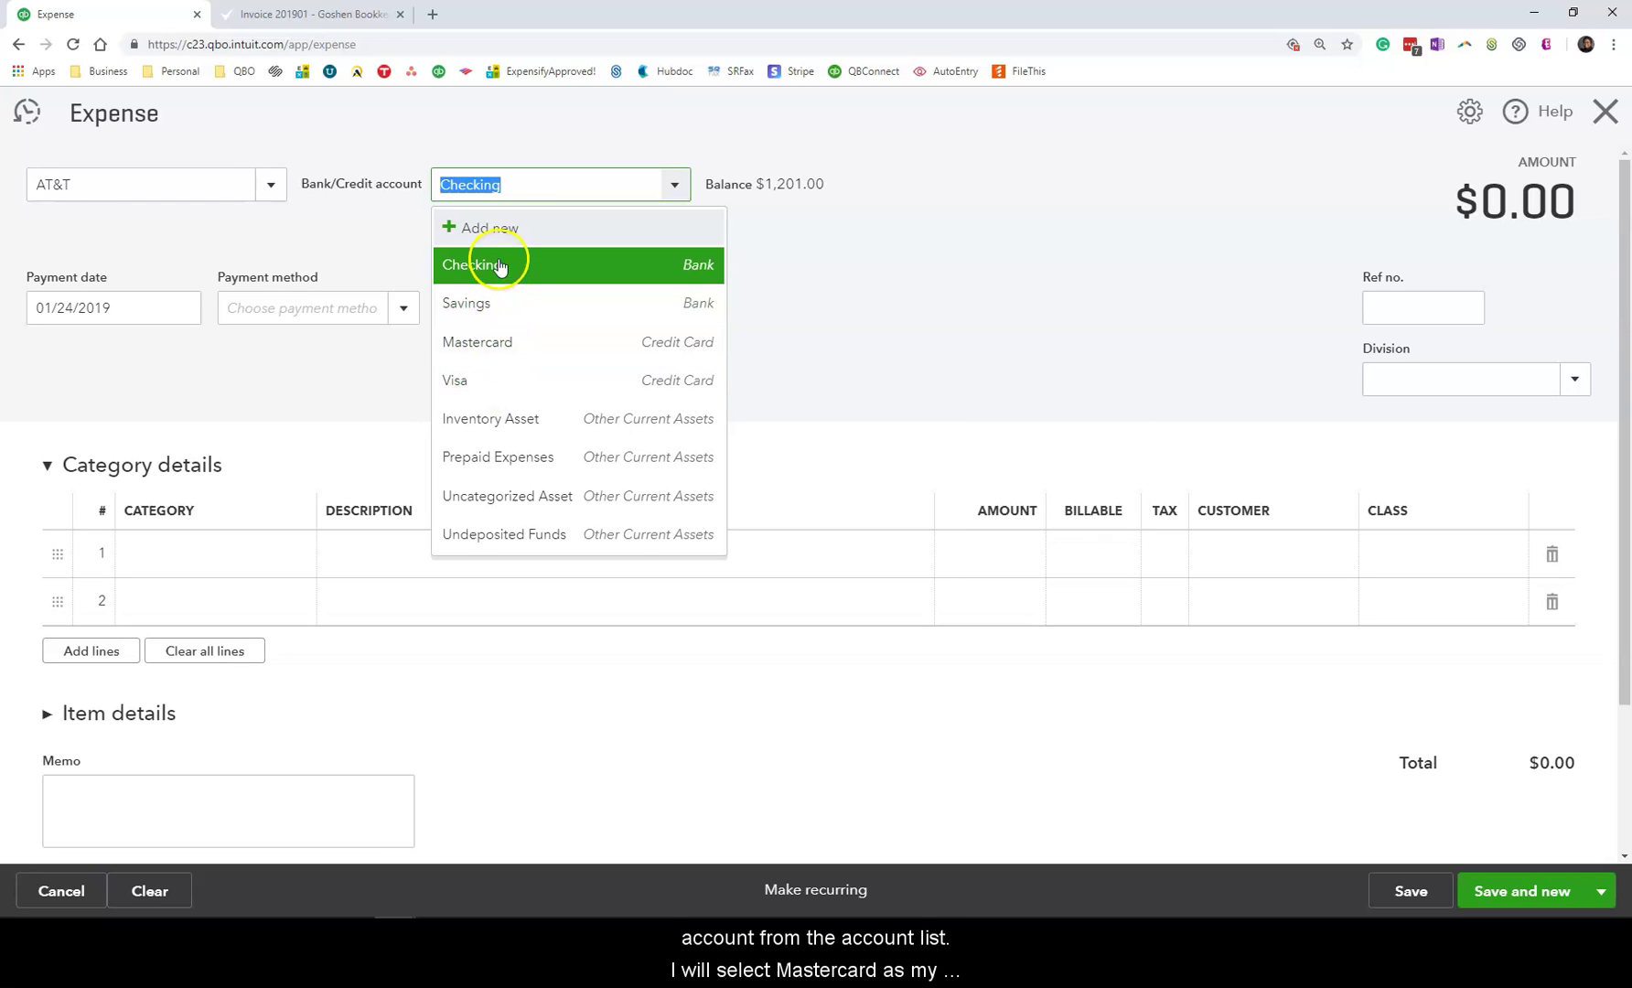
pyautogui.moveTo(505, 347)
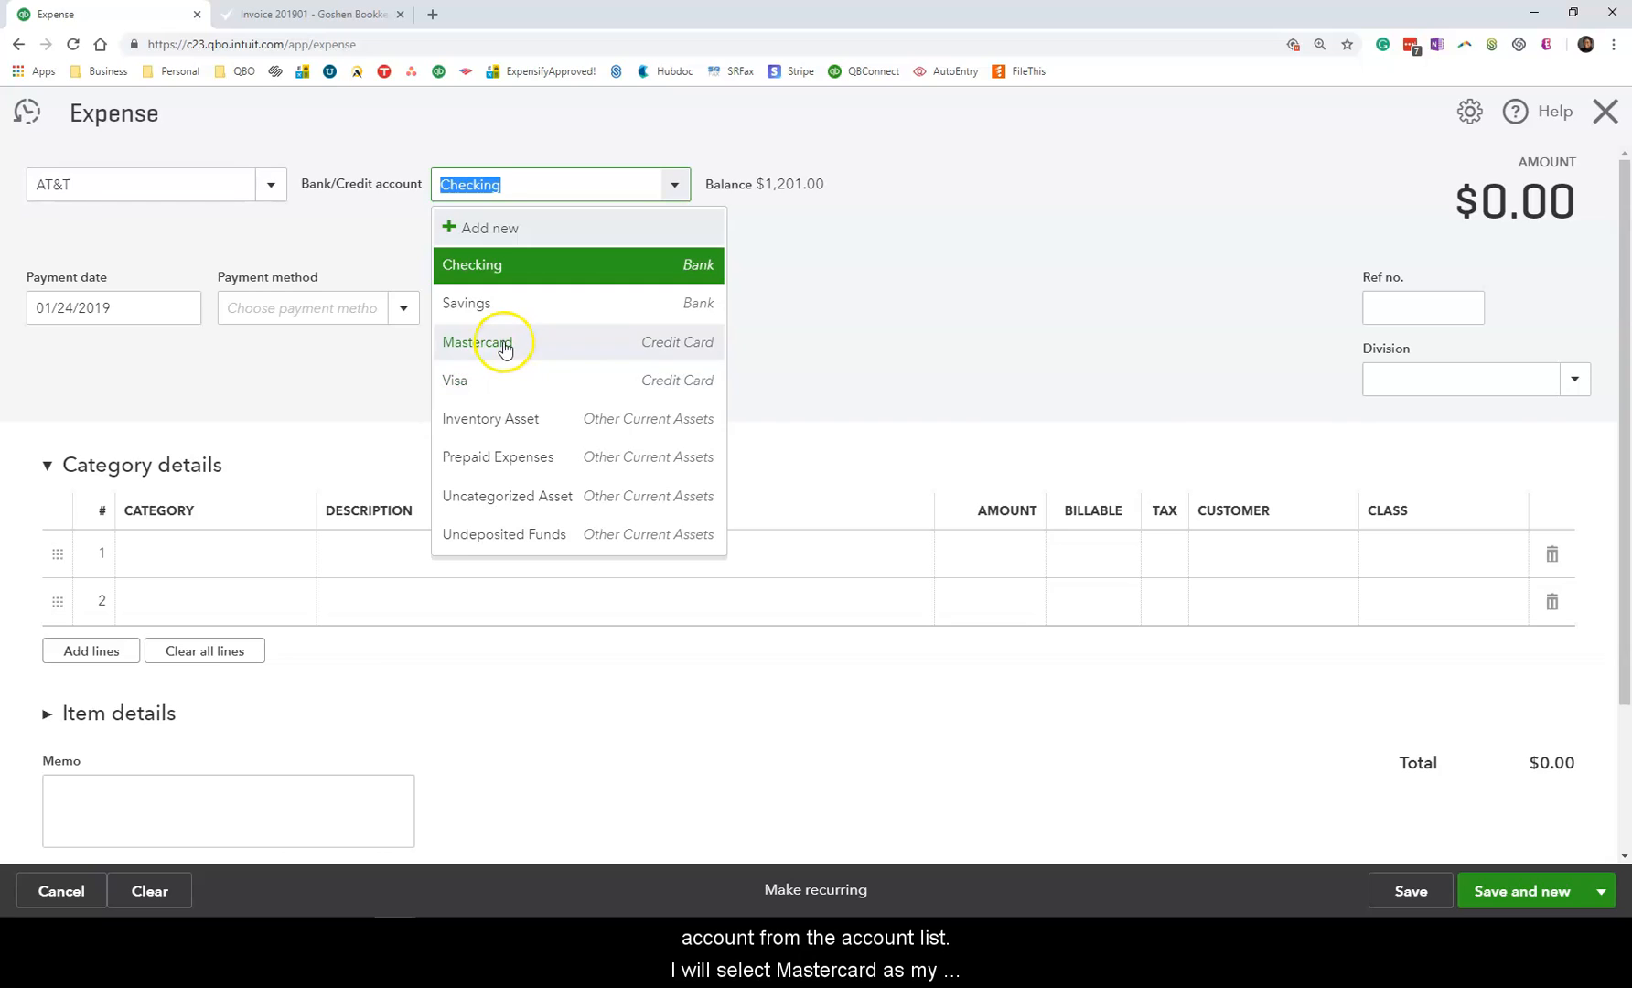
pyautogui.click(478, 342)
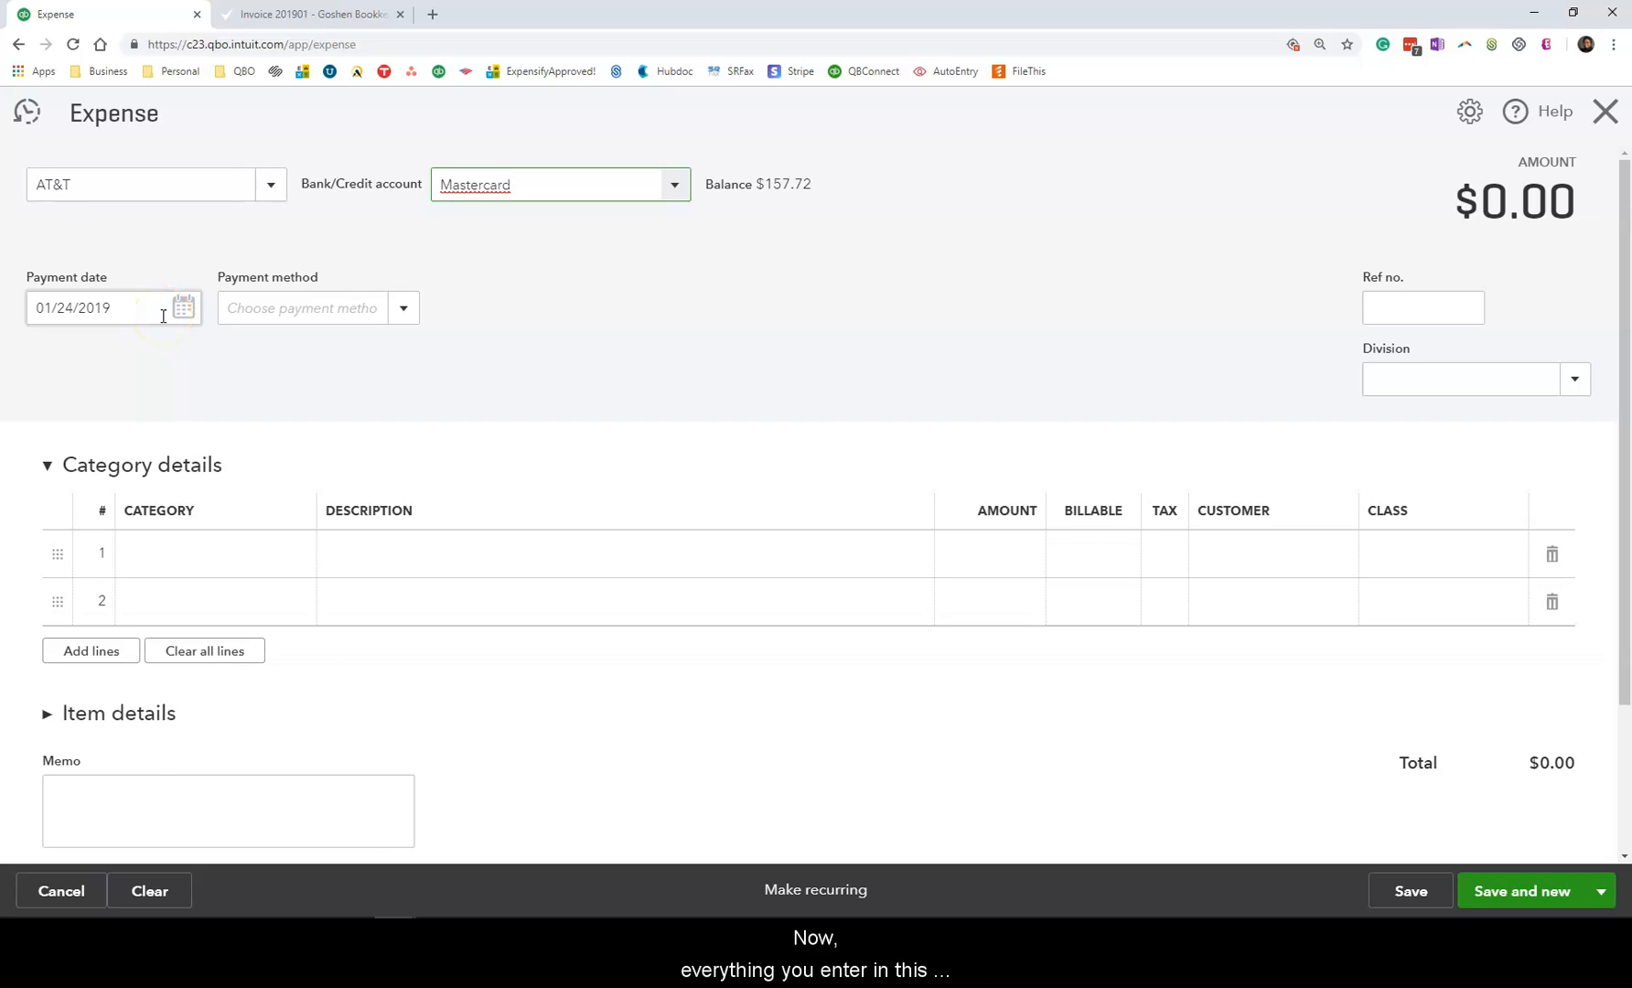
pyautogui.moveTo(175, 331)
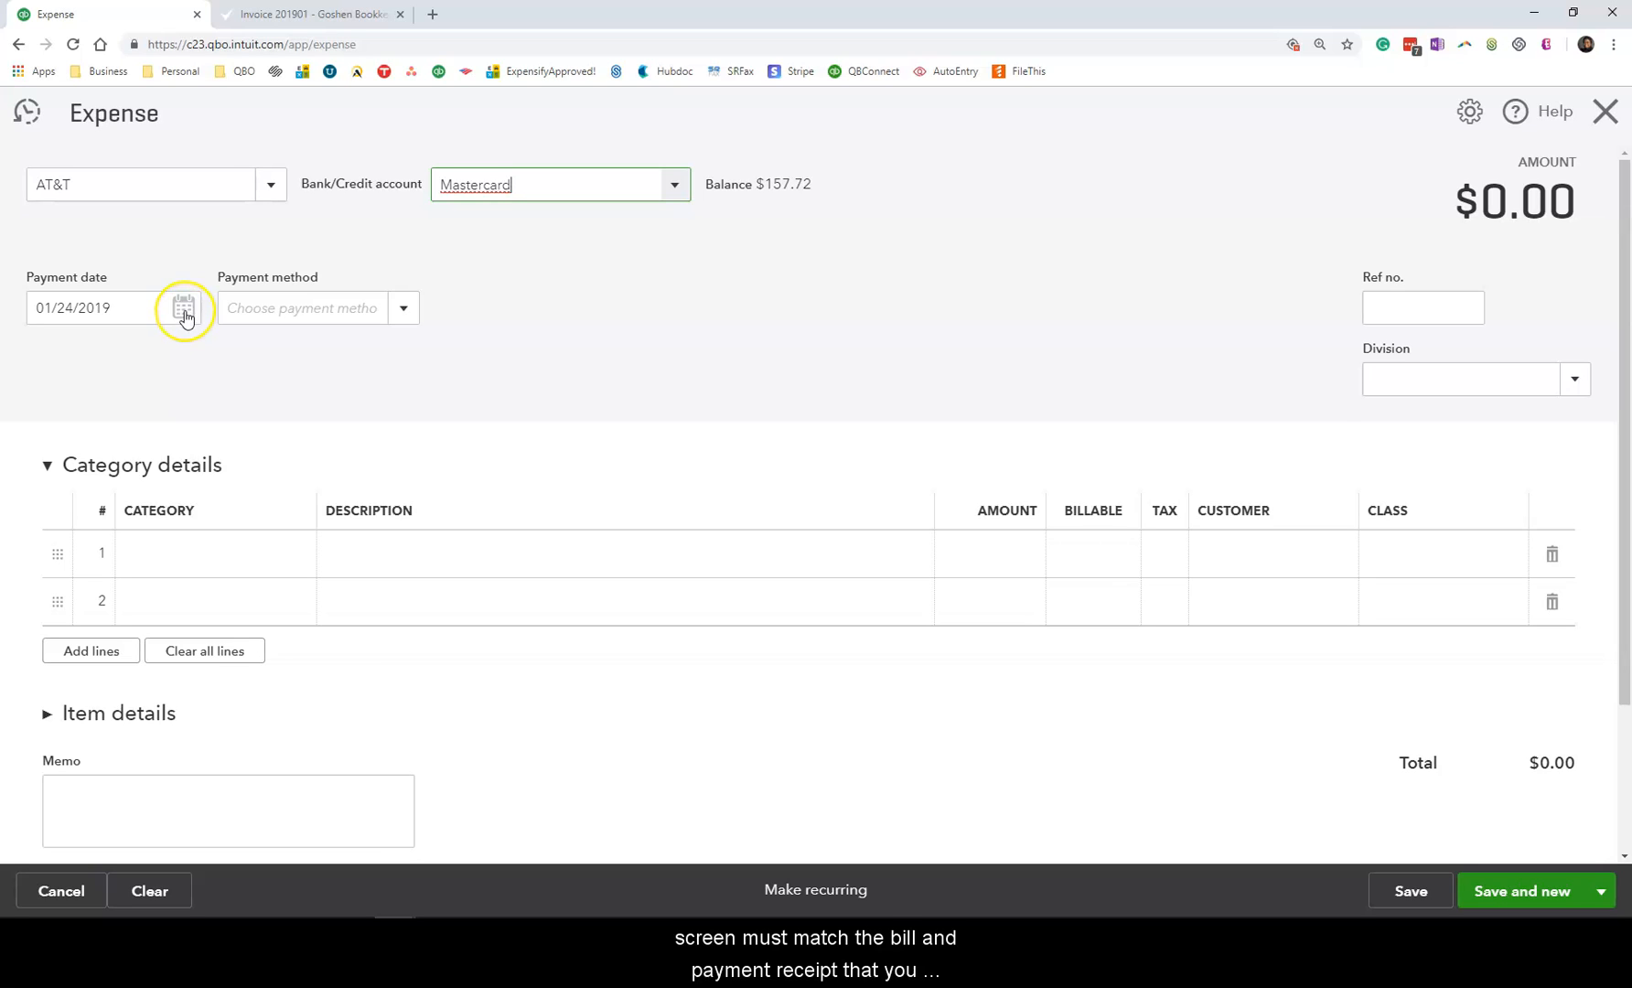
# Set the payment date to 01/25/2019 and the payment method to MasterCard.
pyautogui.click(184, 307)
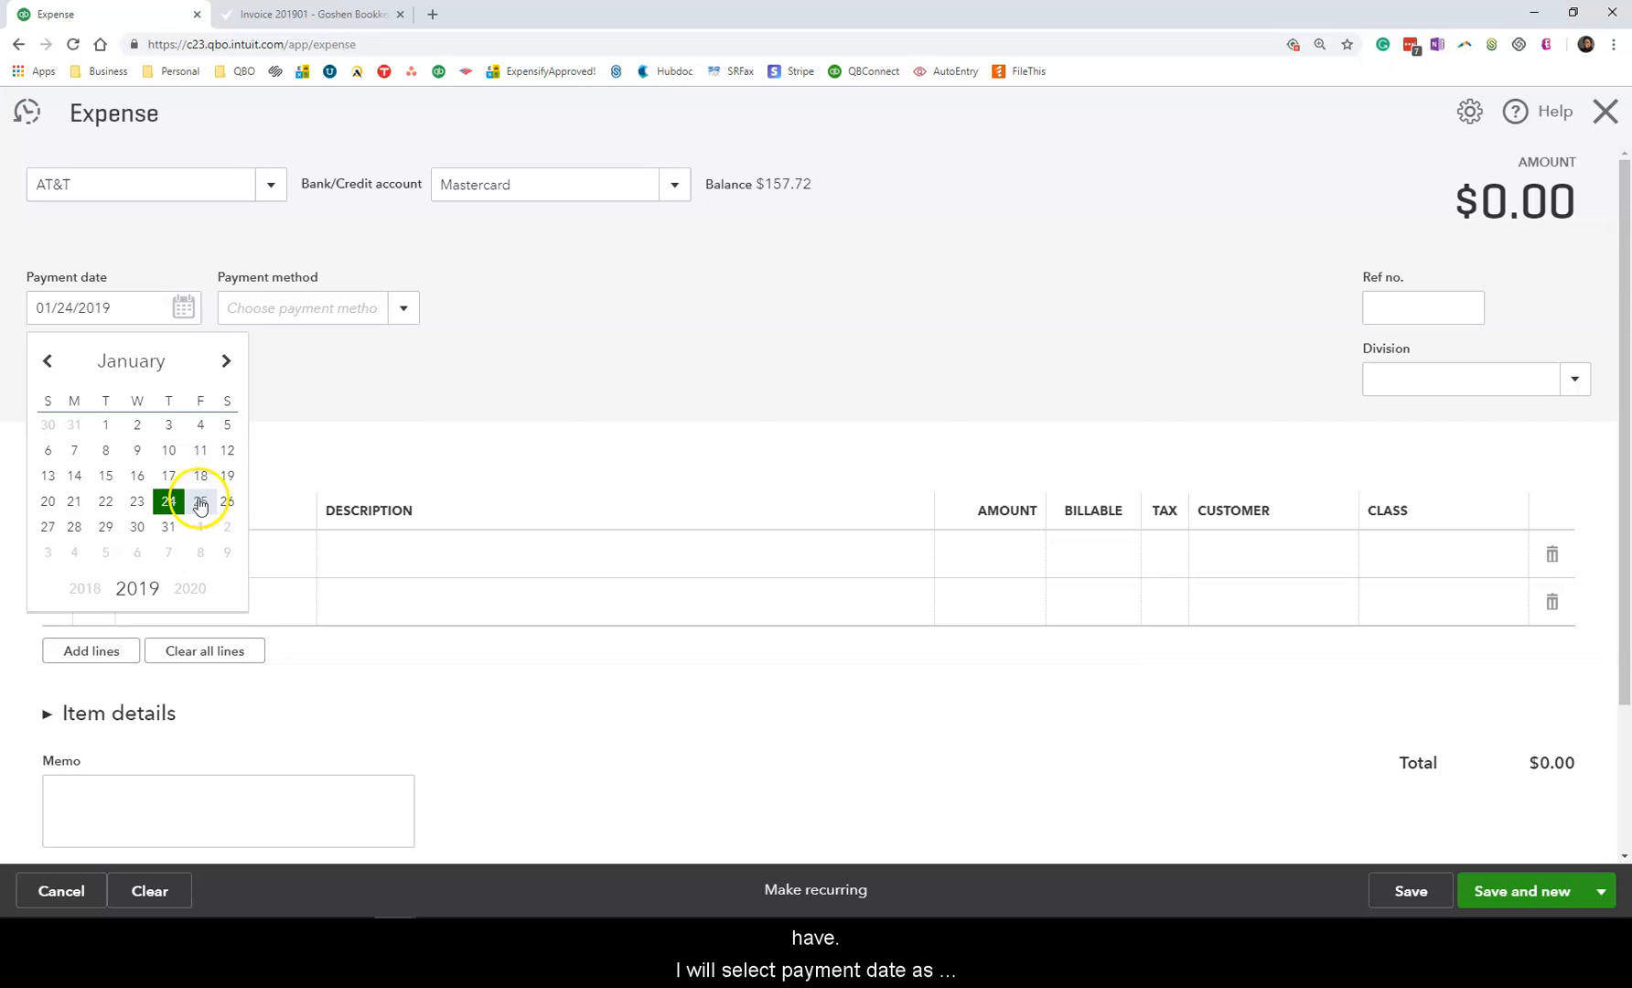
pyautogui.click(199, 502)
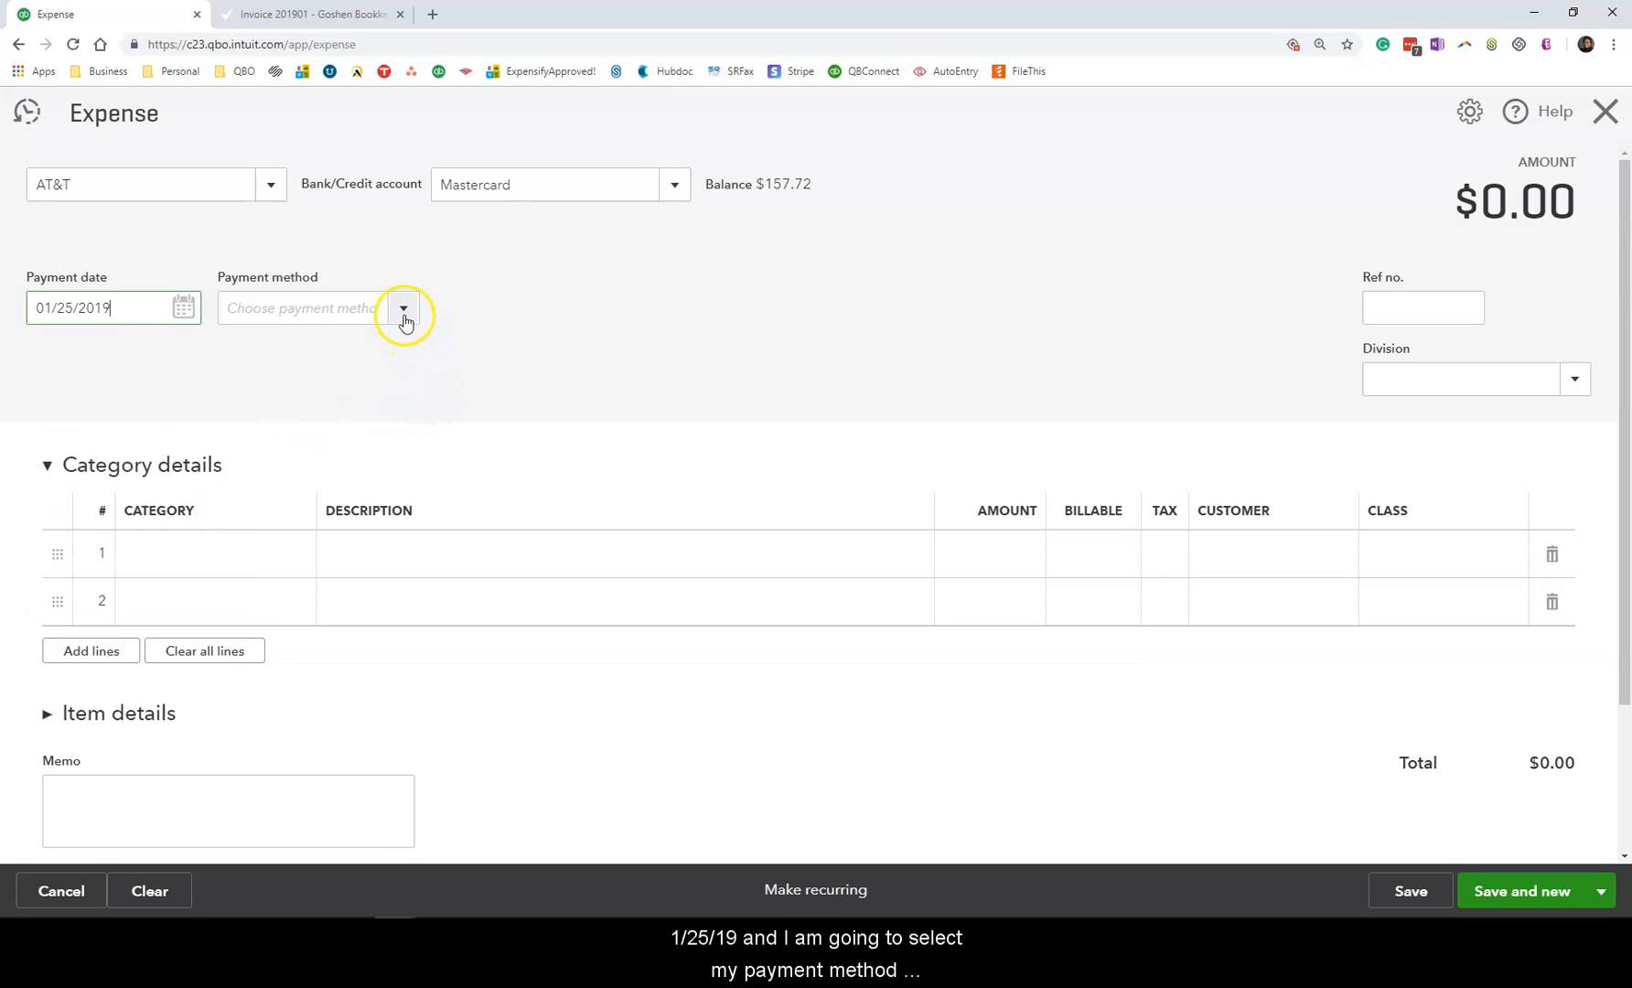
pyautogui.click(402, 307)
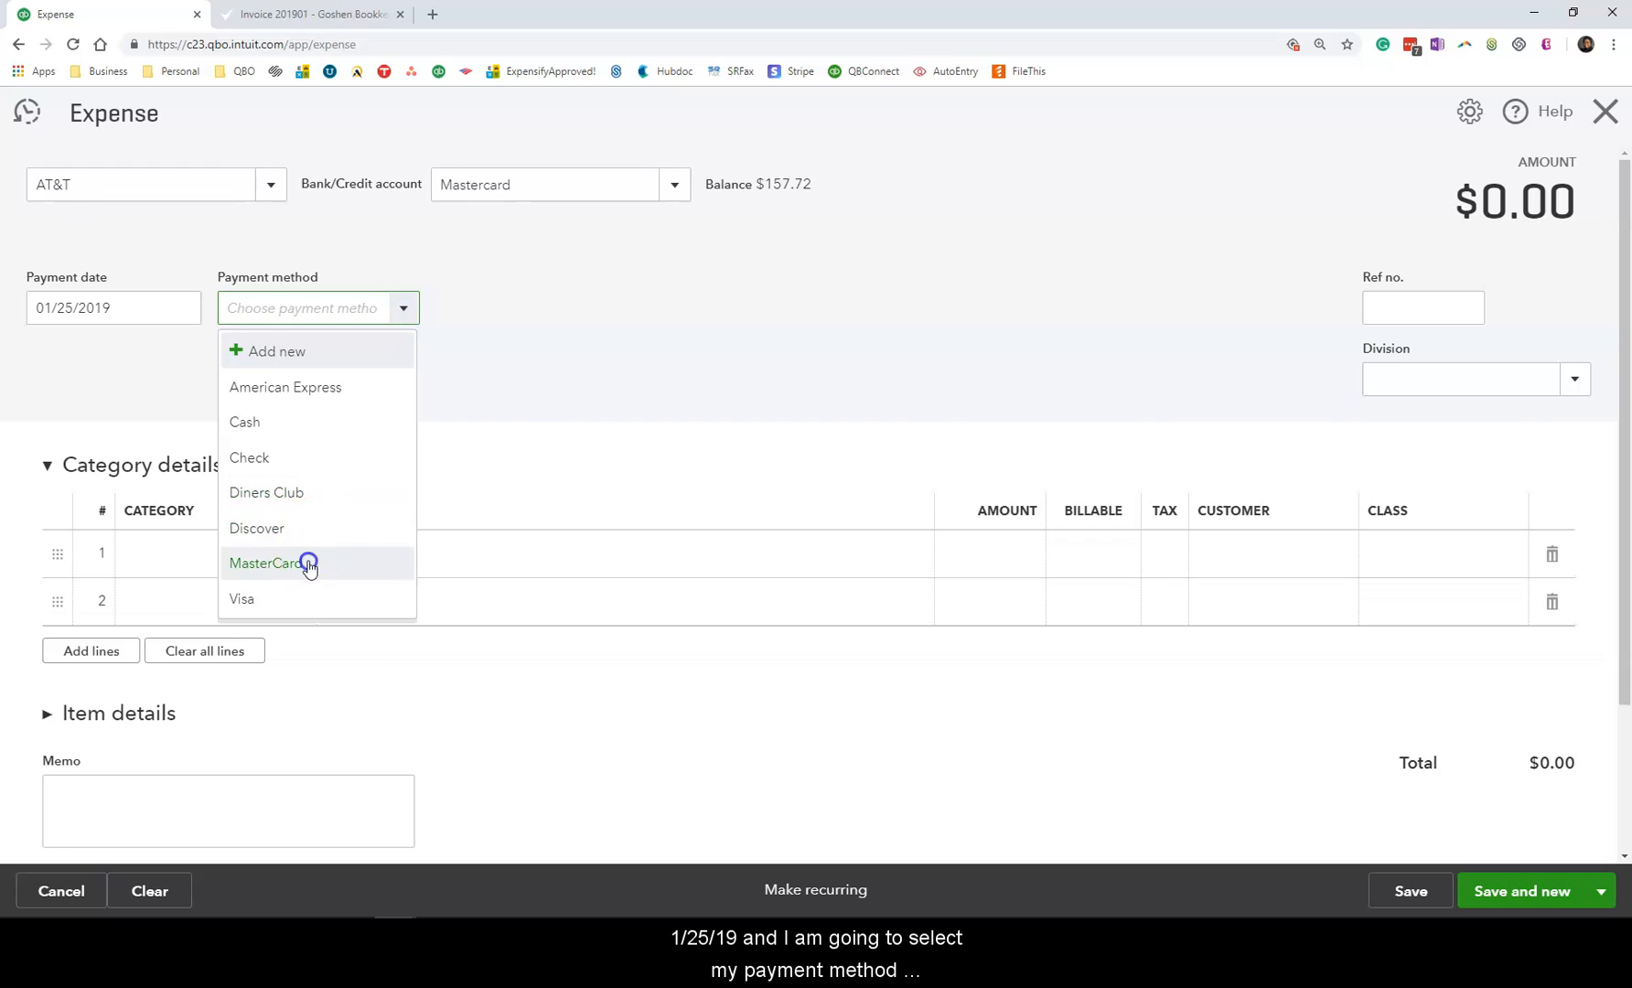
pyautogui.click(270, 563)
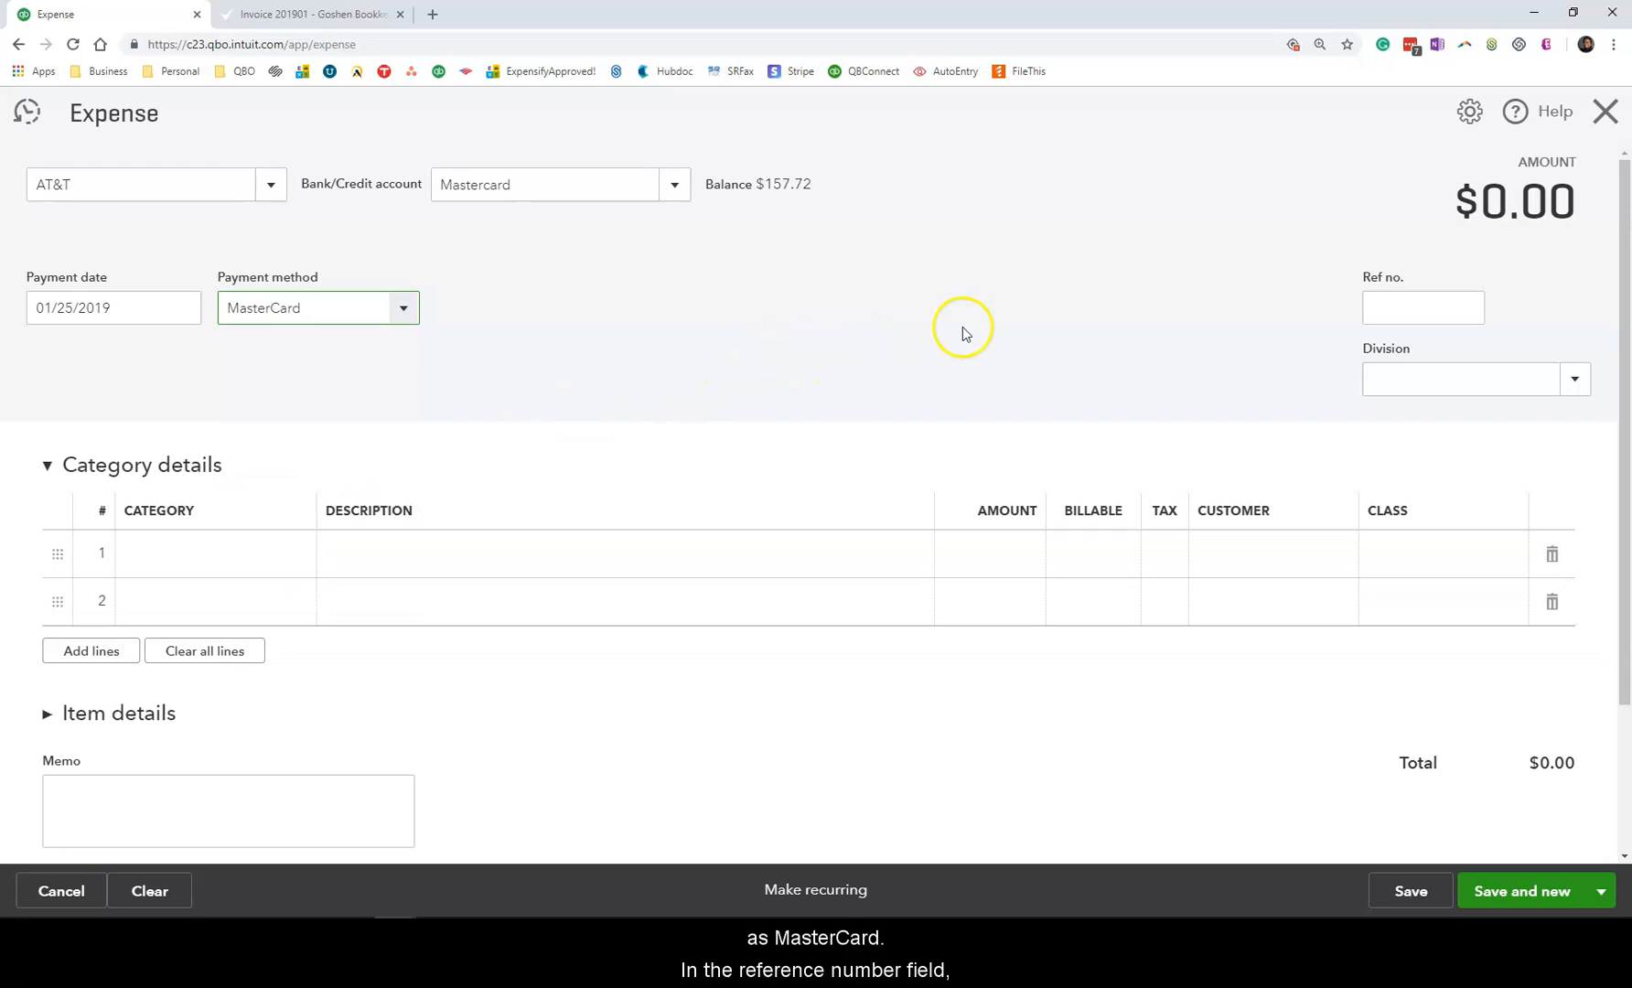
# Enter reference number CC-1000 and division 1.WITHOUT DONOR RESTRICTIONS.
pyautogui.click(1421, 307)
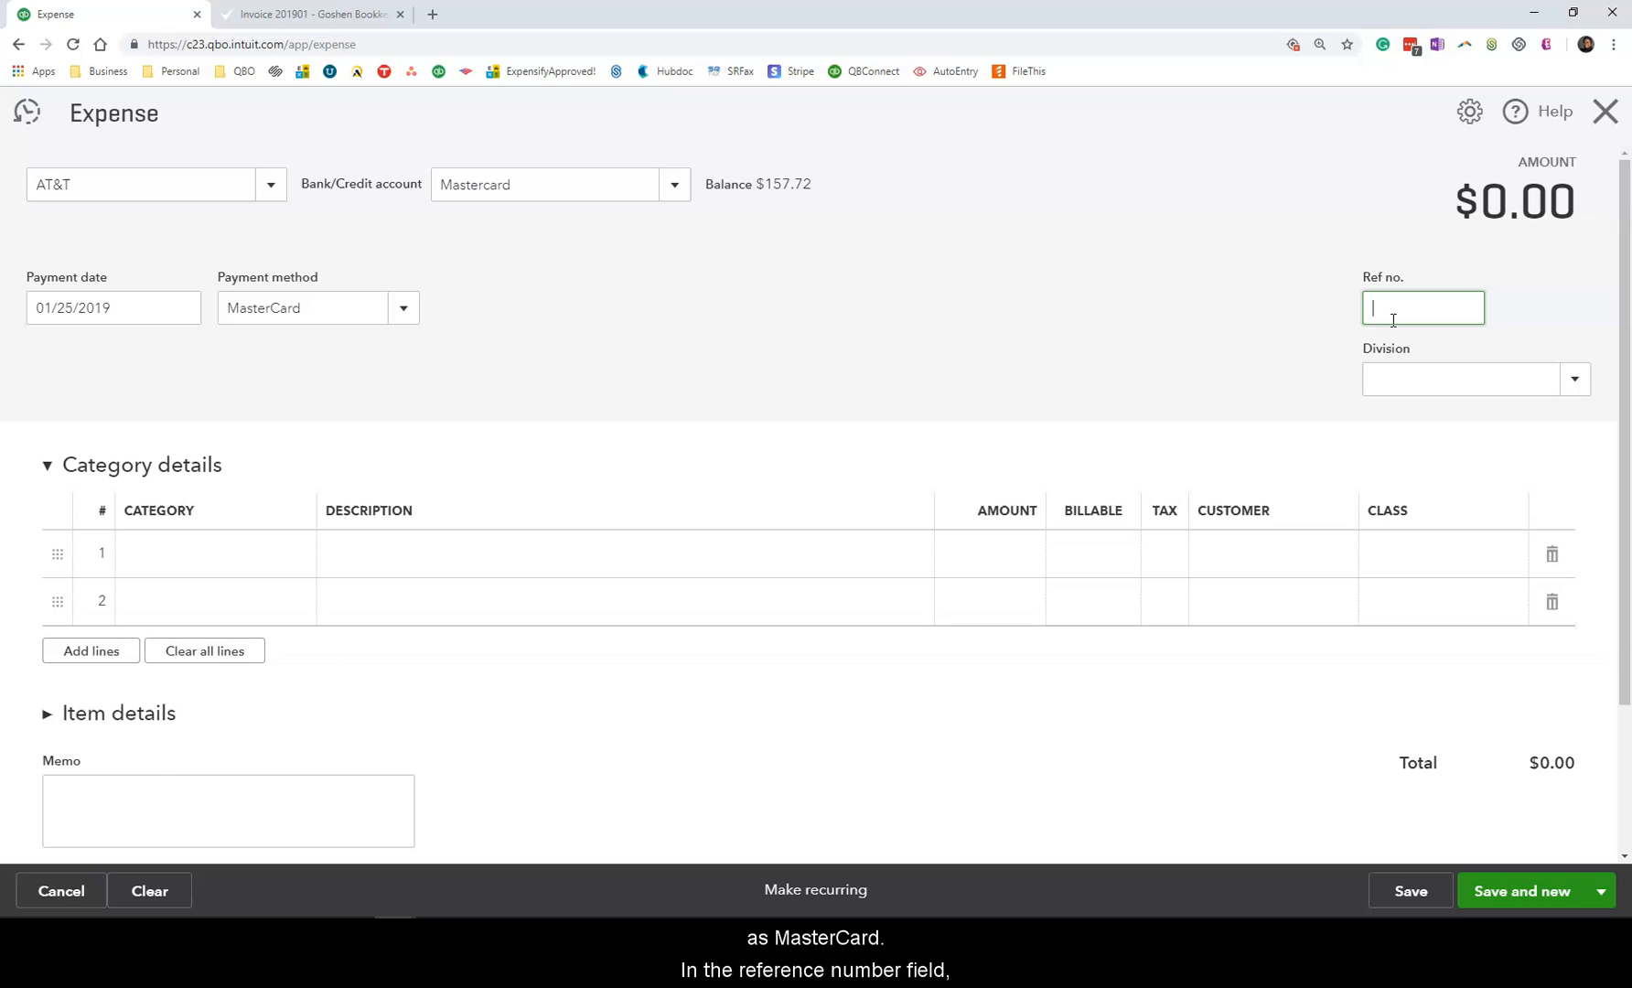
pyautogui.write('CC-')
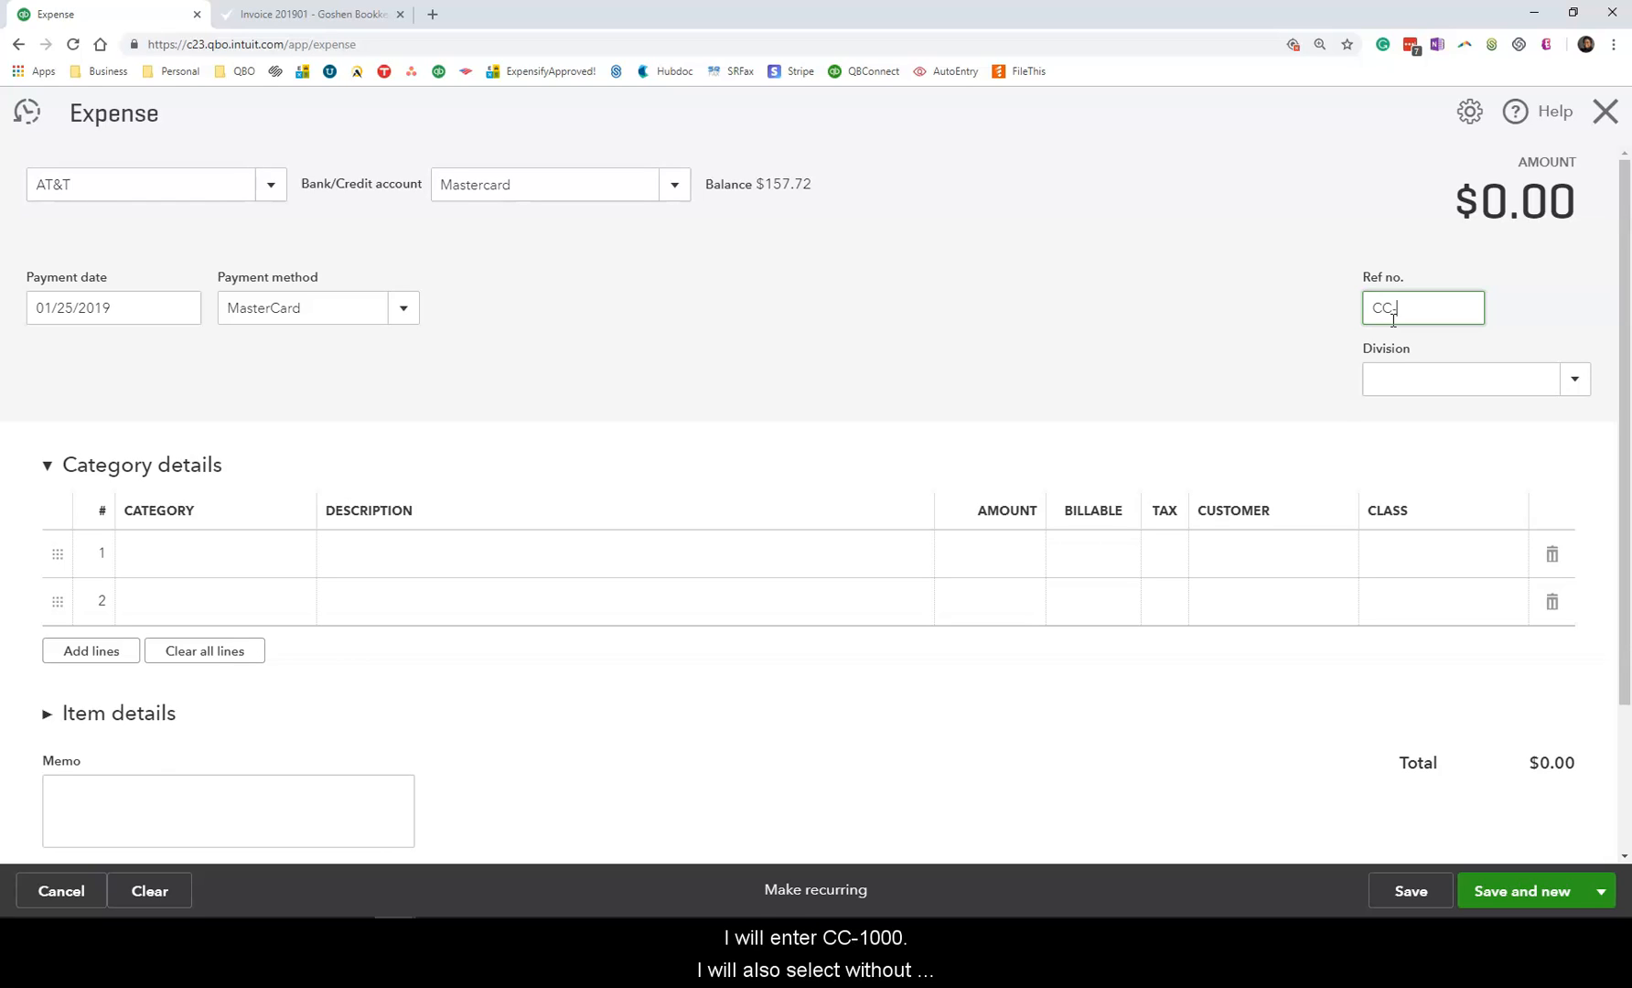
pyautogui.write('1000')
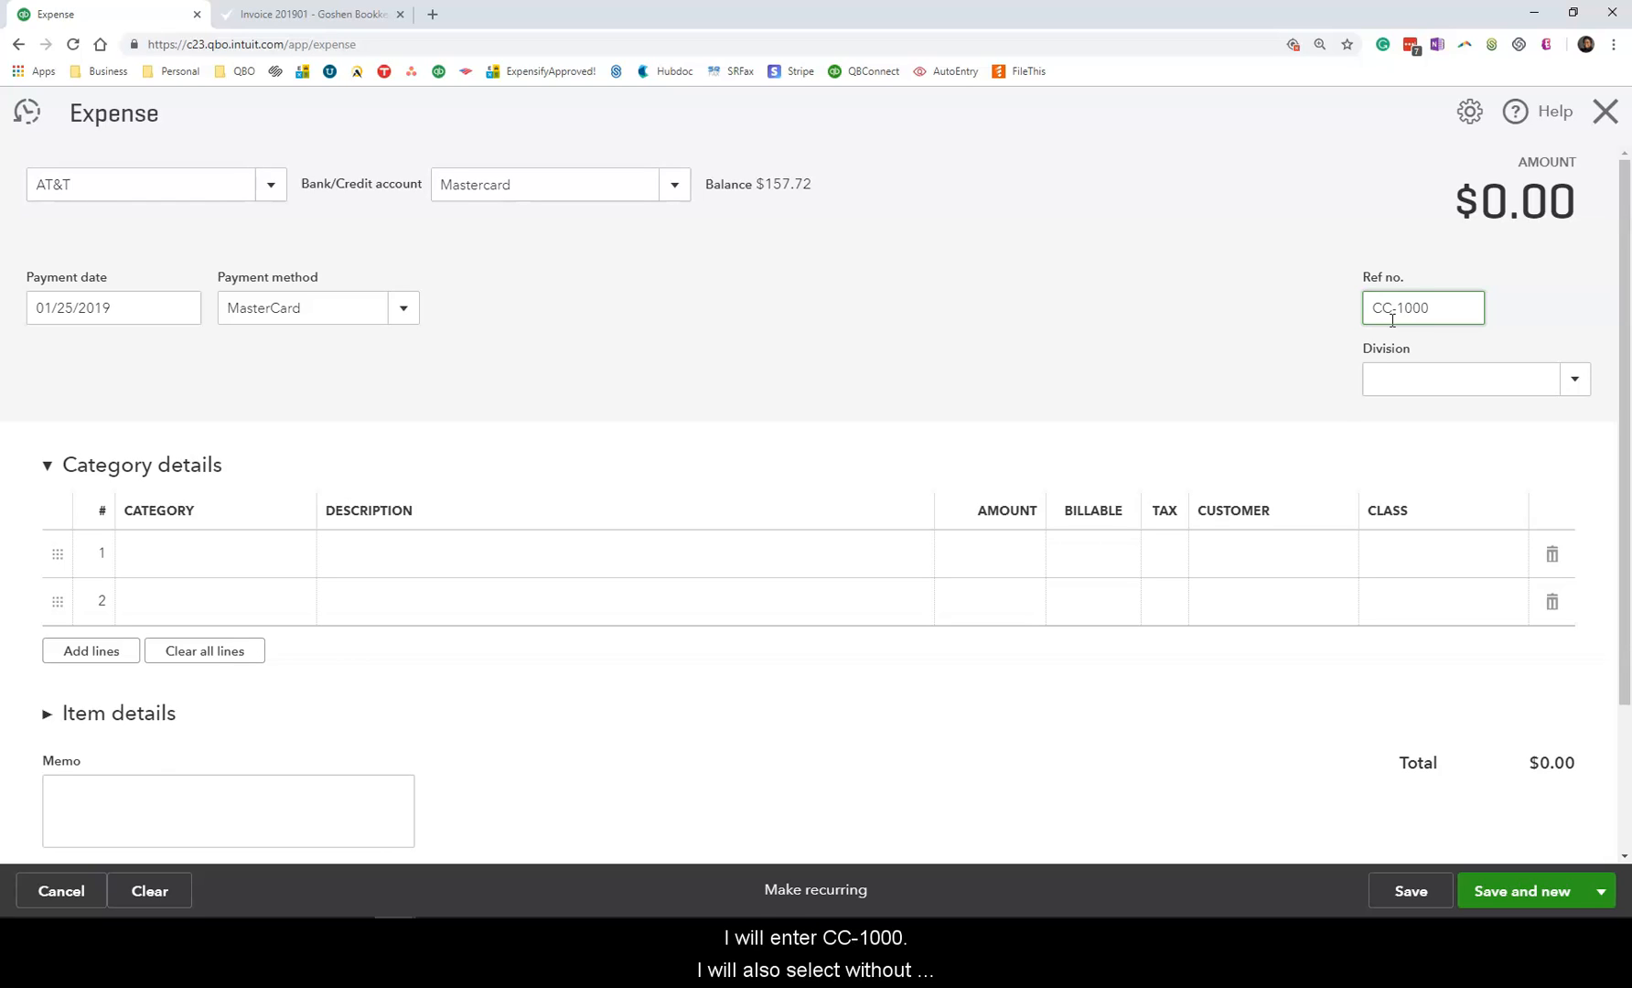
pyautogui.click(1575, 378)
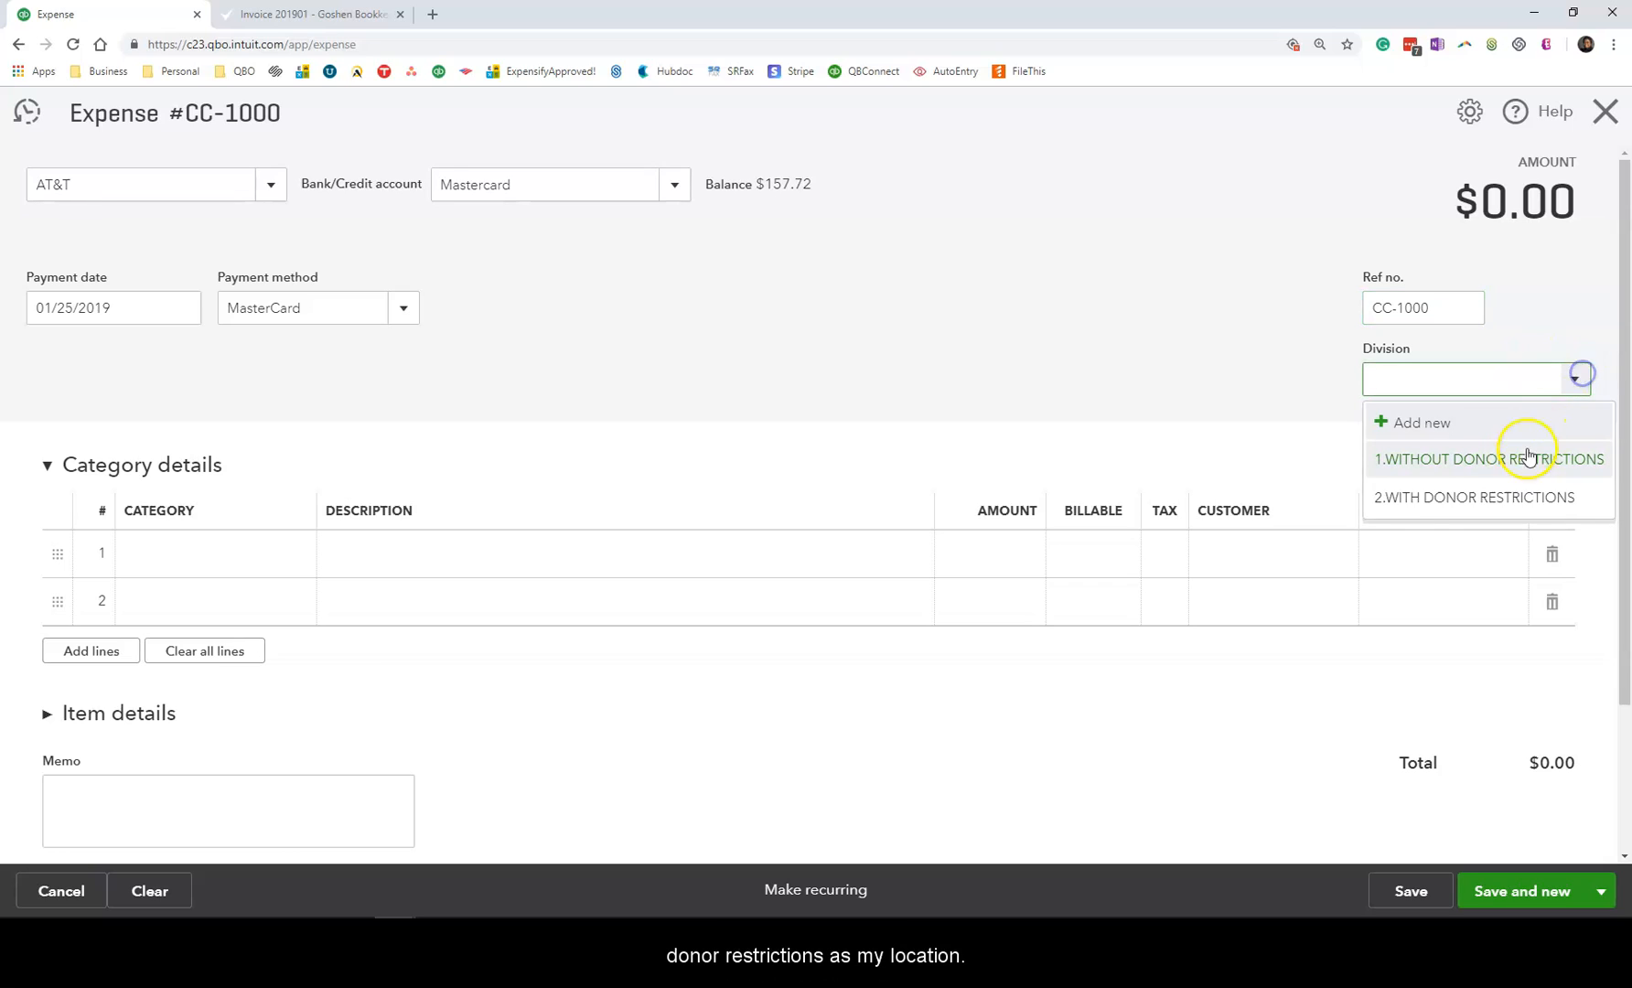
pyautogui.click(1487, 459)
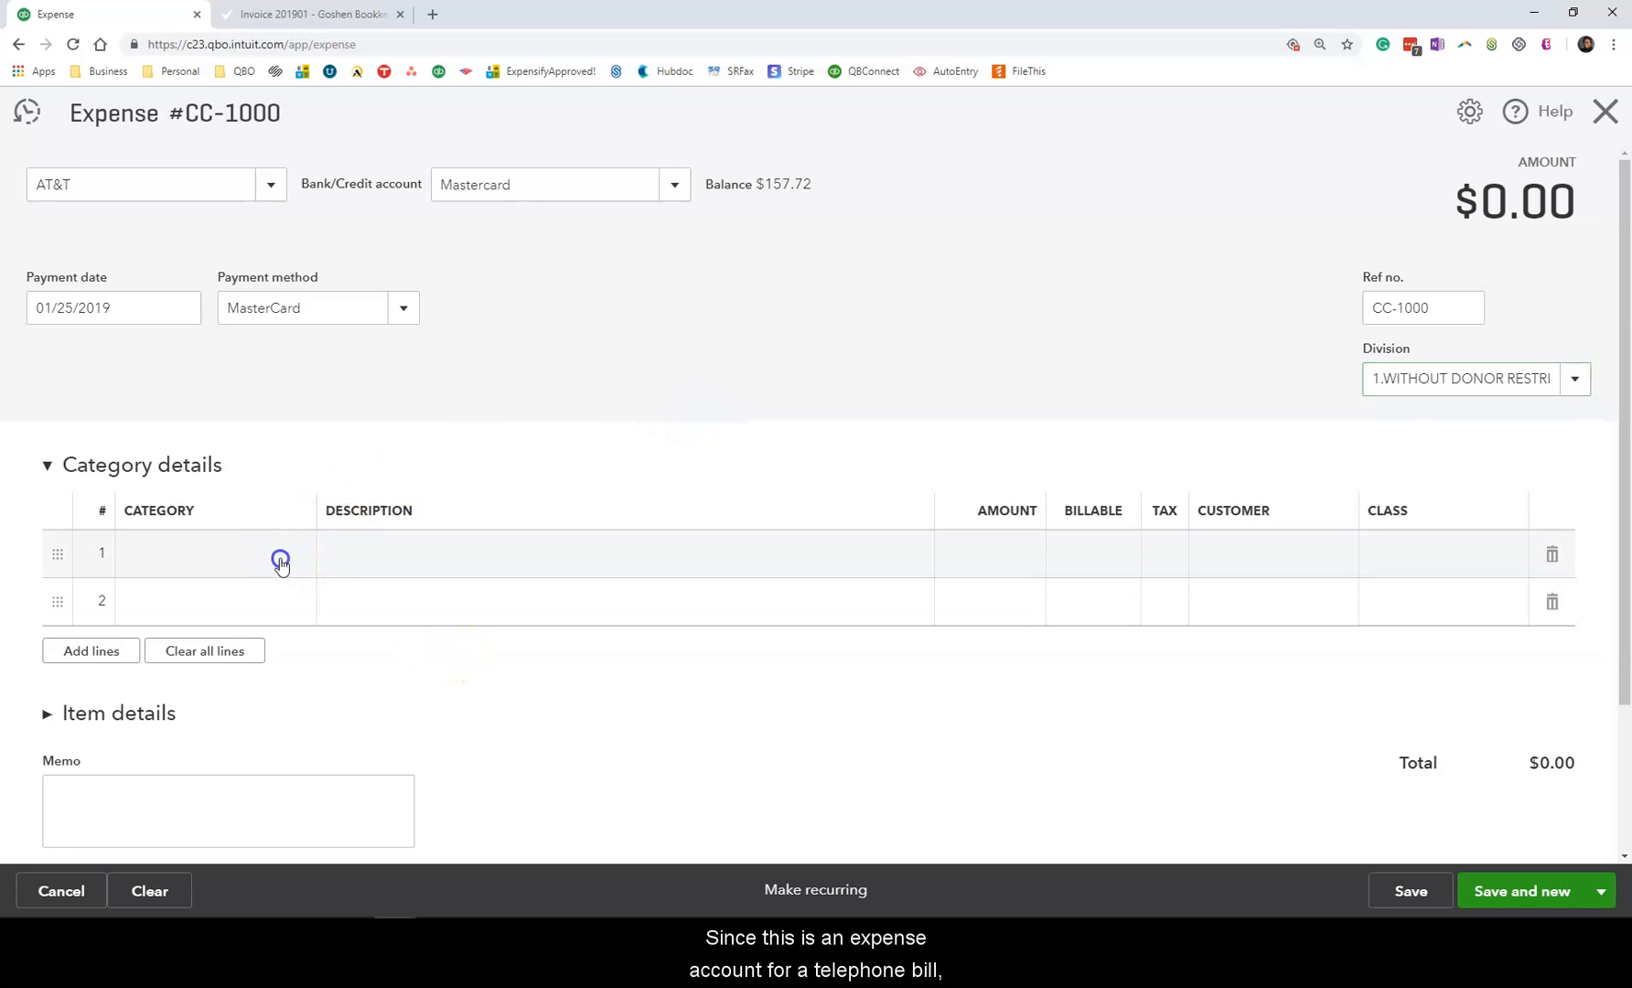
# Fill the first line: Utilities:Telephone, 'January telephone expense', 100.00, class 1.Admin.
pyautogui.write('Telephone')
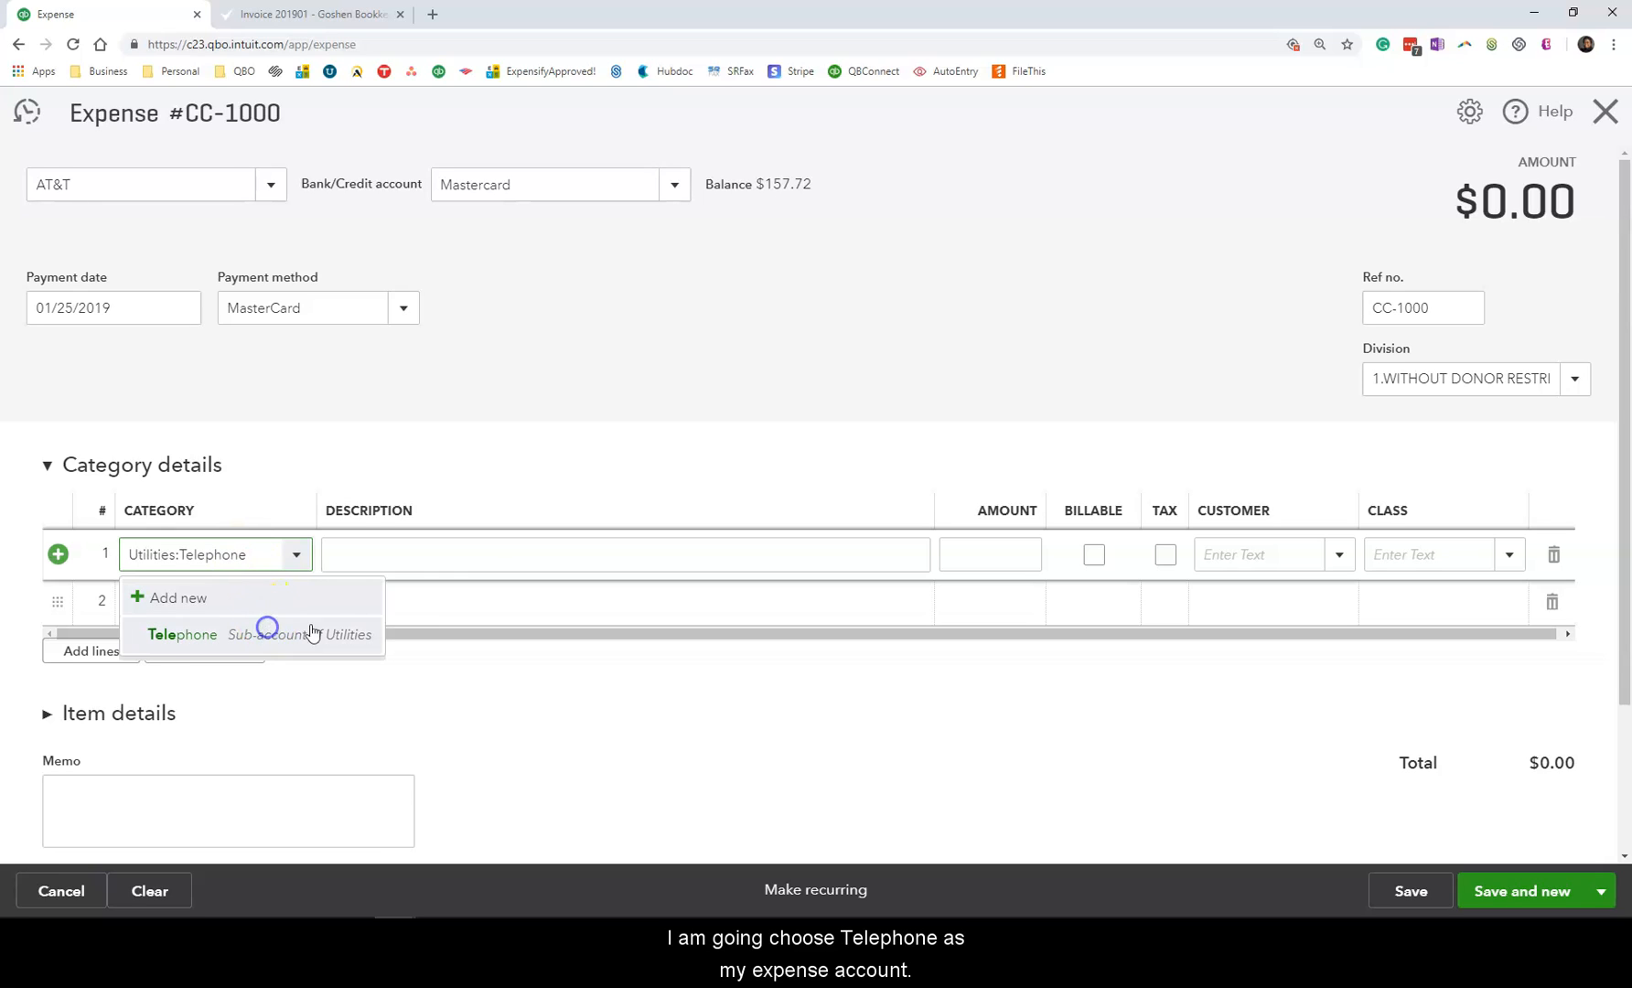
pyautogui.click(183, 635)
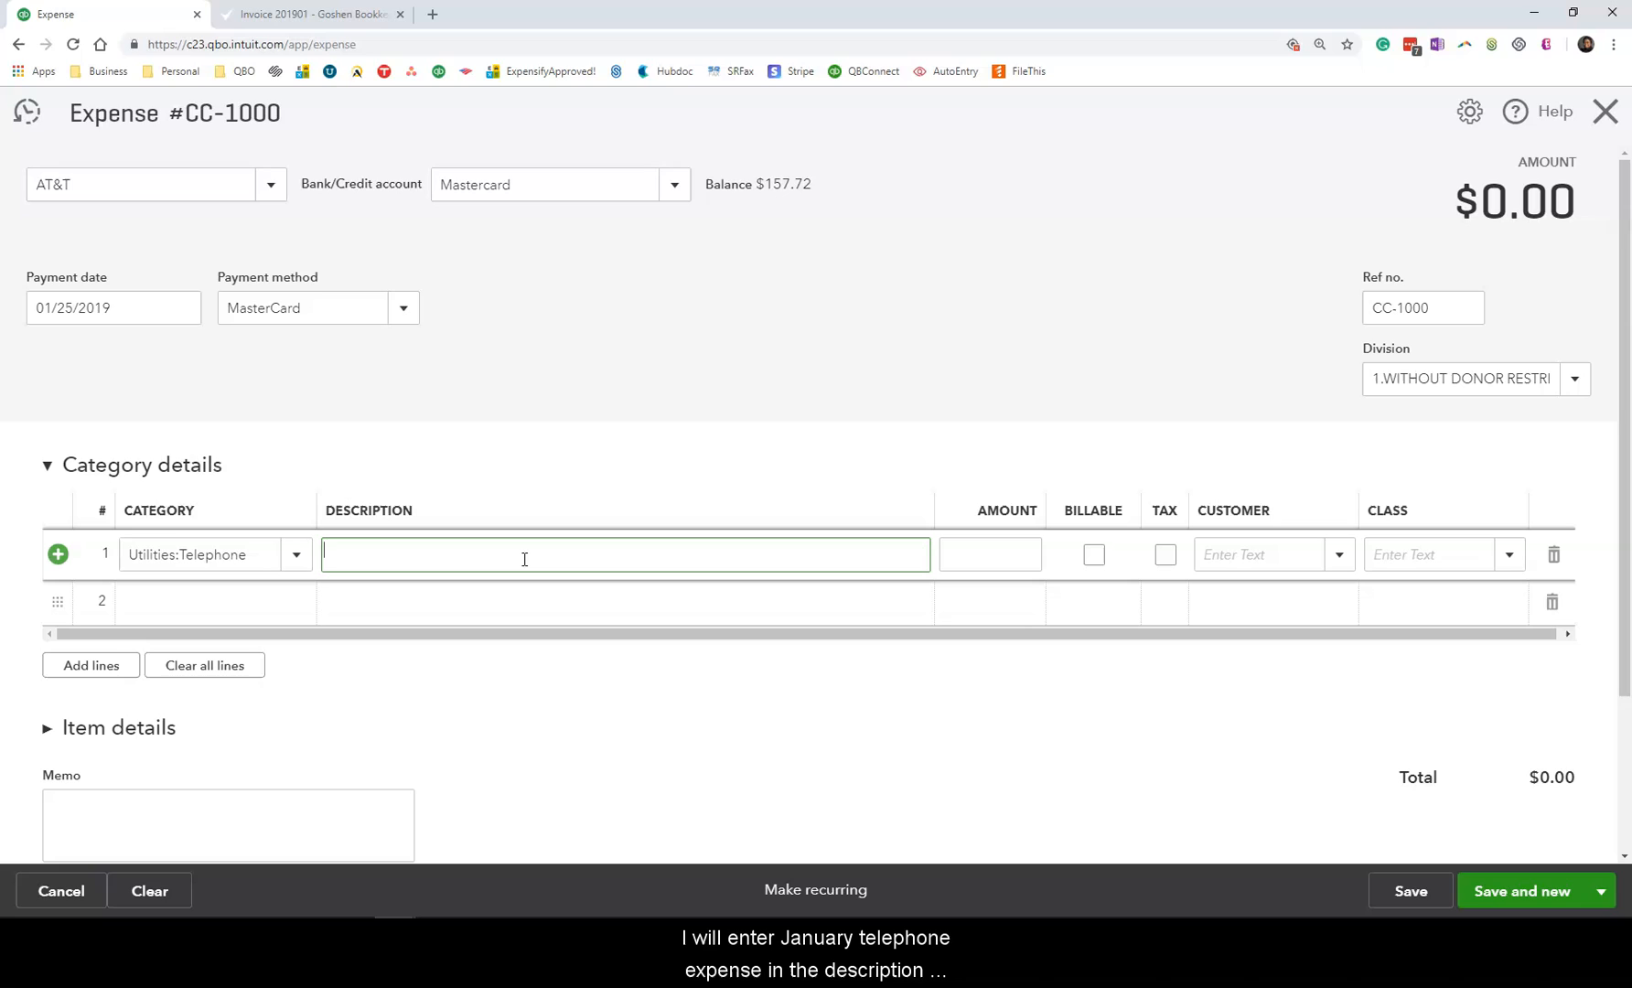
pyautogui.write('January Telep')
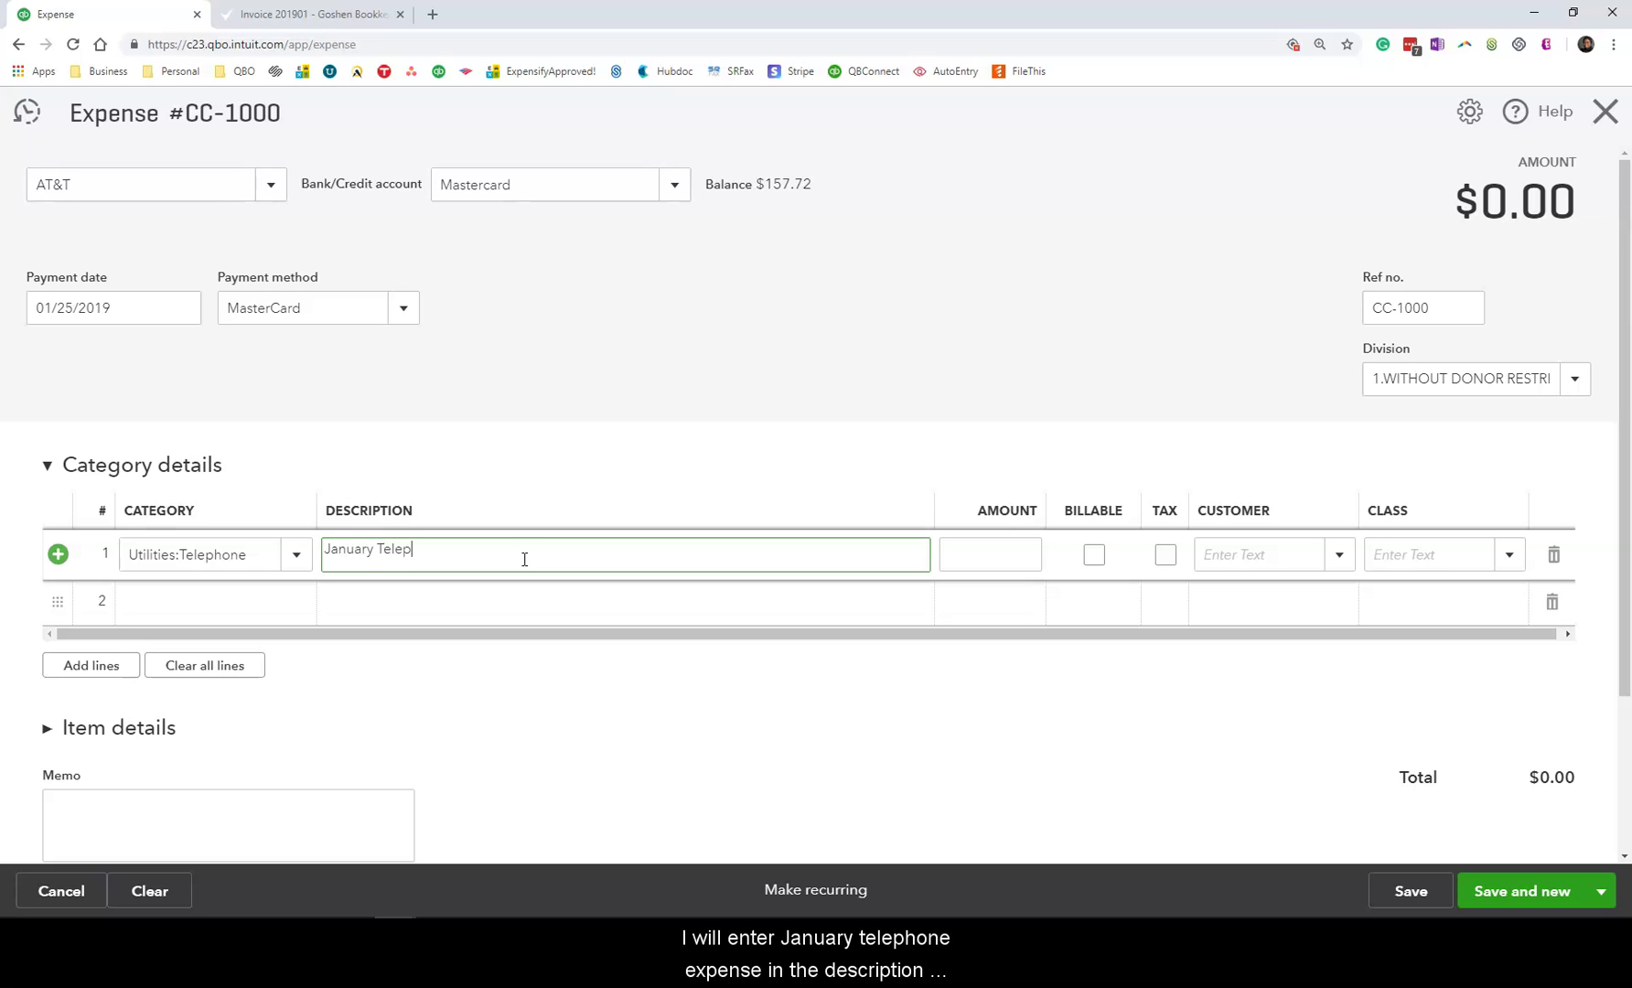
pyautogui.write('hone expense')
pyautogui.click(989, 552)
pyautogui.write('100')
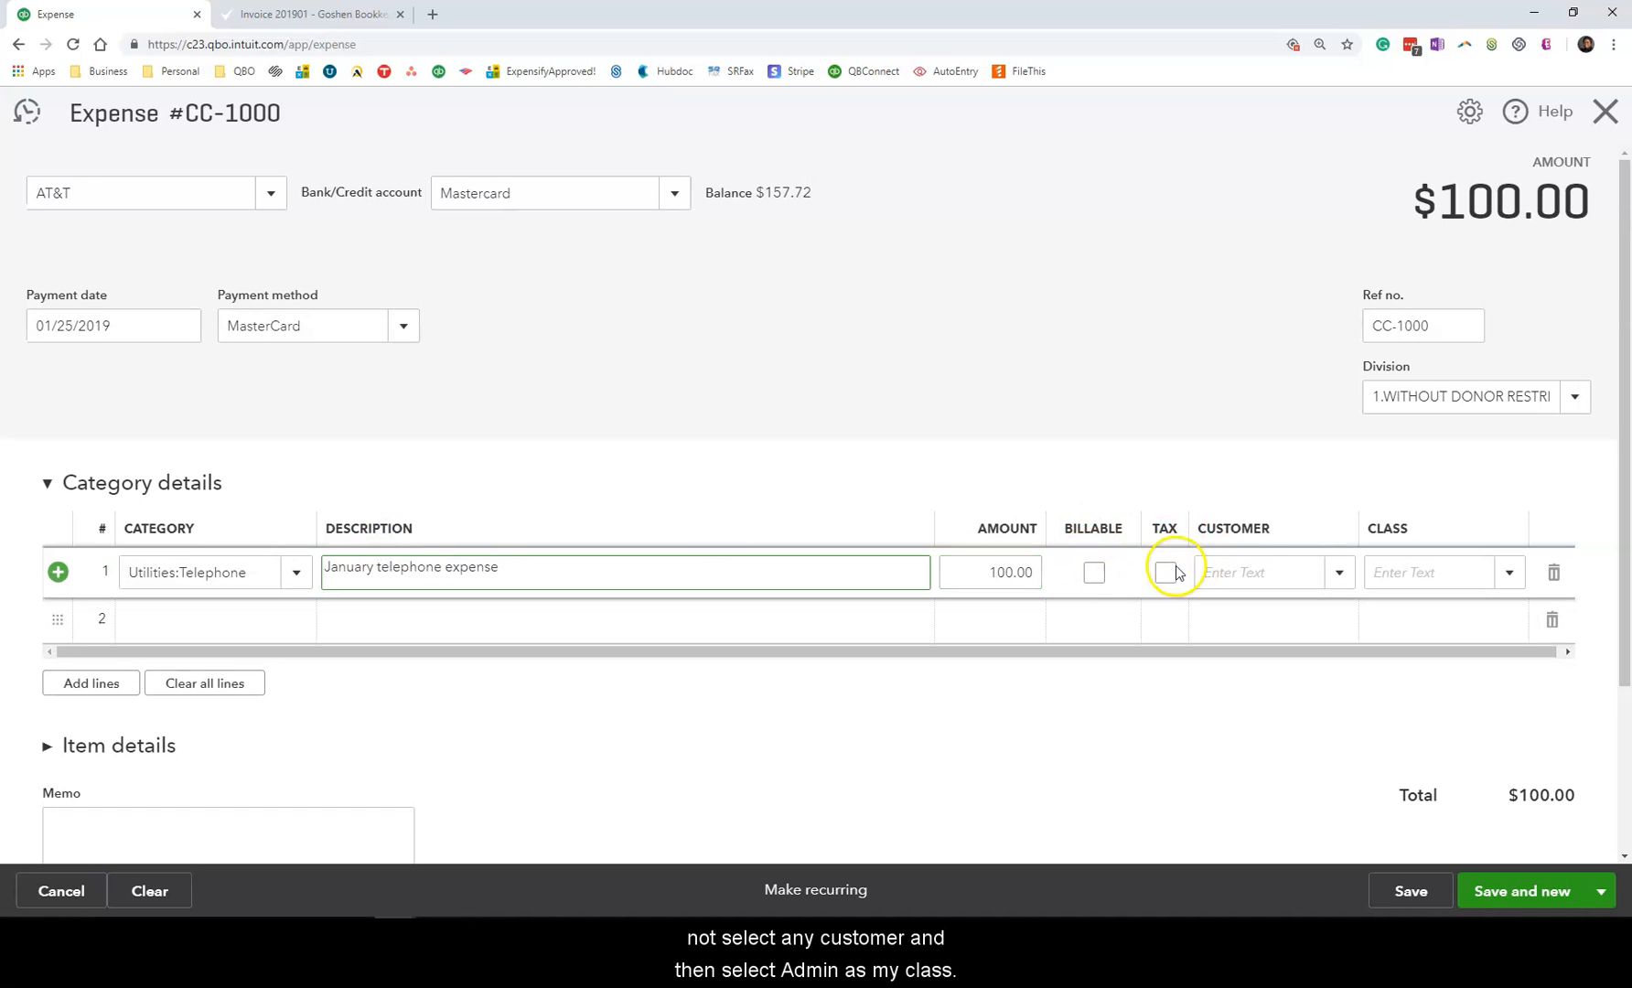
pyautogui.click(1441, 571)
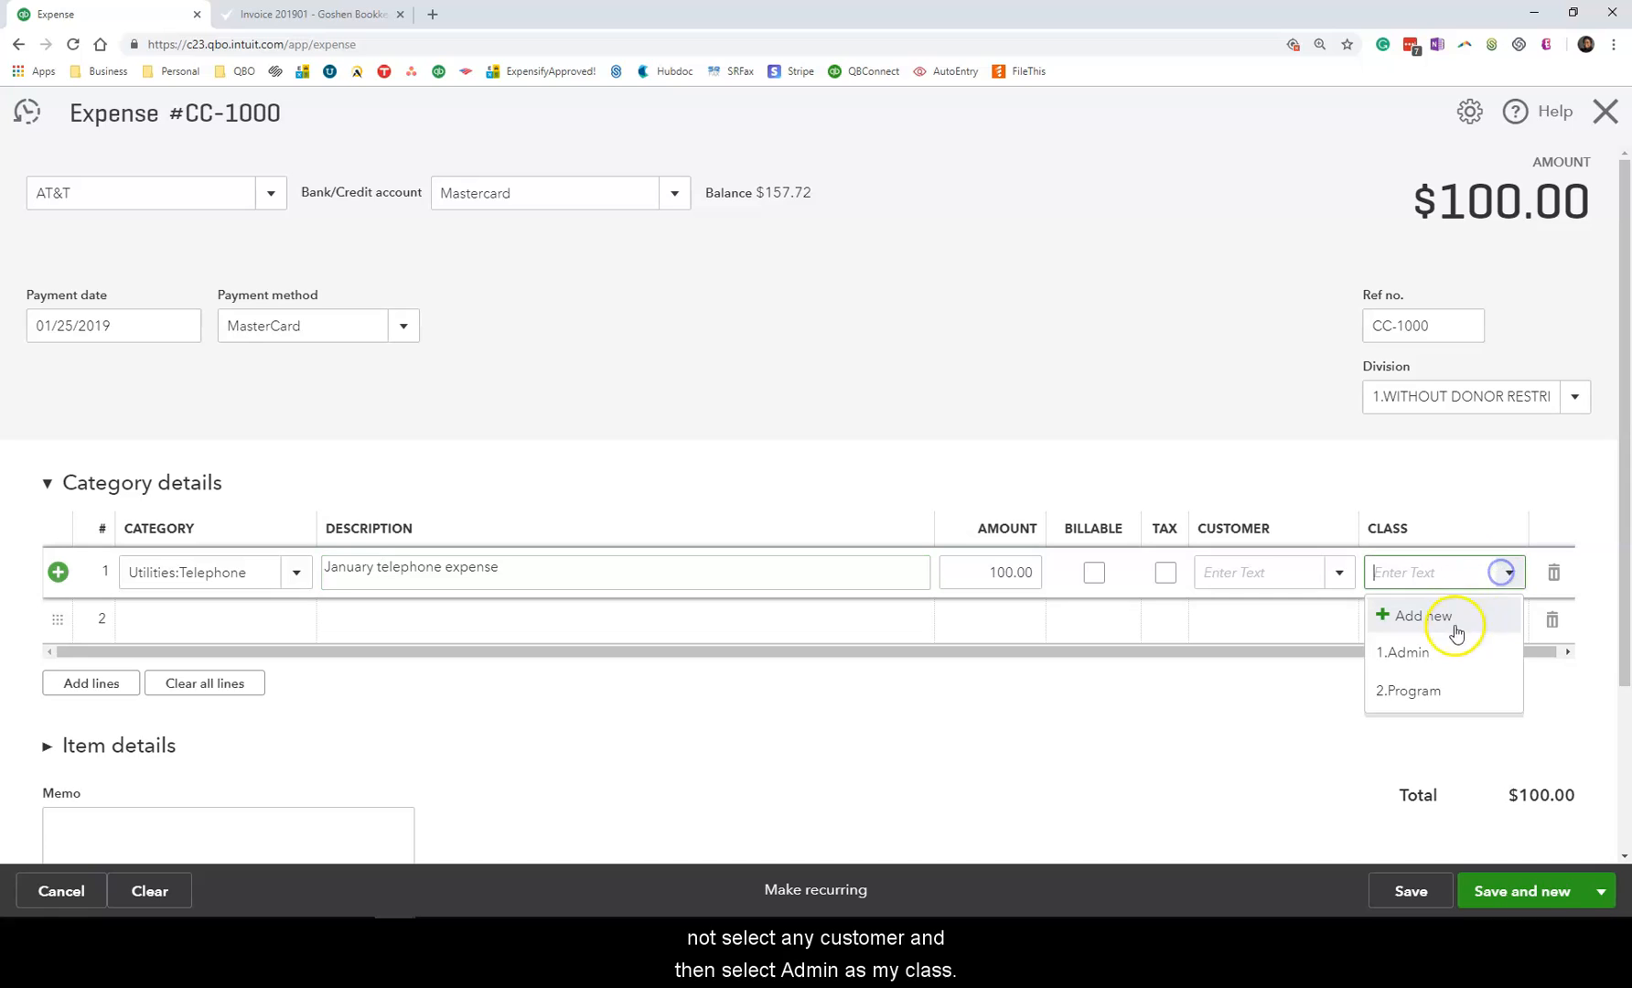
pyautogui.click(1403, 651)
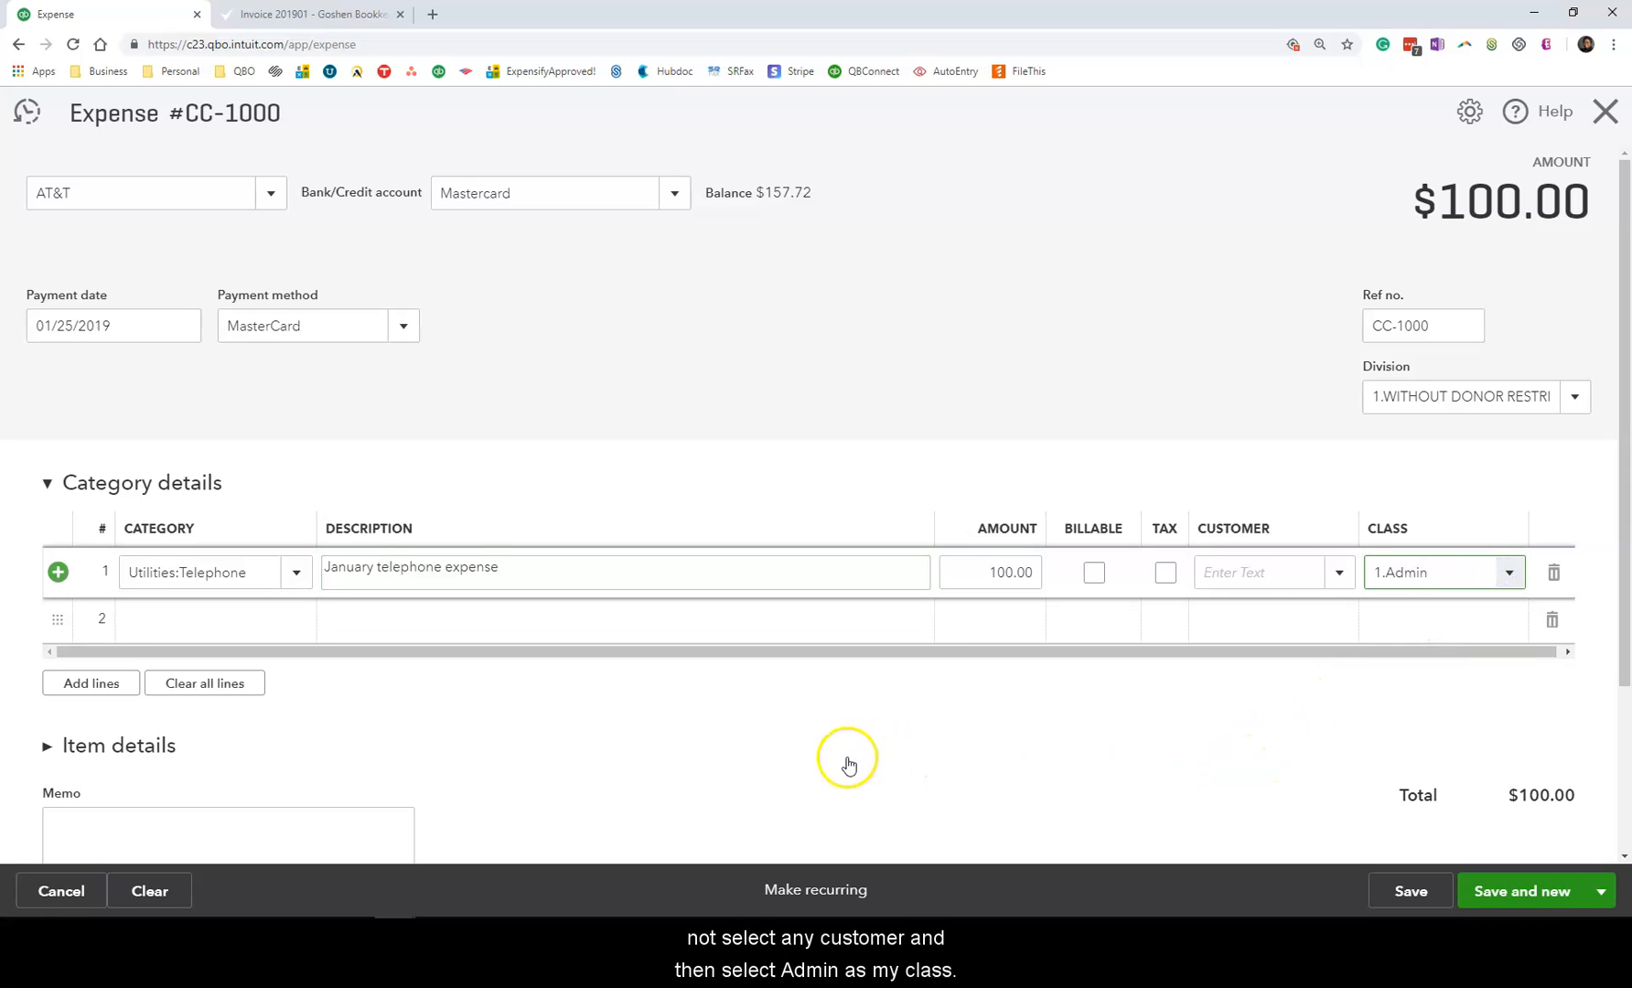
# Review Item details and enter the memo 'January telephone expense'.
pyautogui.scroll(-3)
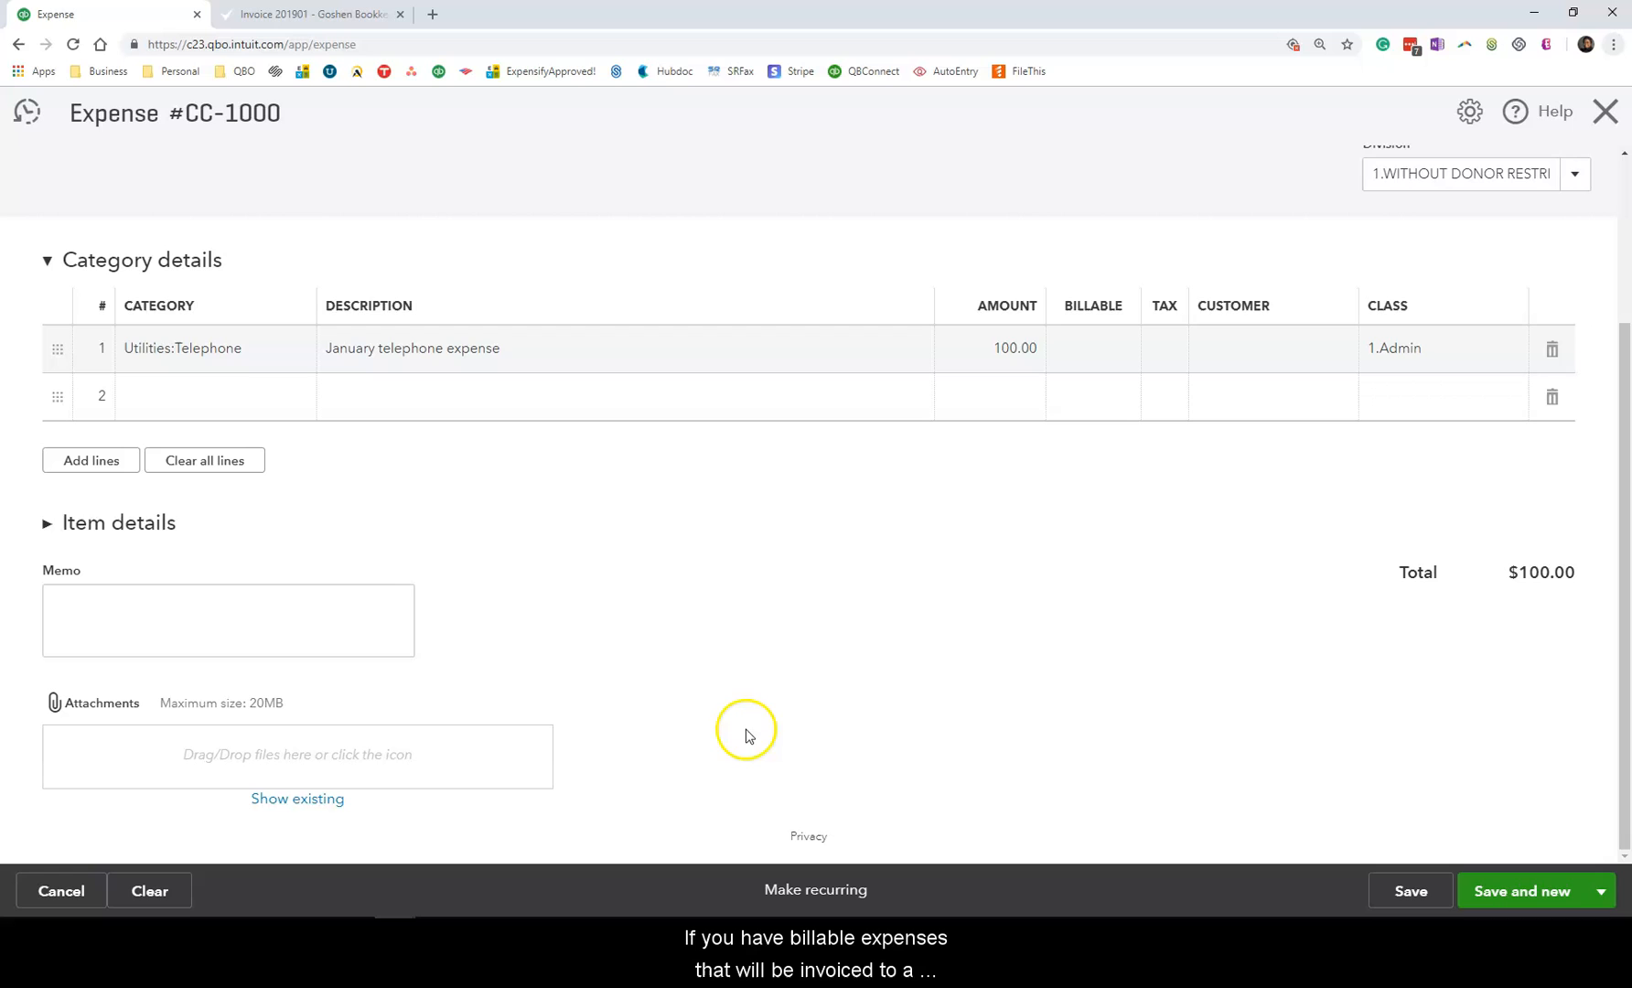
pyautogui.click(48, 523)
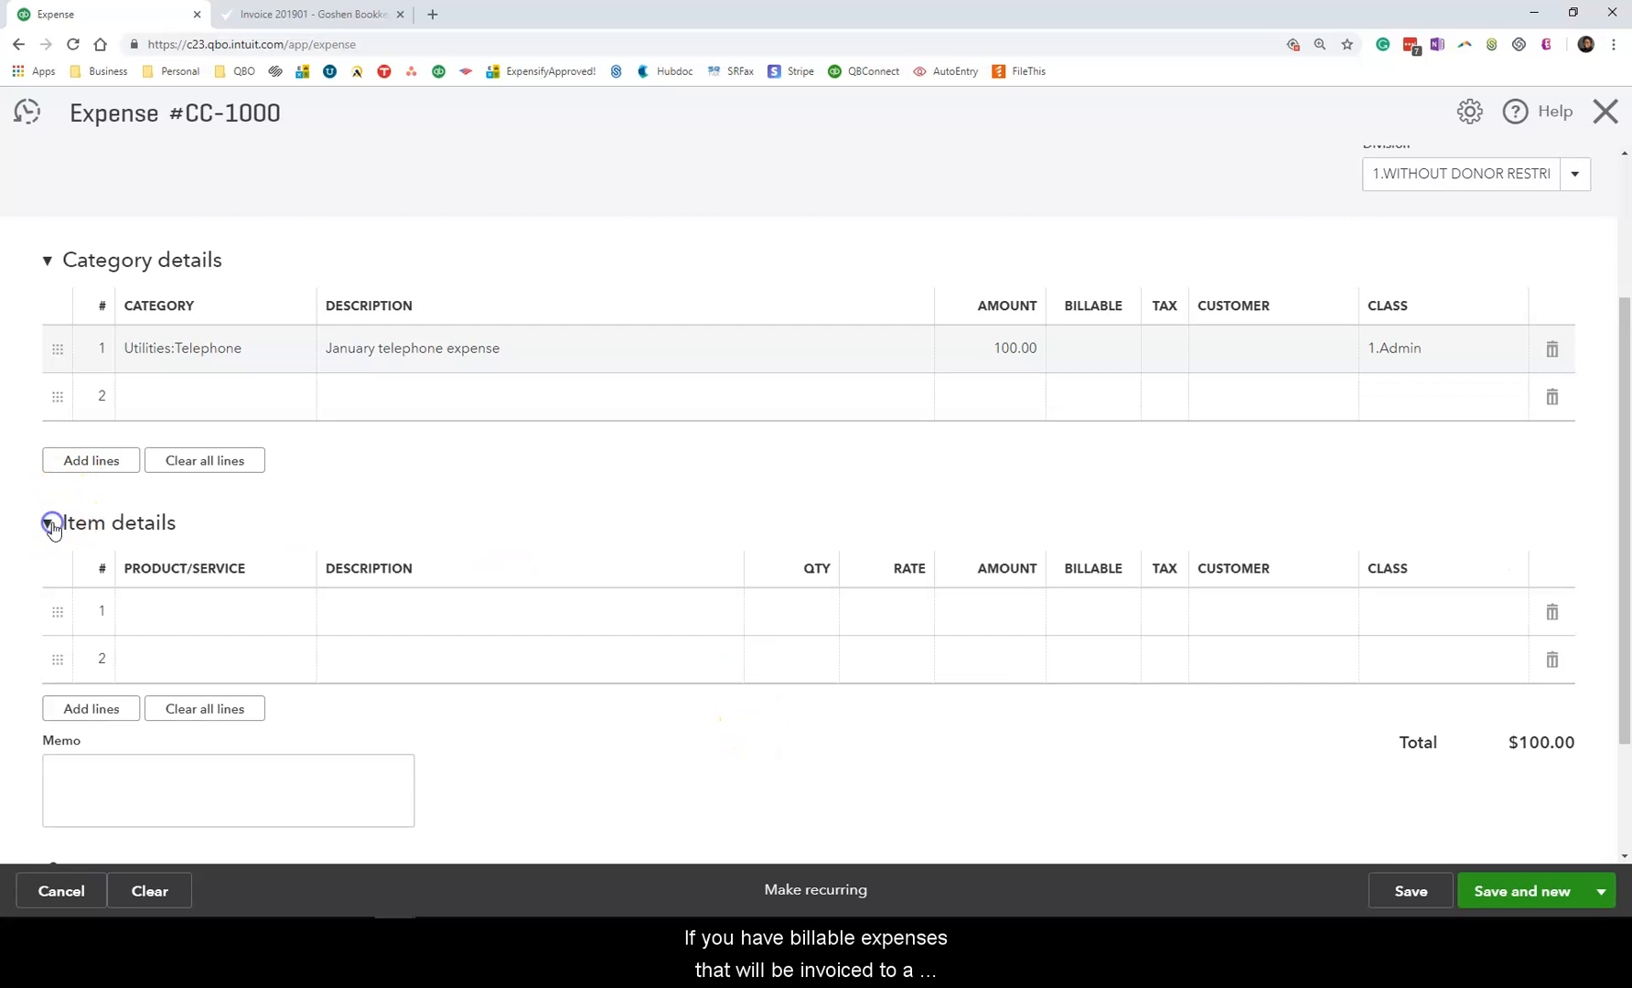
pyautogui.moveTo(1065, 612)
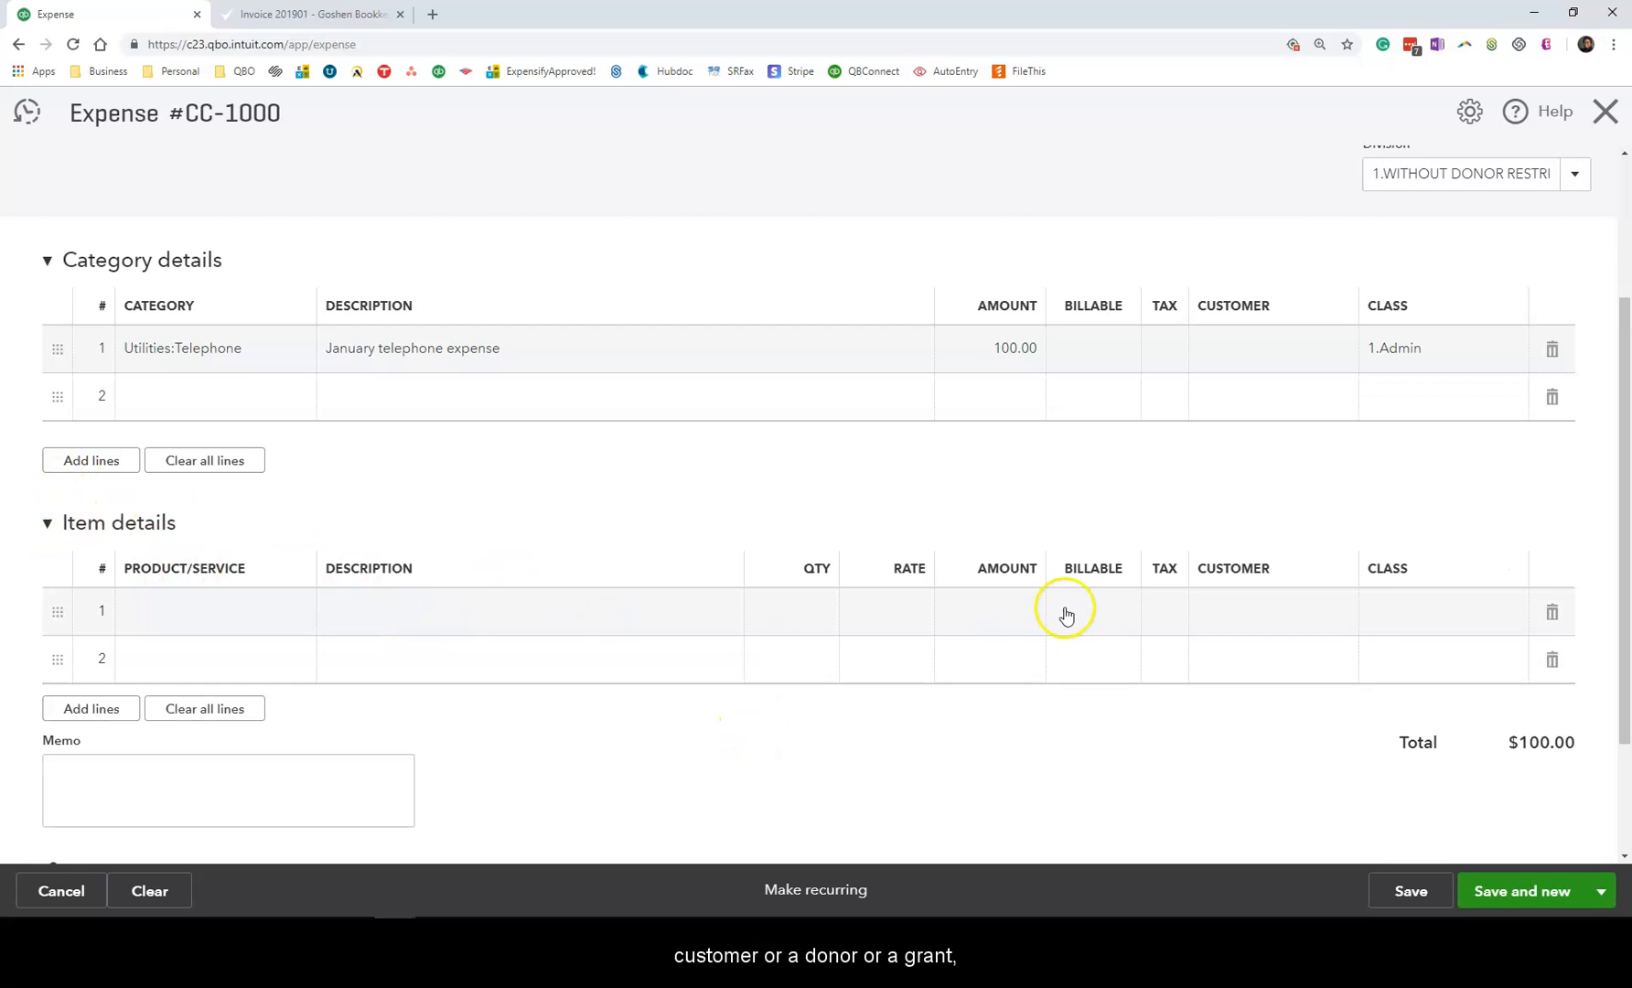
pyautogui.moveTo(297, 625)
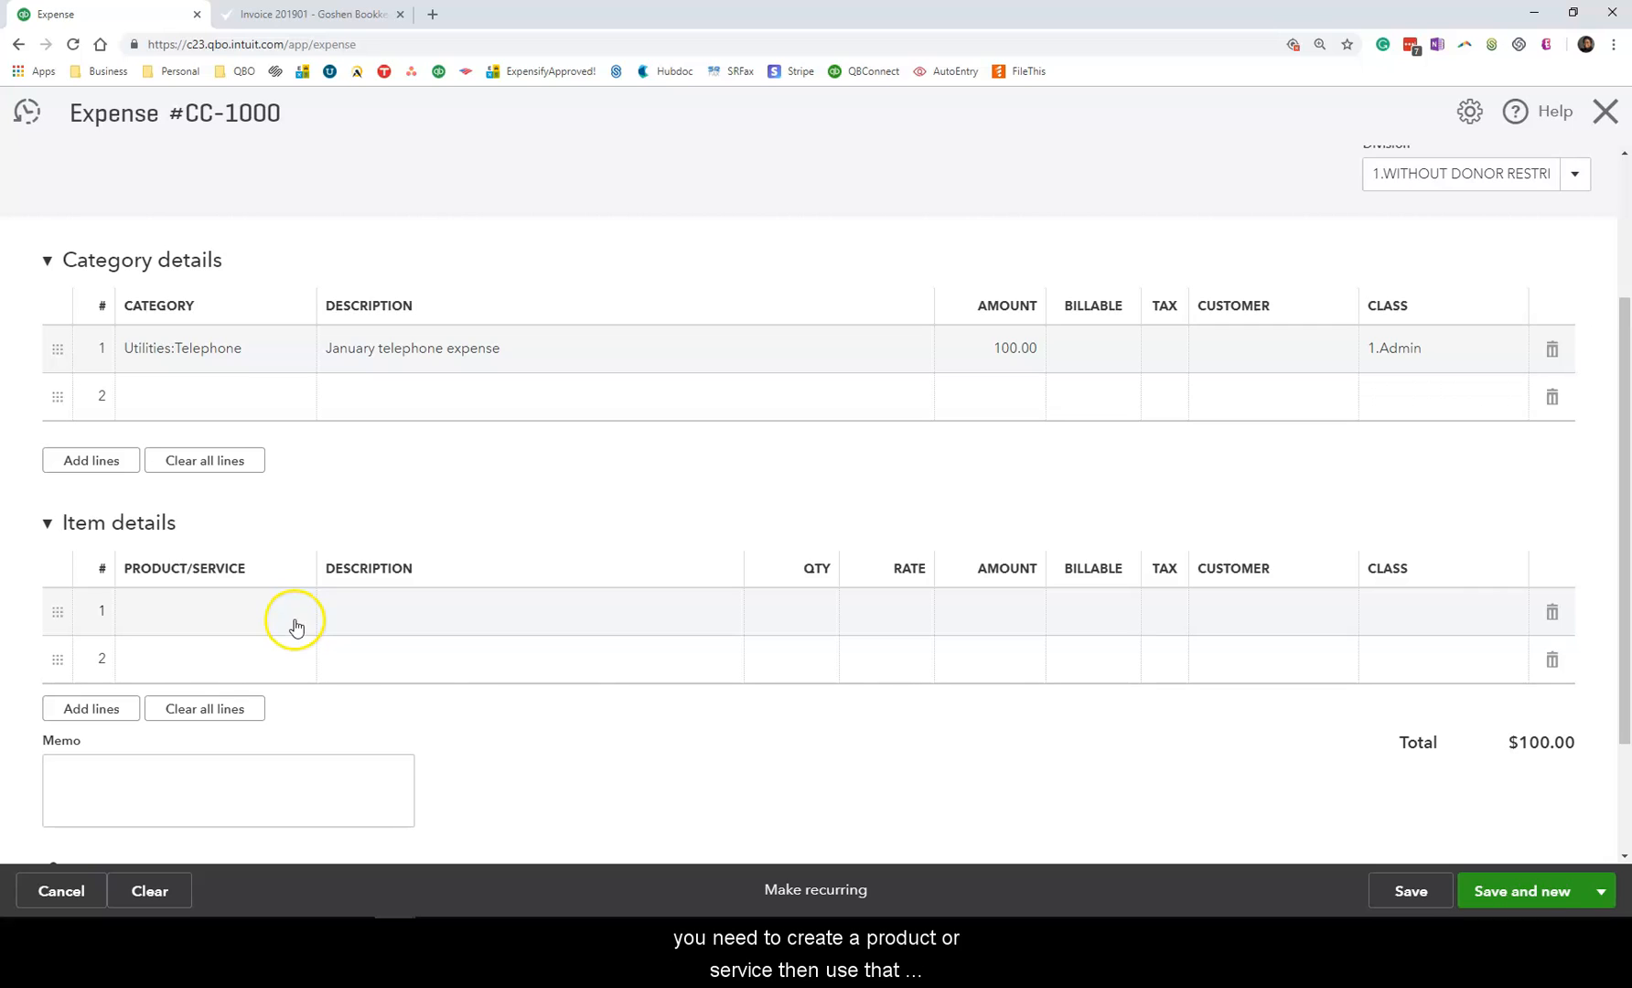
pyautogui.click(209, 613)
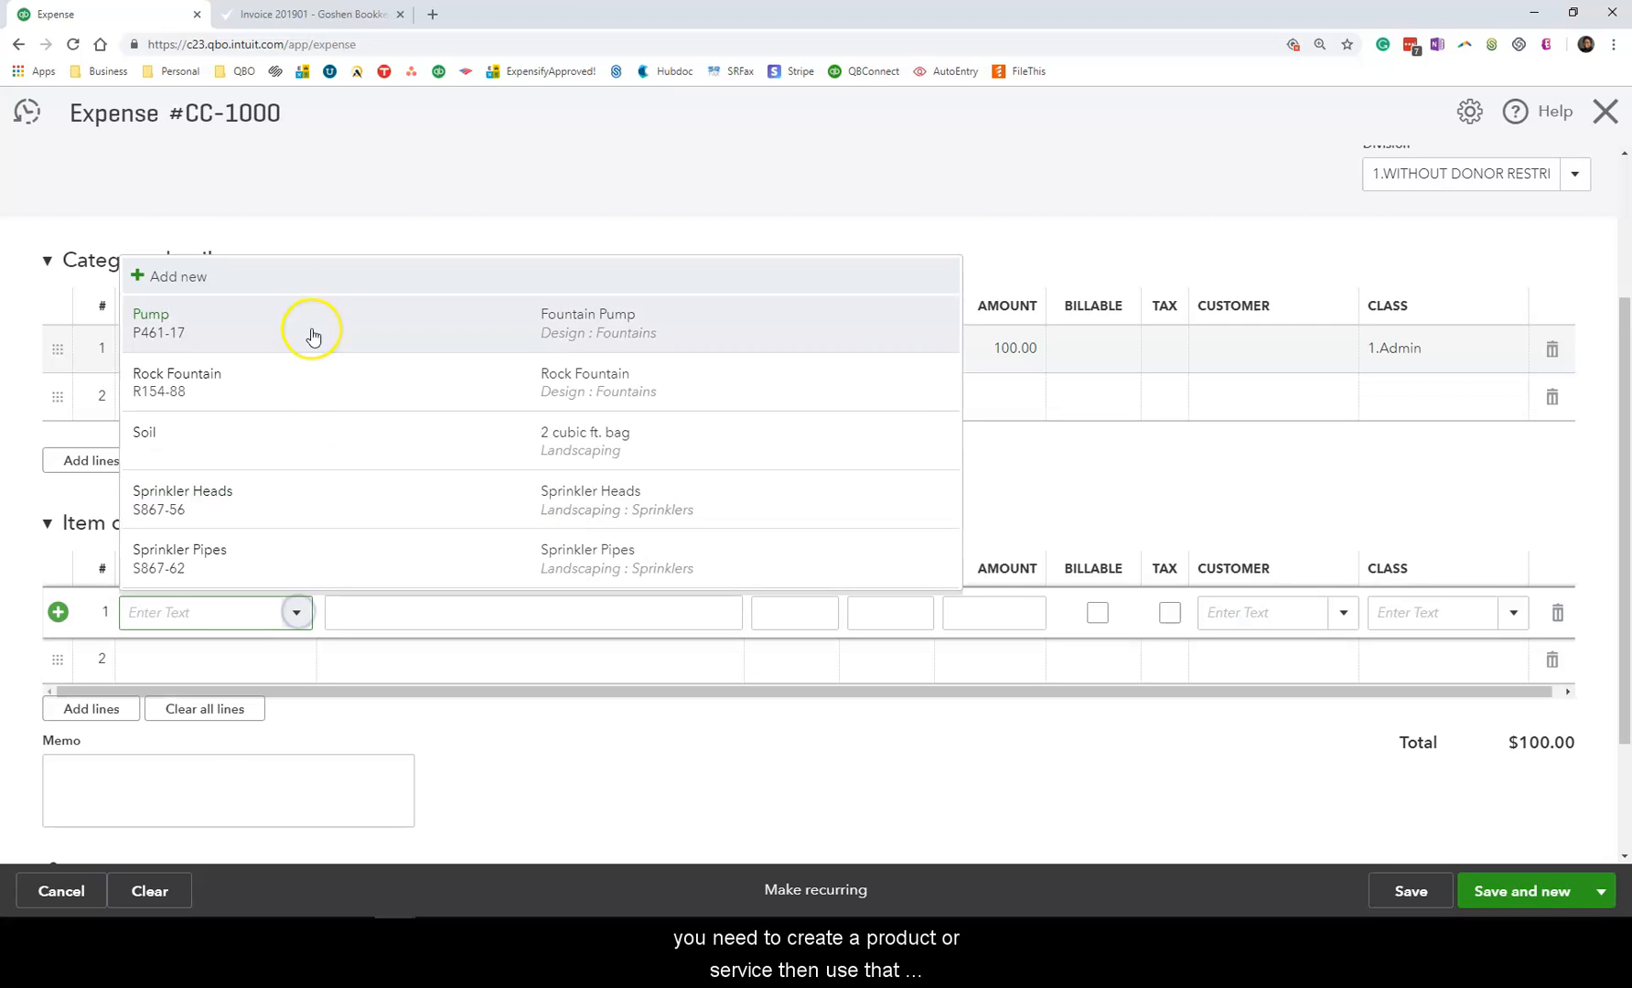
pyautogui.moveTo(351, 525)
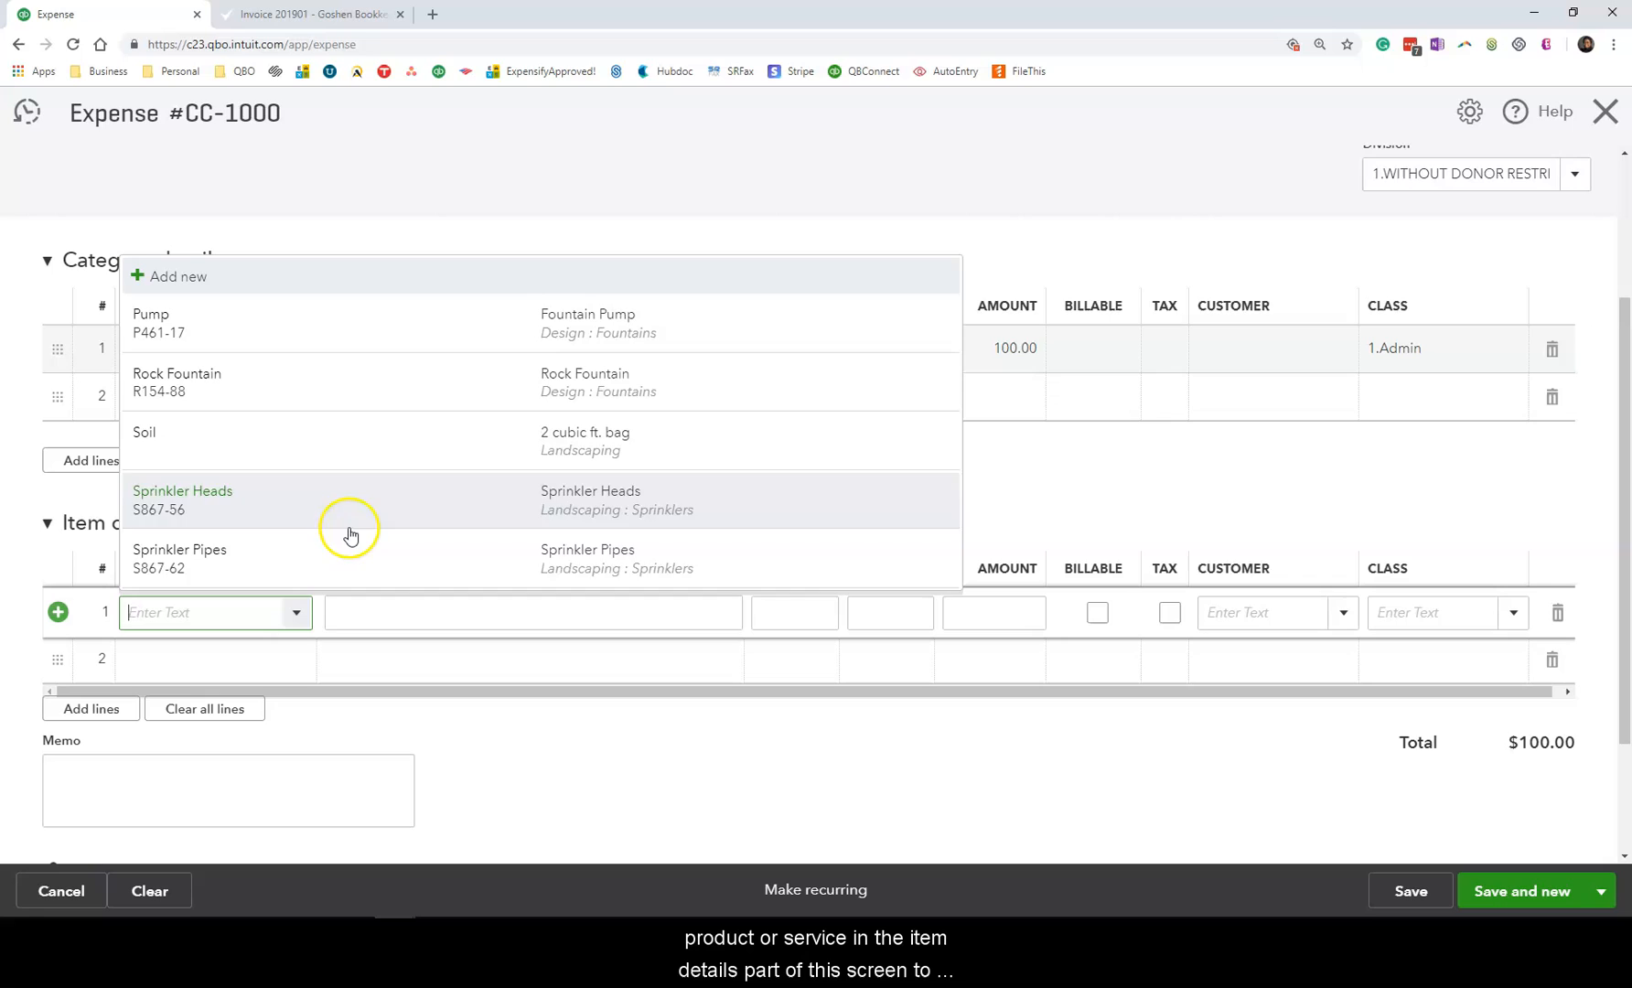
pyautogui.moveTo(386, 322)
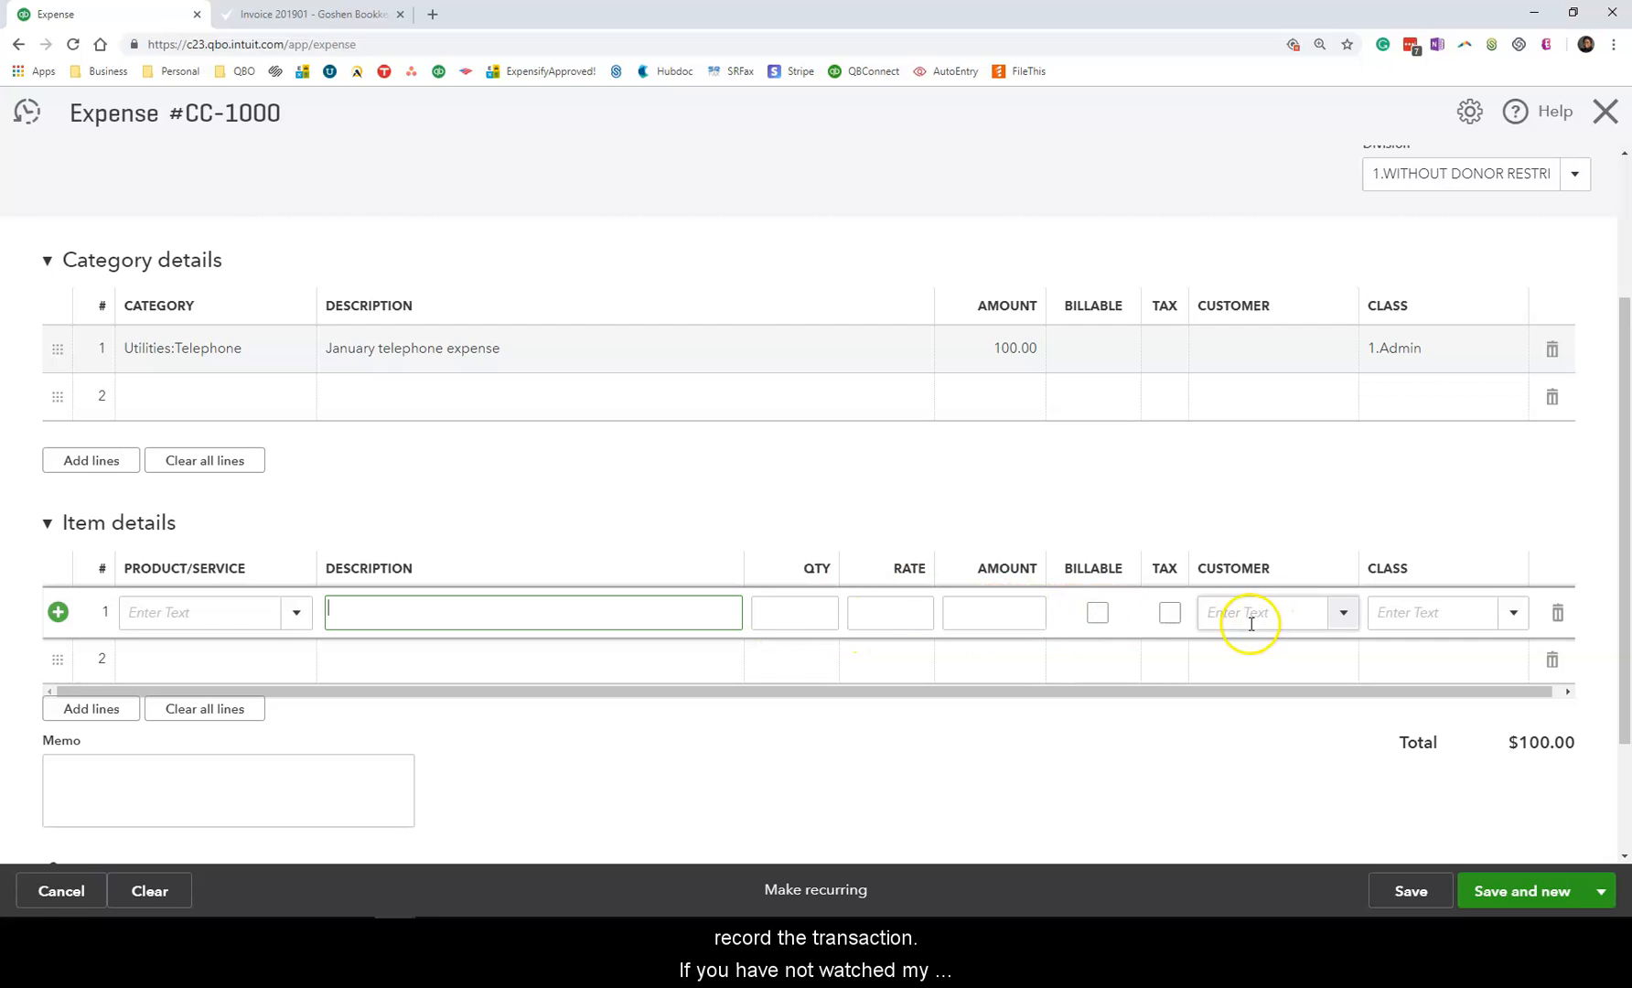
pyautogui.moveTo(585, 752)
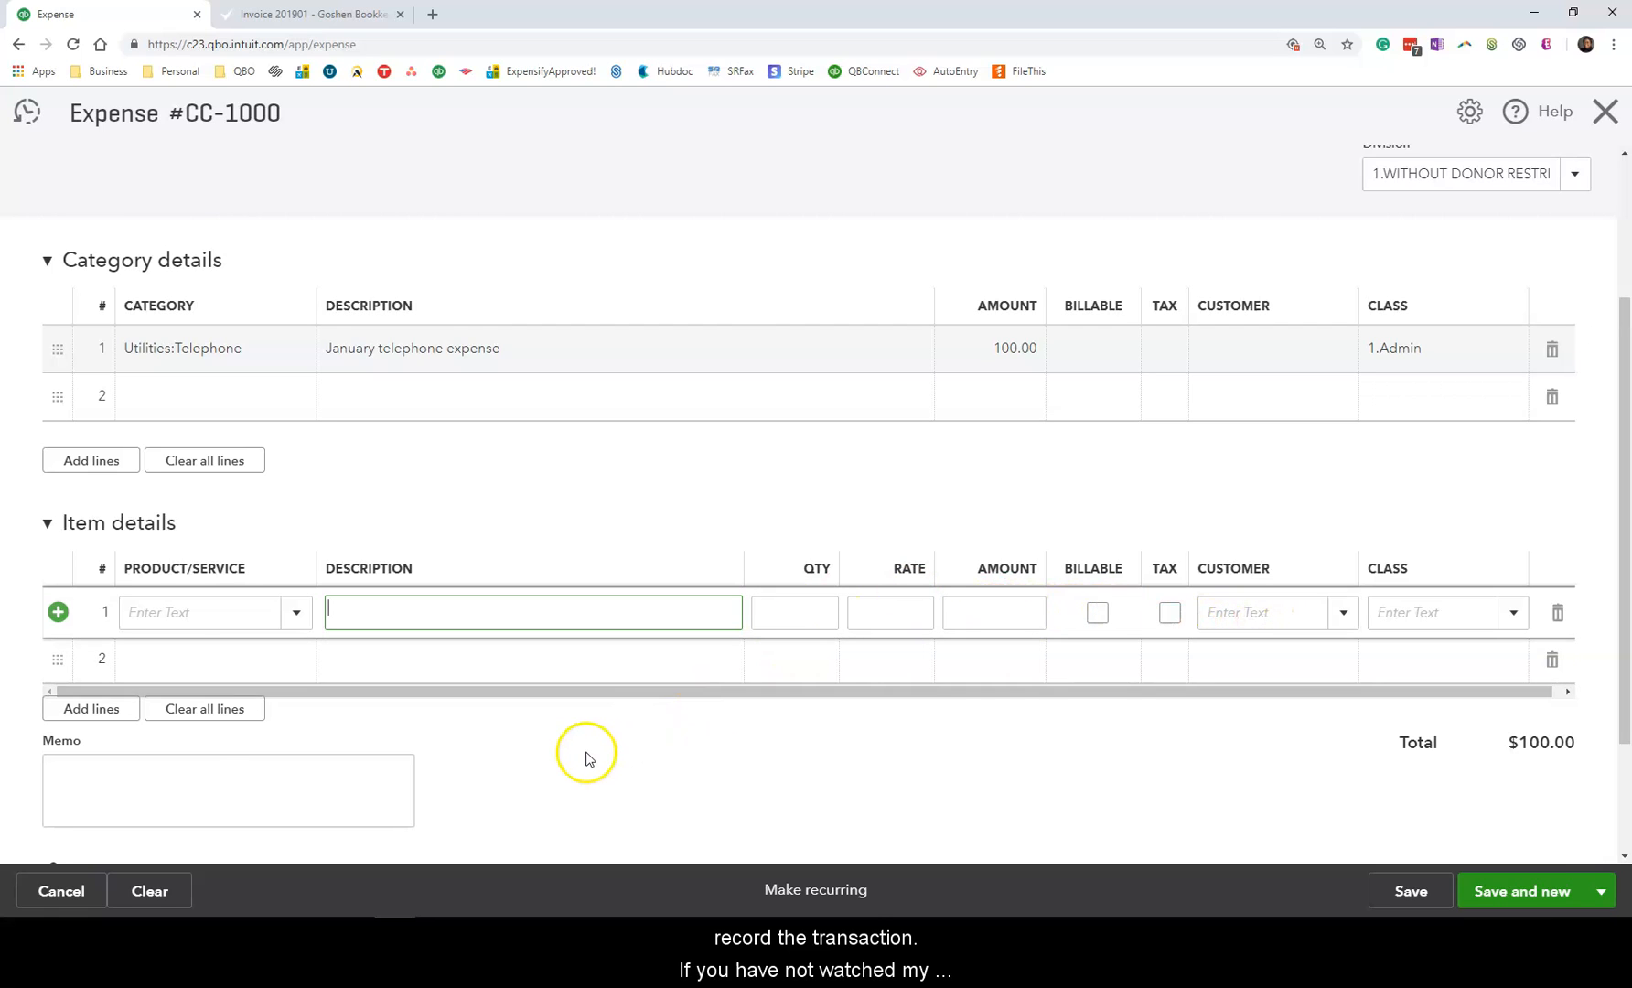
pyautogui.scroll(-3)
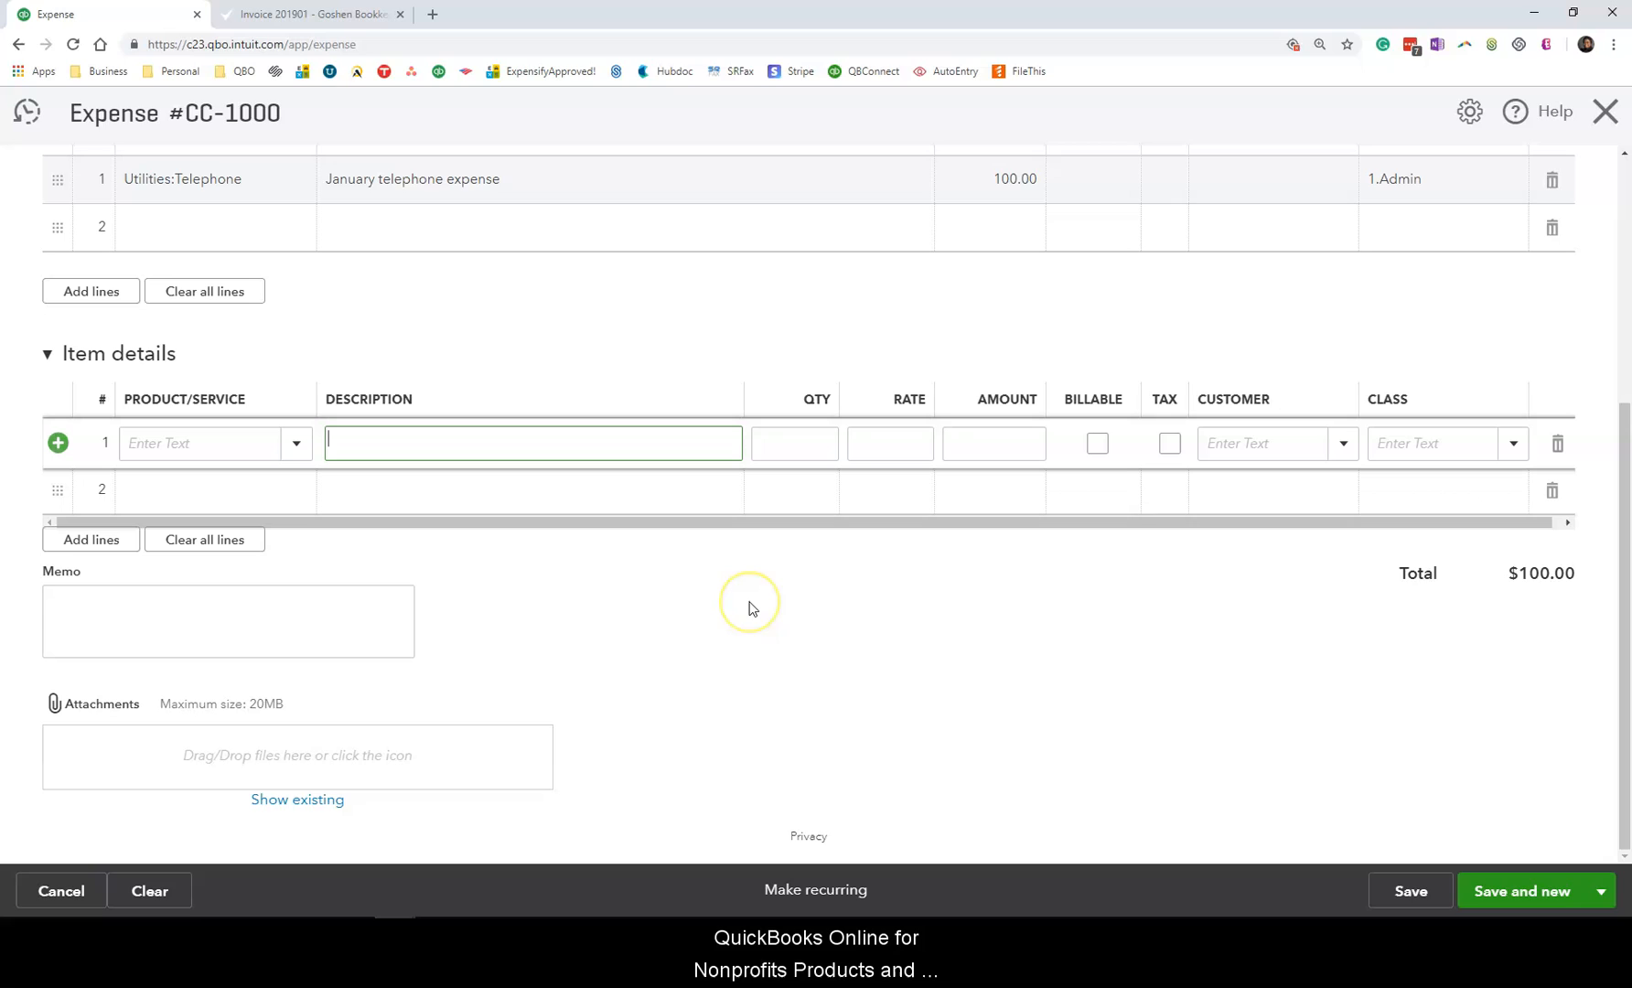
pyautogui.moveTo(750, 608)
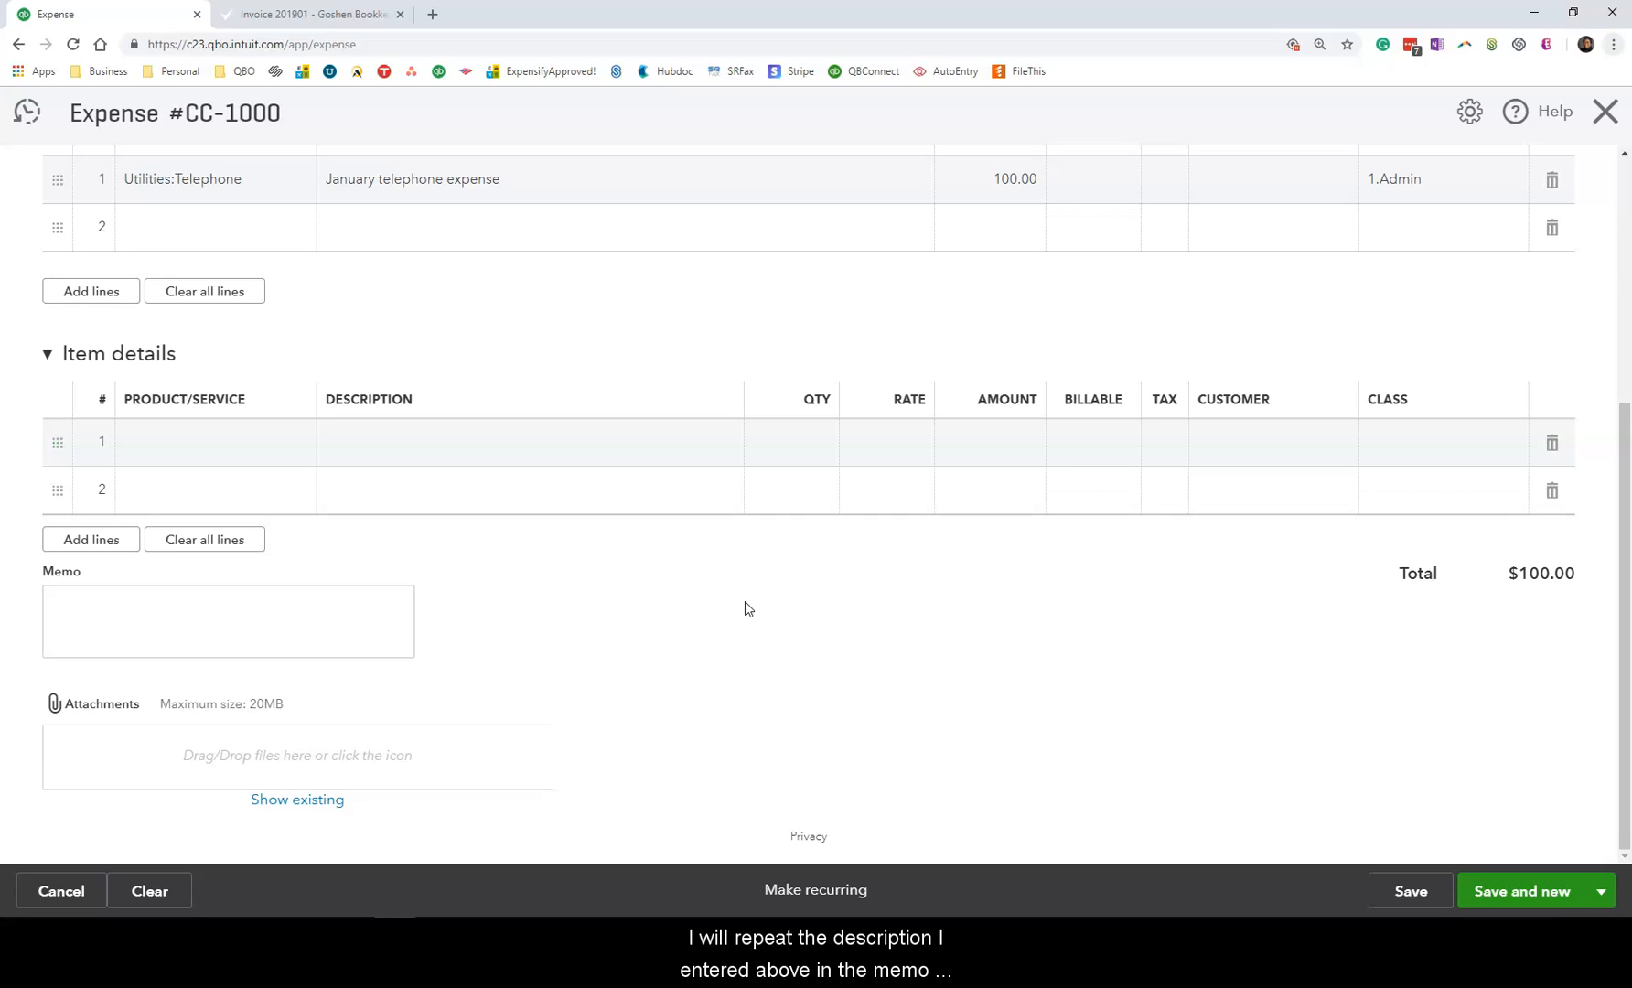
pyautogui.moveTo(530, 178)
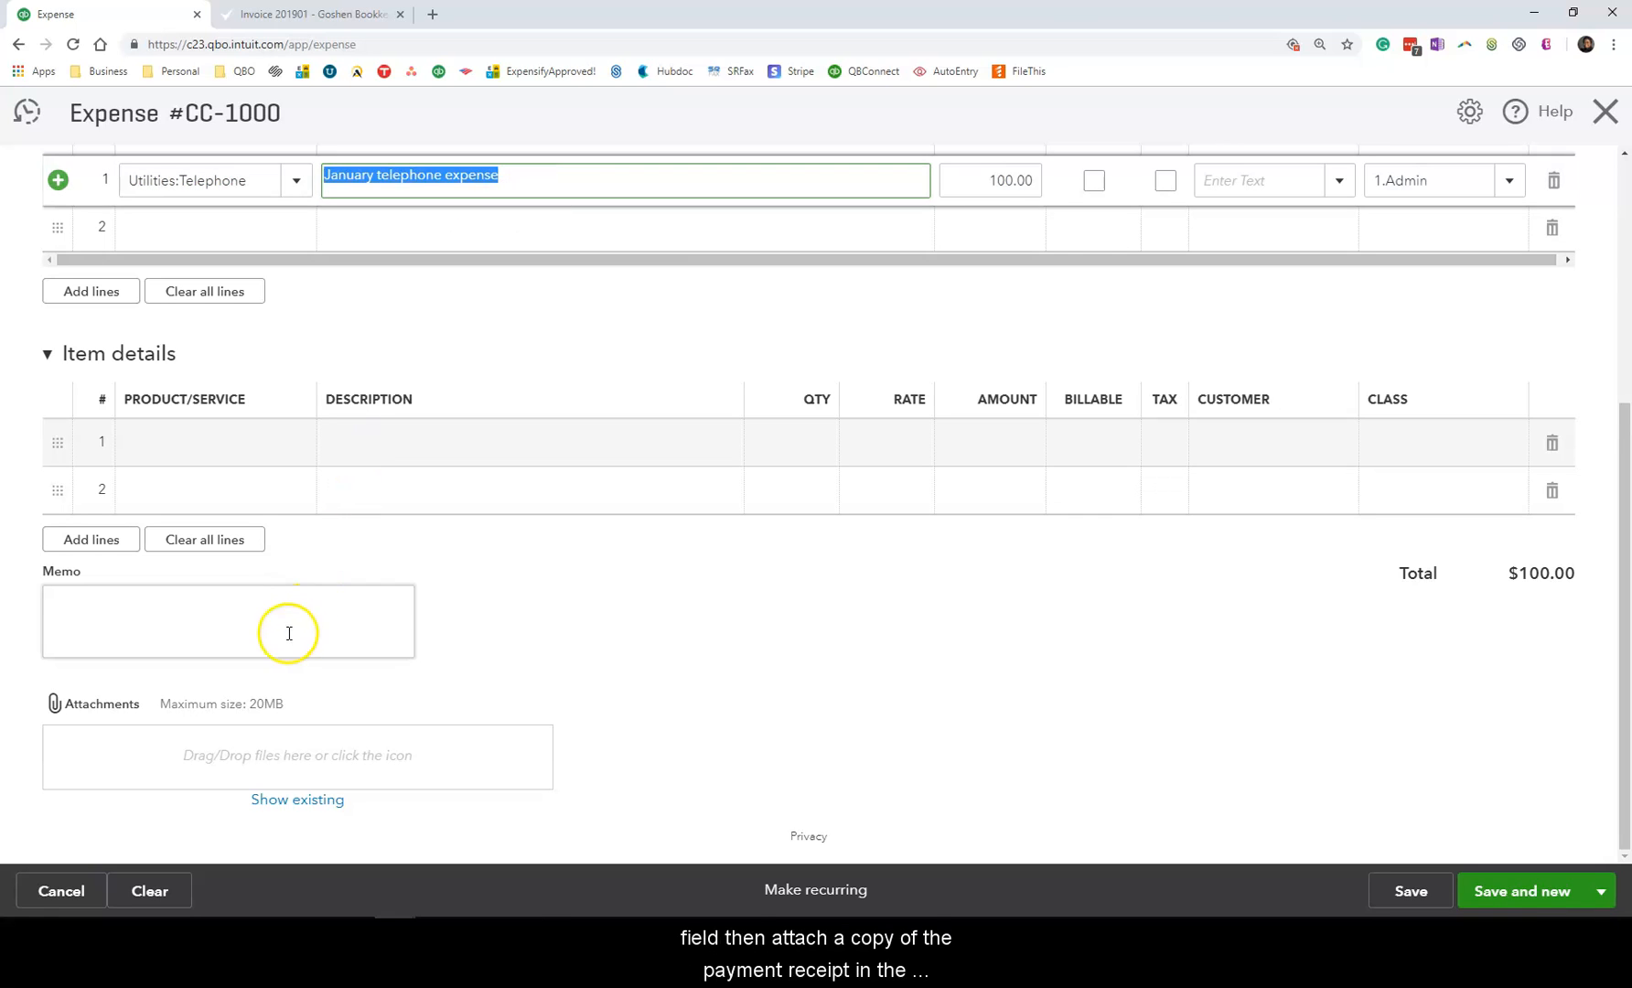
pyautogui.write('January telephone expense')
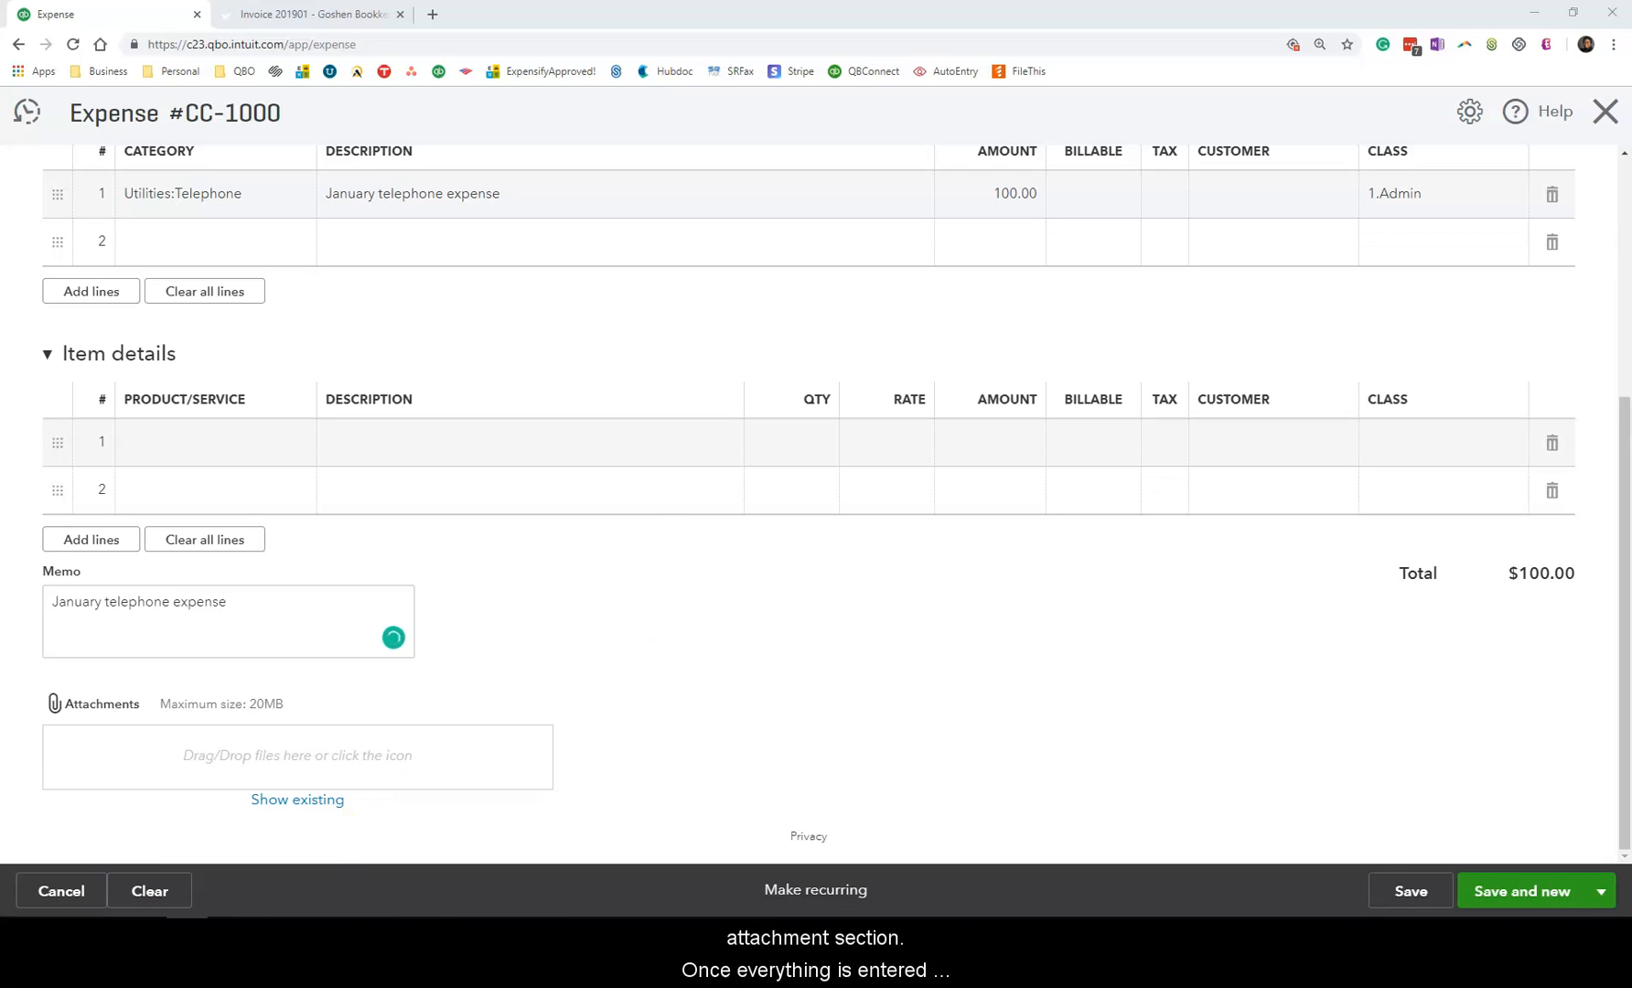
pyautogui.moveTo(26, 733)
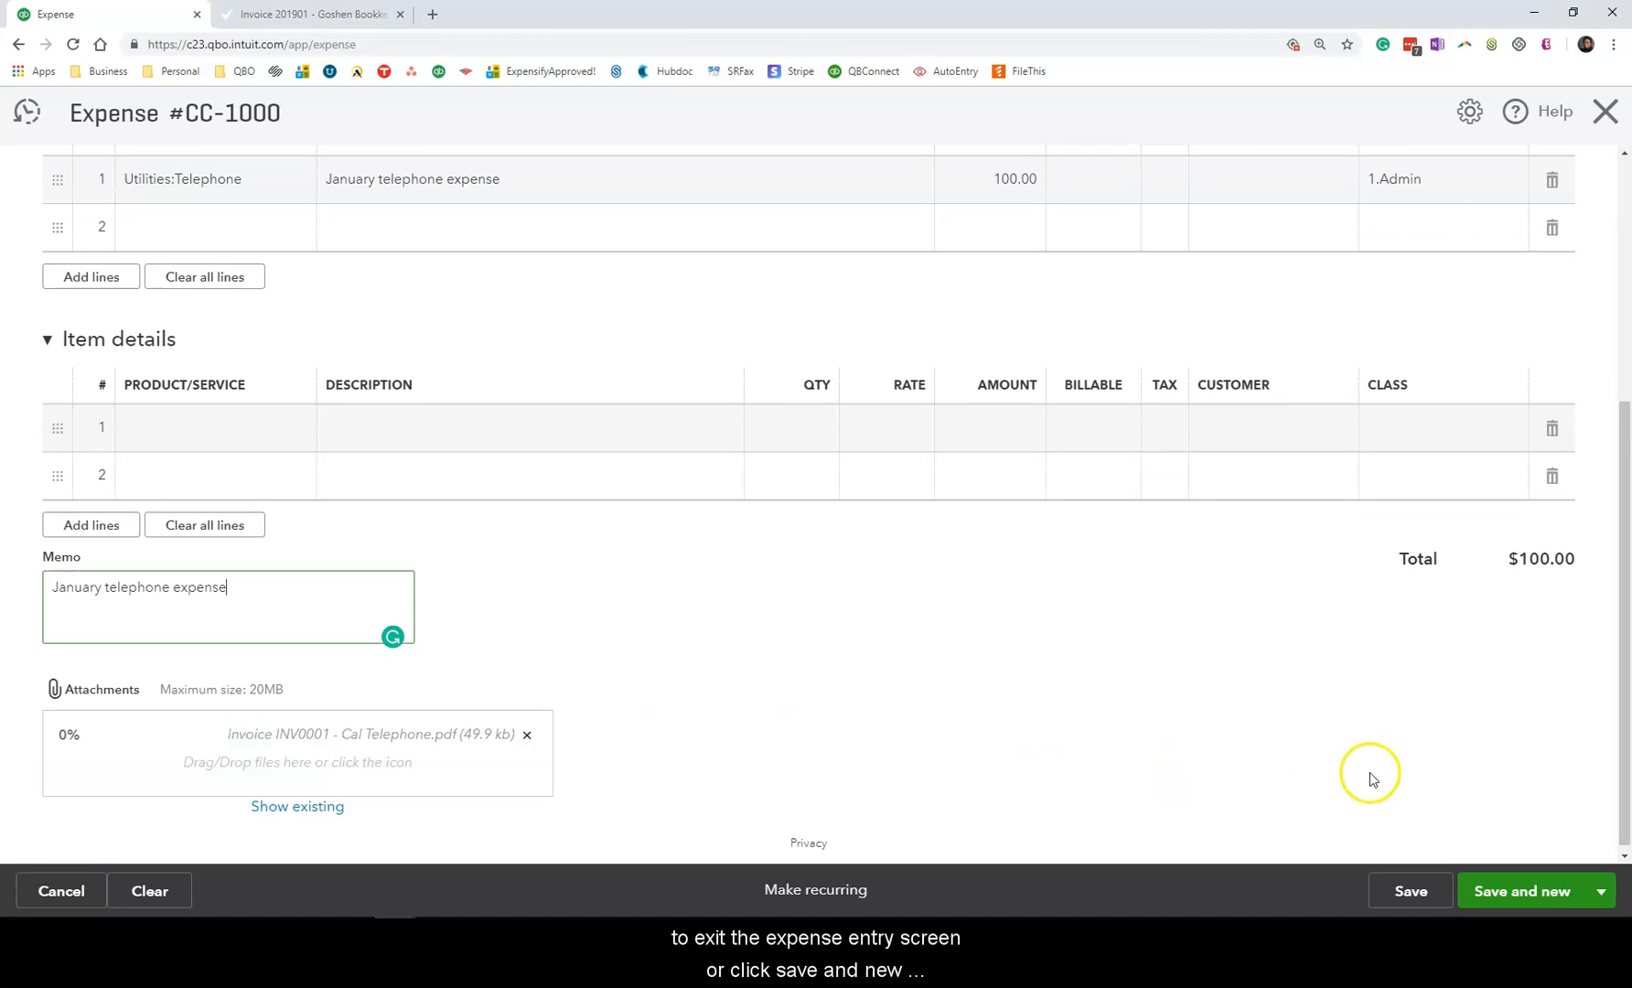
# Attach the Cal Telephone invoice PDF and save and close expense CC-1000.
pyautogui.click(1600, 891)
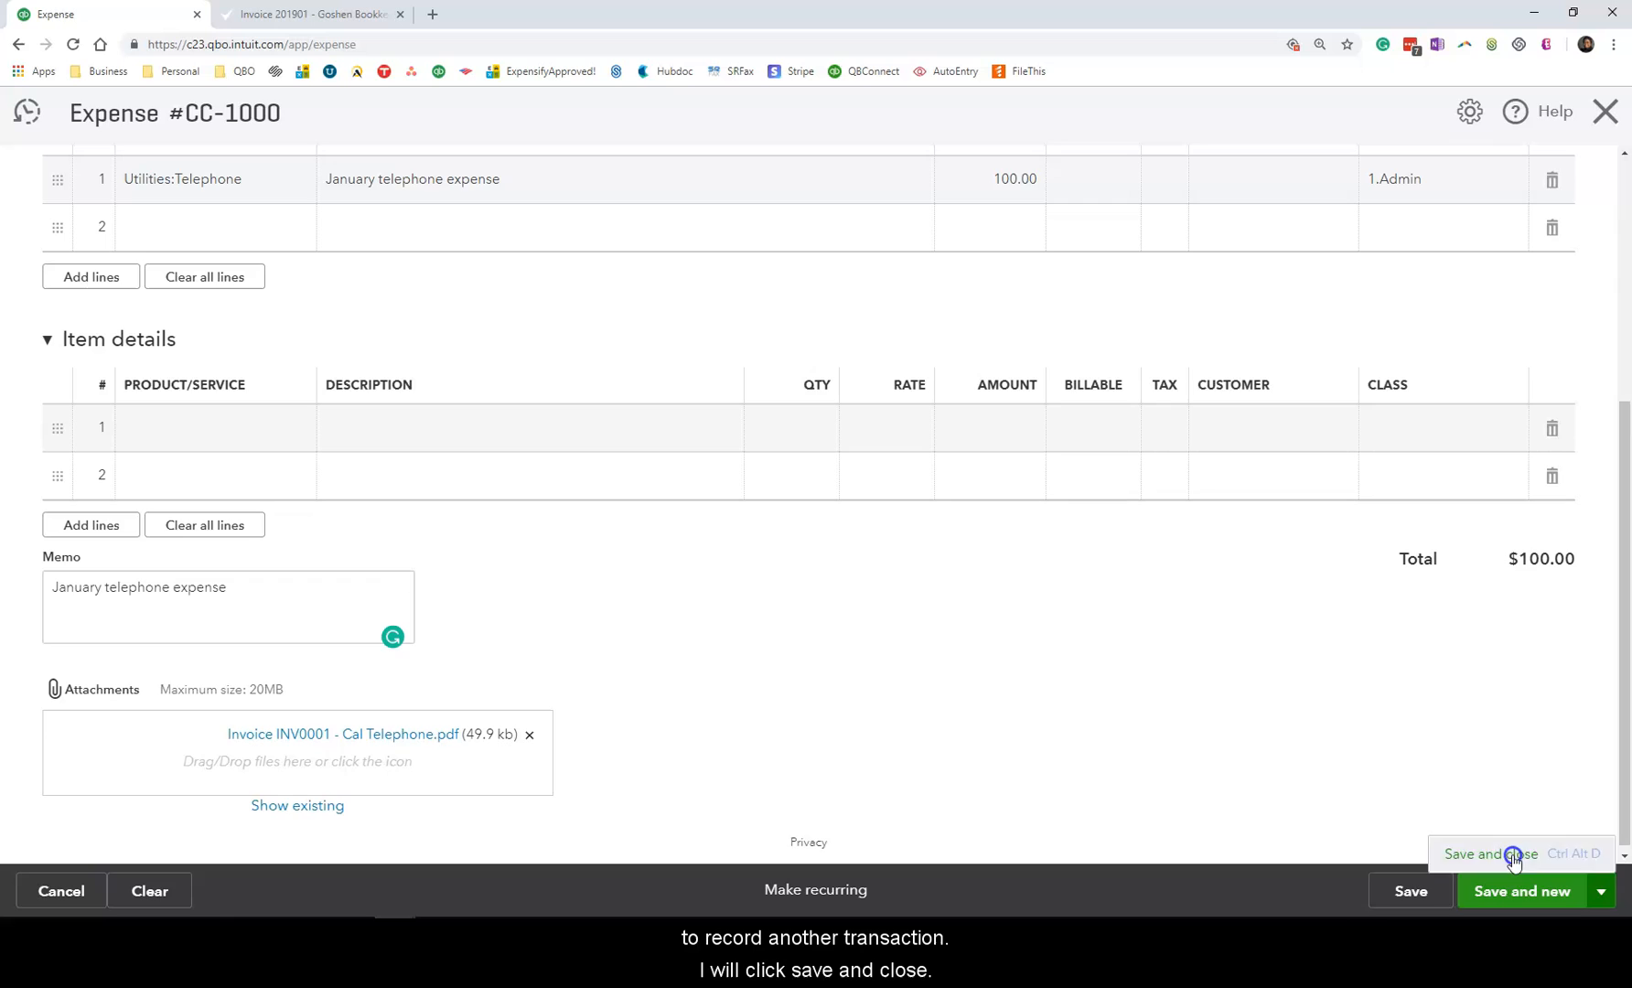
pyautogui.click(1487, 854)
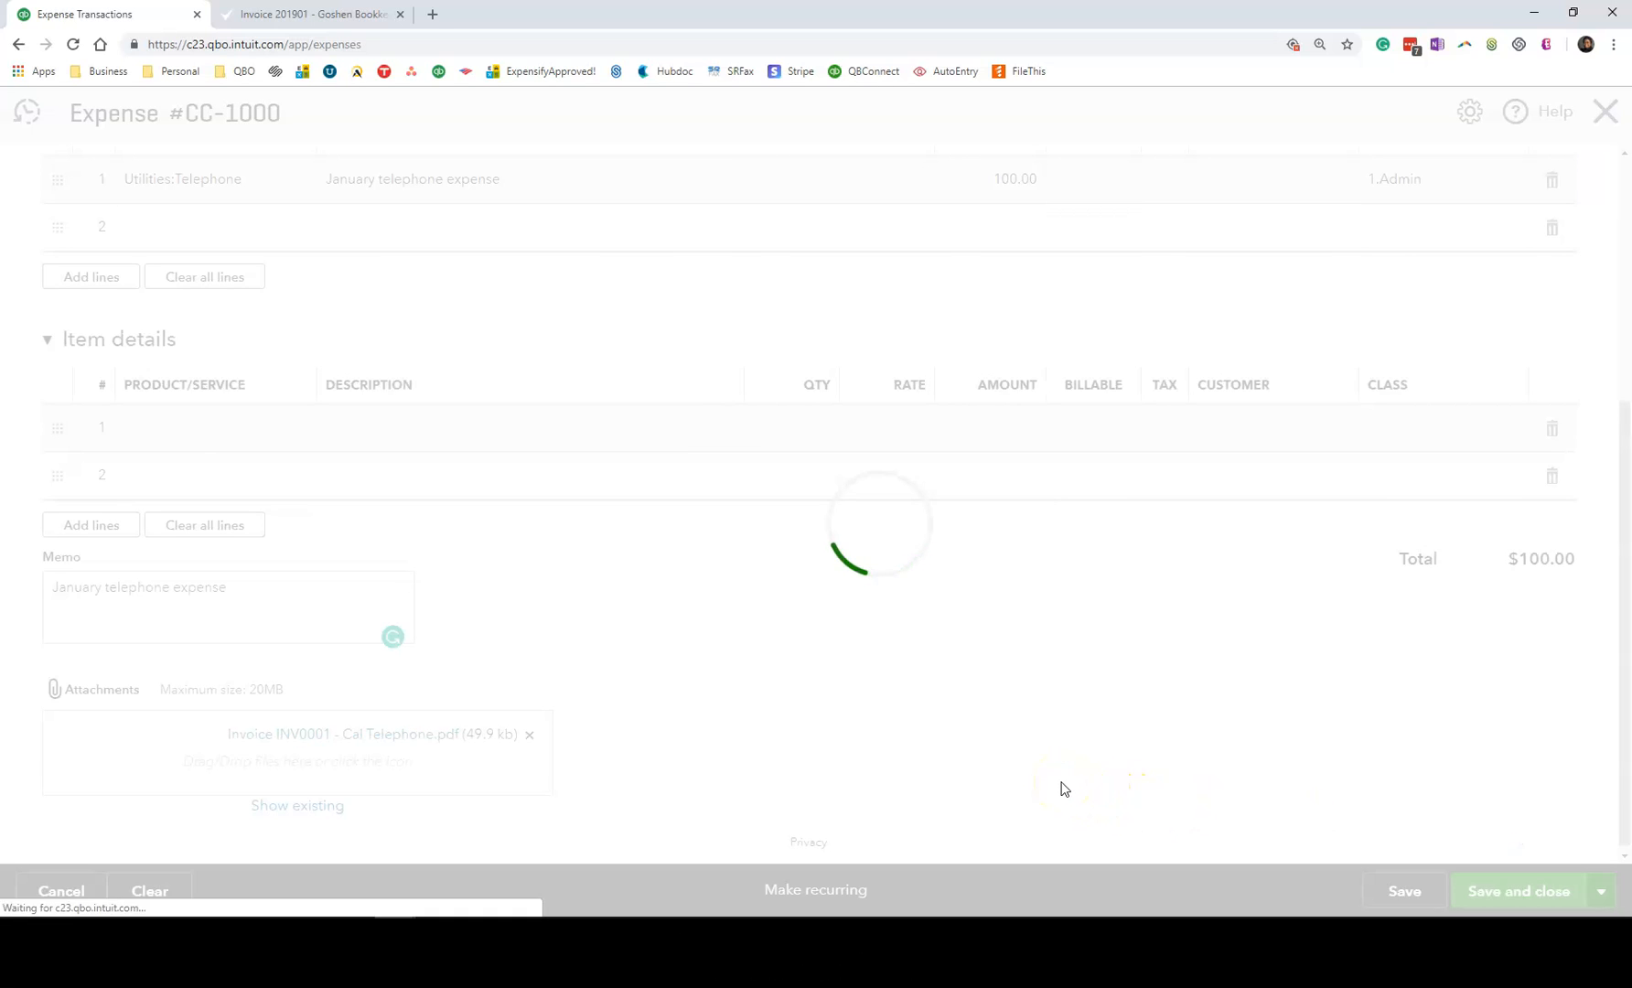
pyautogui.click(1403, 891)
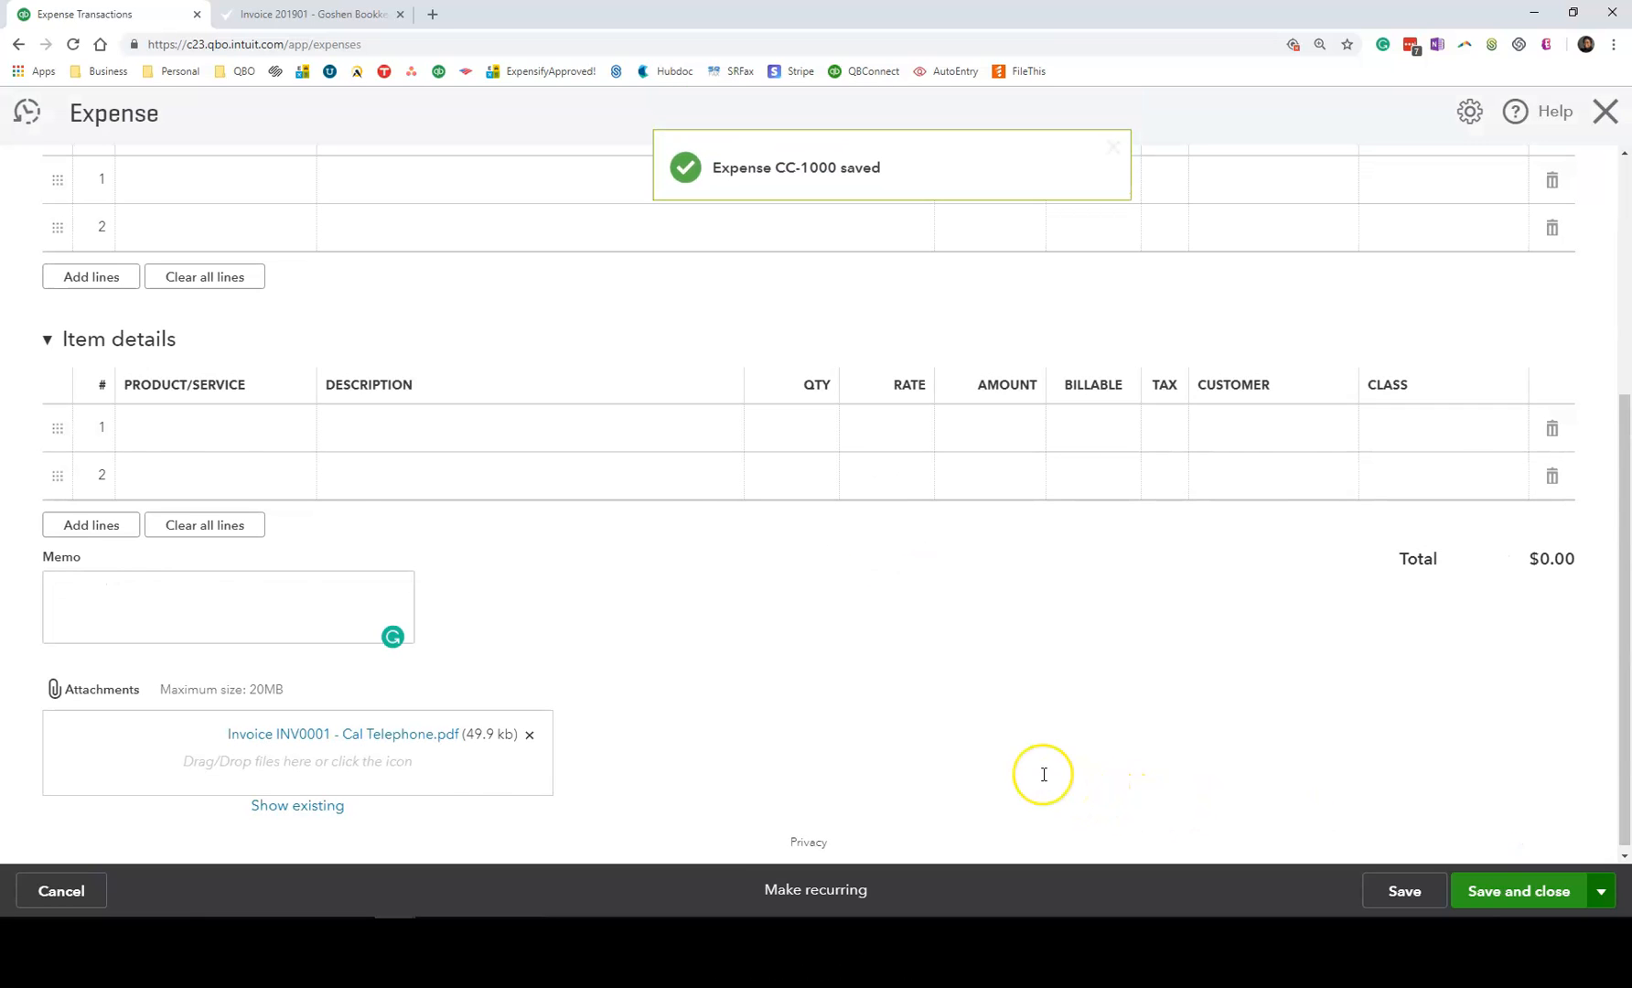
# Start a new Check from the Quick Create menu under Vendors.
pyautogui.click(1516, 891)
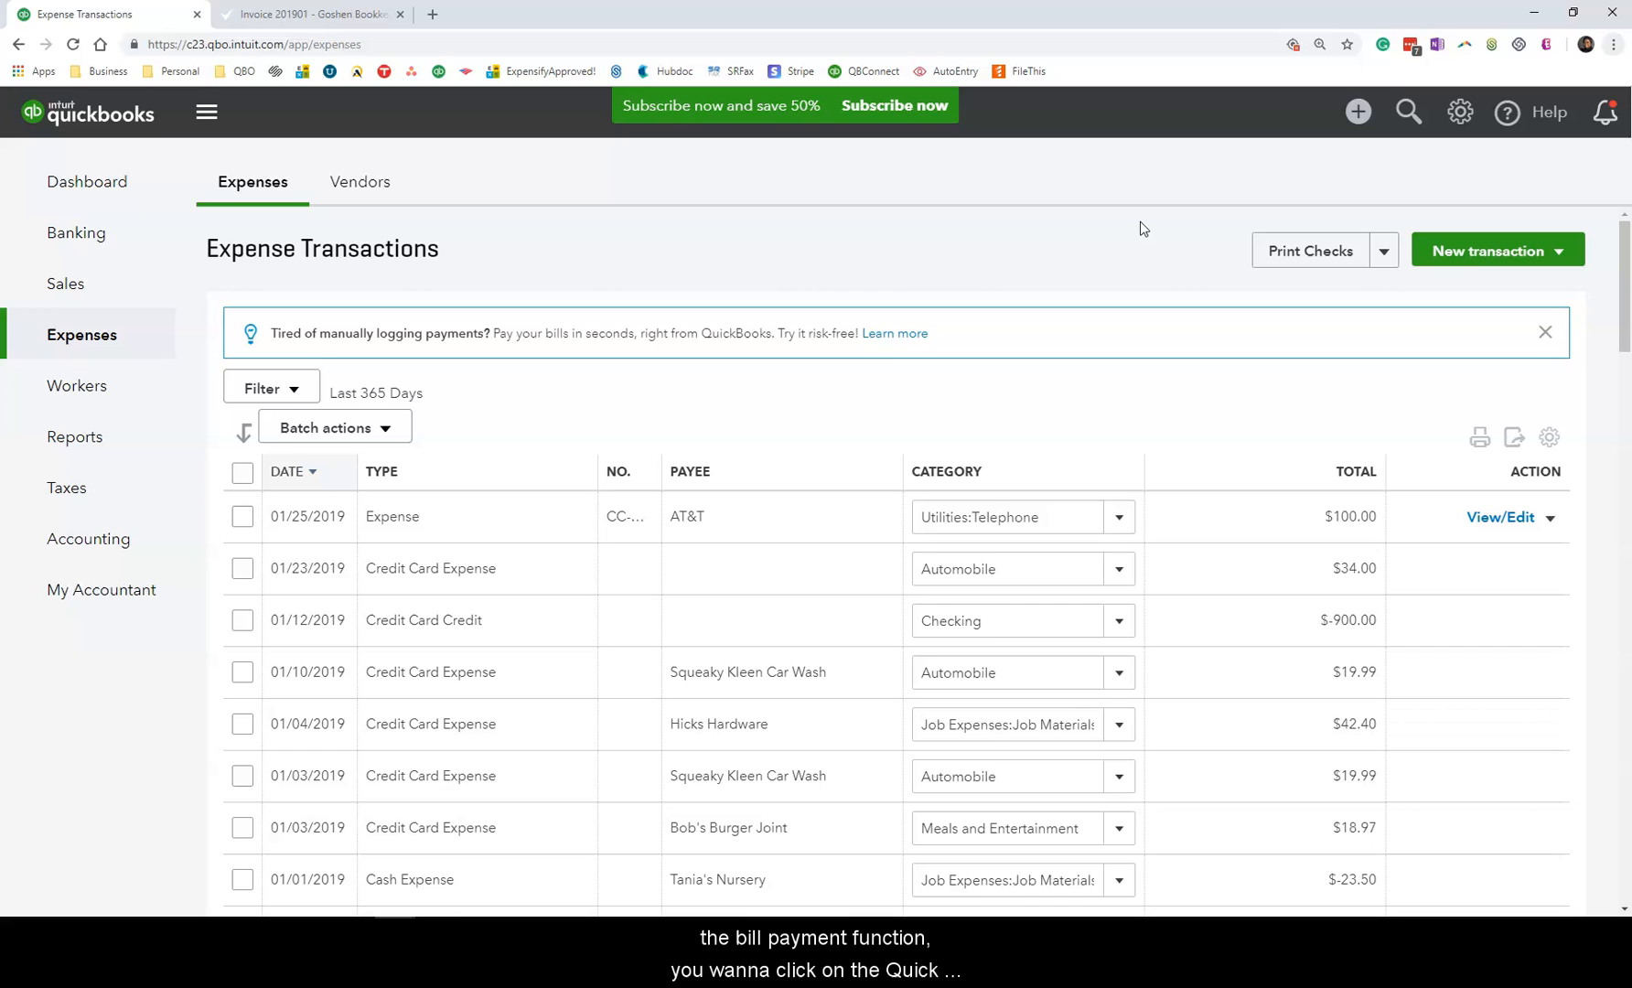
pyautogui.moveTo(1357, 111)
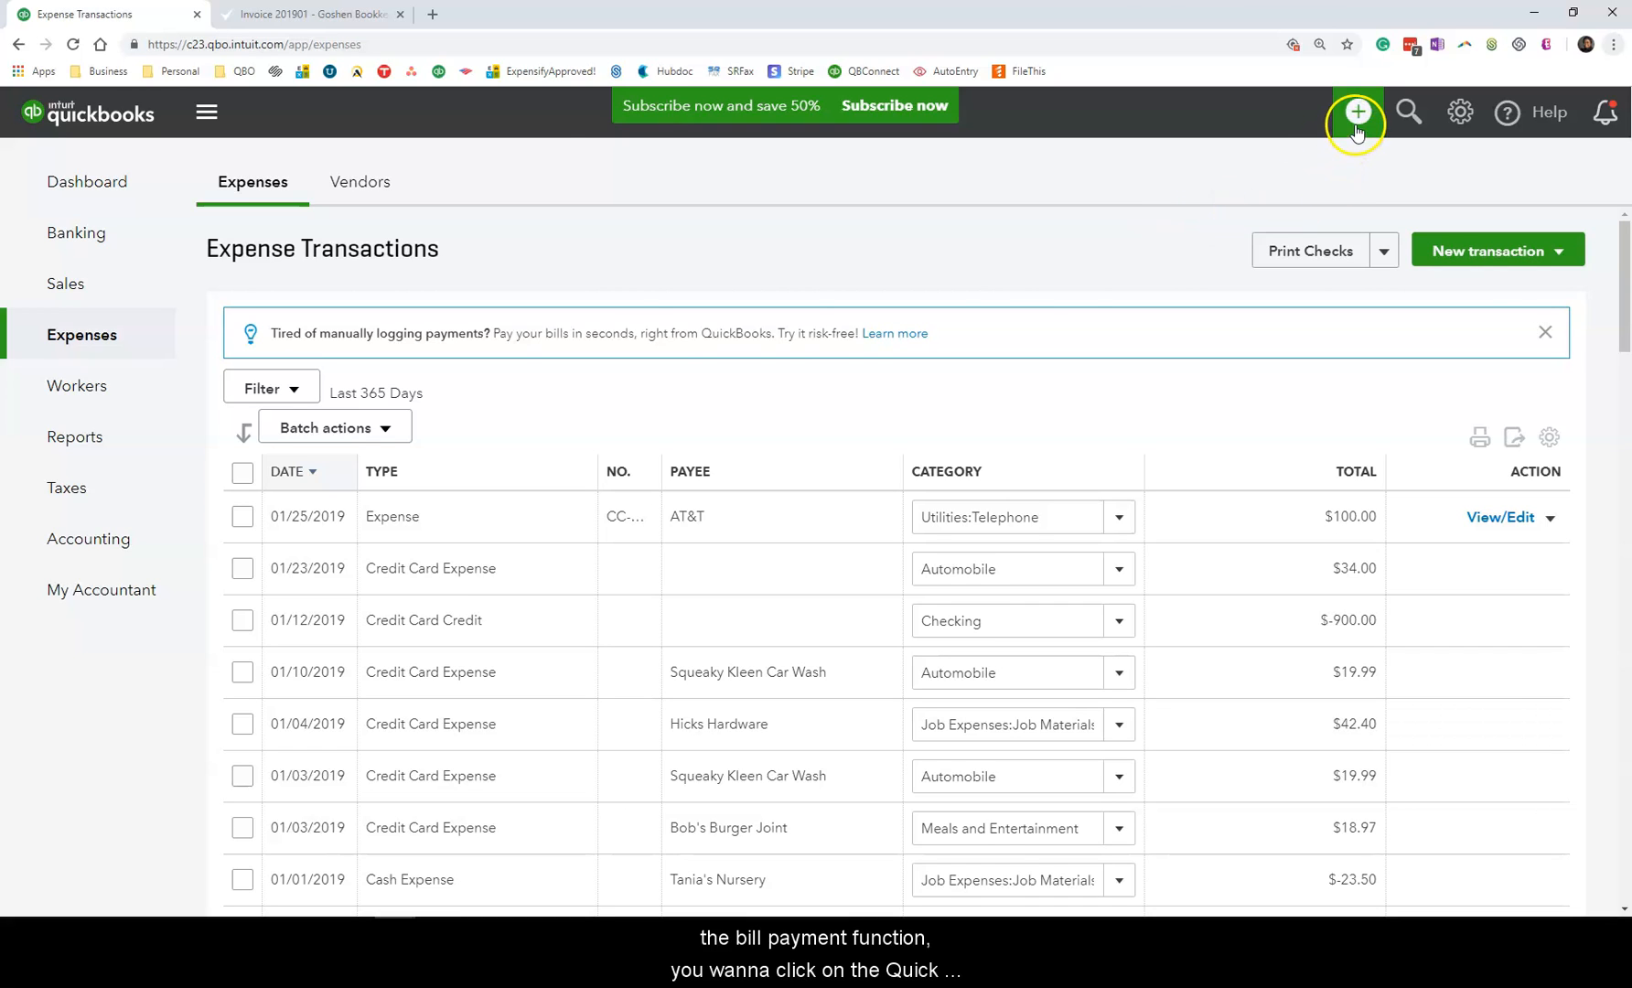
pyautogui.click(1355, 111)
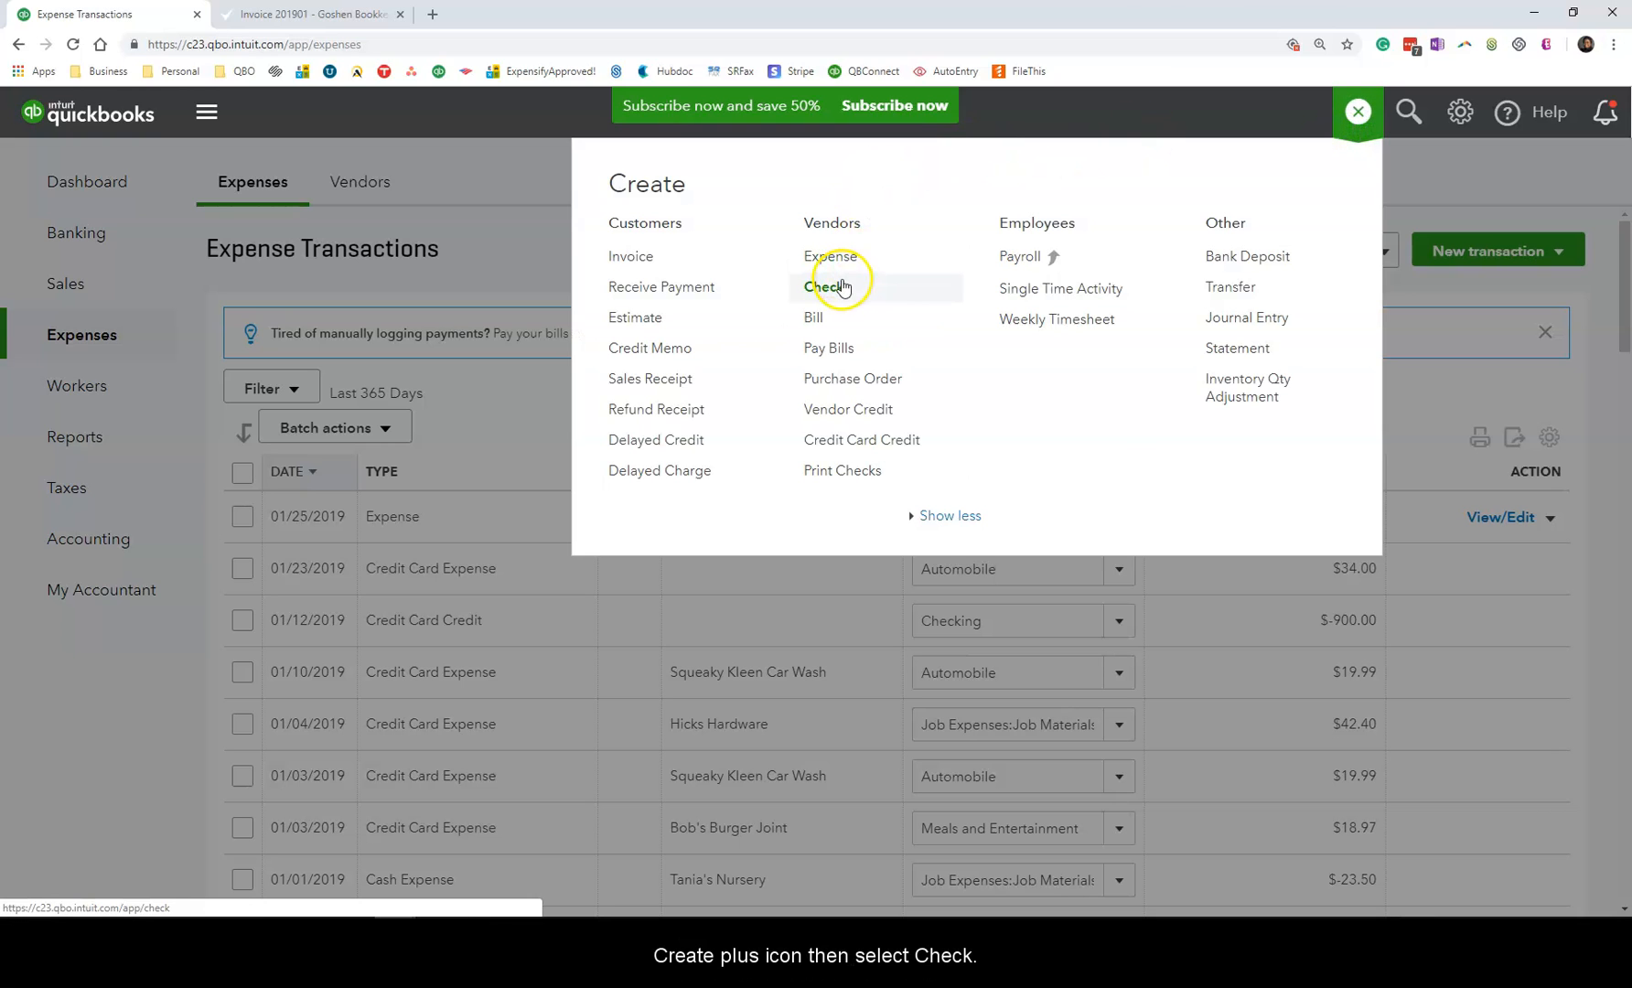
pyautogui.click(823, 286)
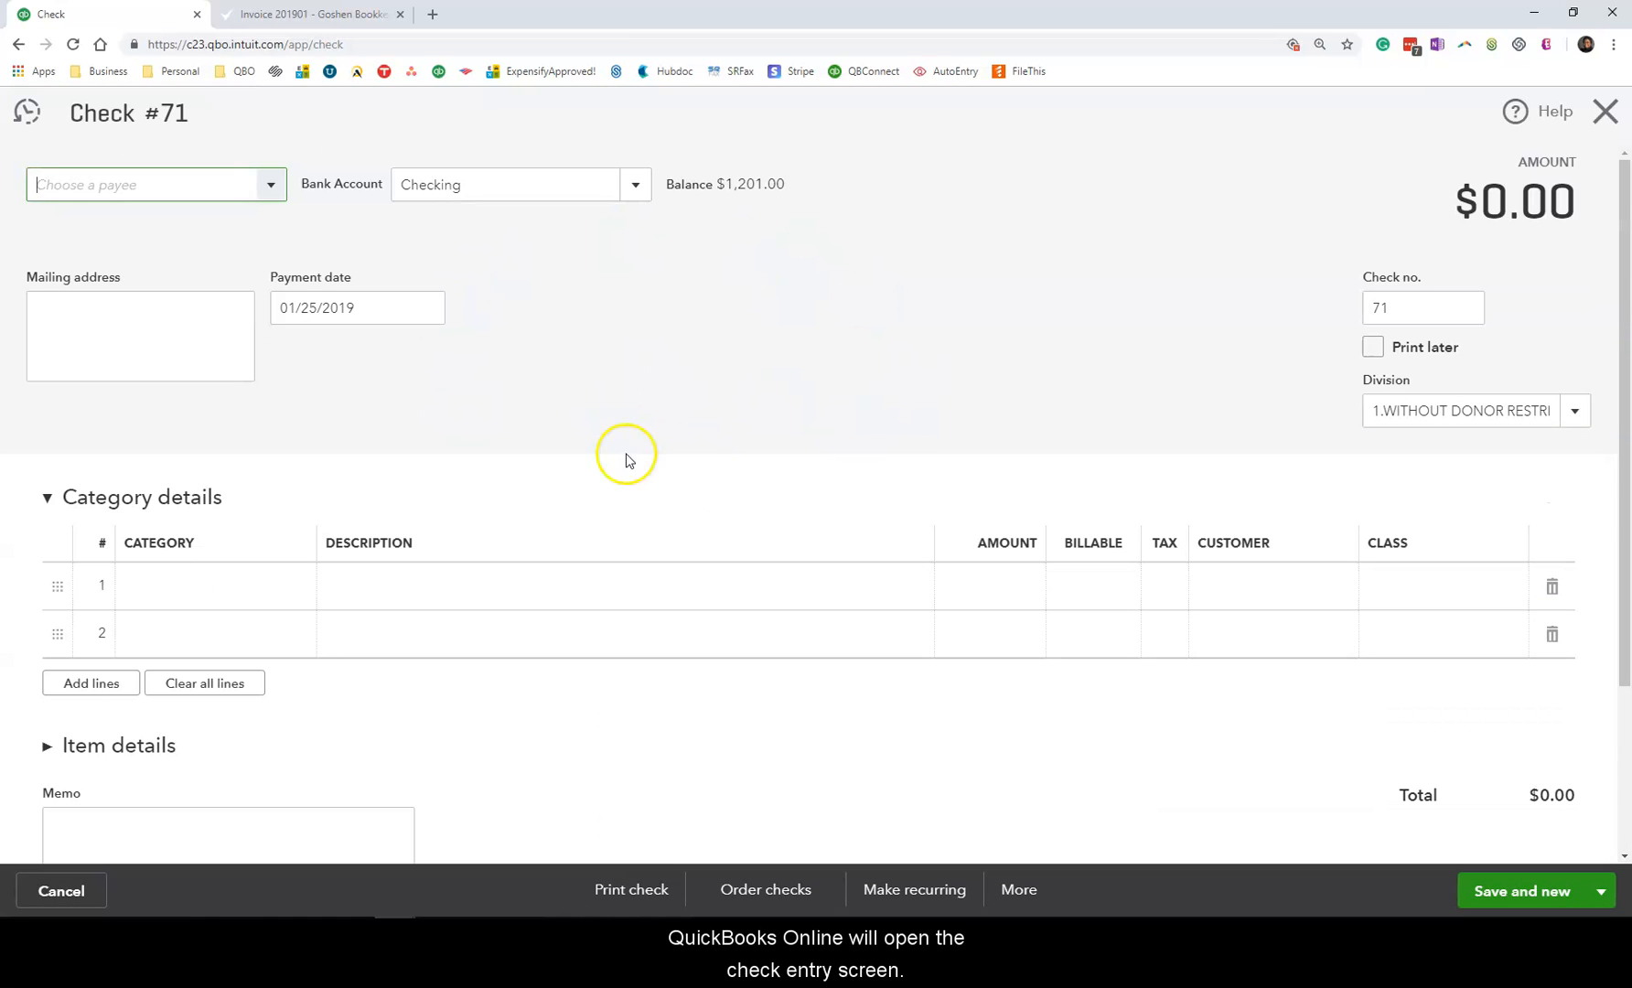
pyautogui.moveTo(347, 274)
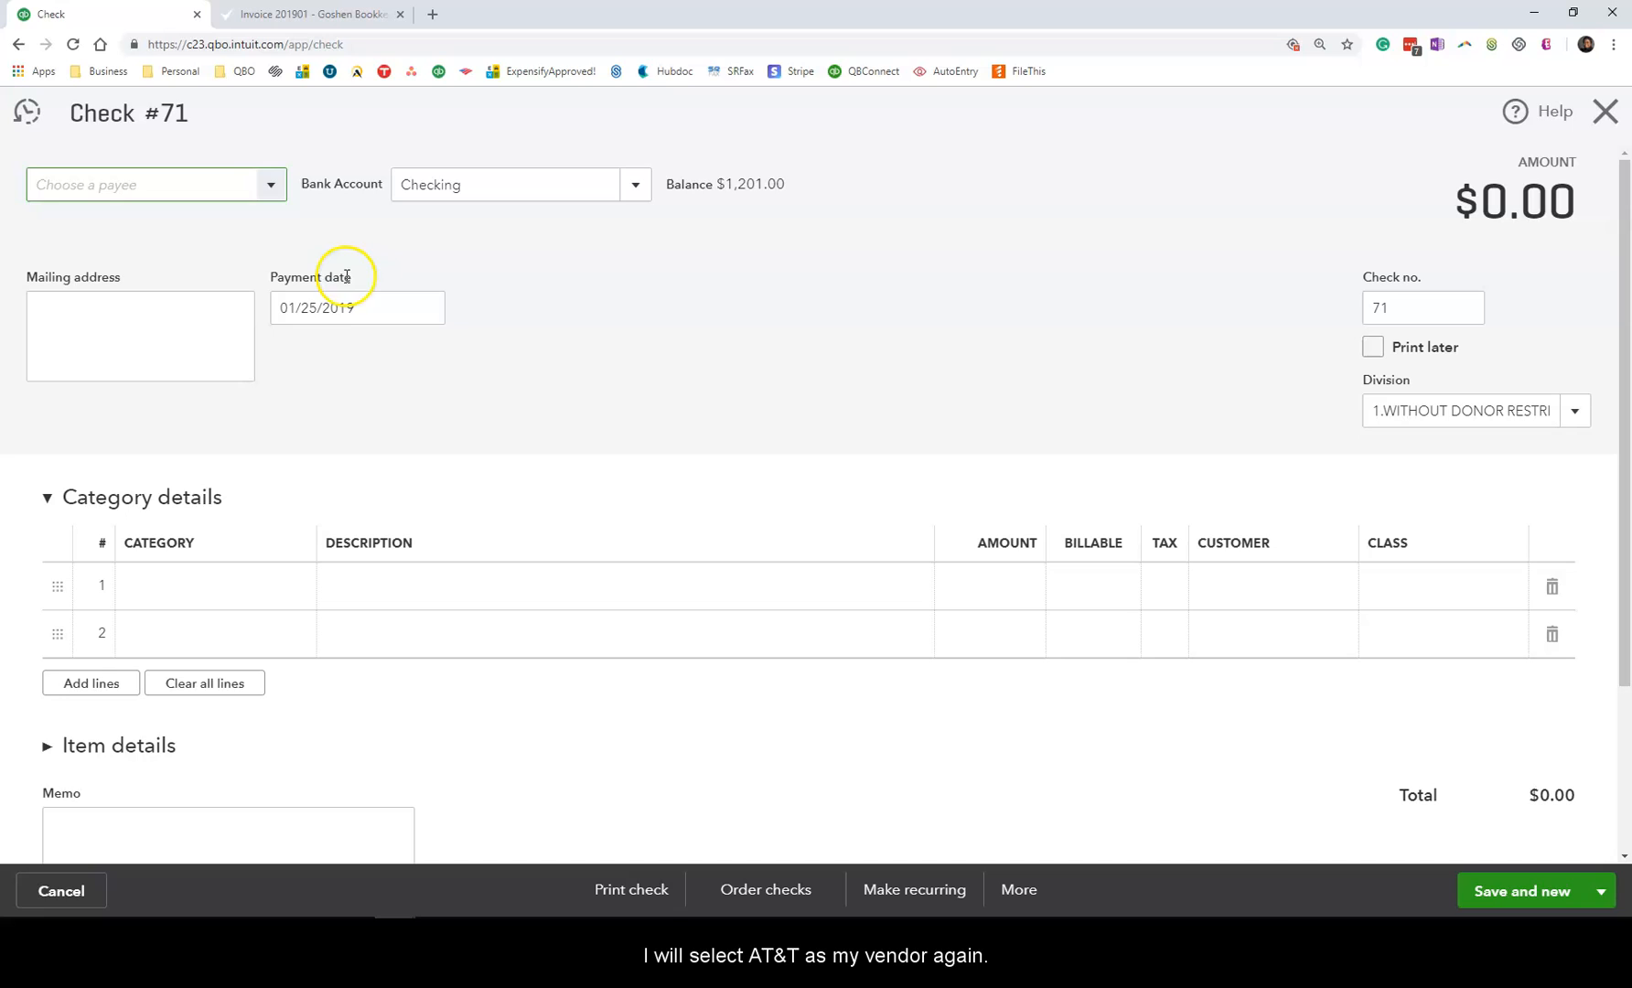
# Set payee AT&T, keep the Checking account, and enter check number 71.
pyautogui.click(155, 185)
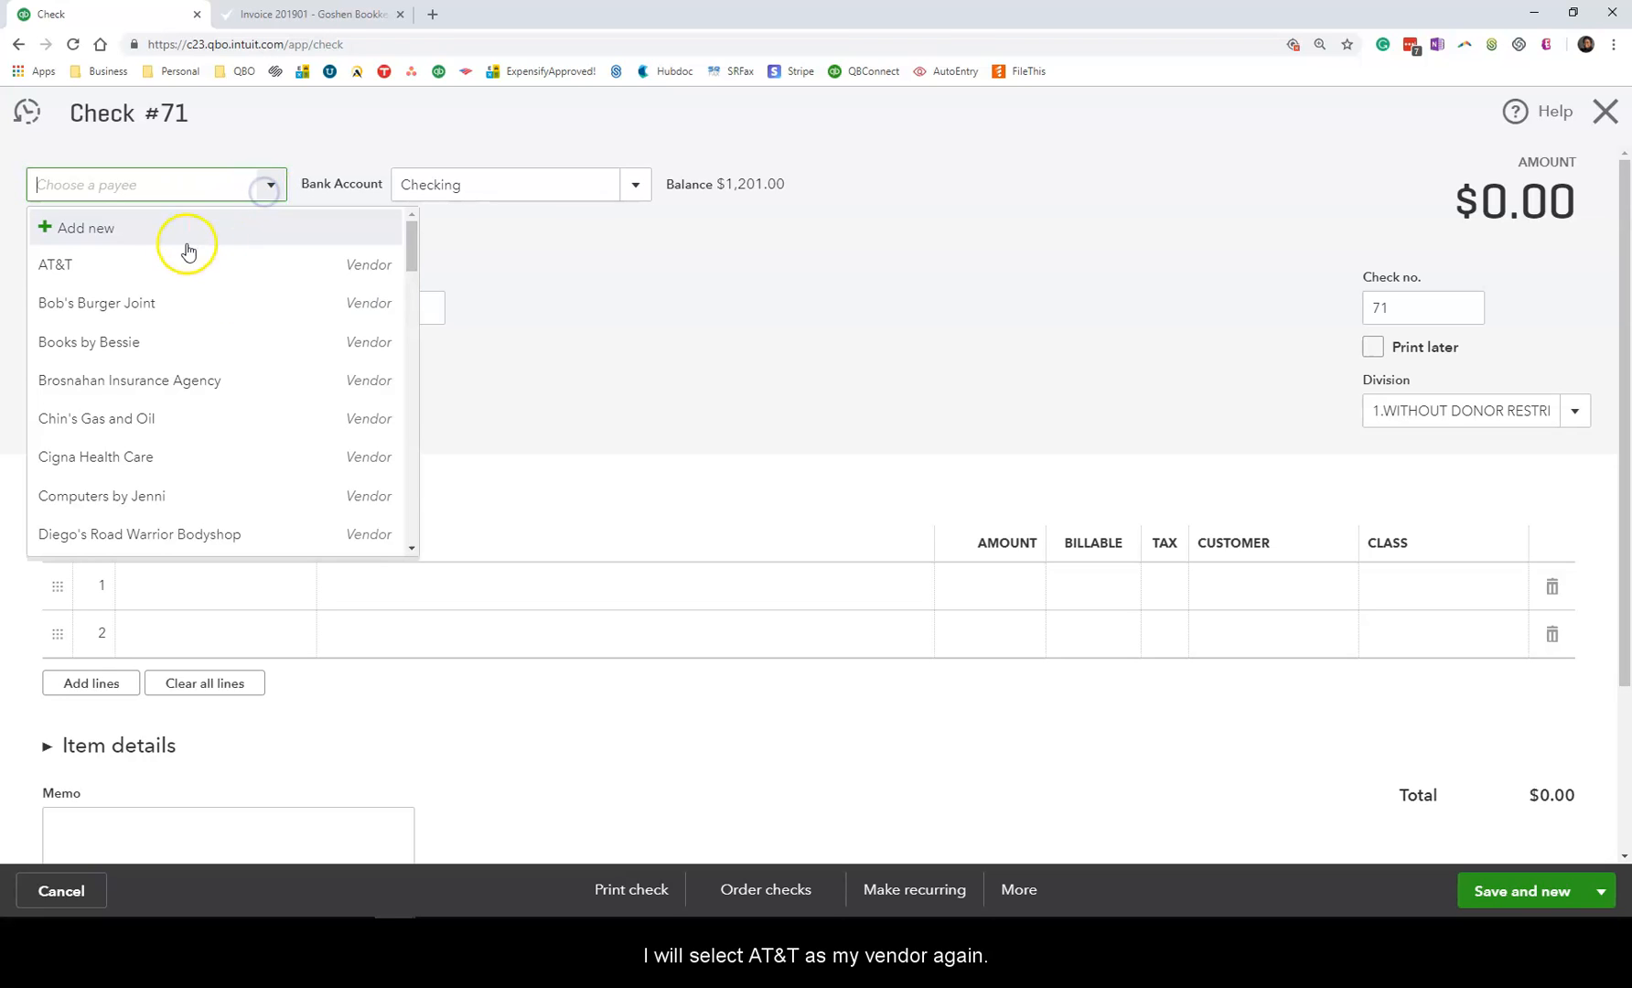
pyautogui.click(55, 265)
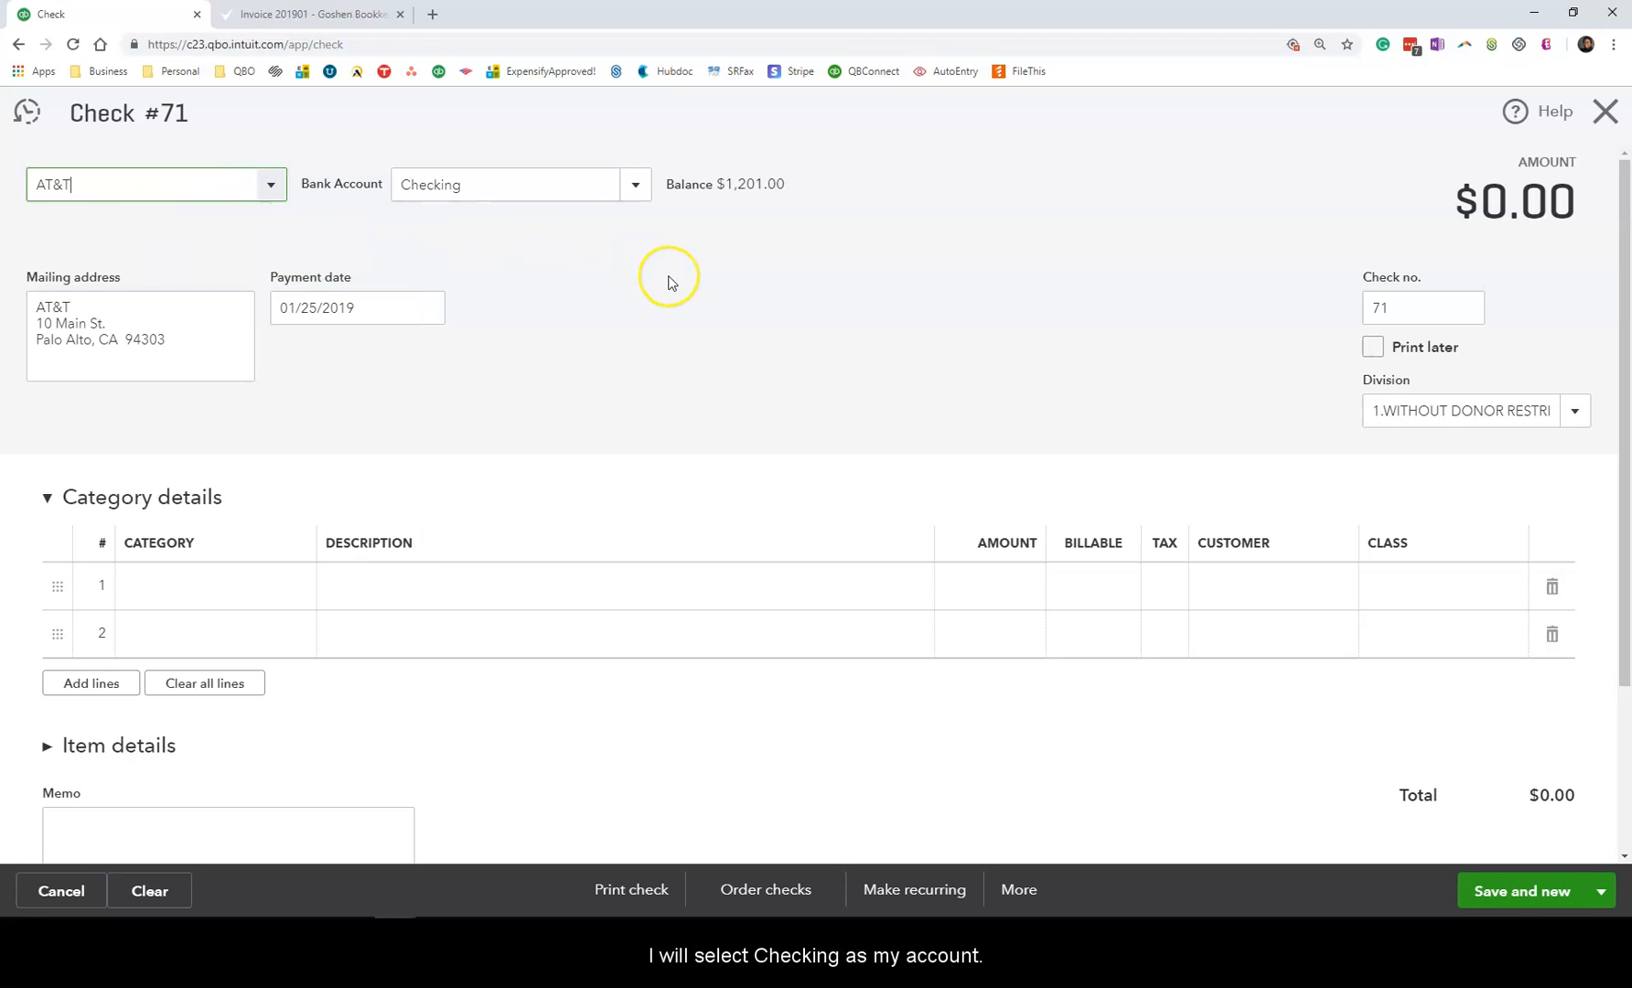
pyautogui.click(635, 185)
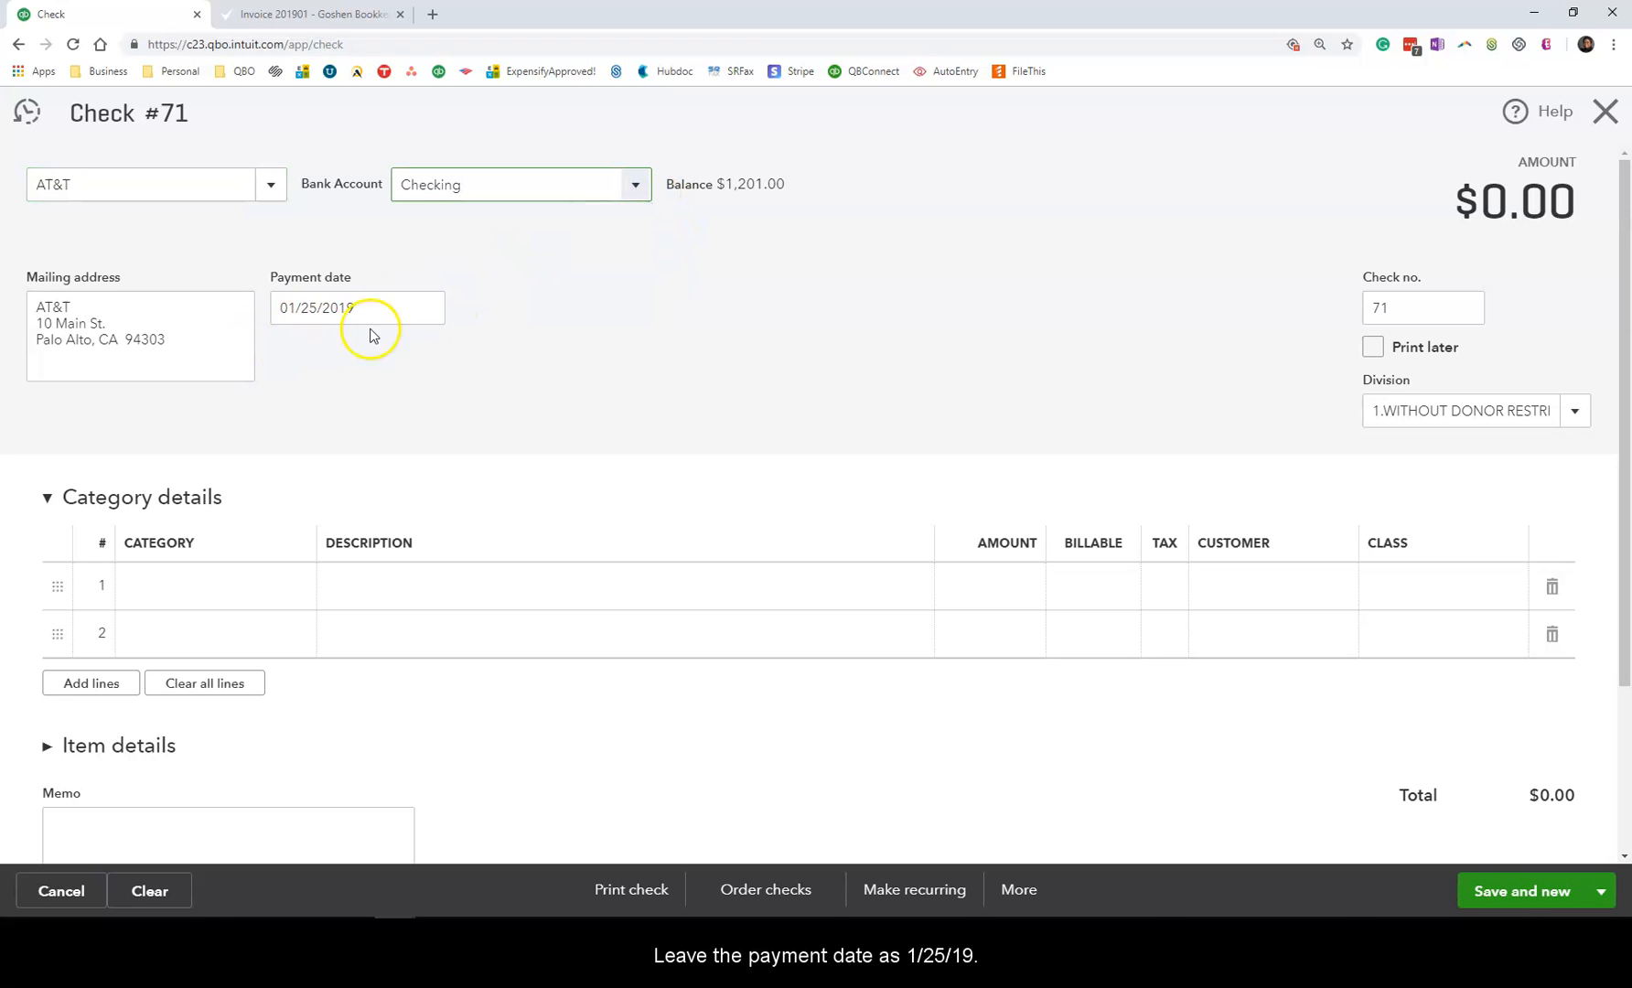
pyautogui.moveTo(404, 331)
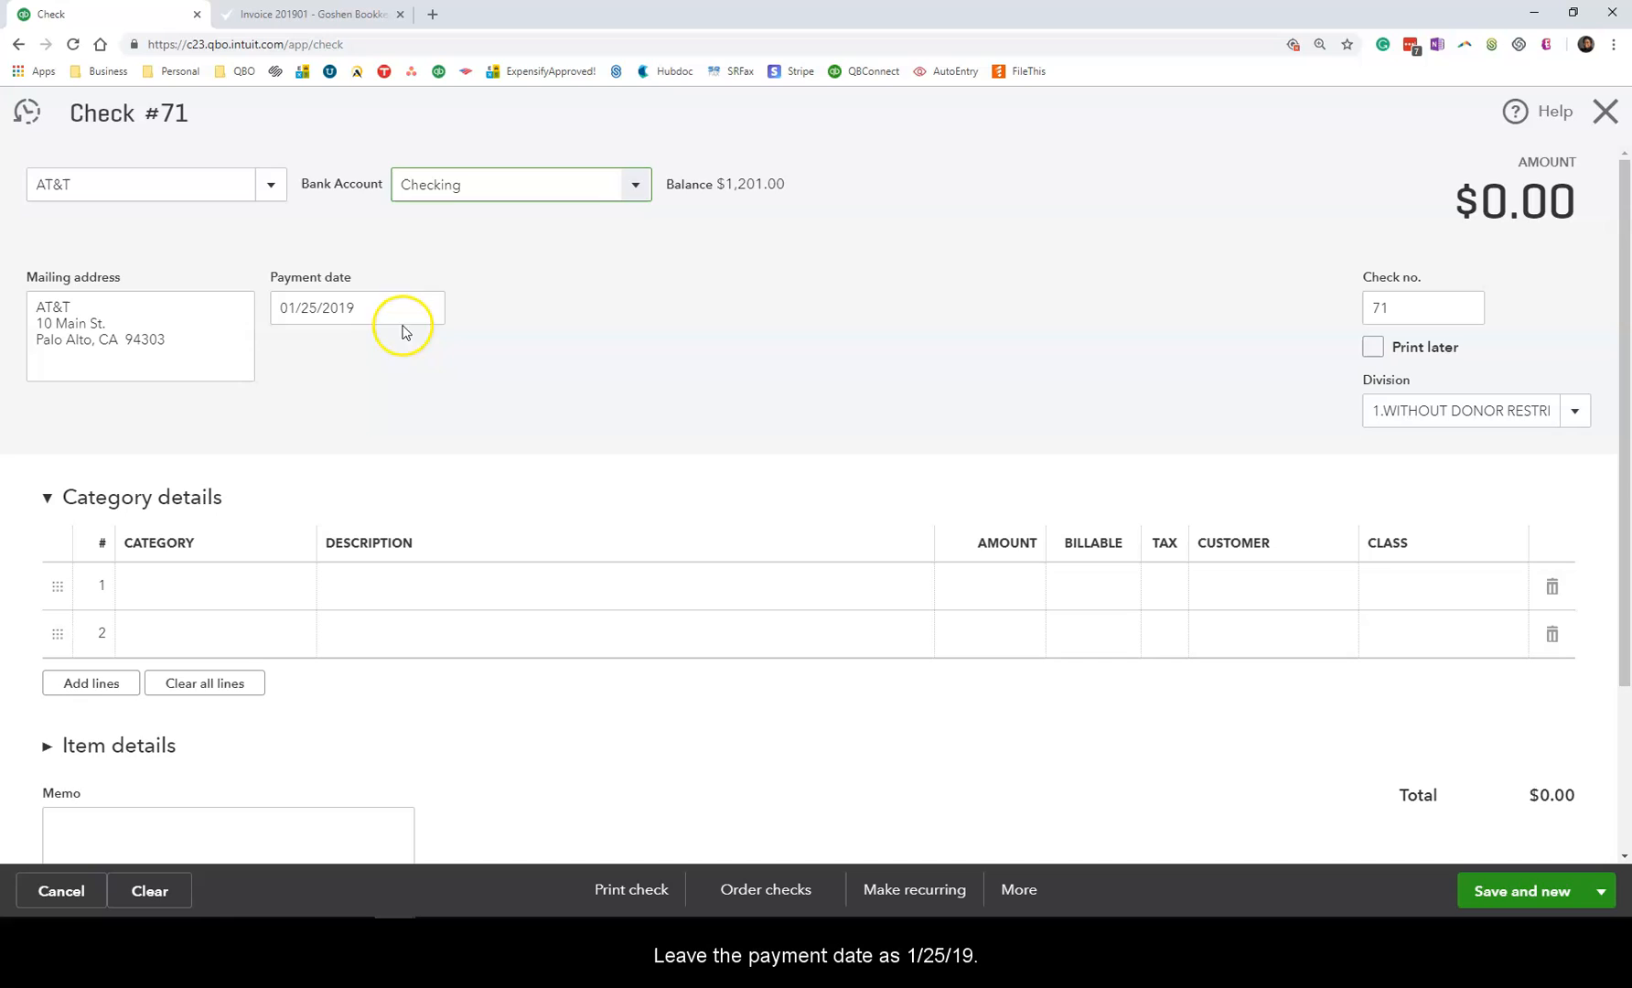
pyautogui.moveTo(859, 356)
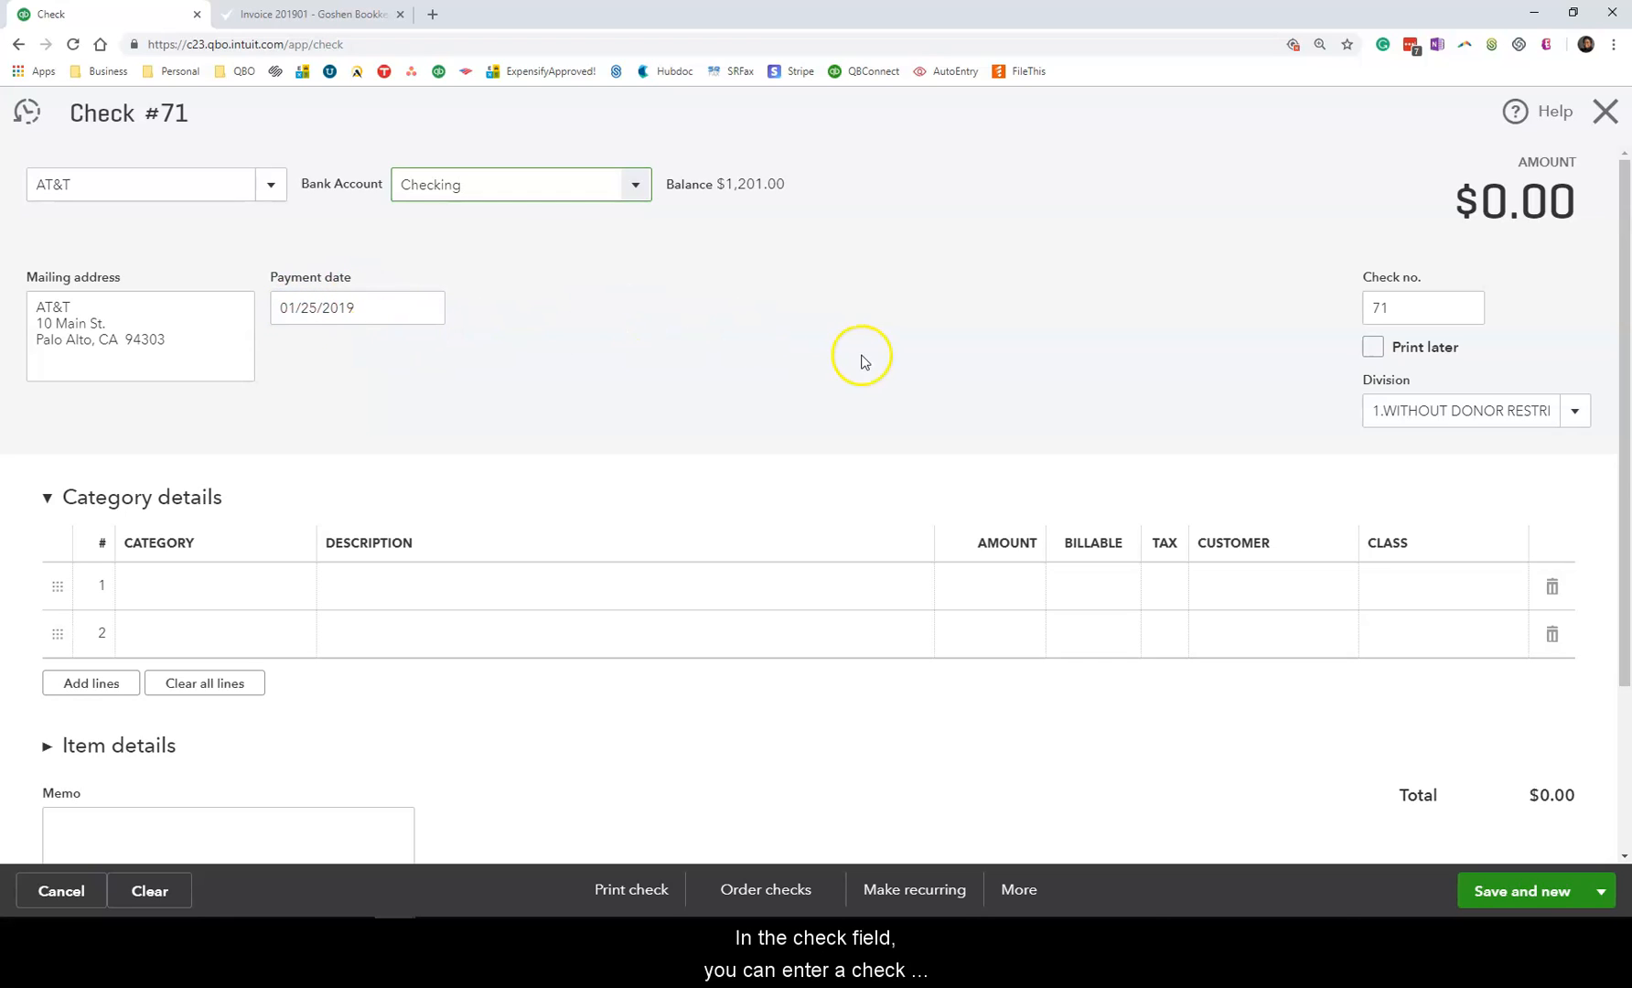
pyautogui.click(1421, 307)
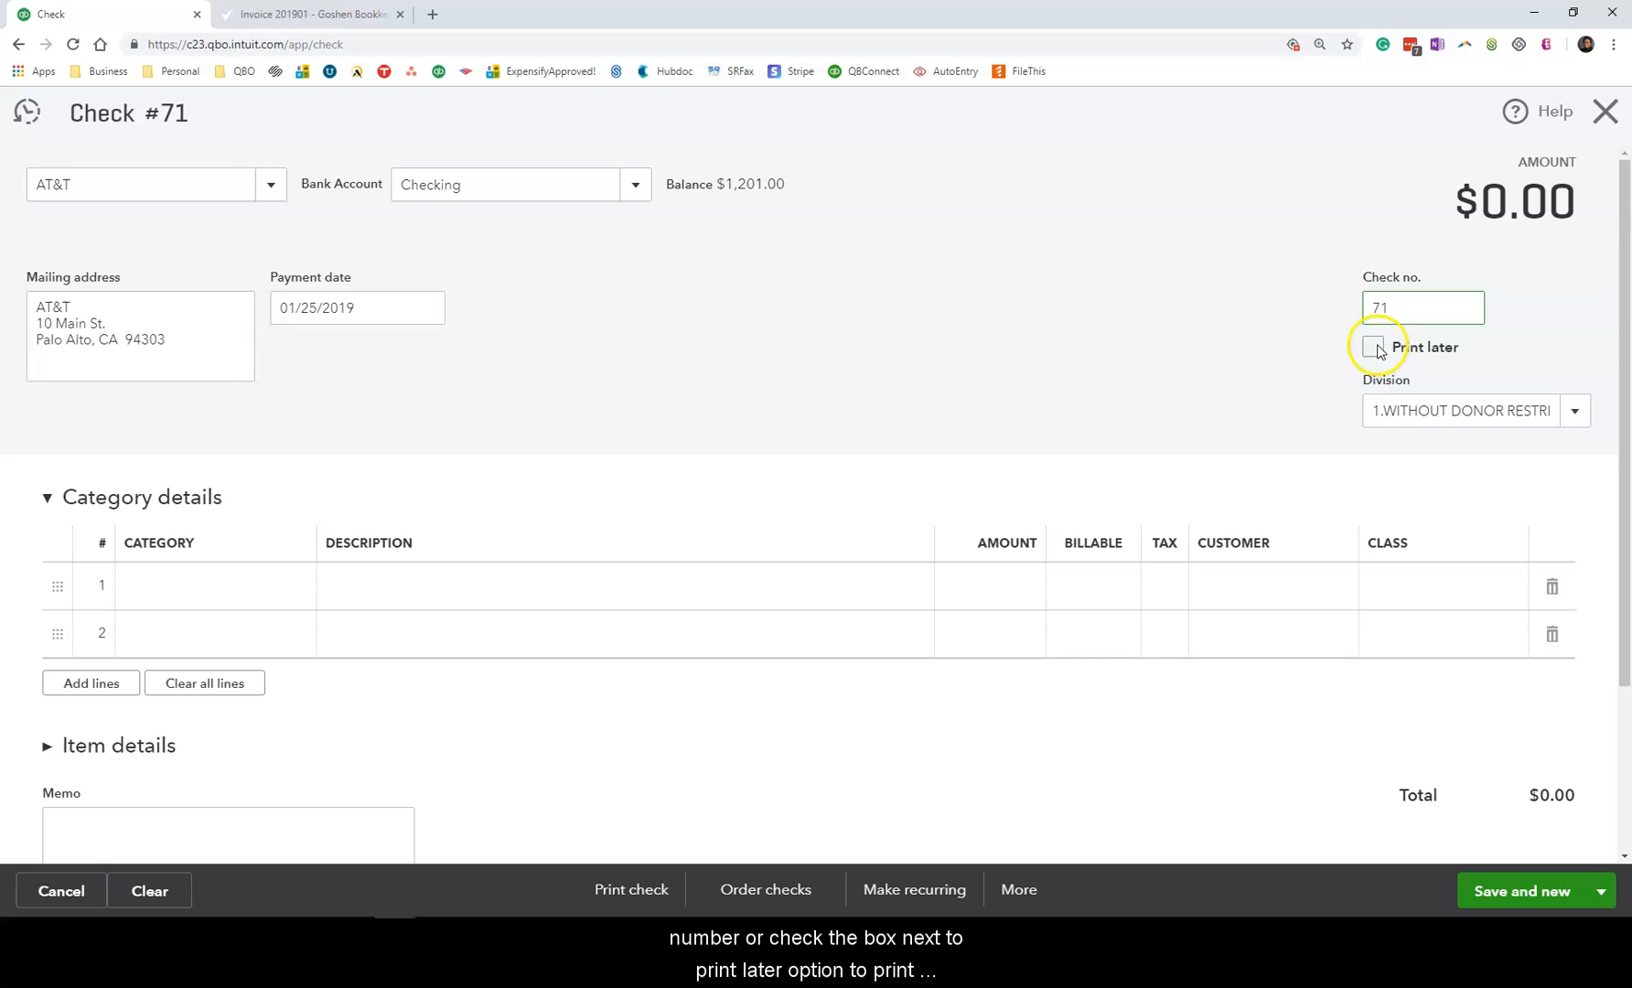
pyautogui.moveTo(1454, 358)
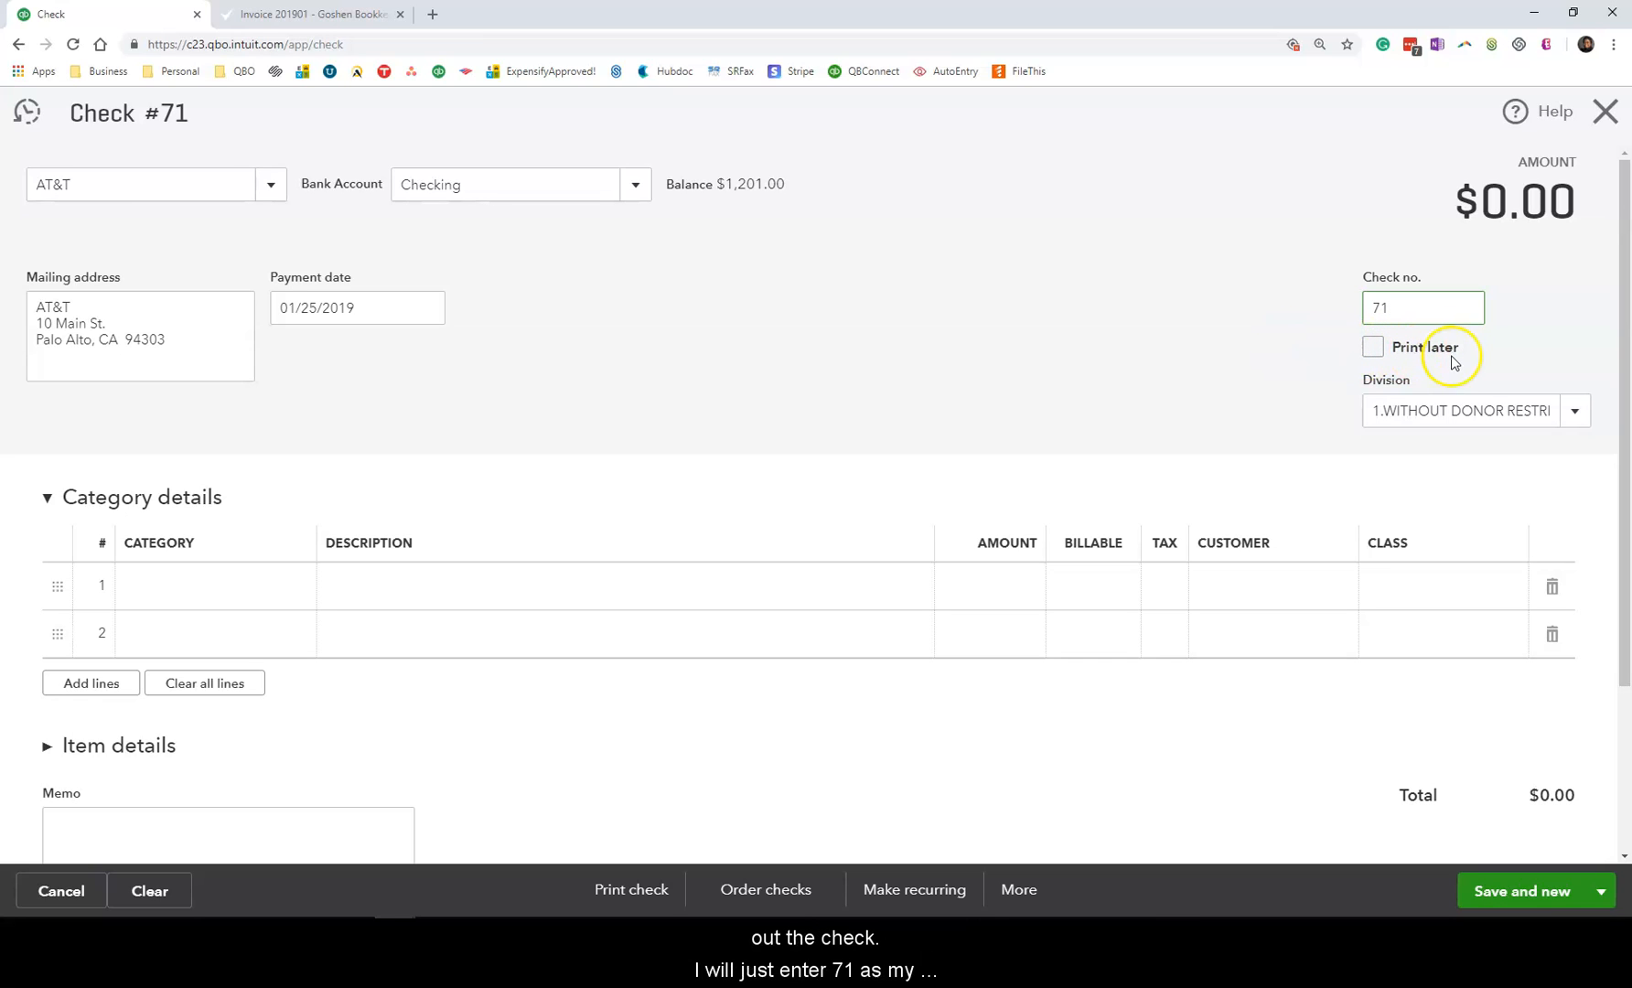
pyautogui.moveTo(783, 426)
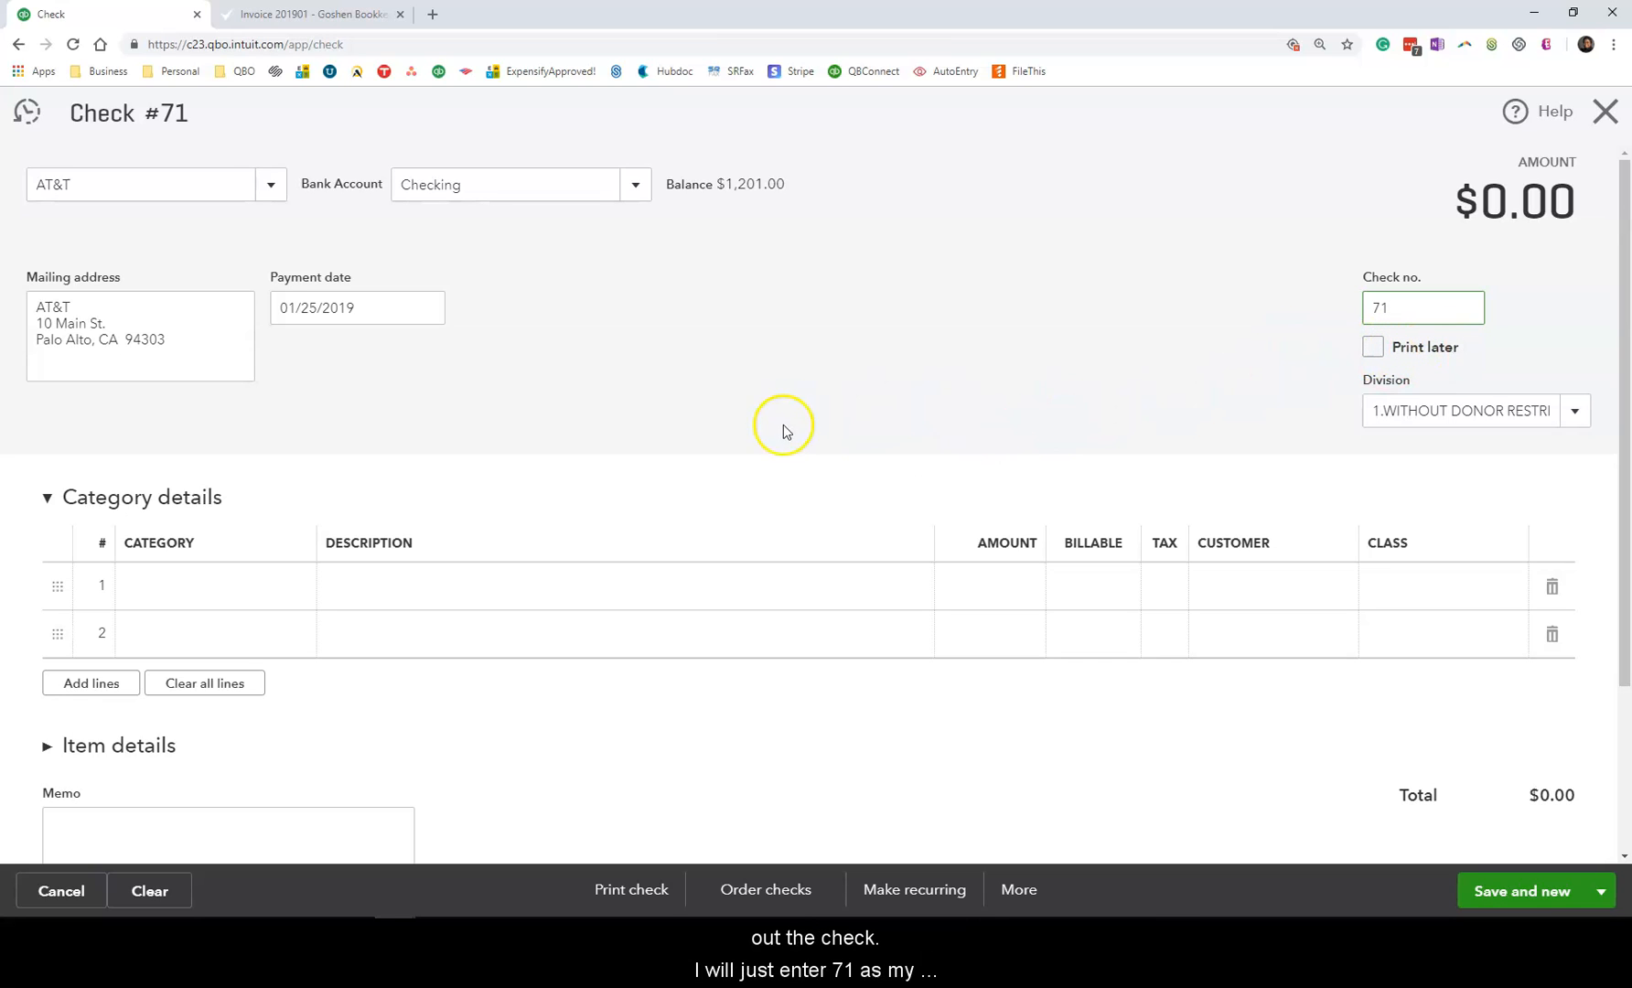
# Keep the division 1.WITHOUT DONOR RESTRICTIONS on check #71.
pyautogui.click(1575, 410)
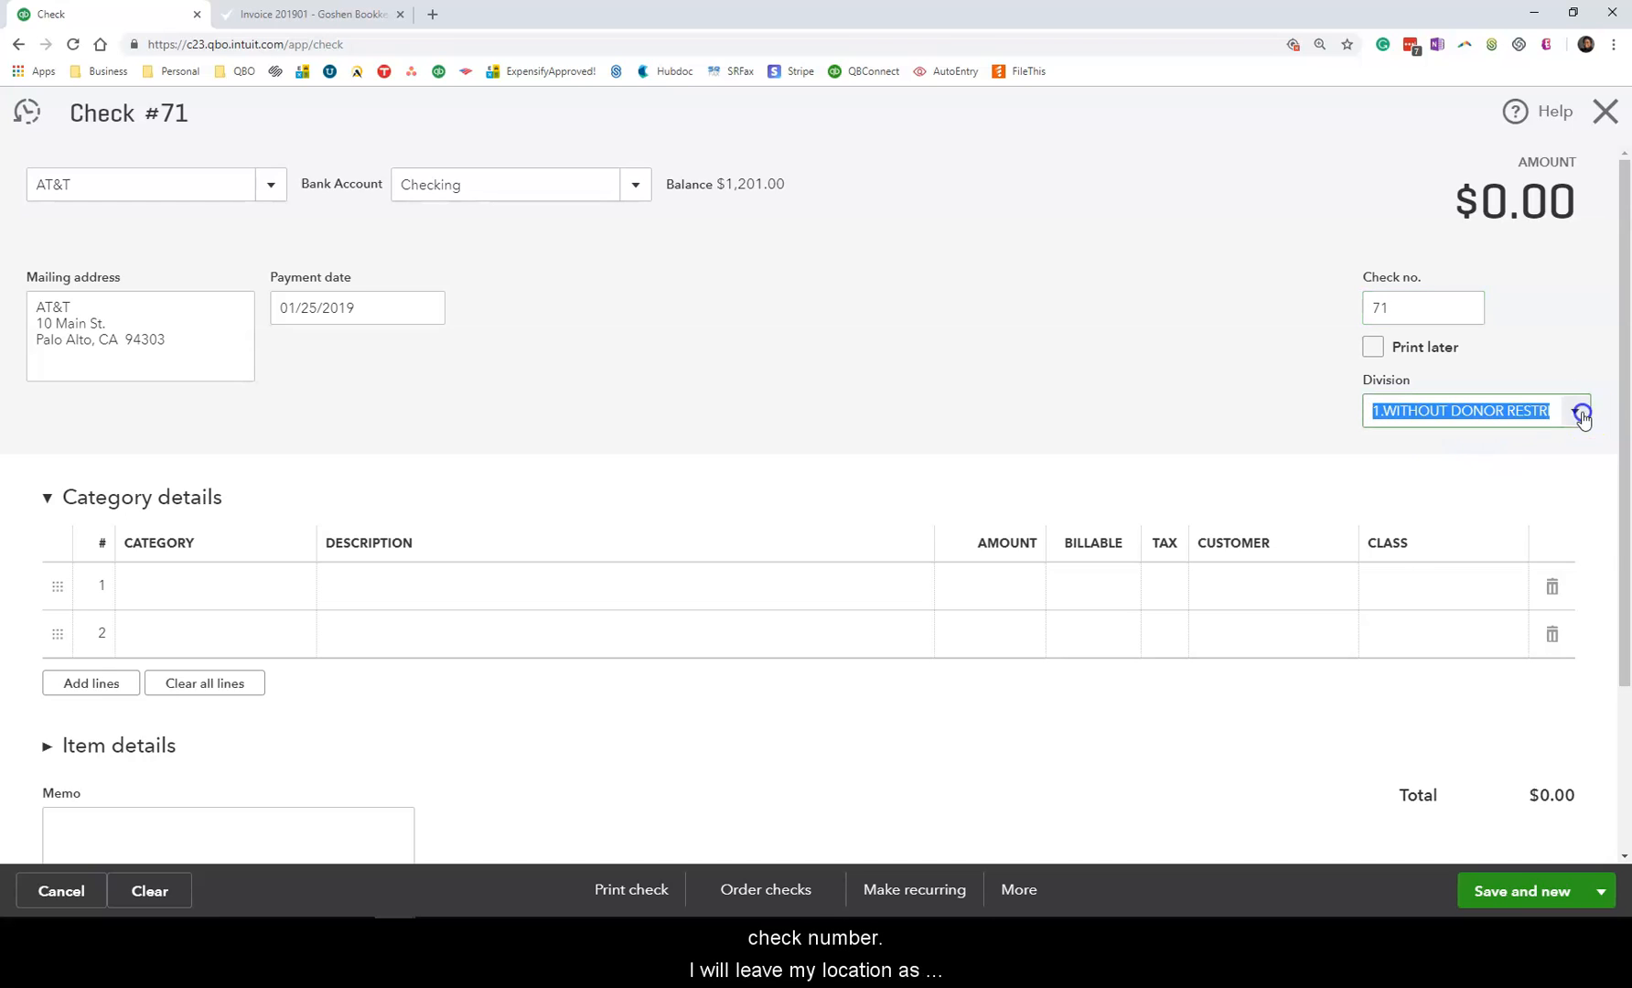
pyautogui.click(1575, 410)
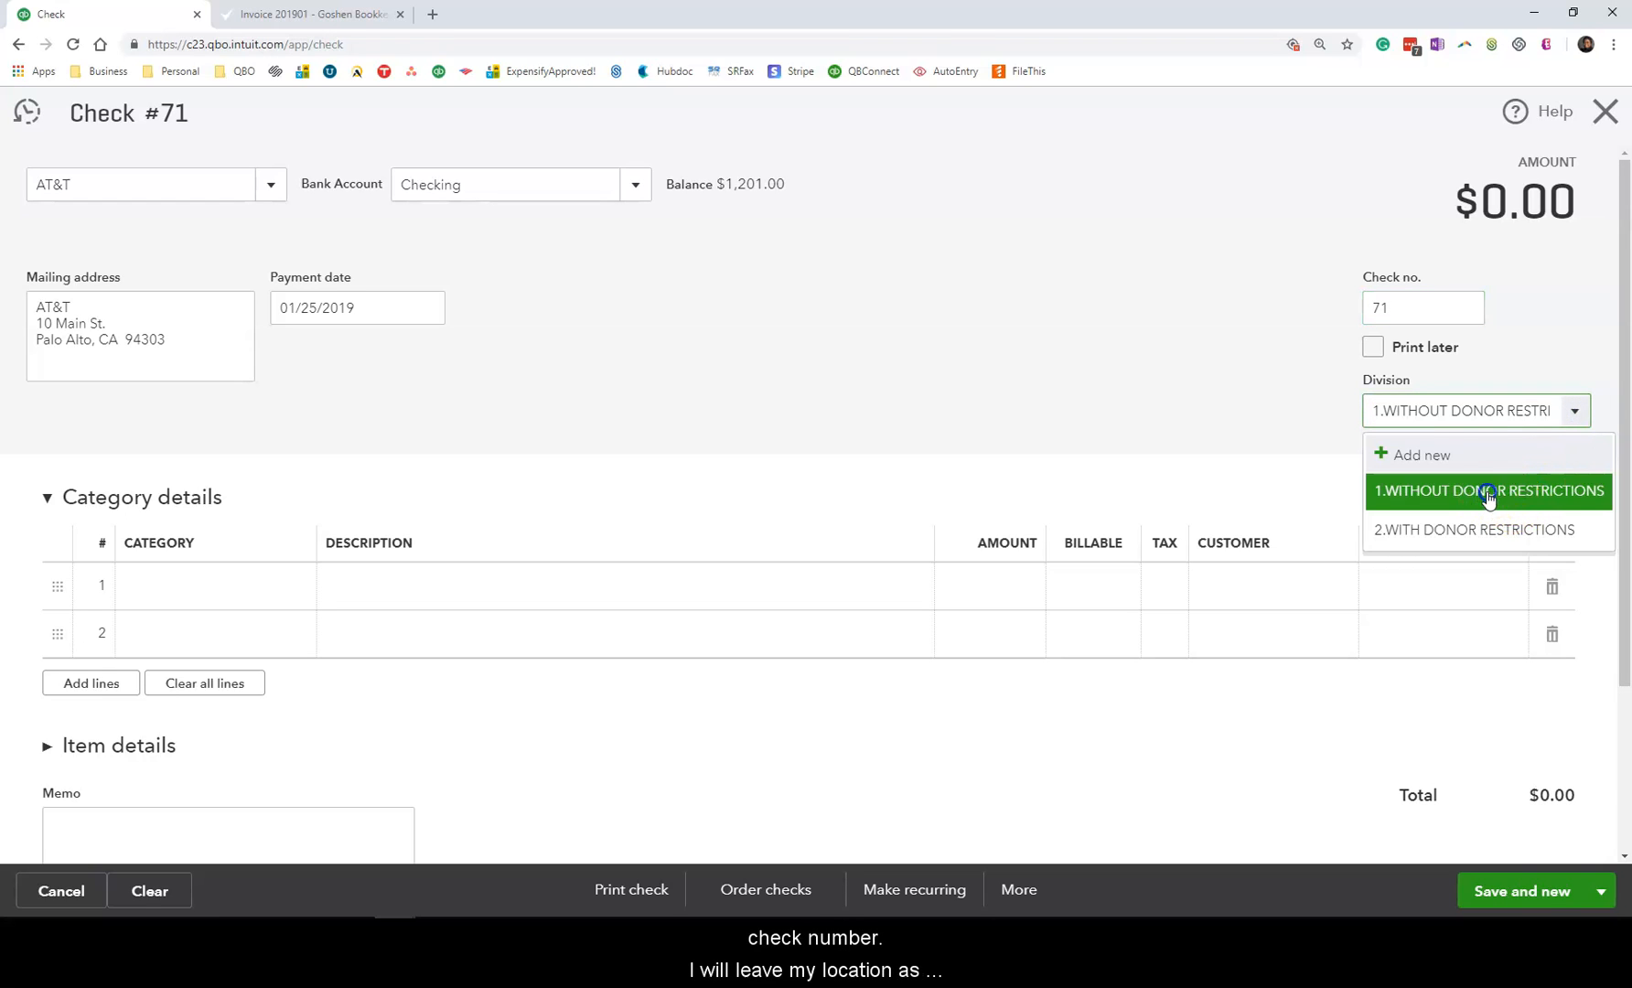
pyautogui.click(1487, 490)
pyautogui.write('Utilities:Telephone')
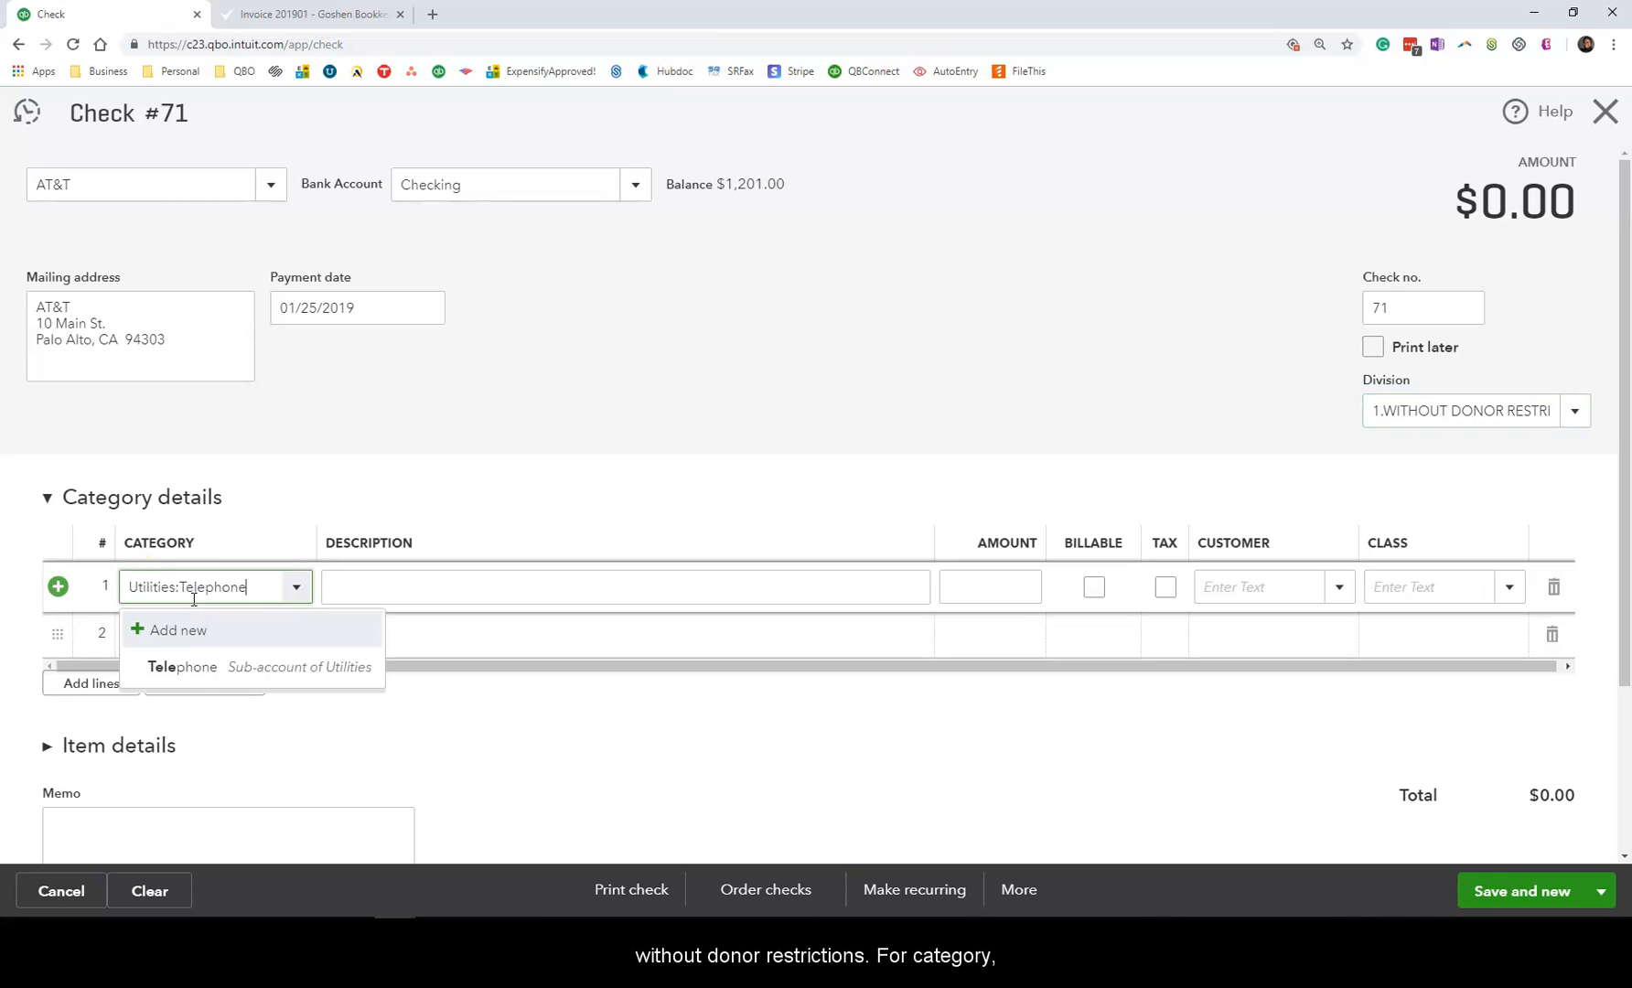
# Fill the first line: Utilities:Telephone, 'January bill', 100.00, class 1.Admin.
pyautogui.click(182, 666)
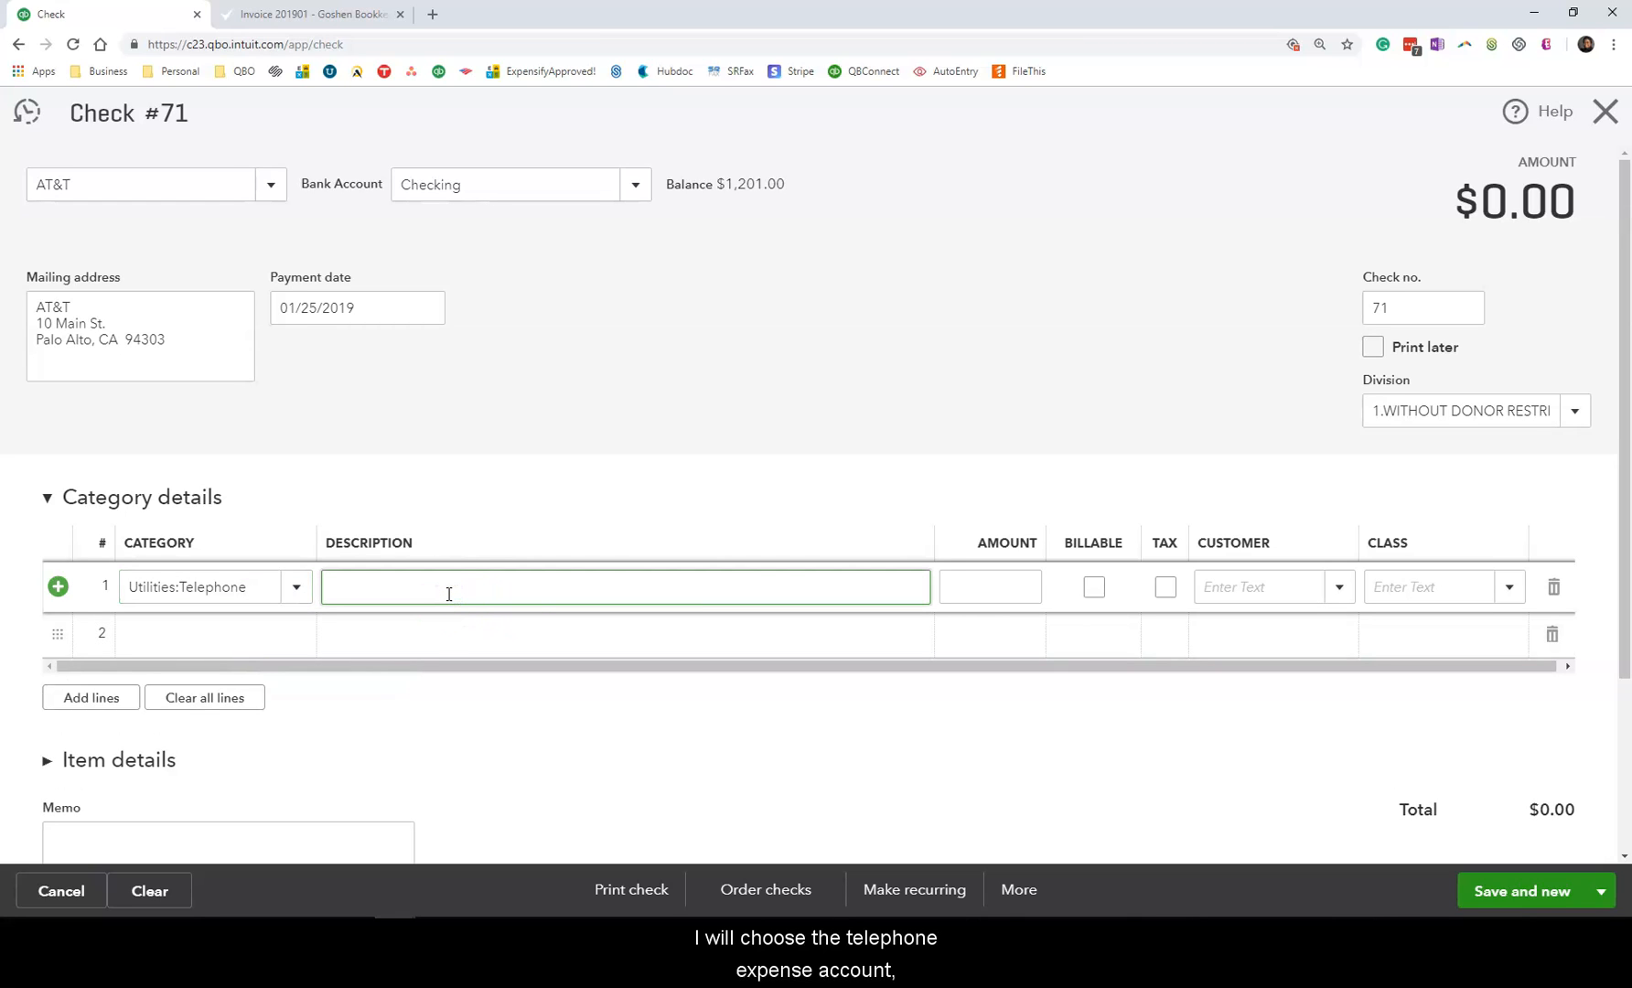
pyautogui.write('January telephone expense')
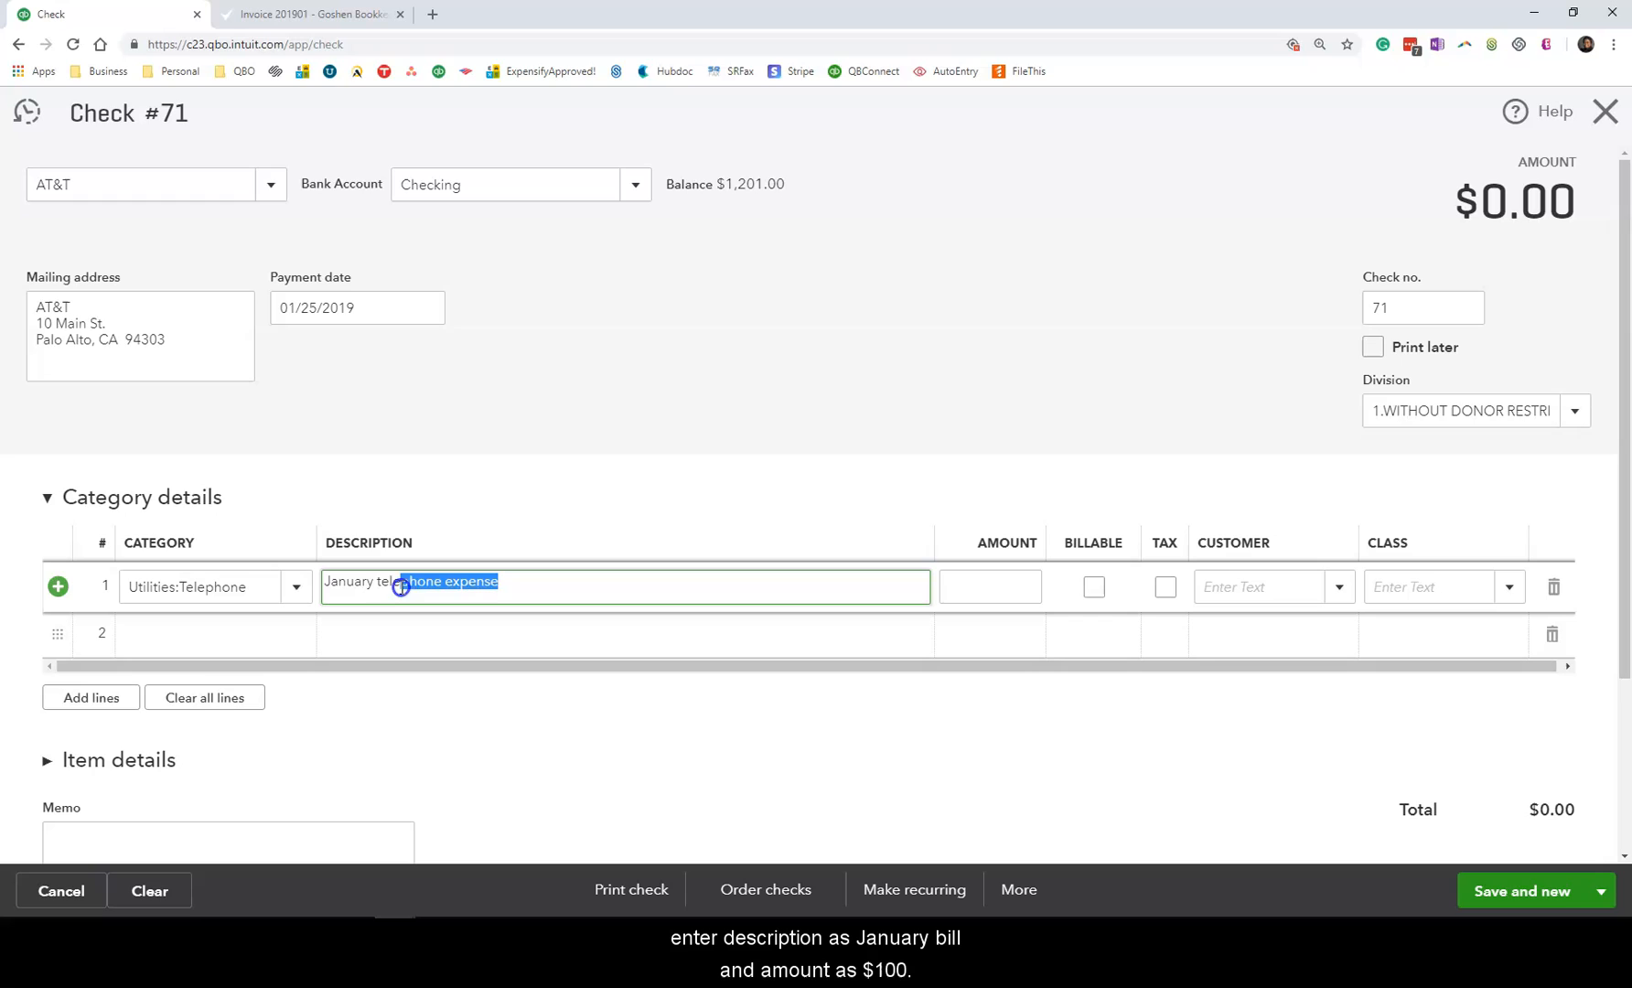
pyautogui.write('January bill')
pyautogui.click(989, 585)
pyautogui.write('100')
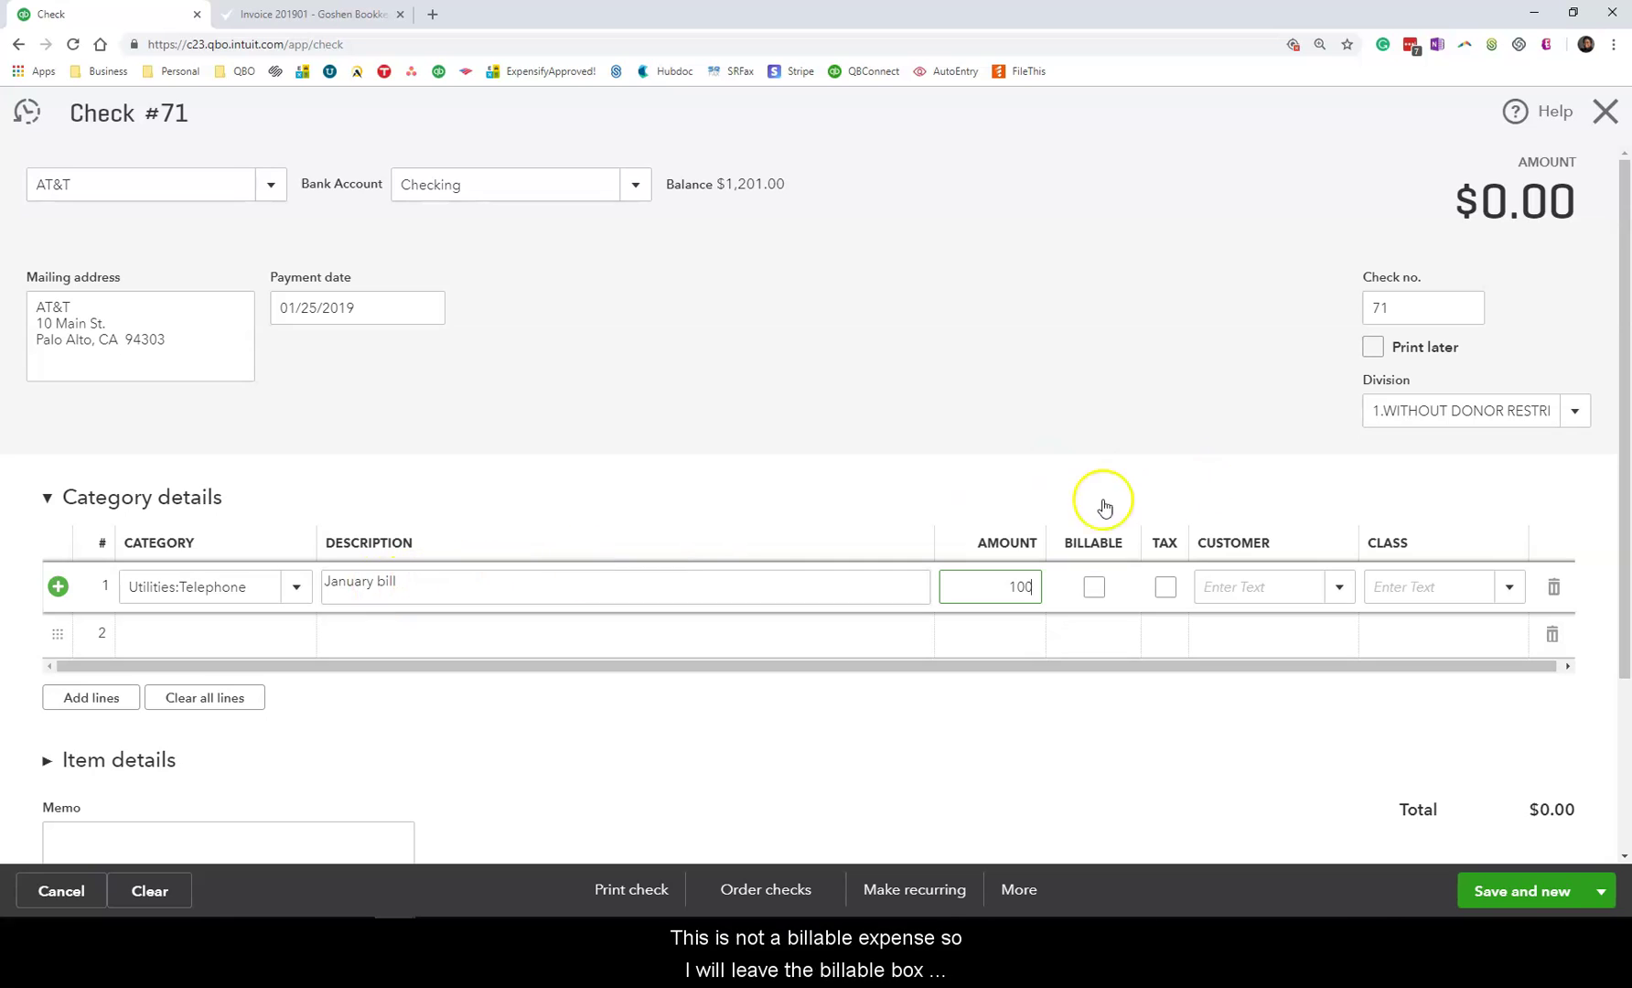
pyautogui.moveTo(1271, 542)
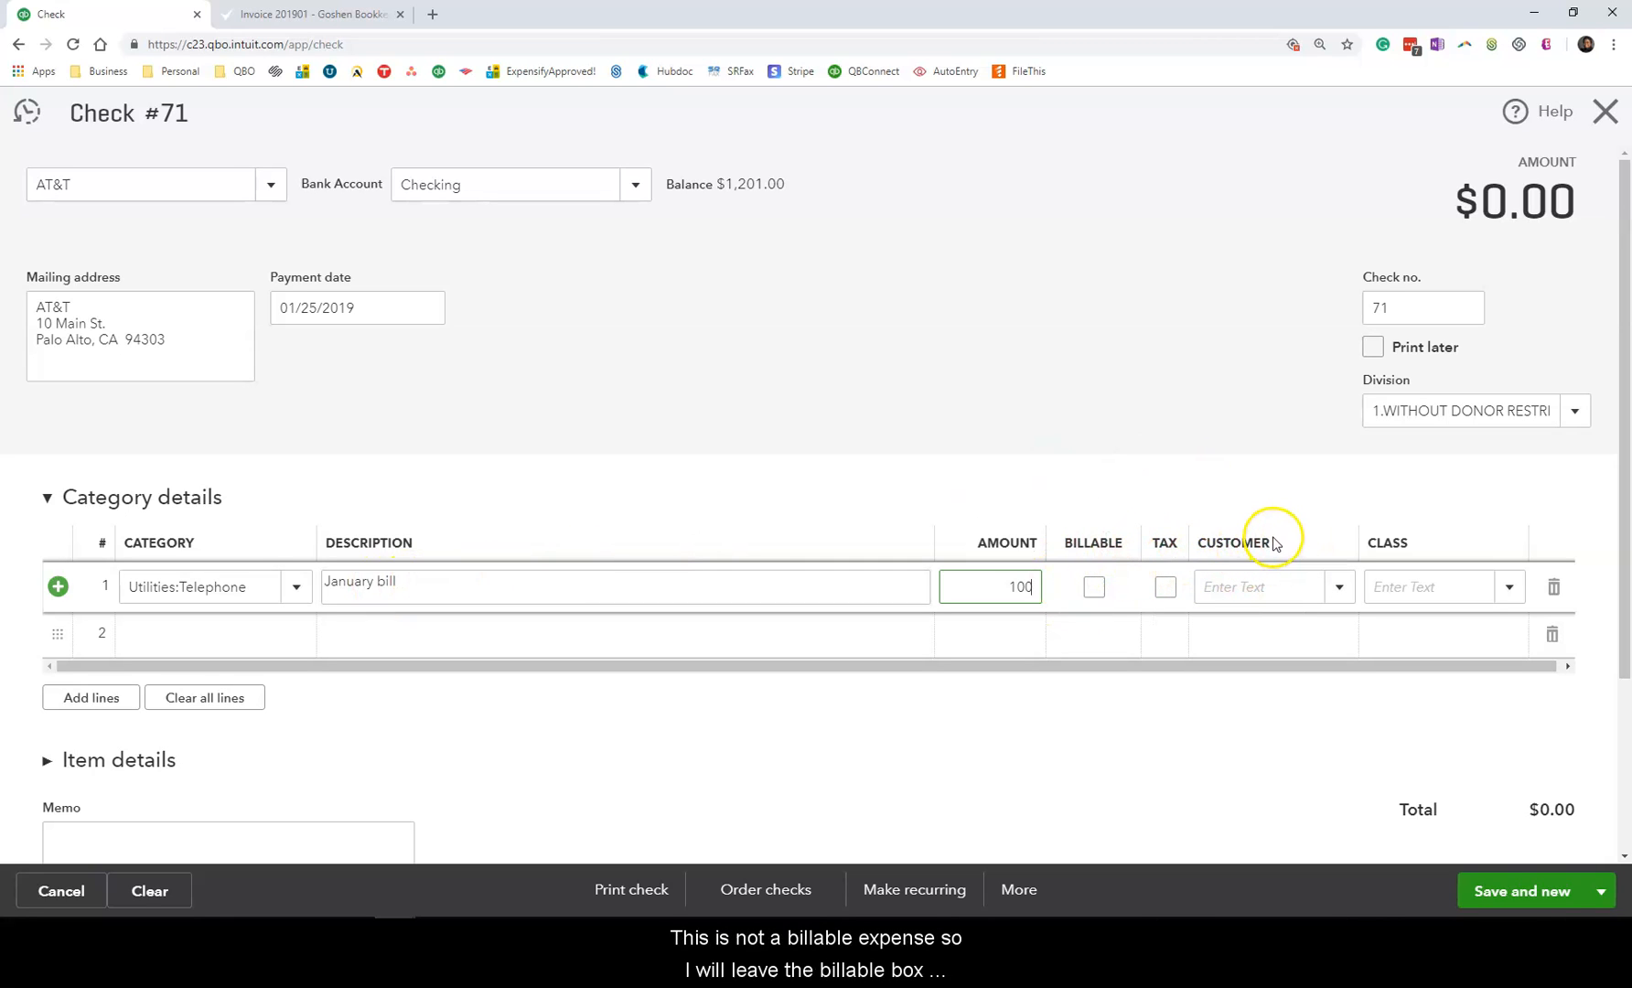
pyautogui.moveTo(1267, 531)
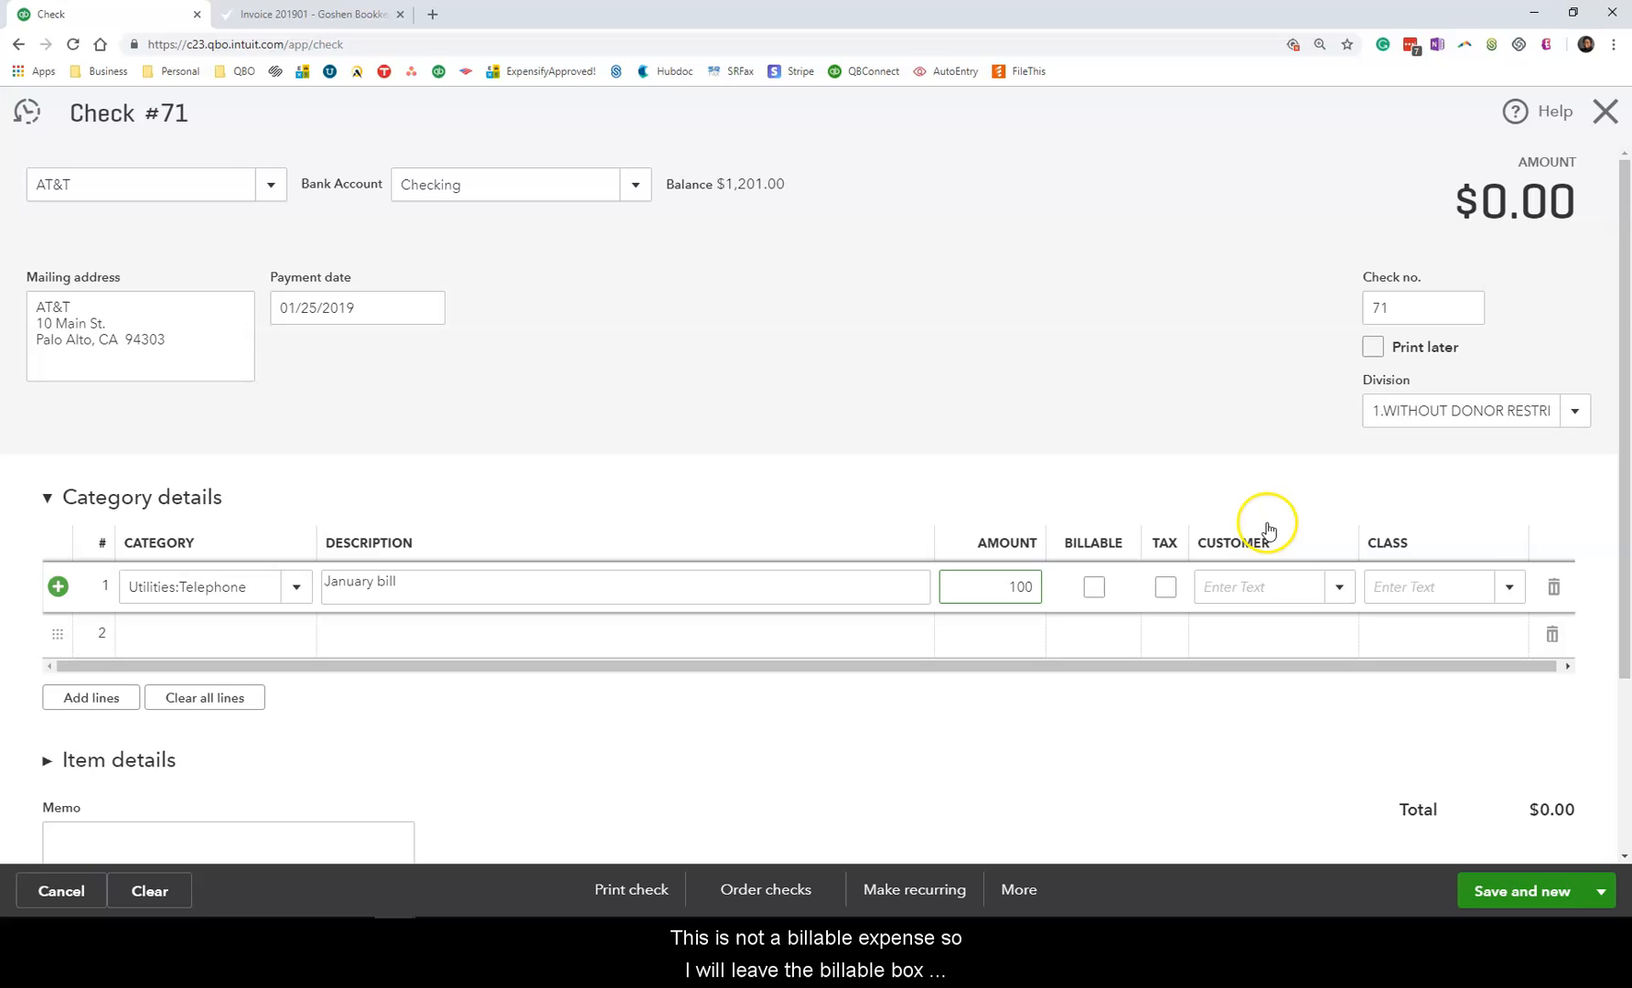
pyautogui.moveTo(1167, 534)
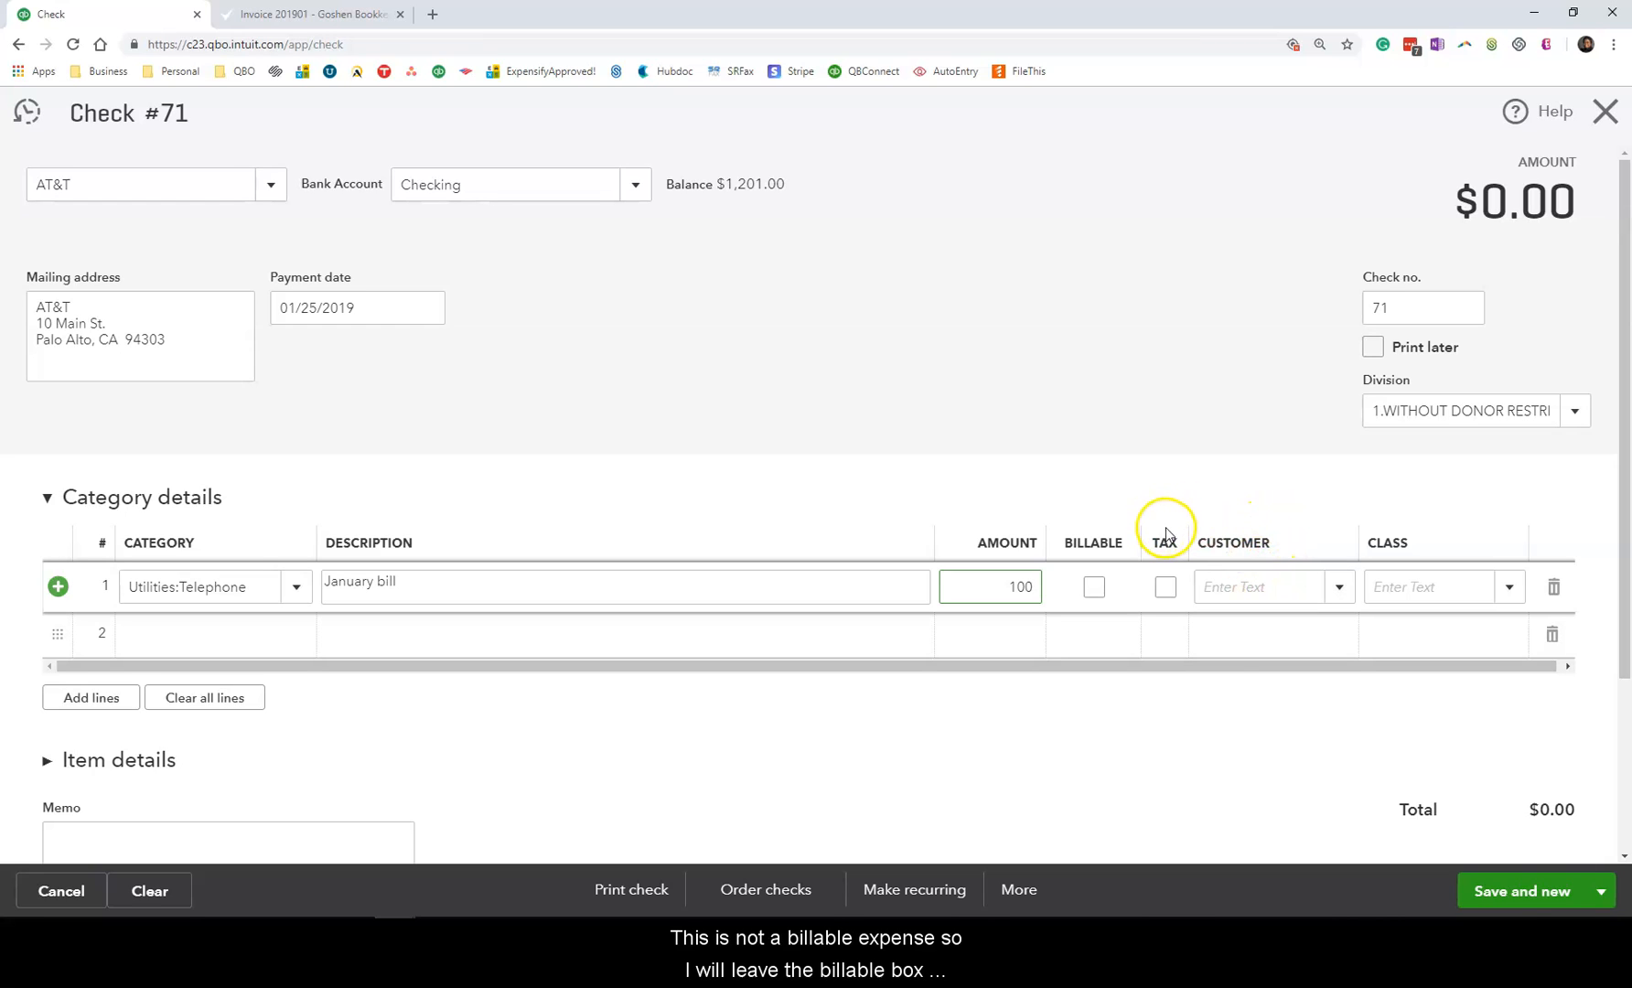
pyautogui.moveTo(1250, 613)
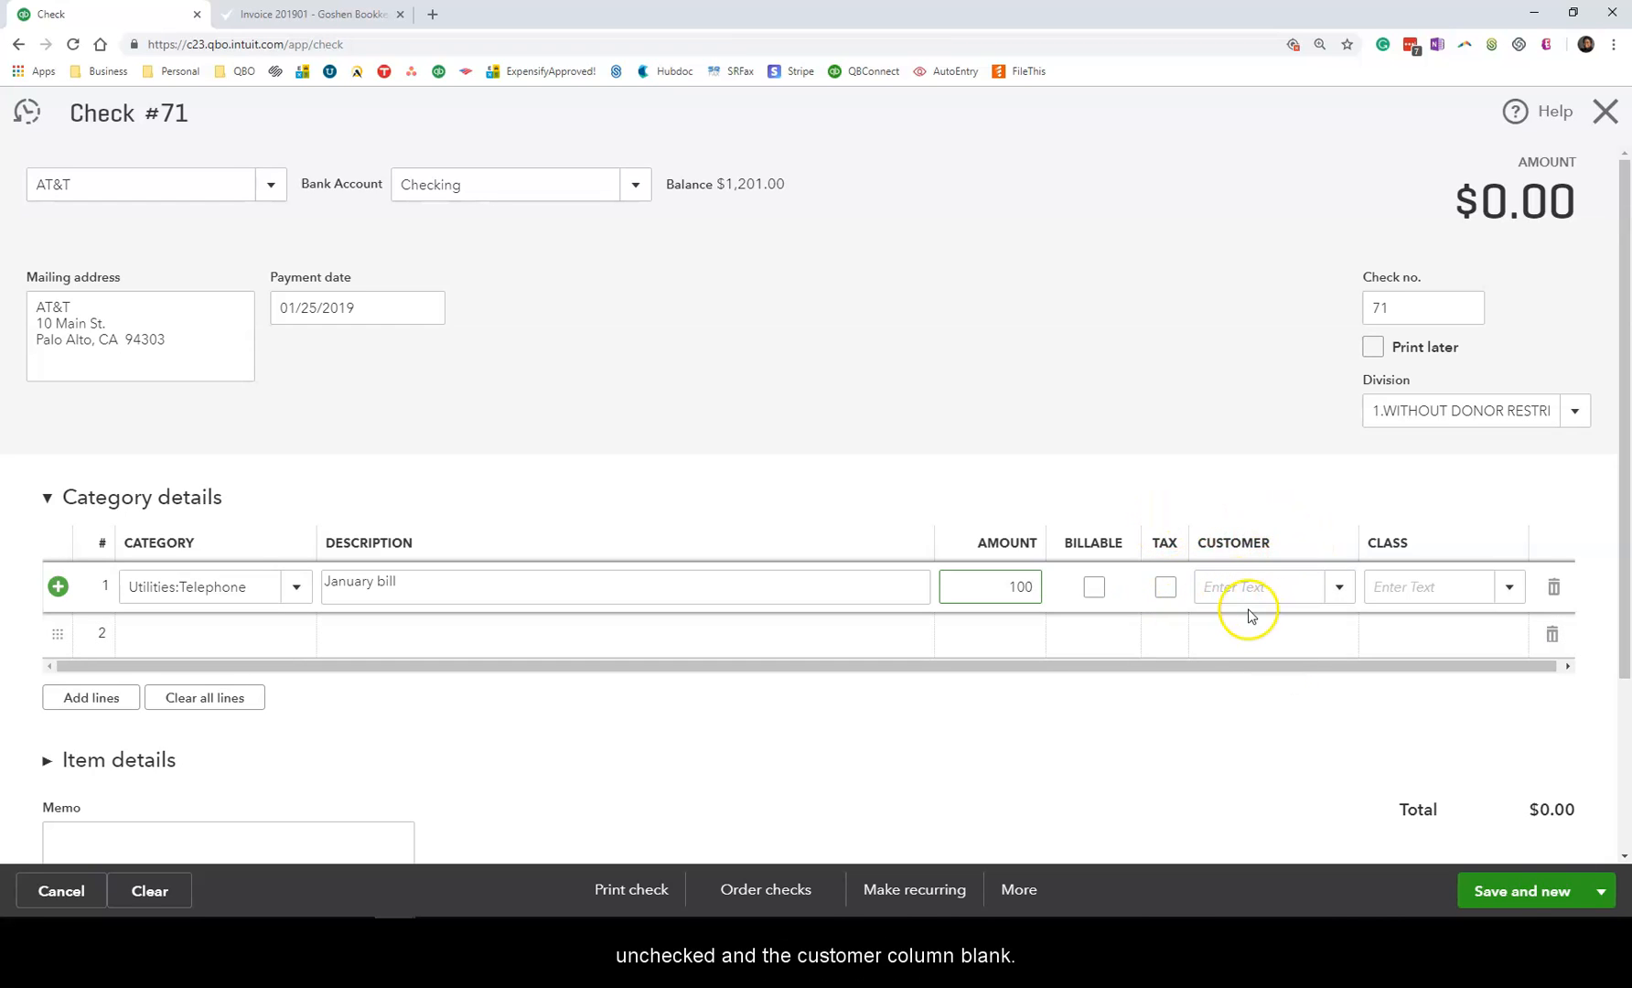
pyautogui.click(1507, 604)
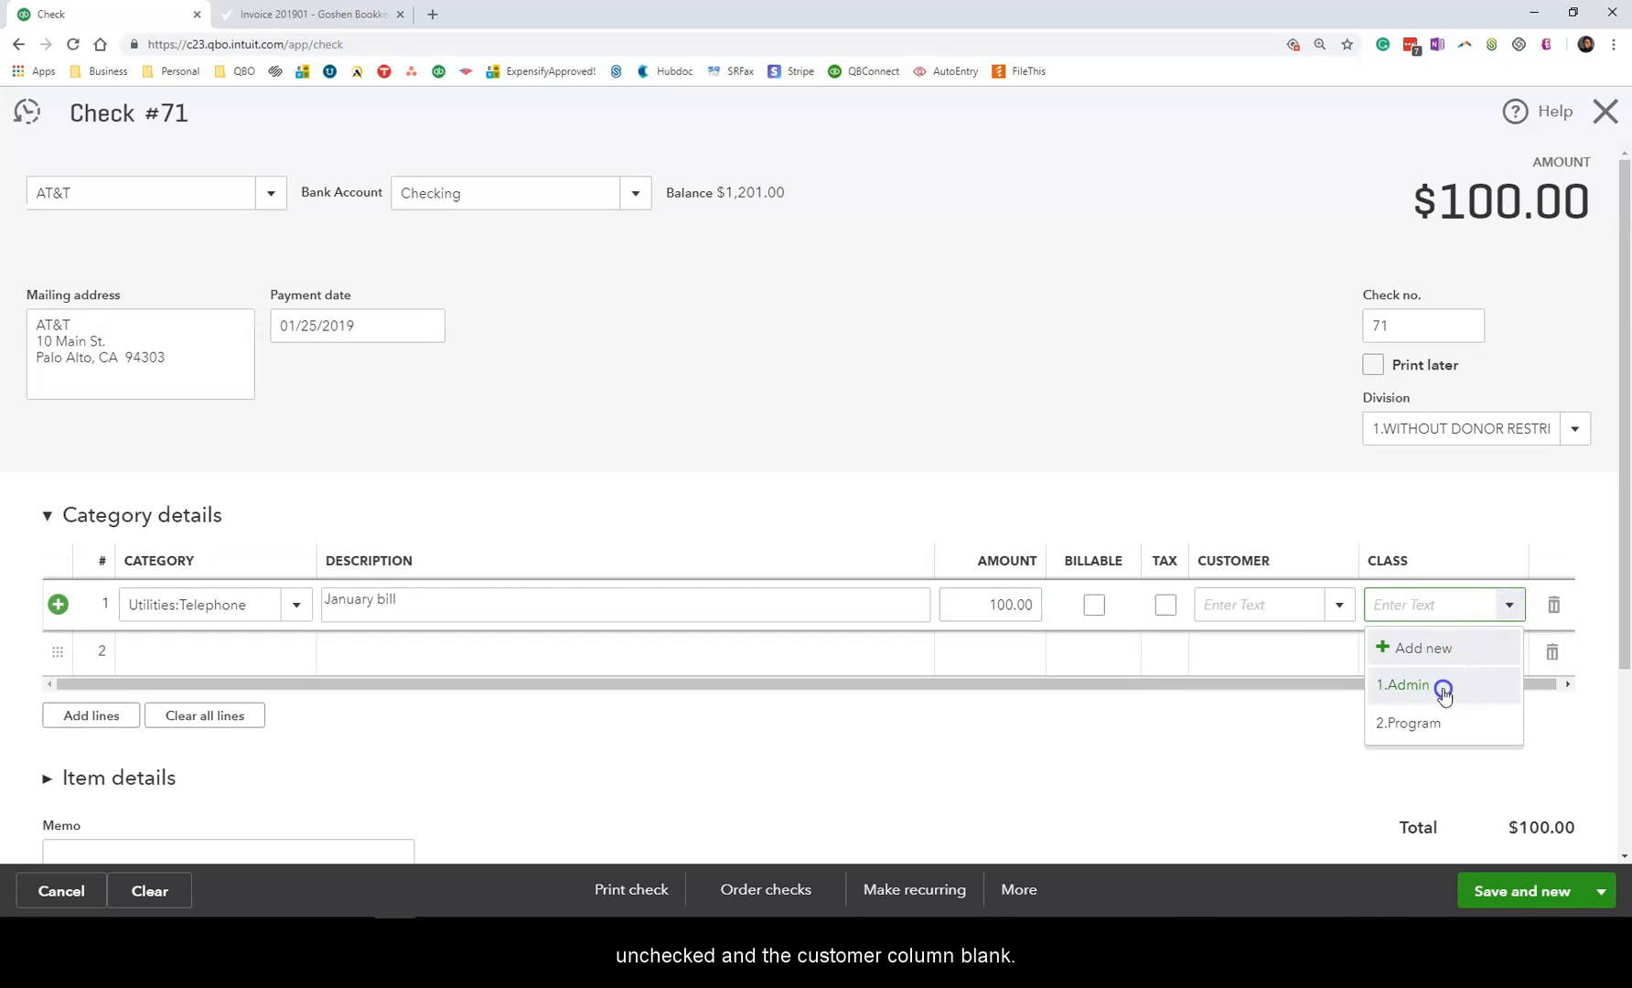
pyautogui.click(1403, 684)
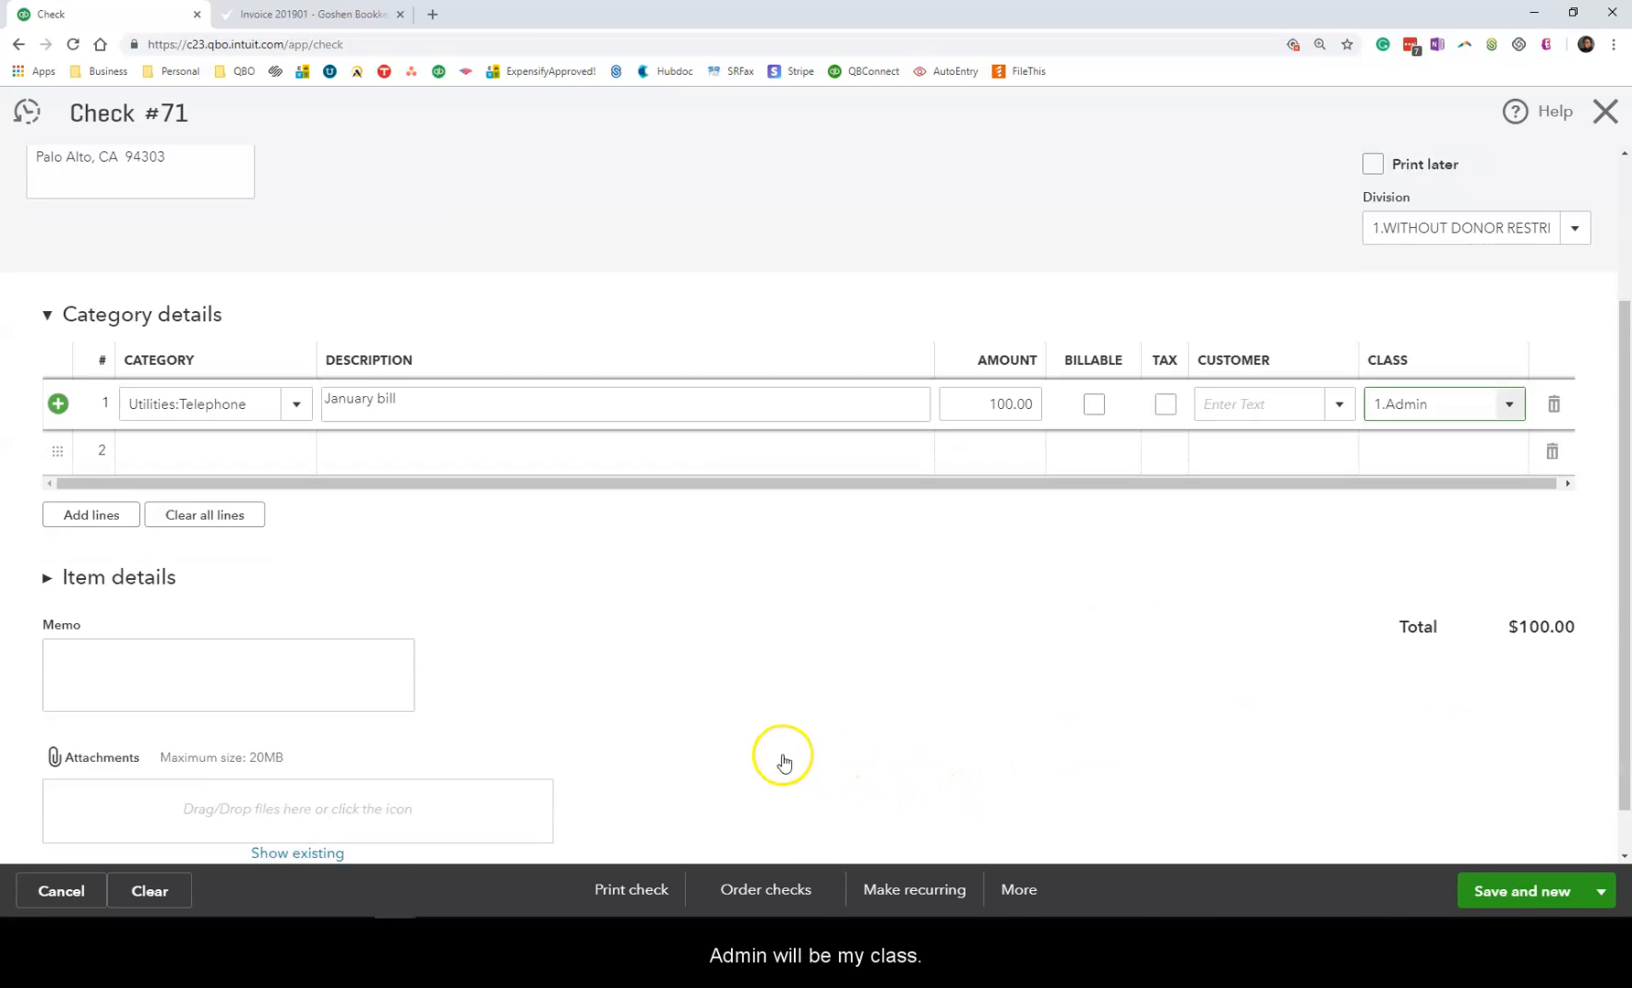
pyautogui.scroll(-3)
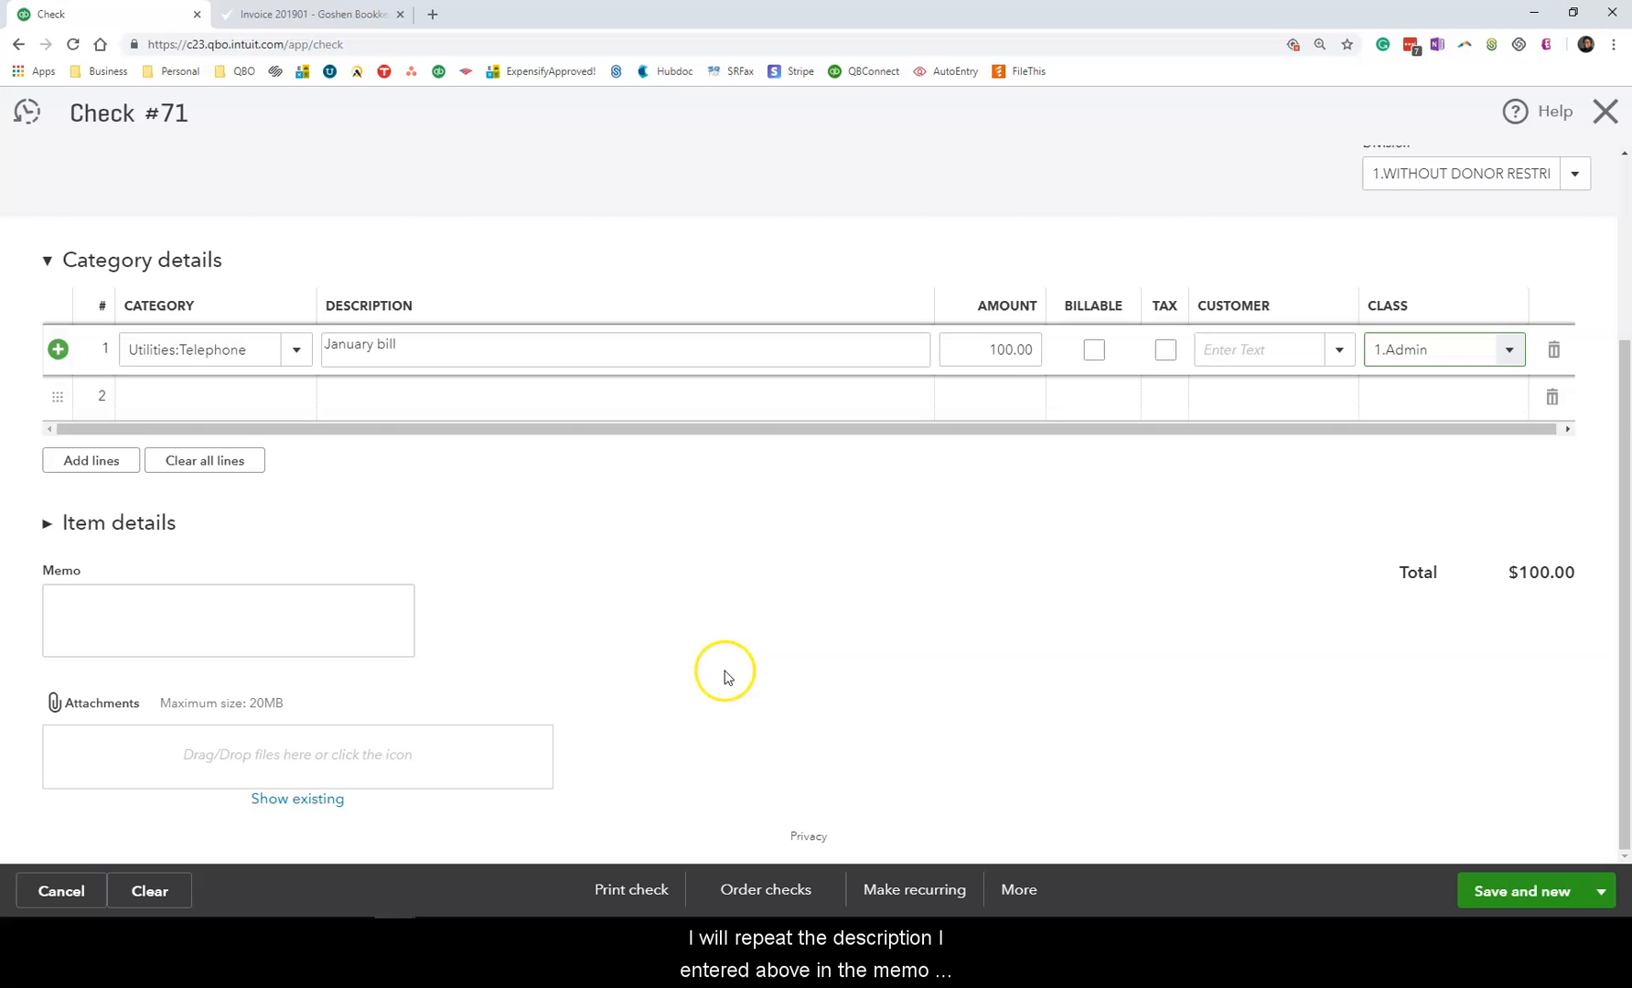
pyautogui.click(227, 620)
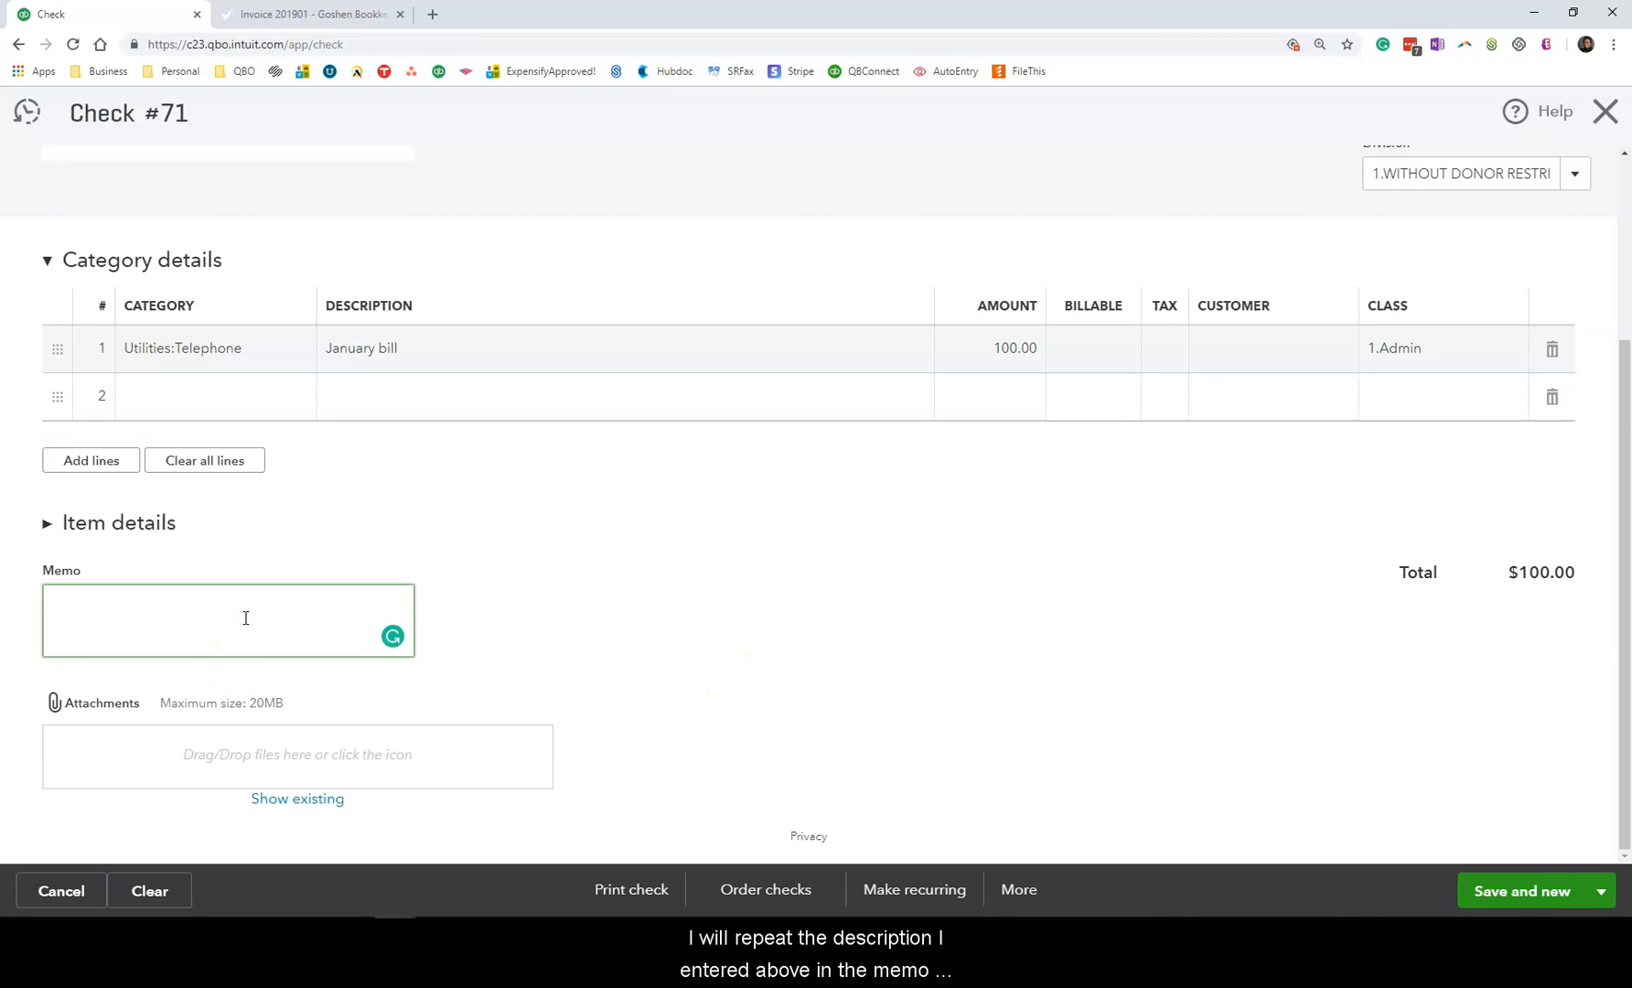
# Enter memo 'January bill', attach the Cal Telephone invoice PDF, and save check #71.
pyautogui.write('January telephone expense')
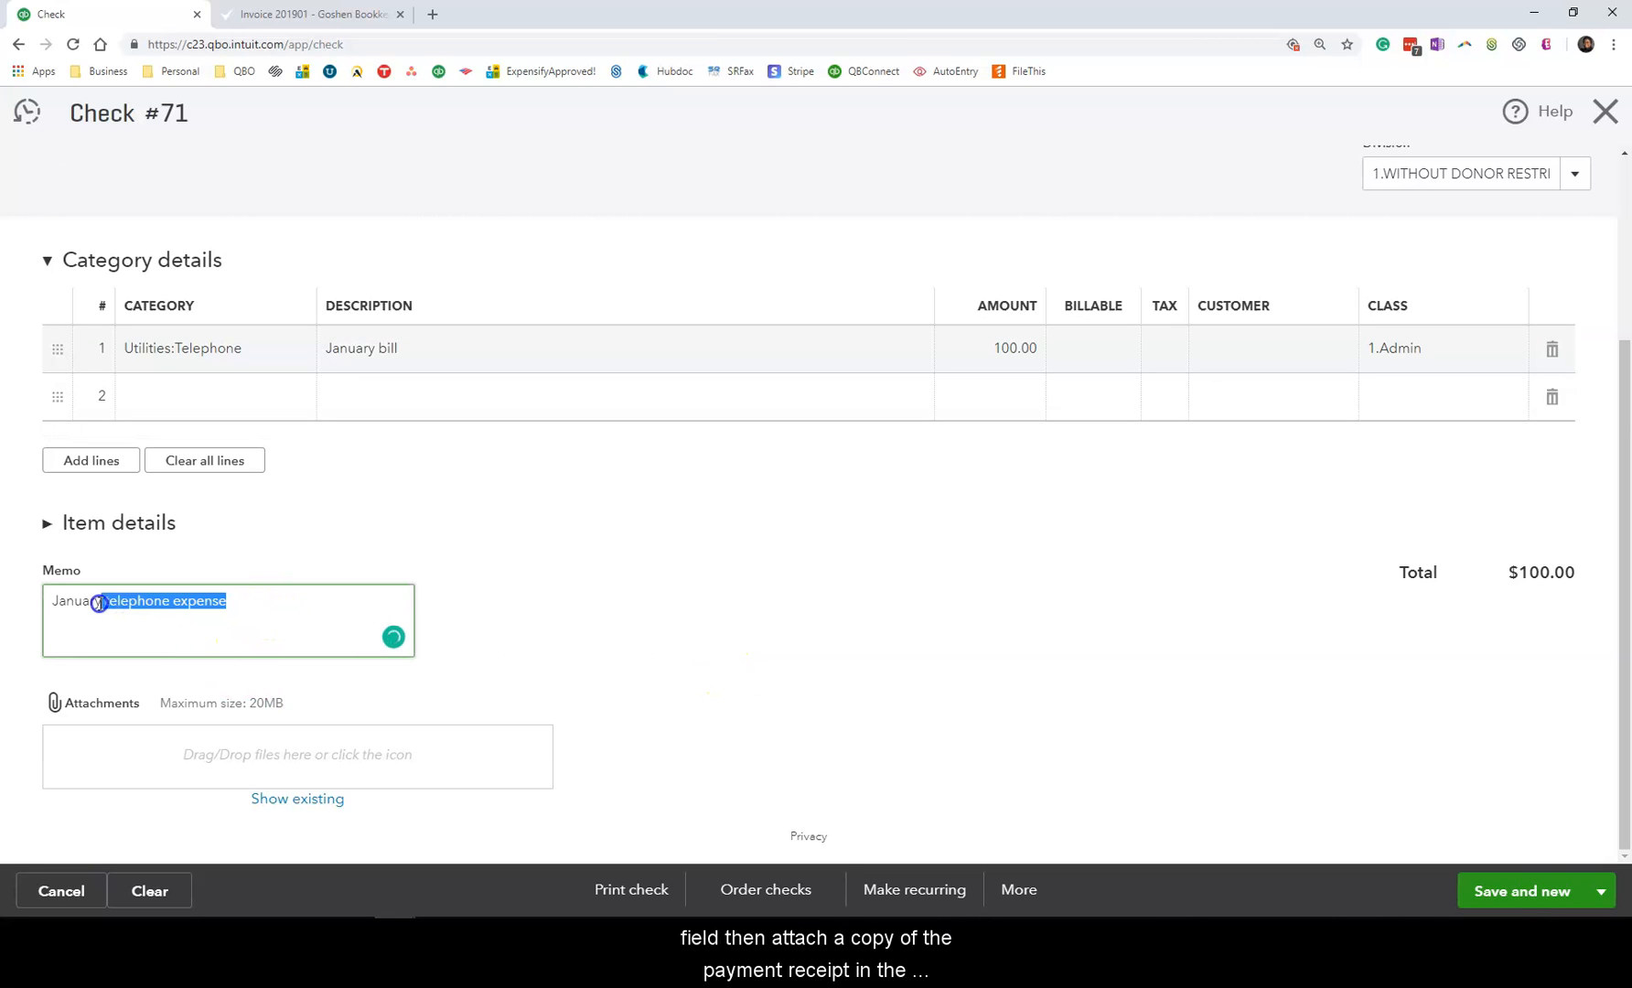
pyautogui.write('January bill')
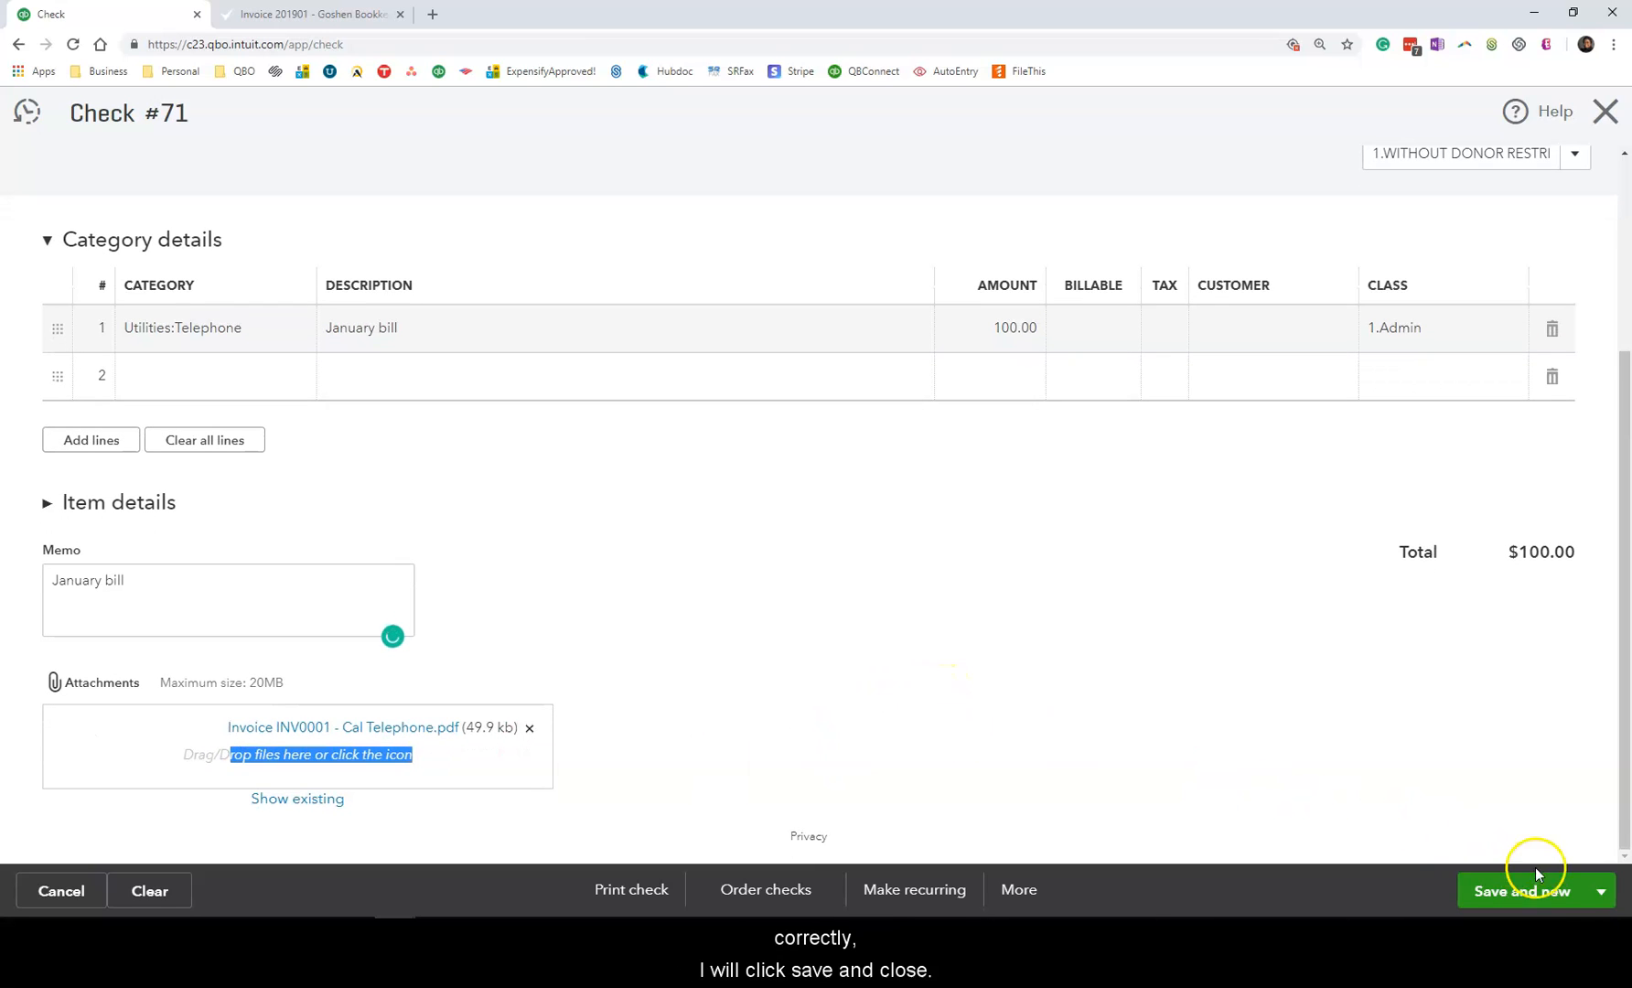
pyautogui.click(1520, 890)
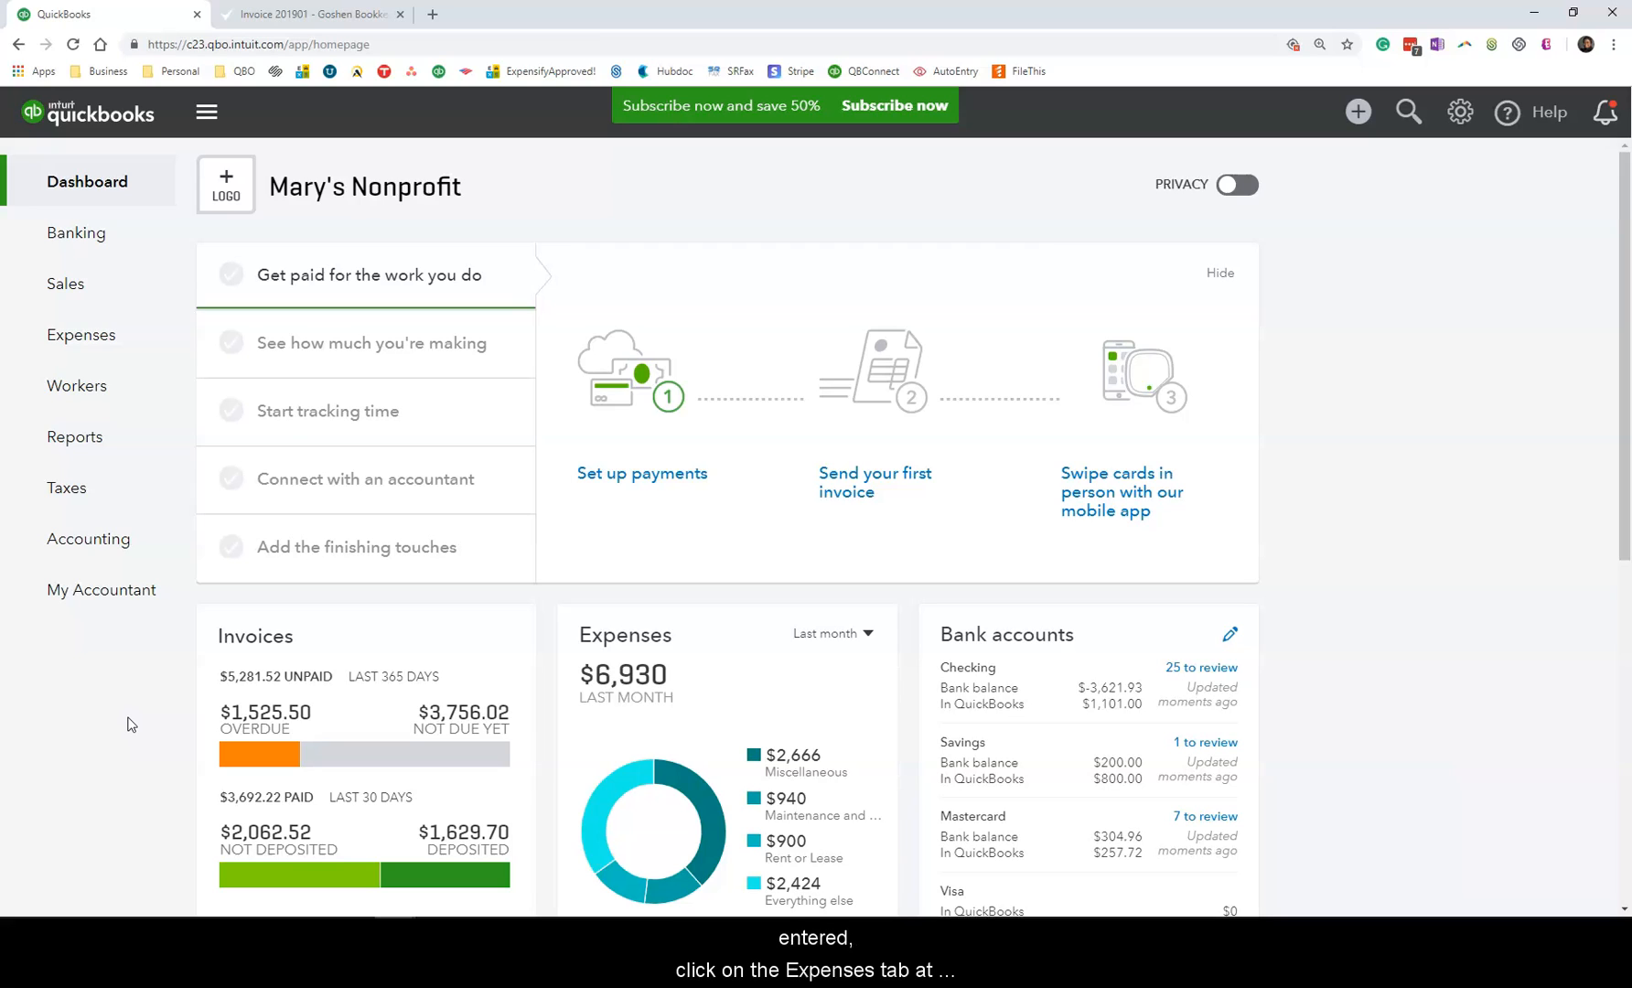
pyautogui.moveTo(173, 342)
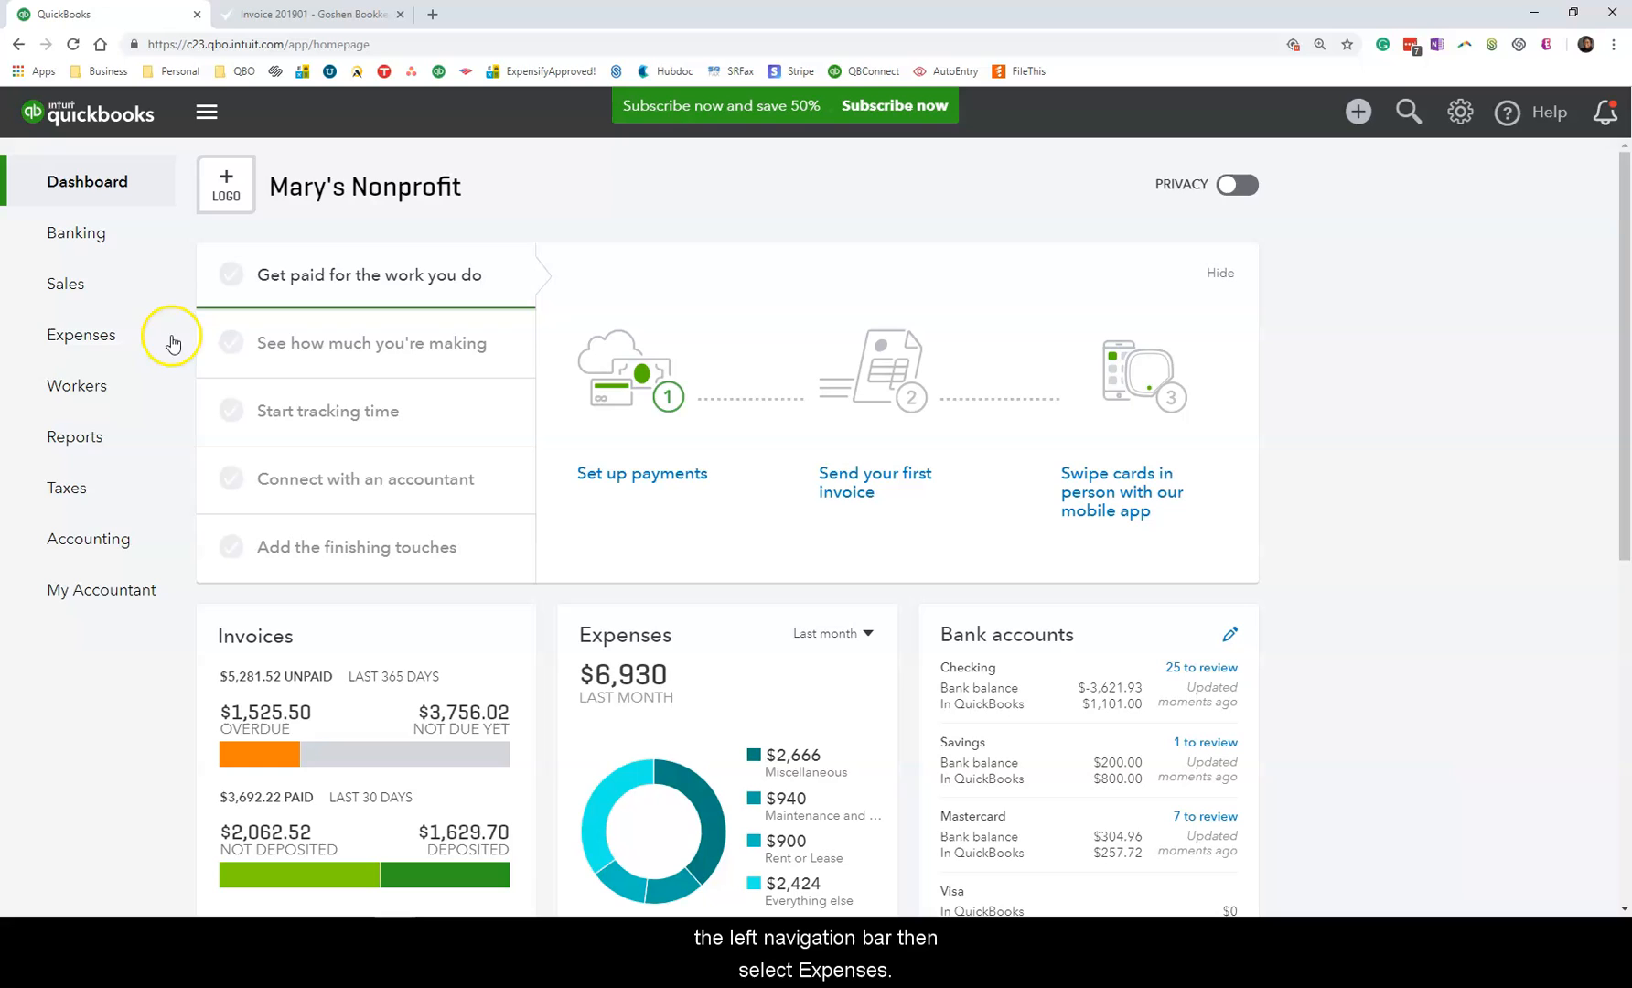
# Show Expense Transactions from the left navigation, then the AT&T vendor's transaction list with the $100 expense and check 71.
pyautogui.click(80, 335)
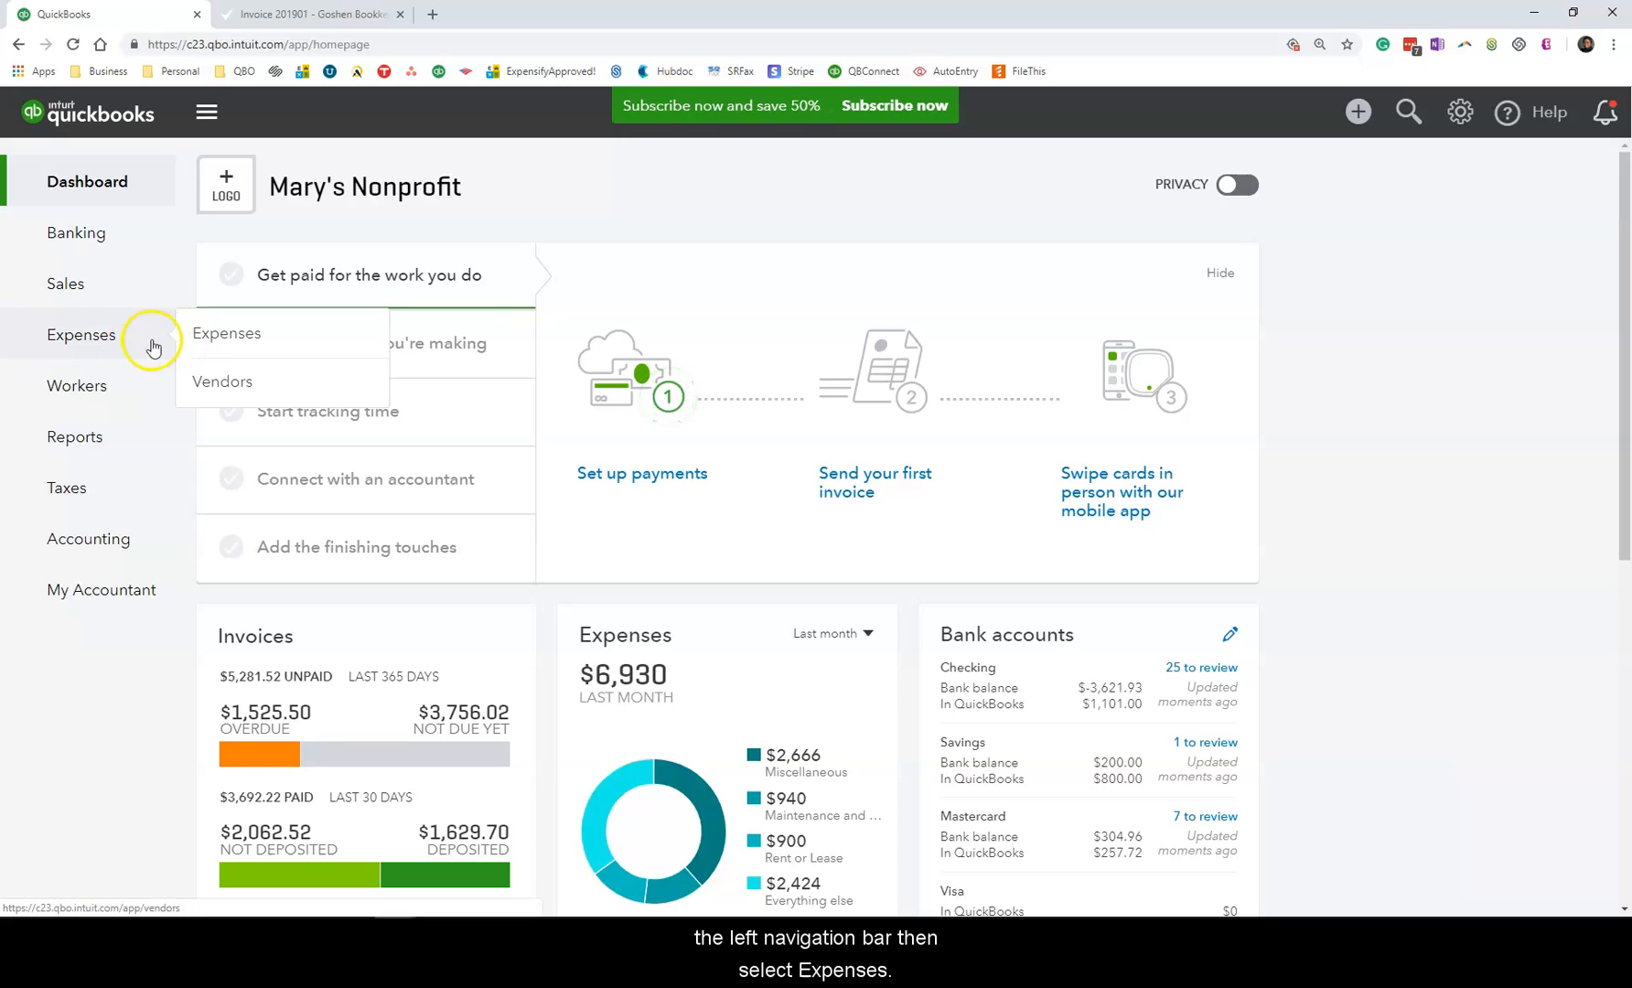
pyautogui.click(225, 333)
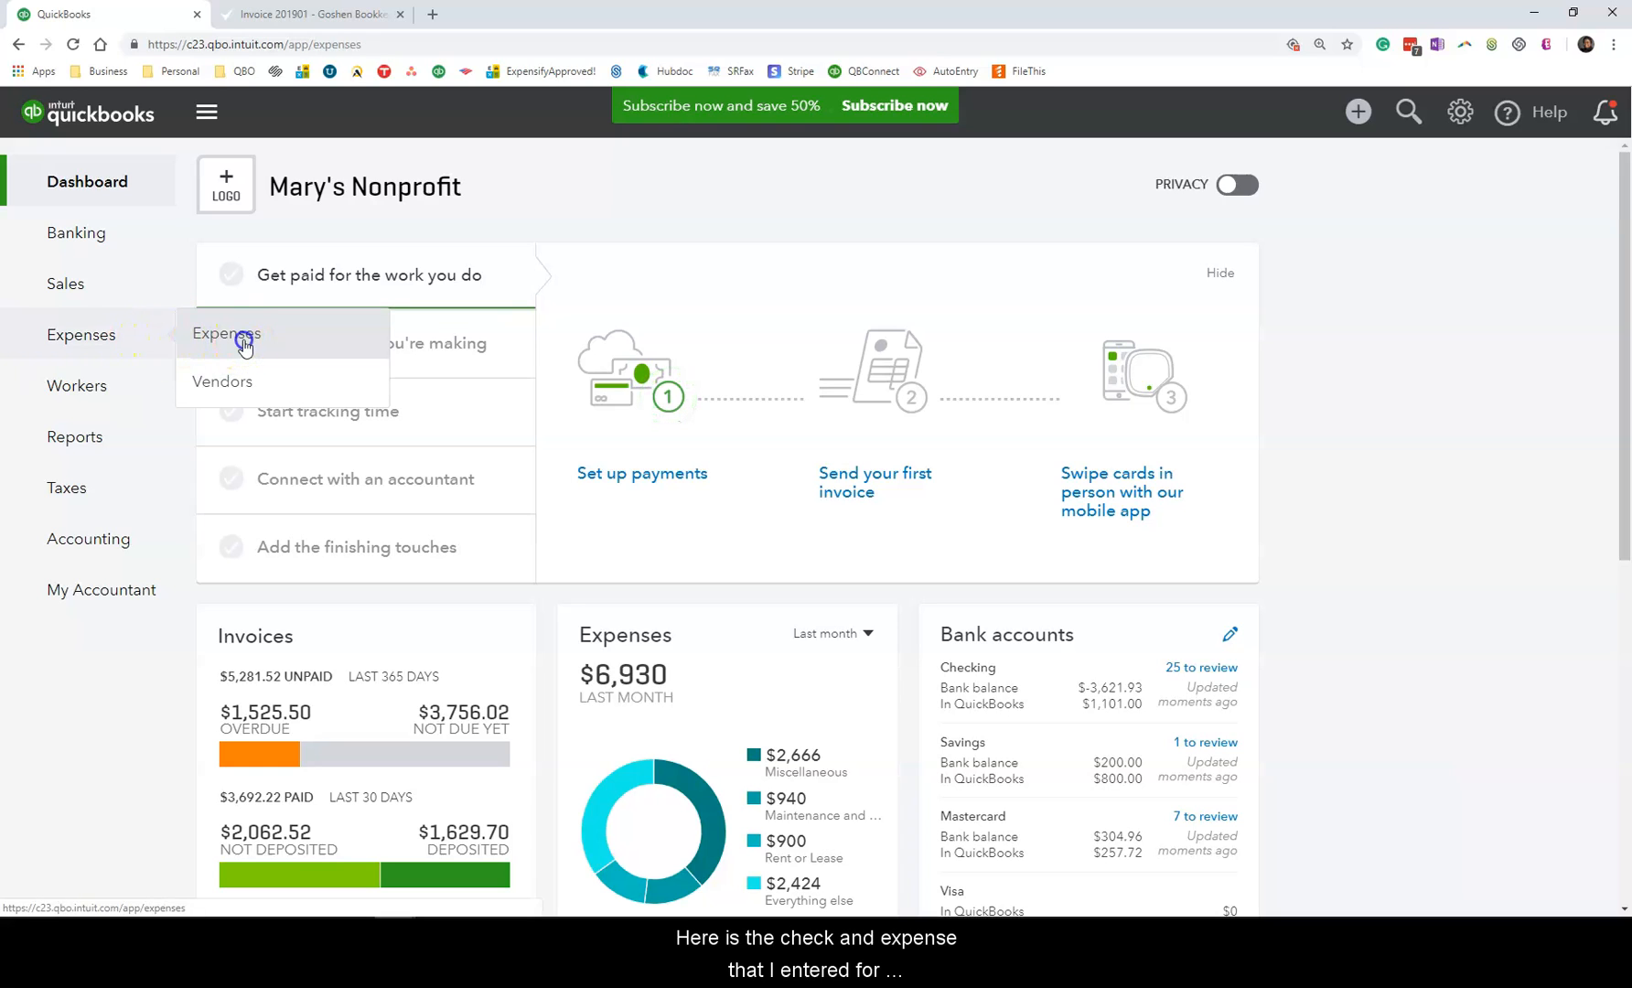
pyautogui.click(224, 333)
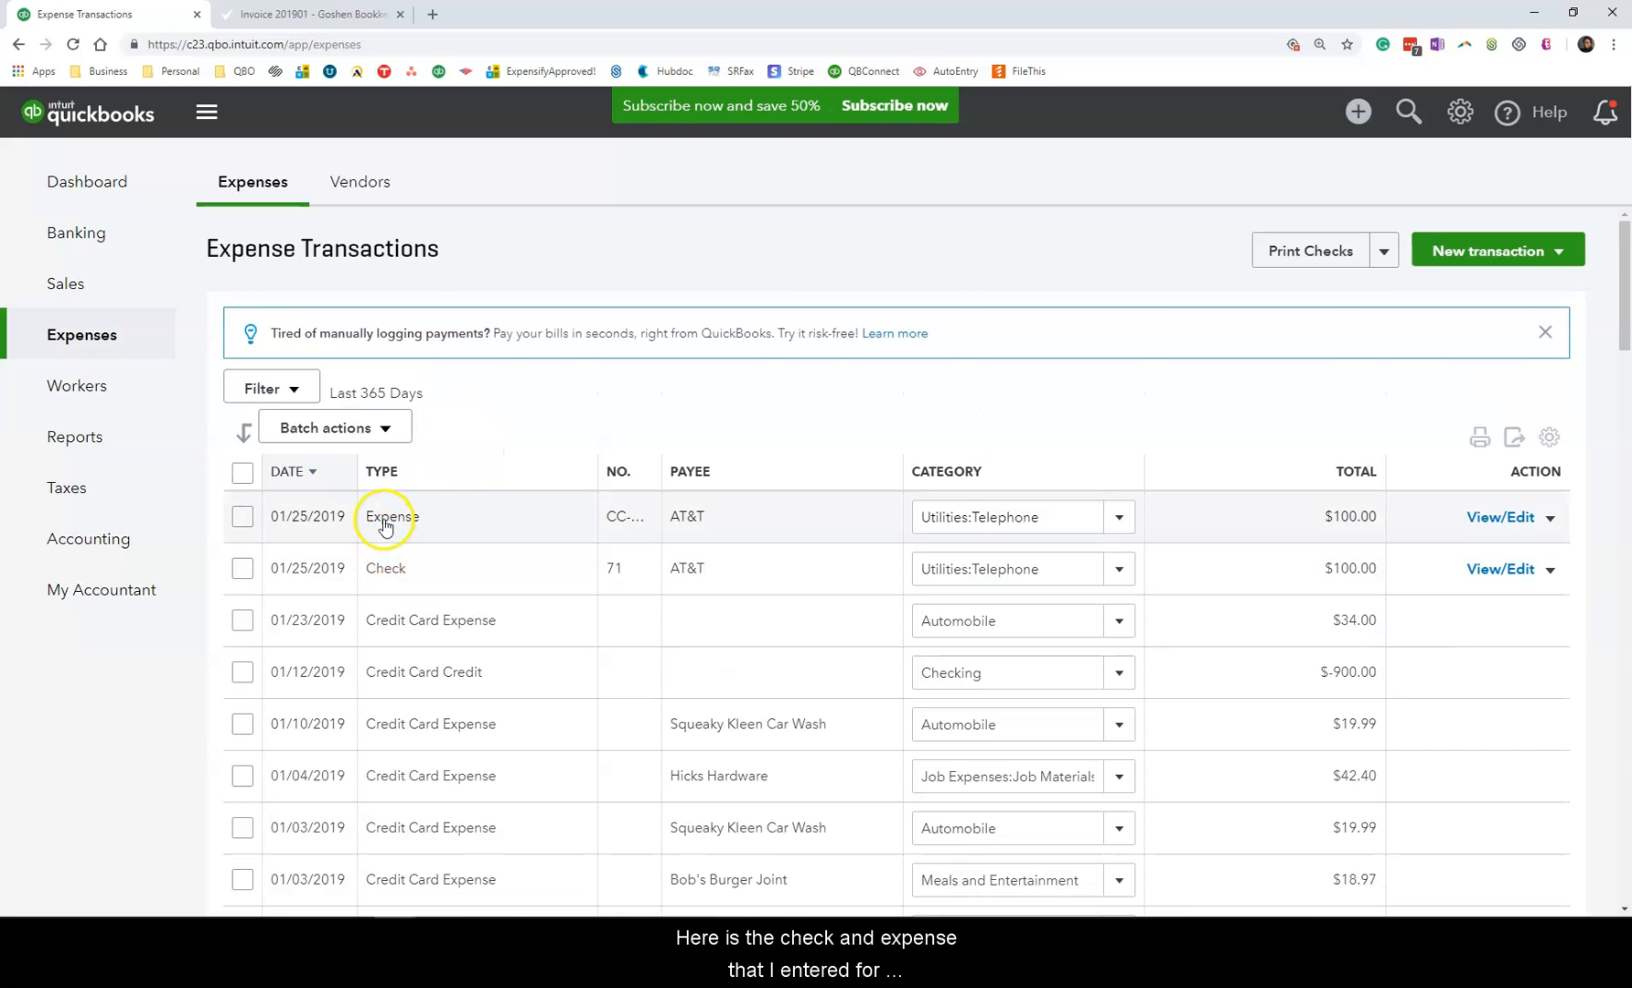
pyautogui.moveTo(344, 552)
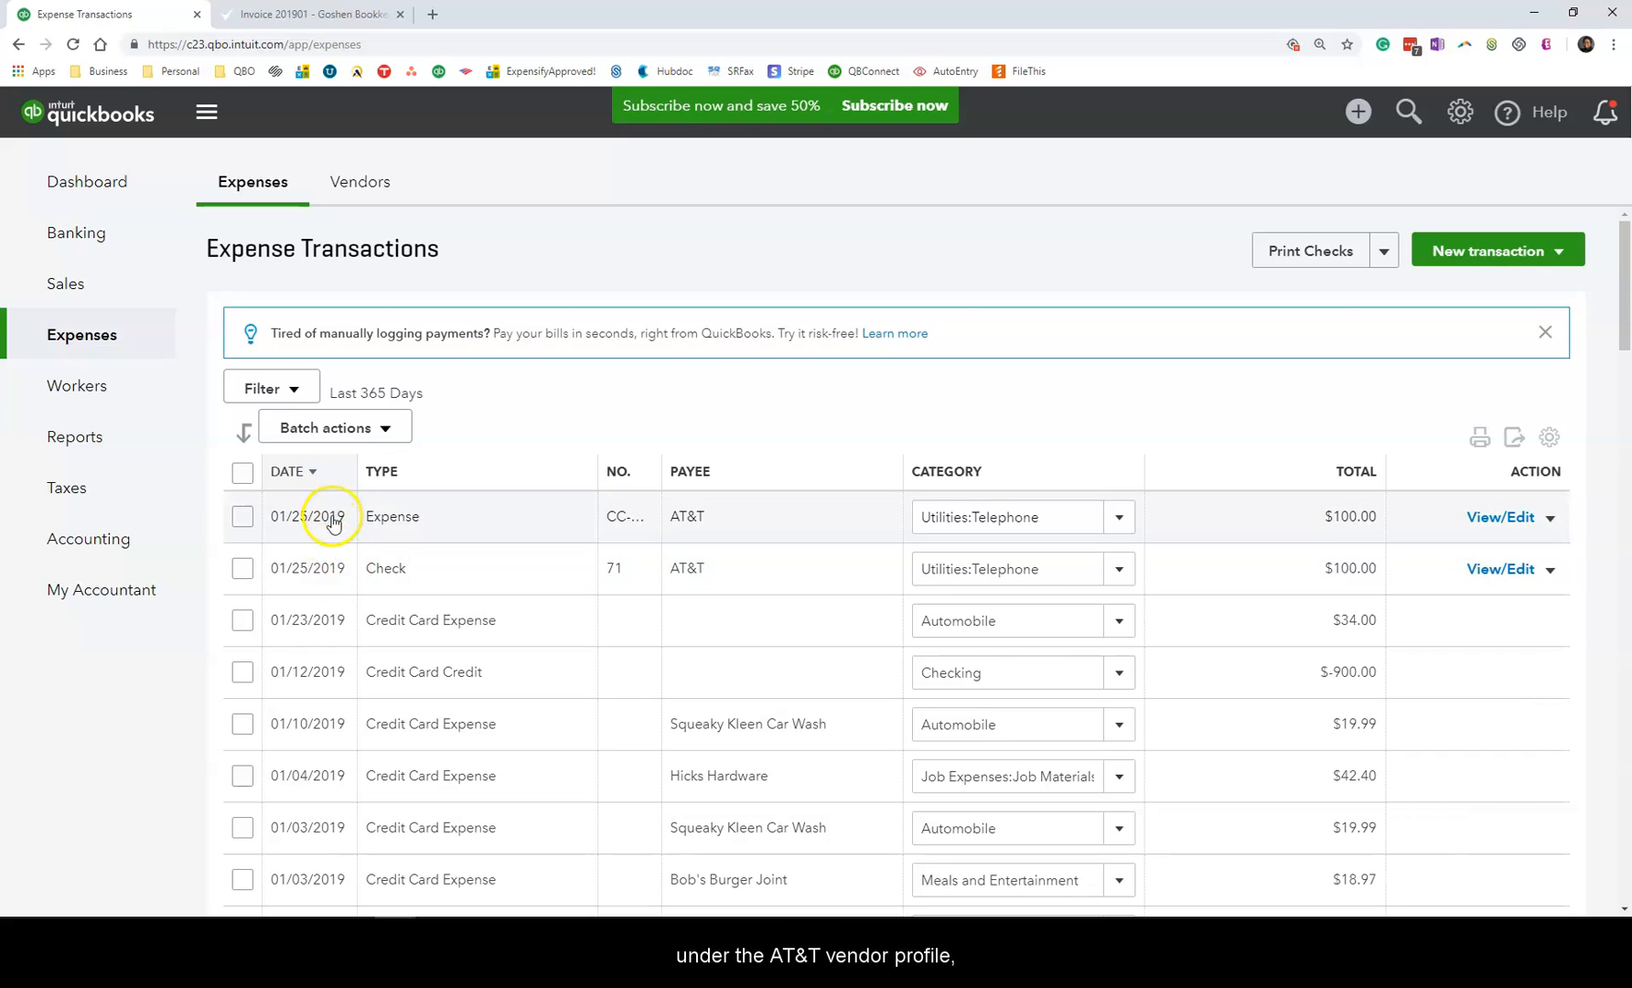
pyautogui.moveTo(349, 560)
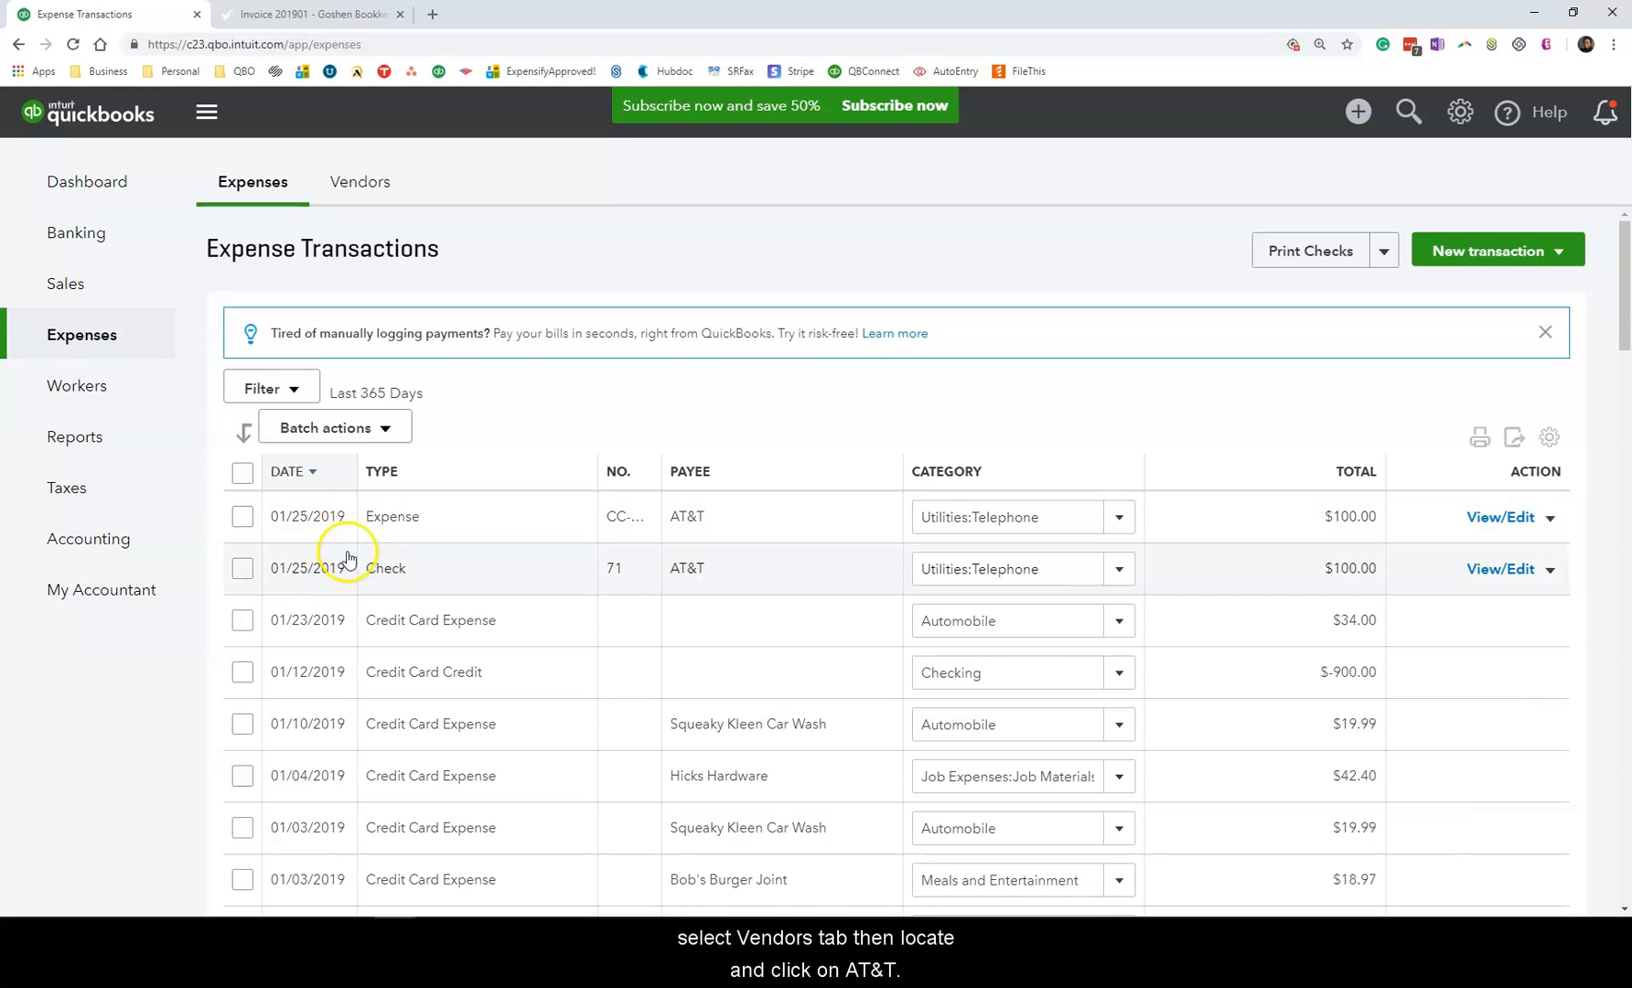
pyautogui.click(359, 183)
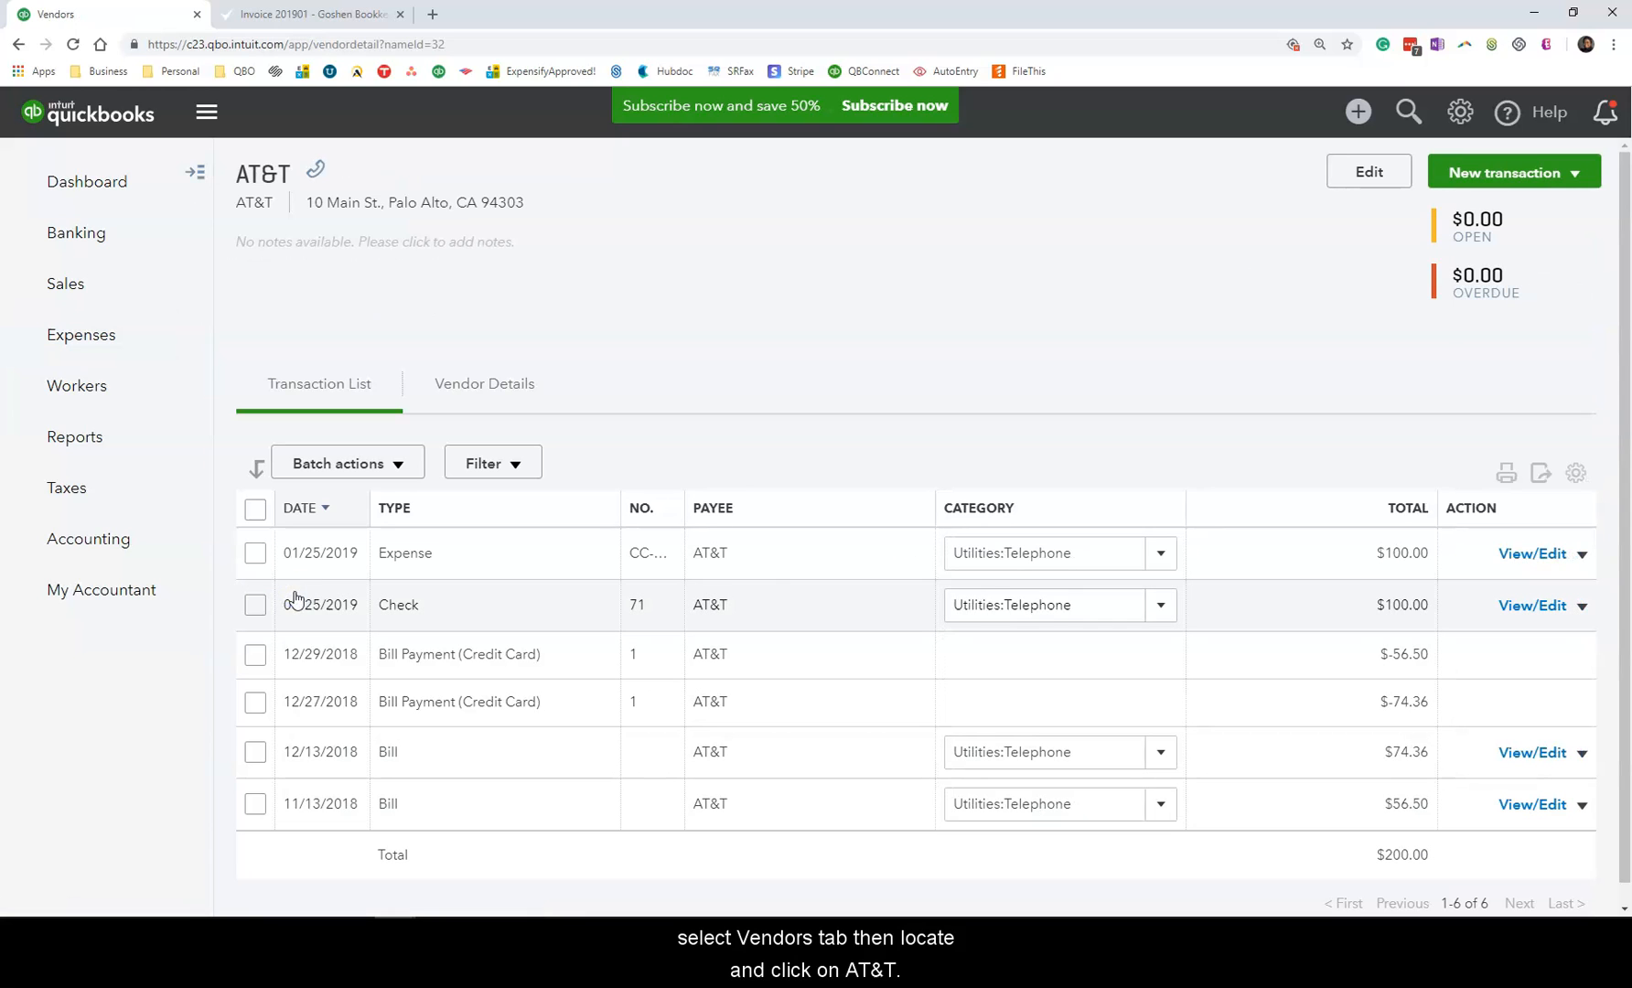
pyautogui.moveTo(395, 605)
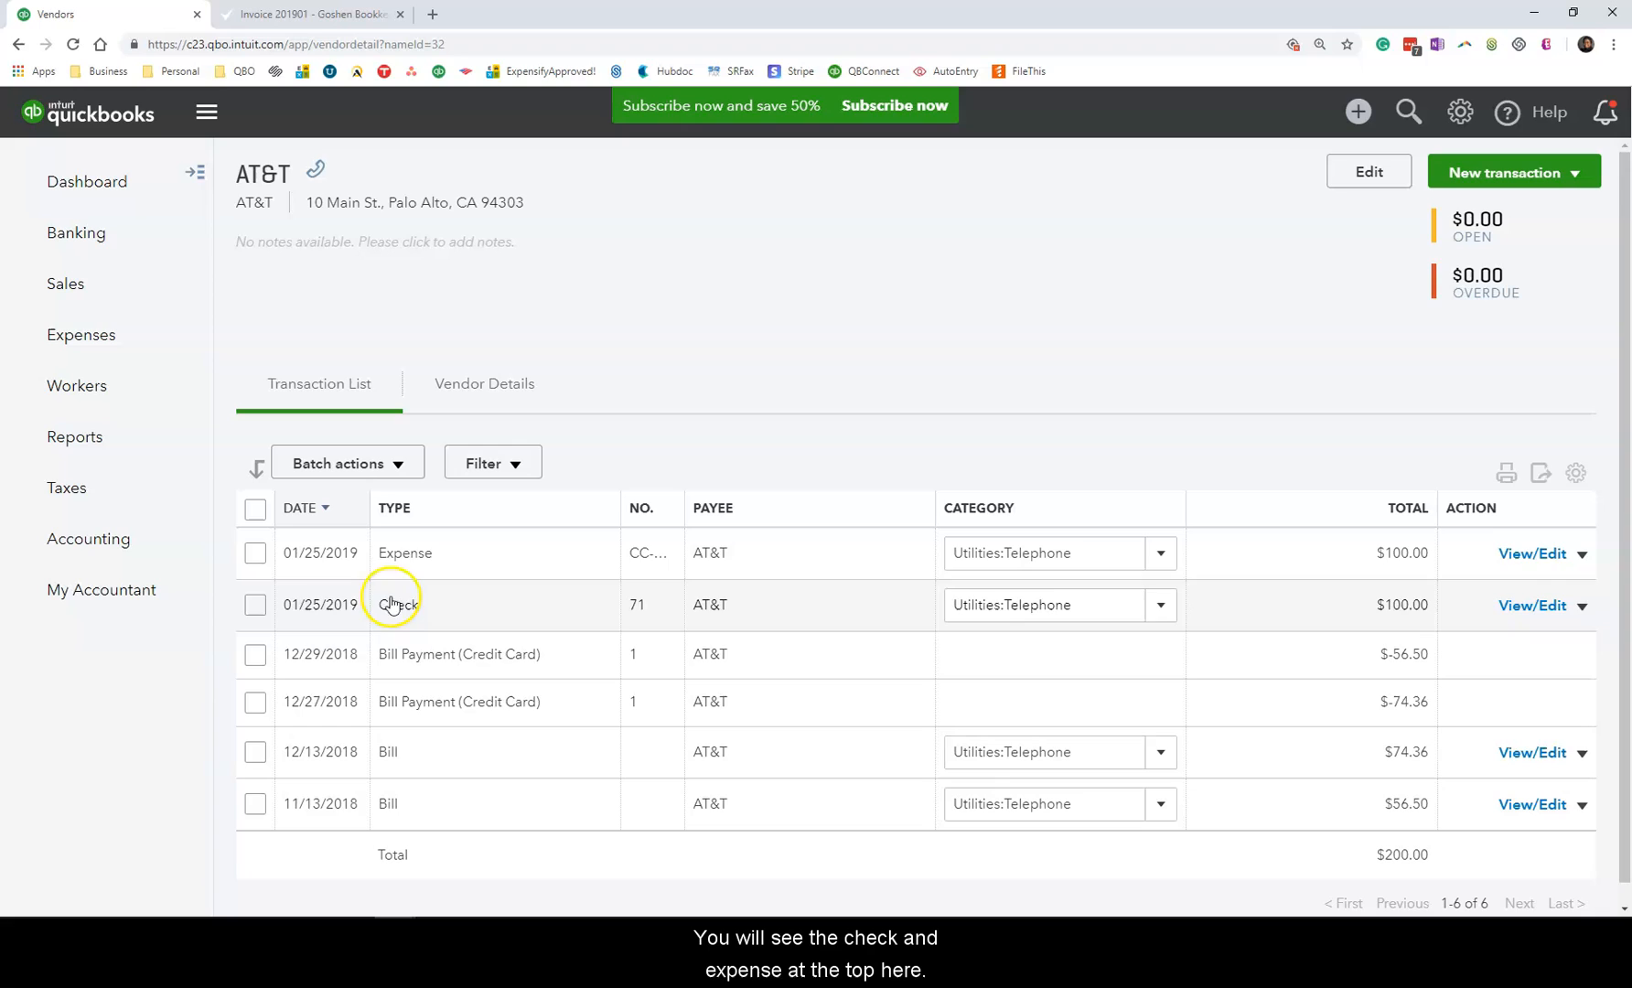